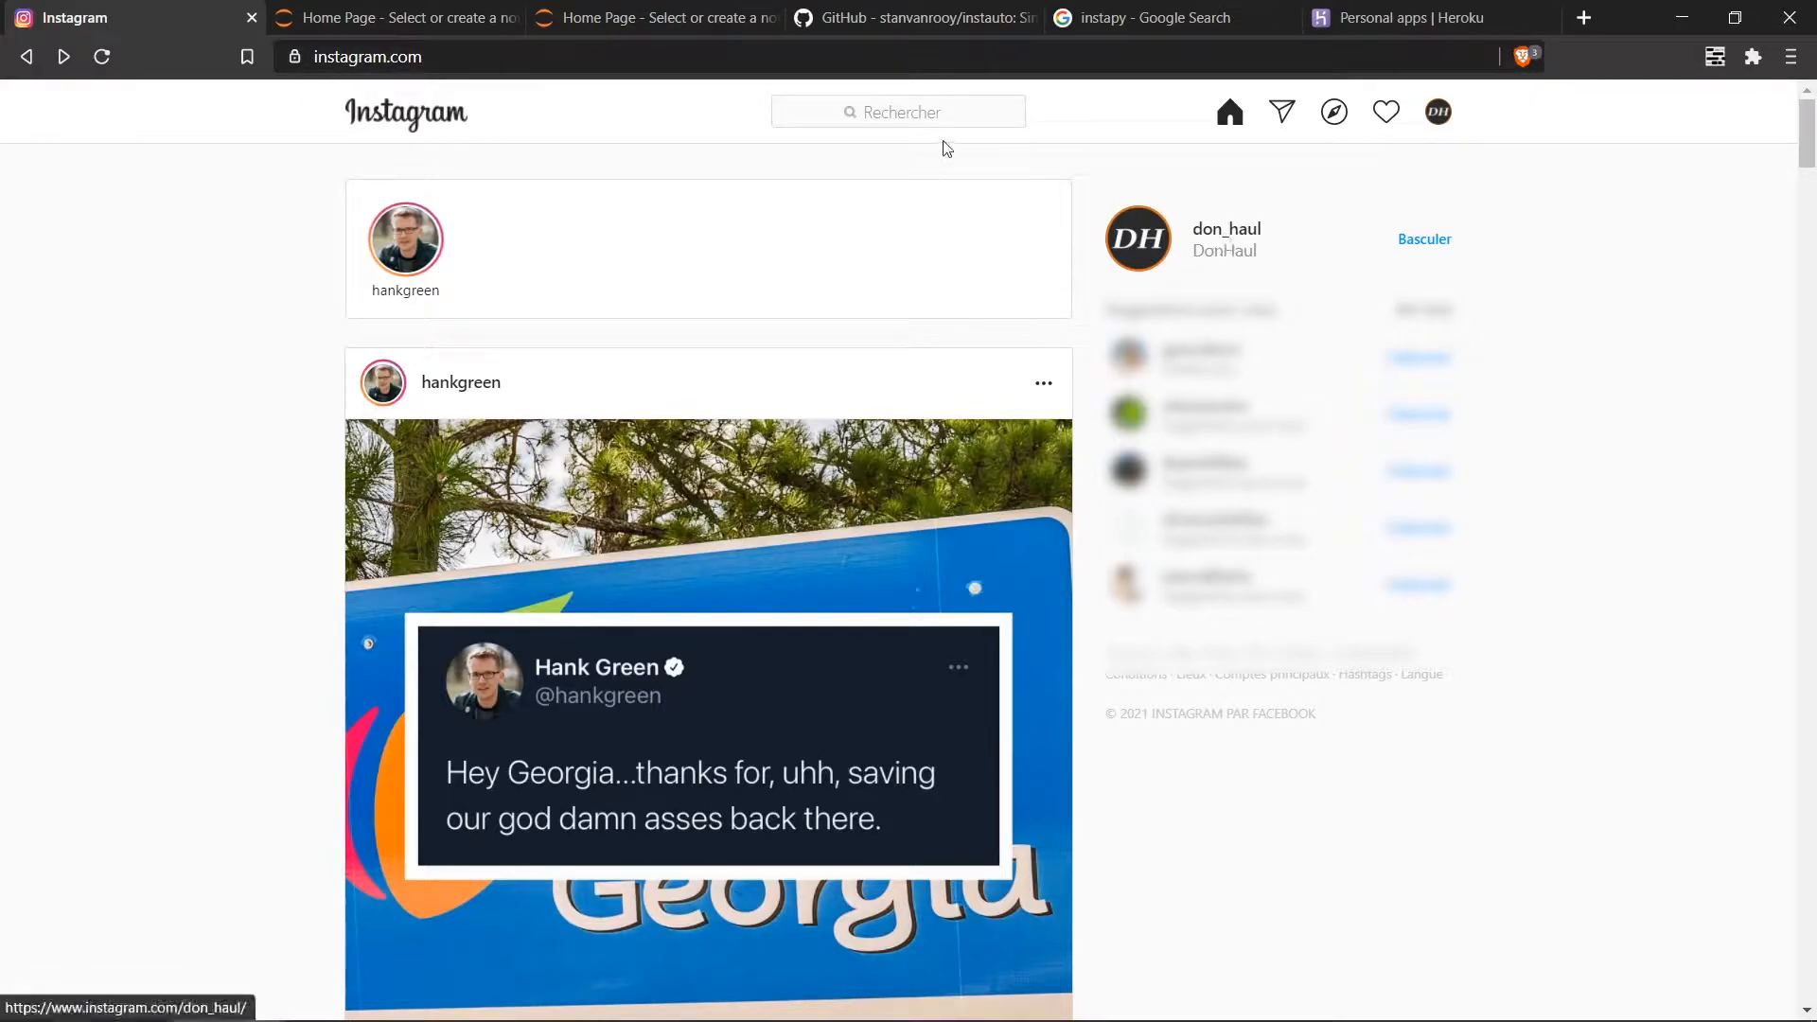
mouse_move(892, 154)
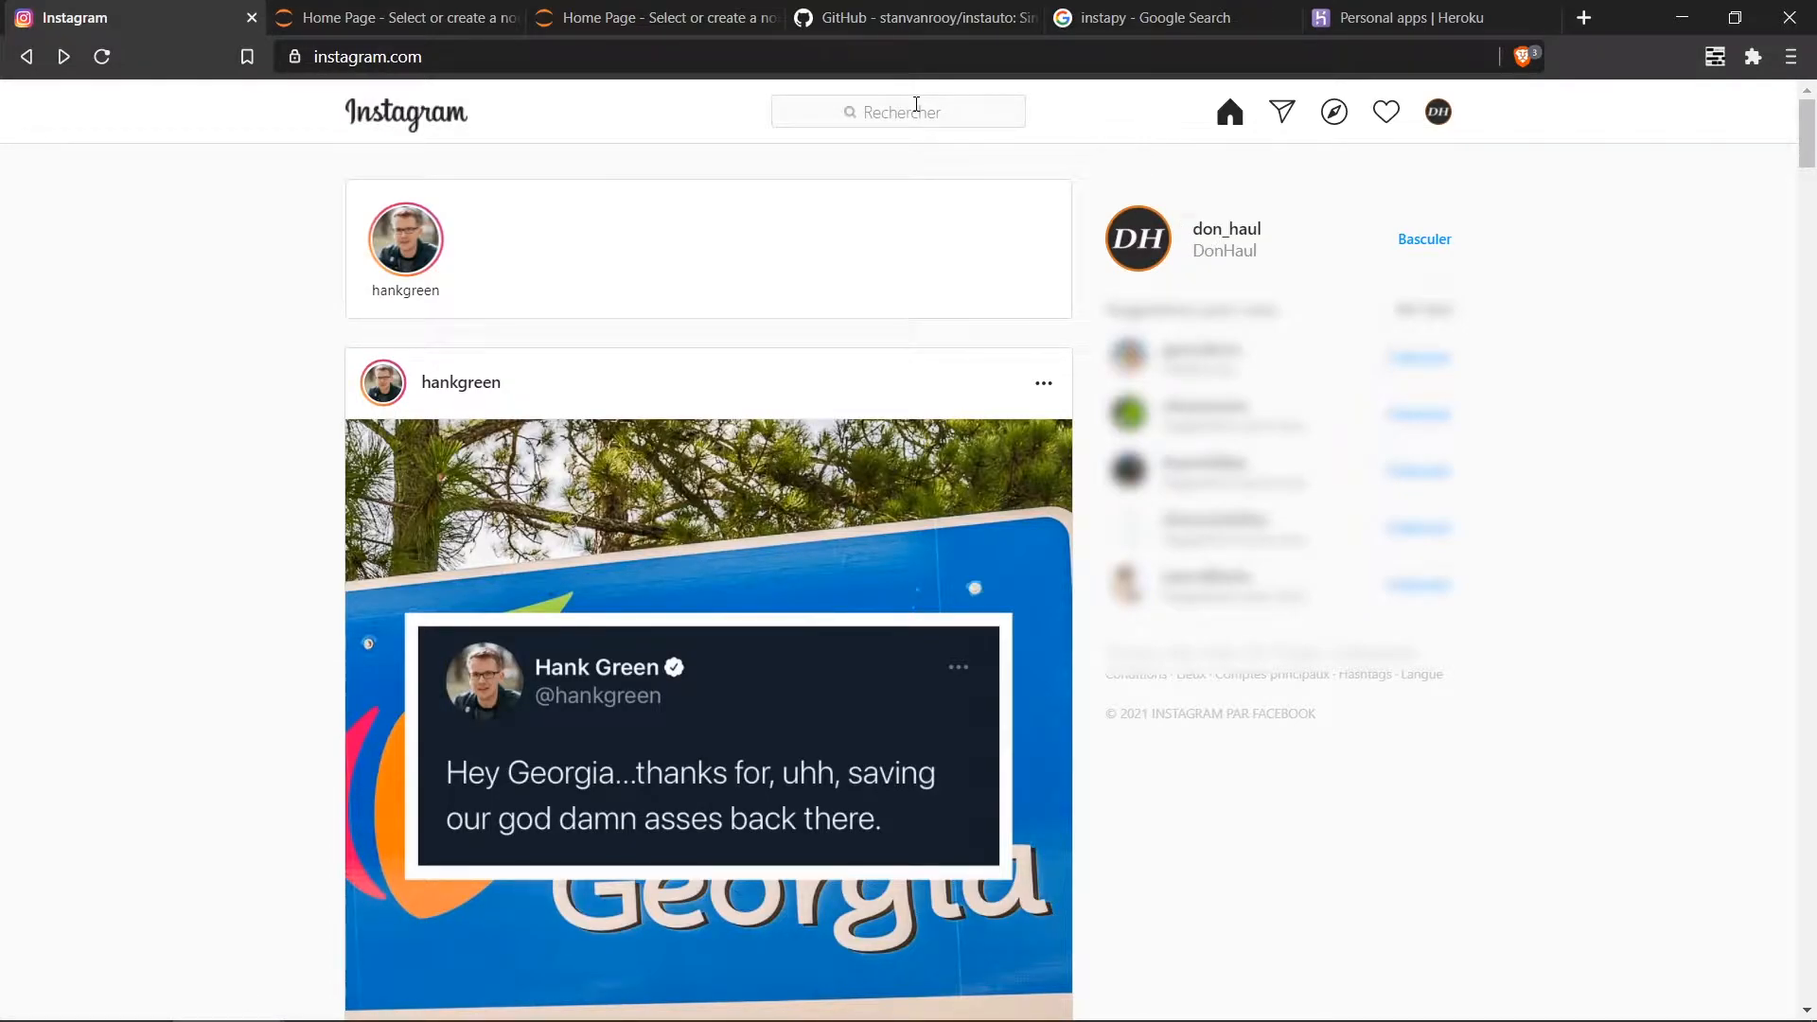
Step: Search Instagram for an account by typing 'npu' into the Rechercher box
left_click(898, 112)
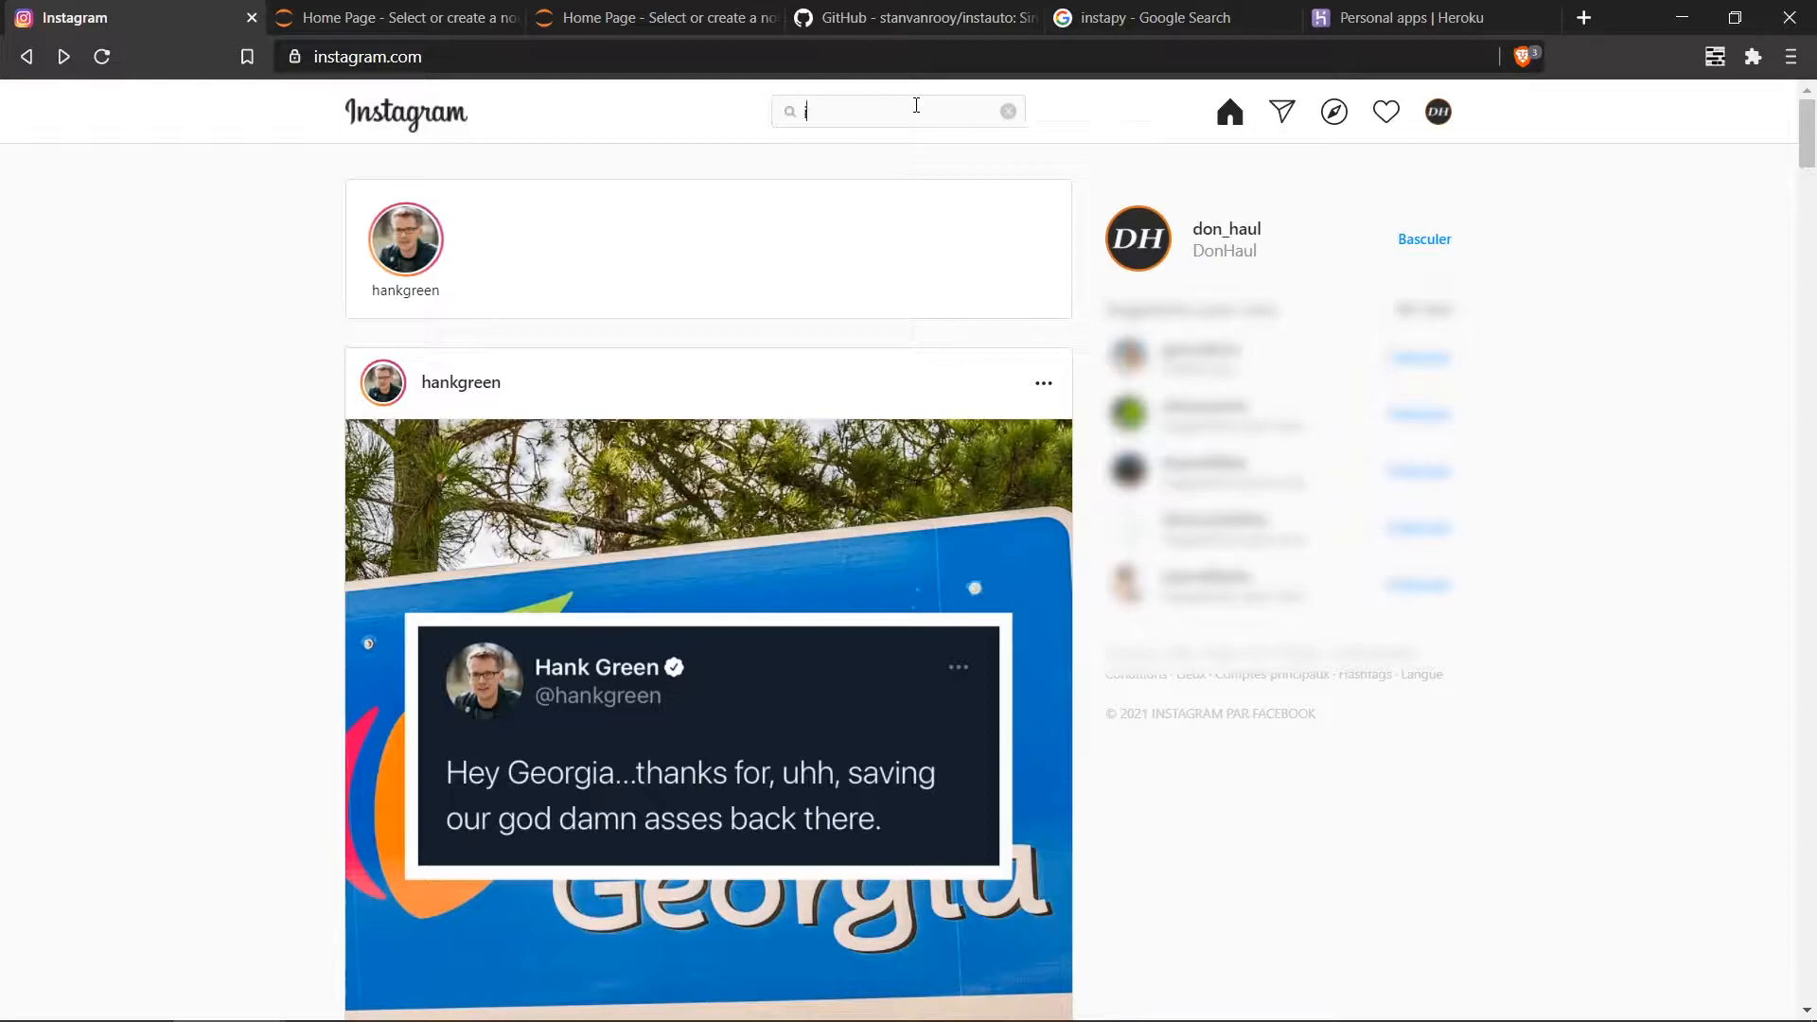
type("npu")
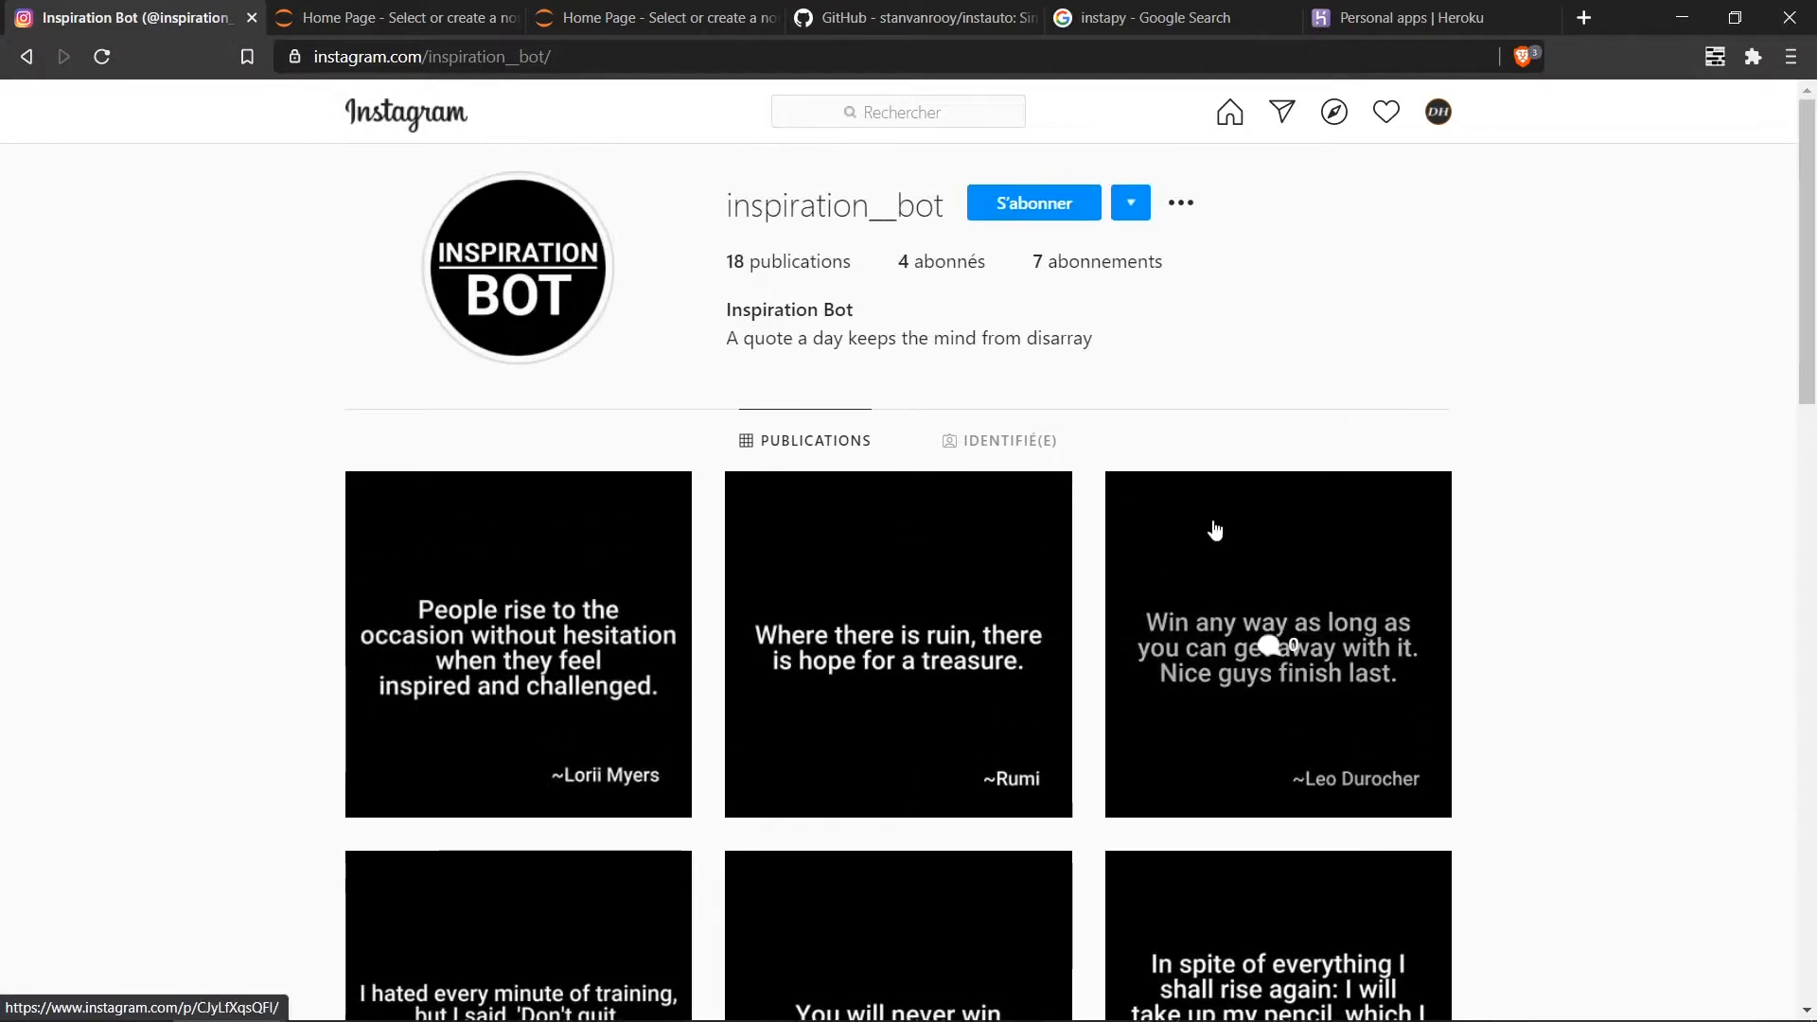
mouse_move(1590, 592)
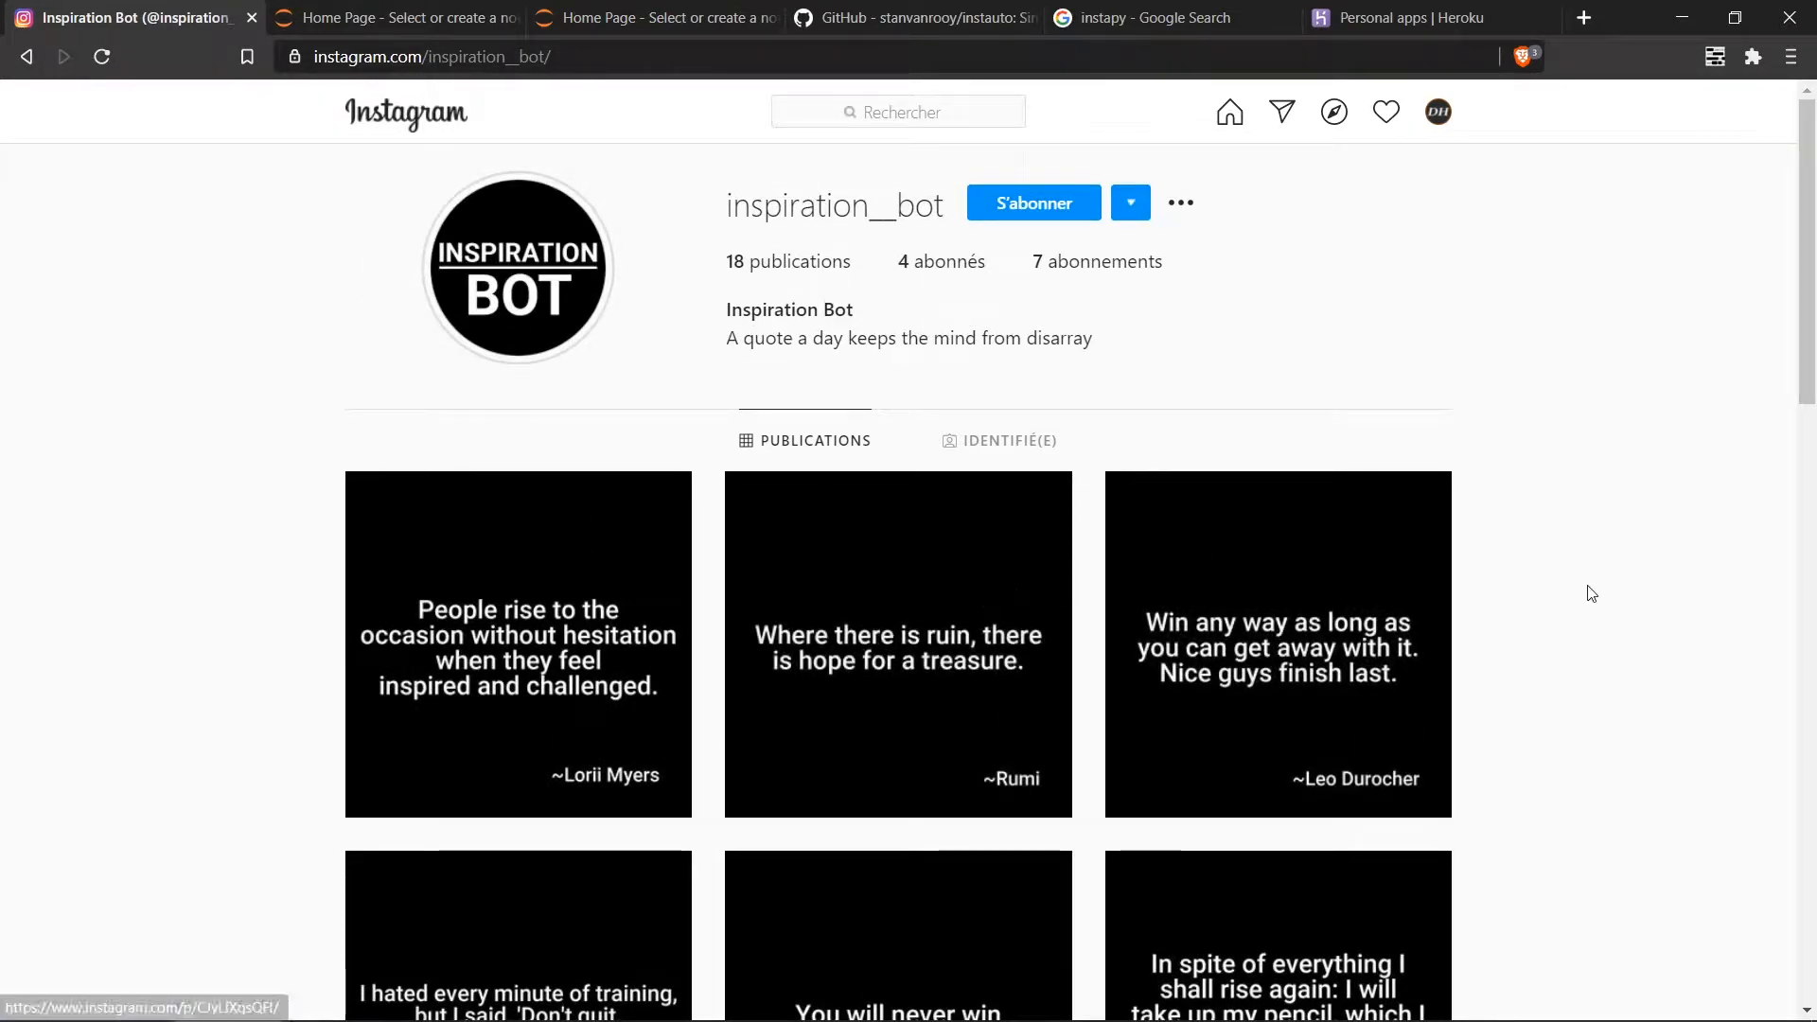
mouse_move(1502, 480)
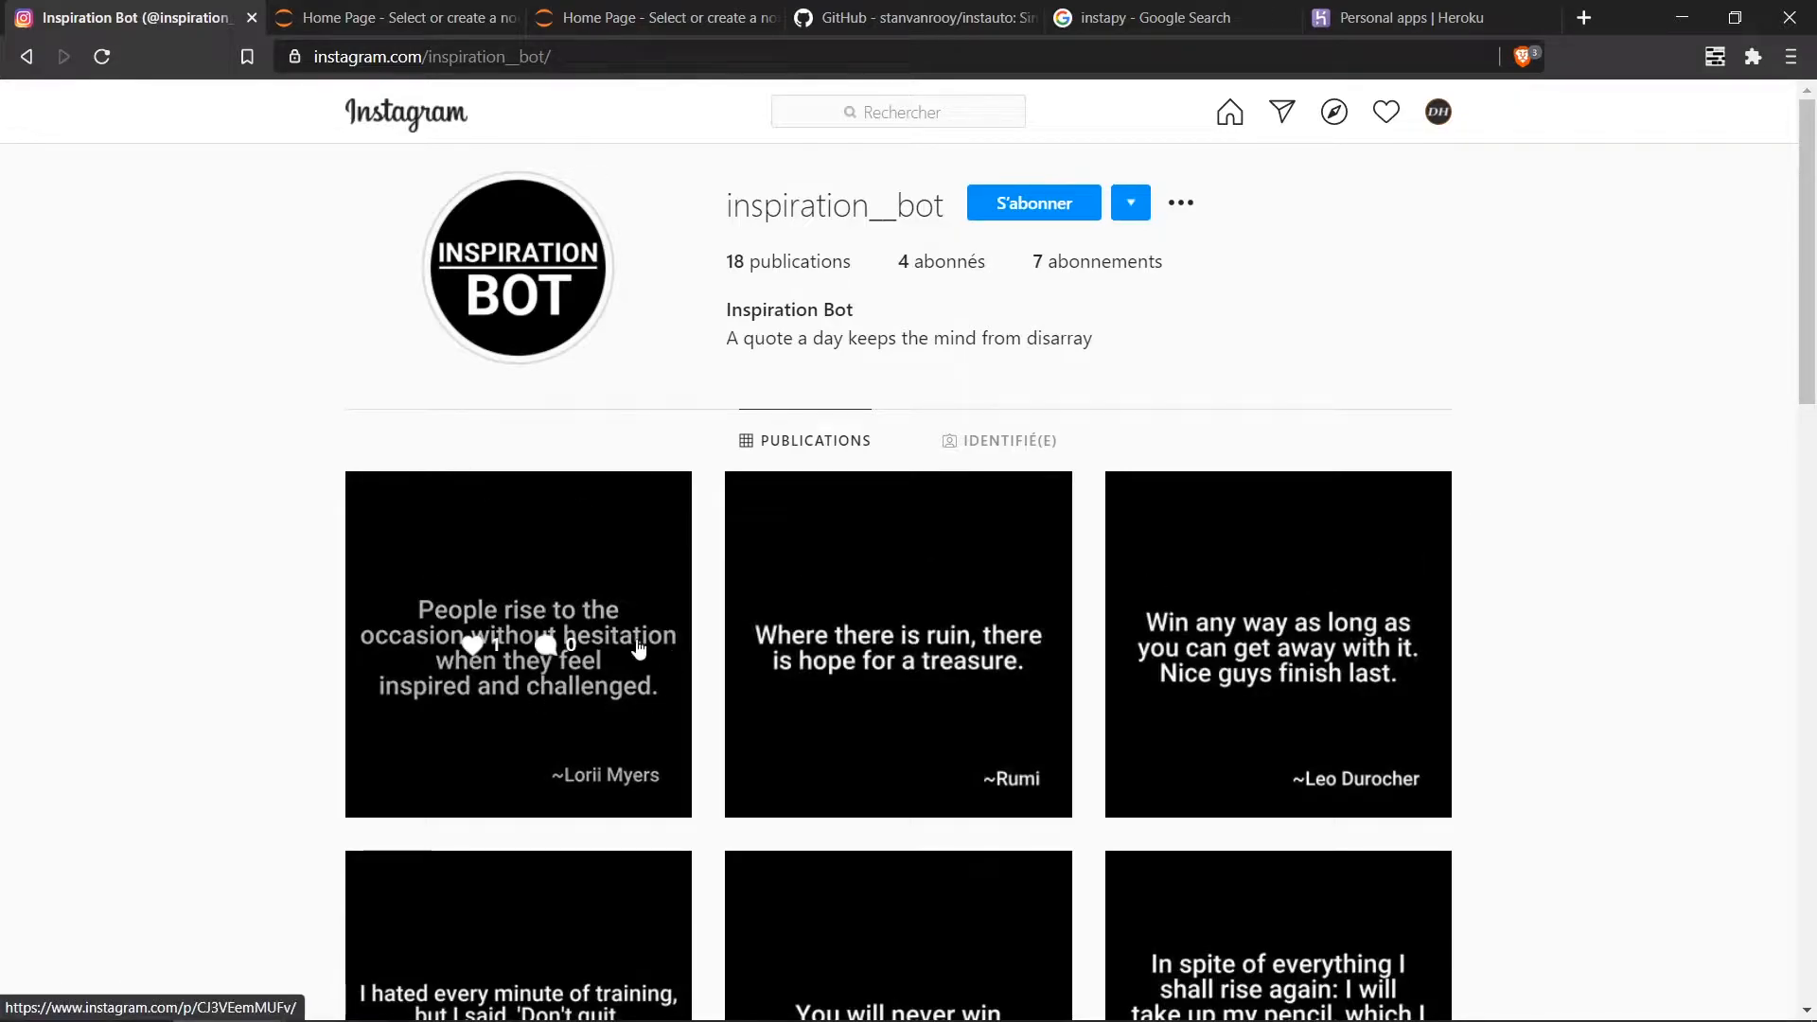
left_click(517, 268)
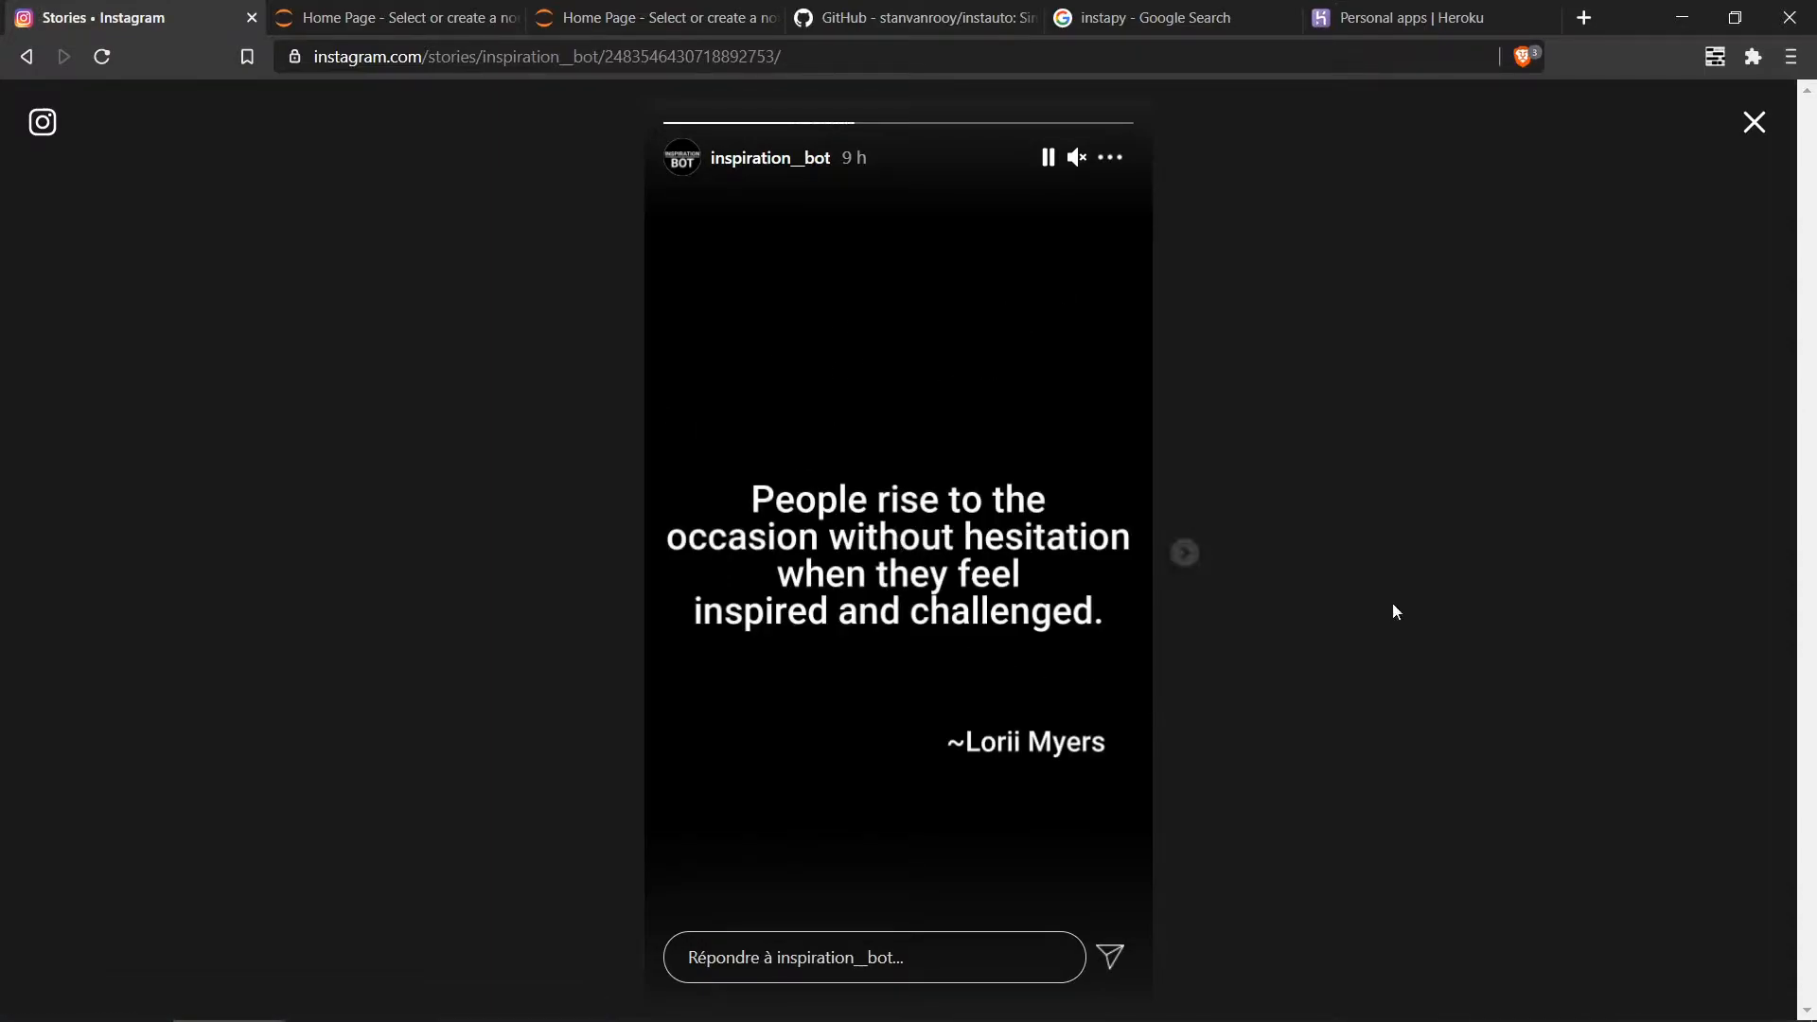
left_click(1754, 120)
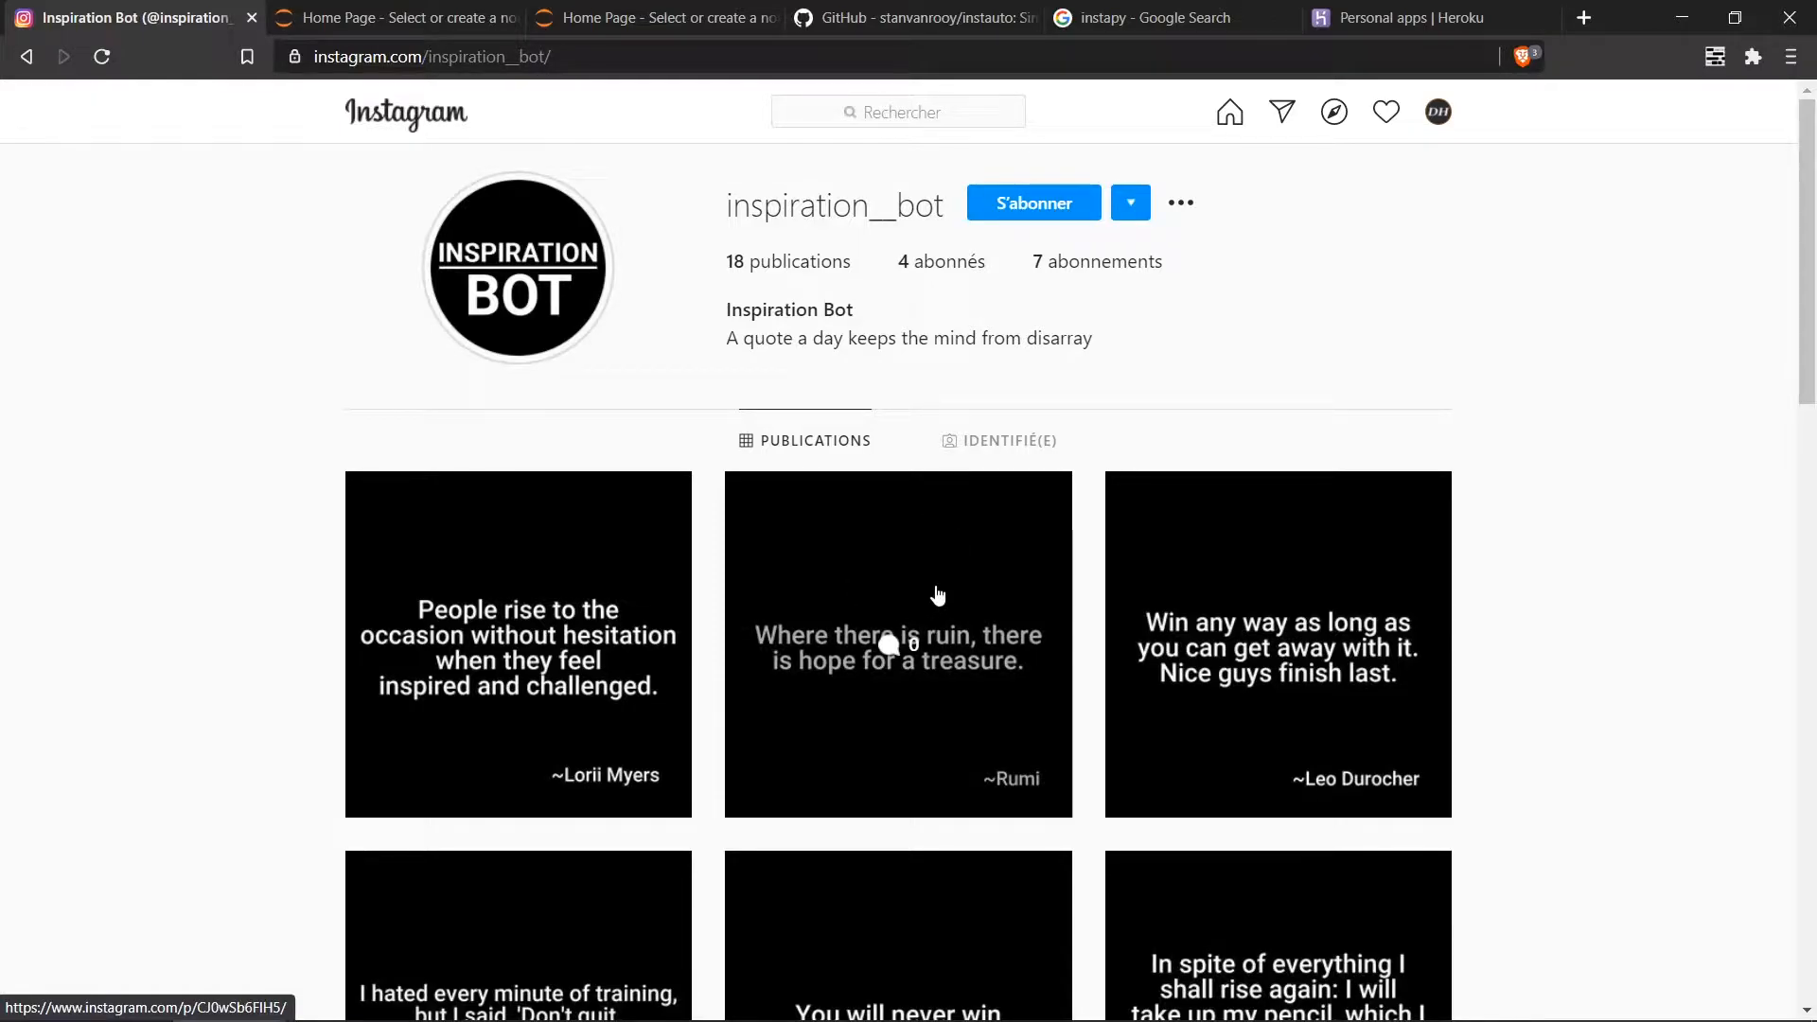
mouse_move(969, 594)
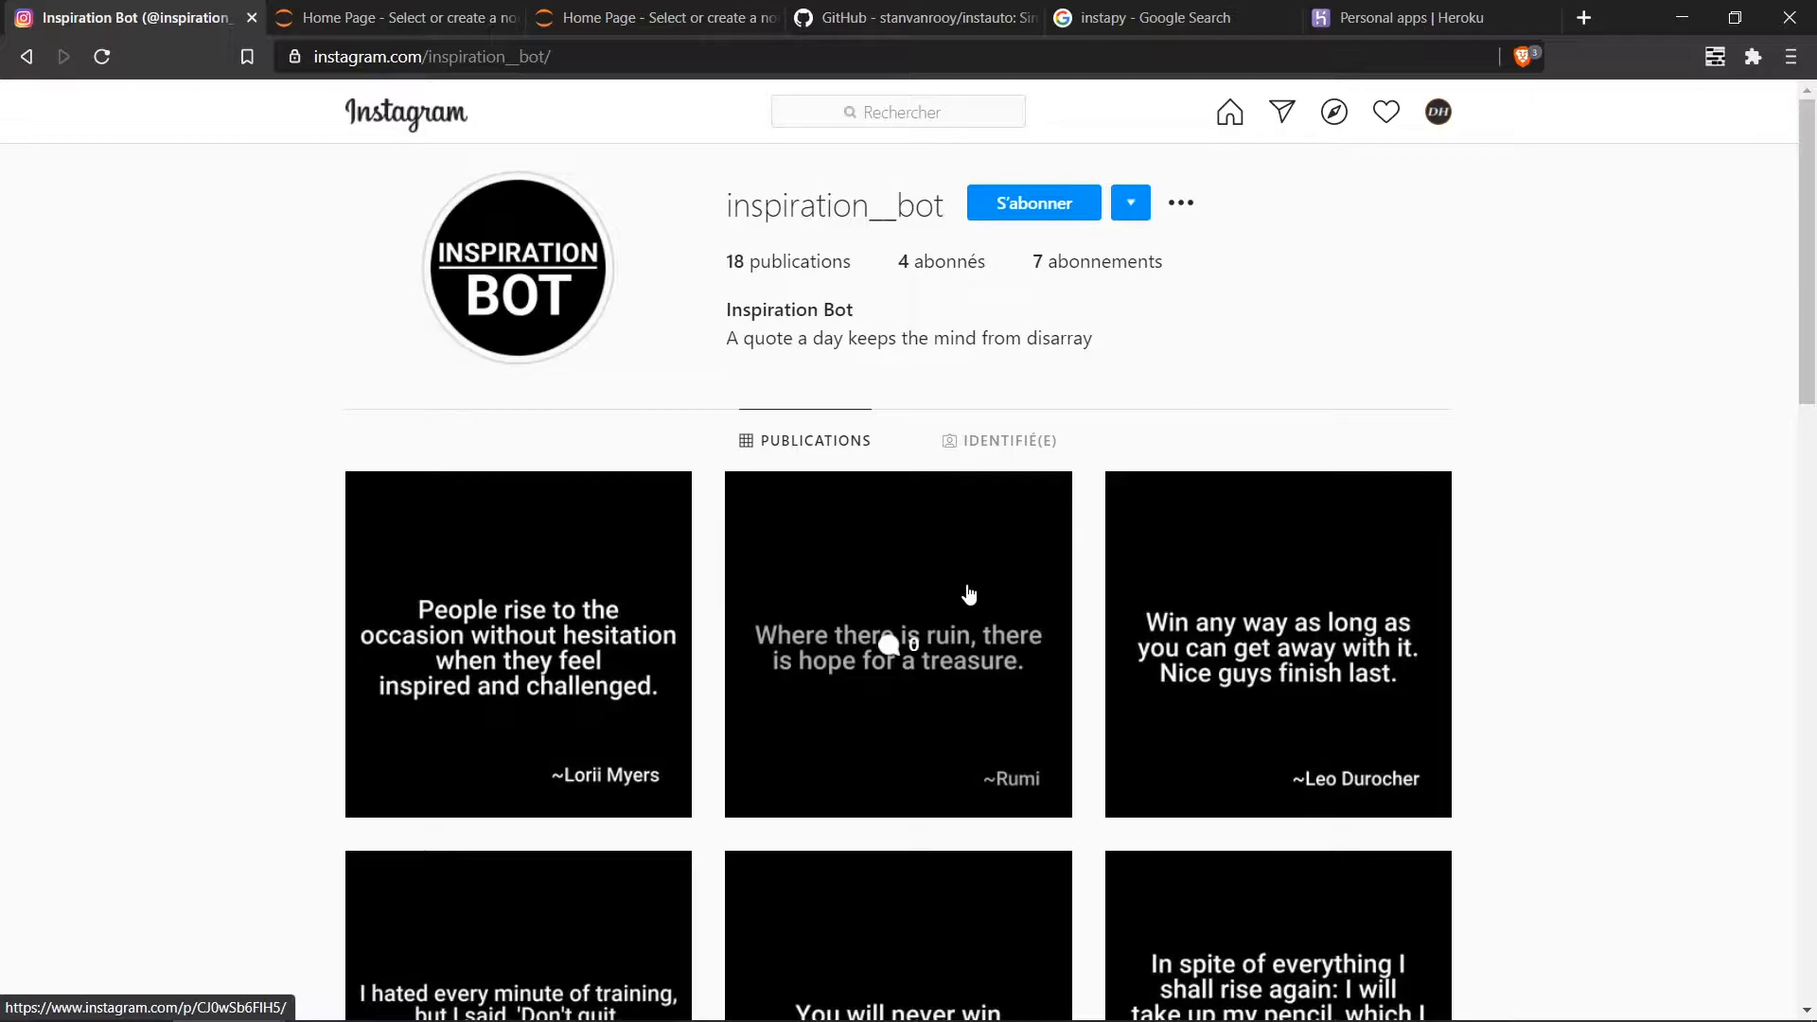
left_click(649, 17)
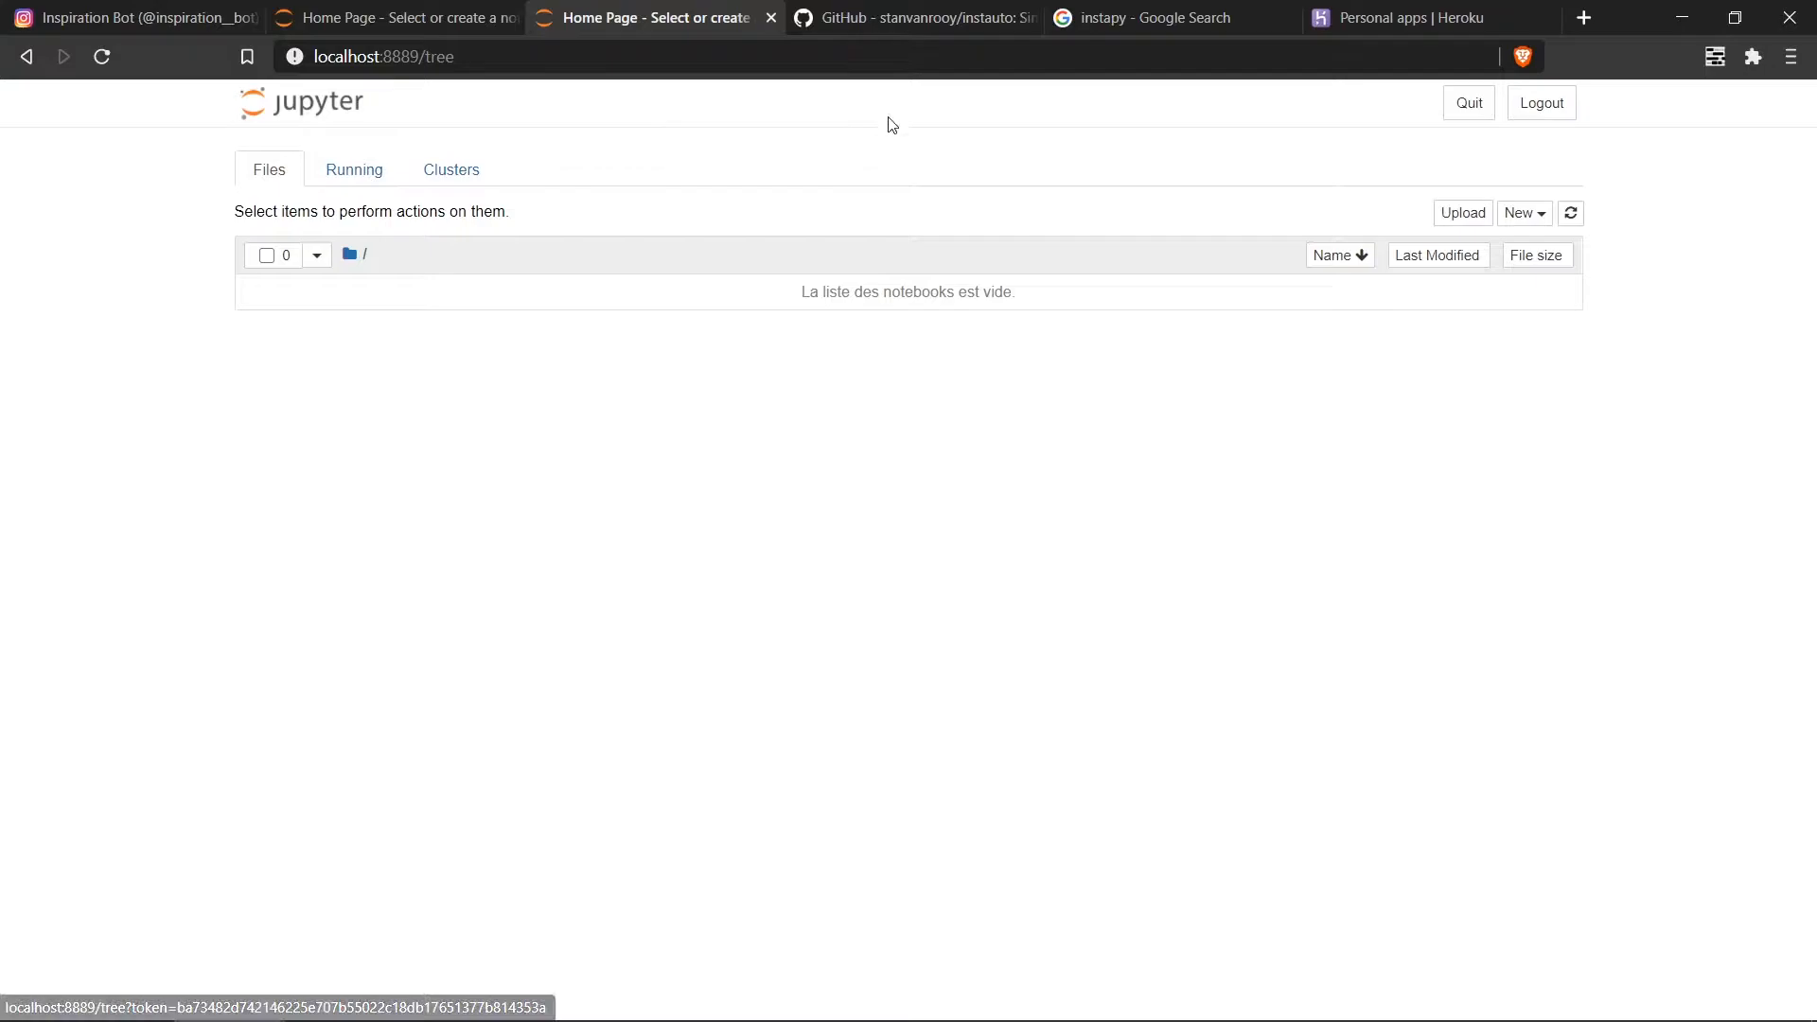
mouse_move(180, 16)
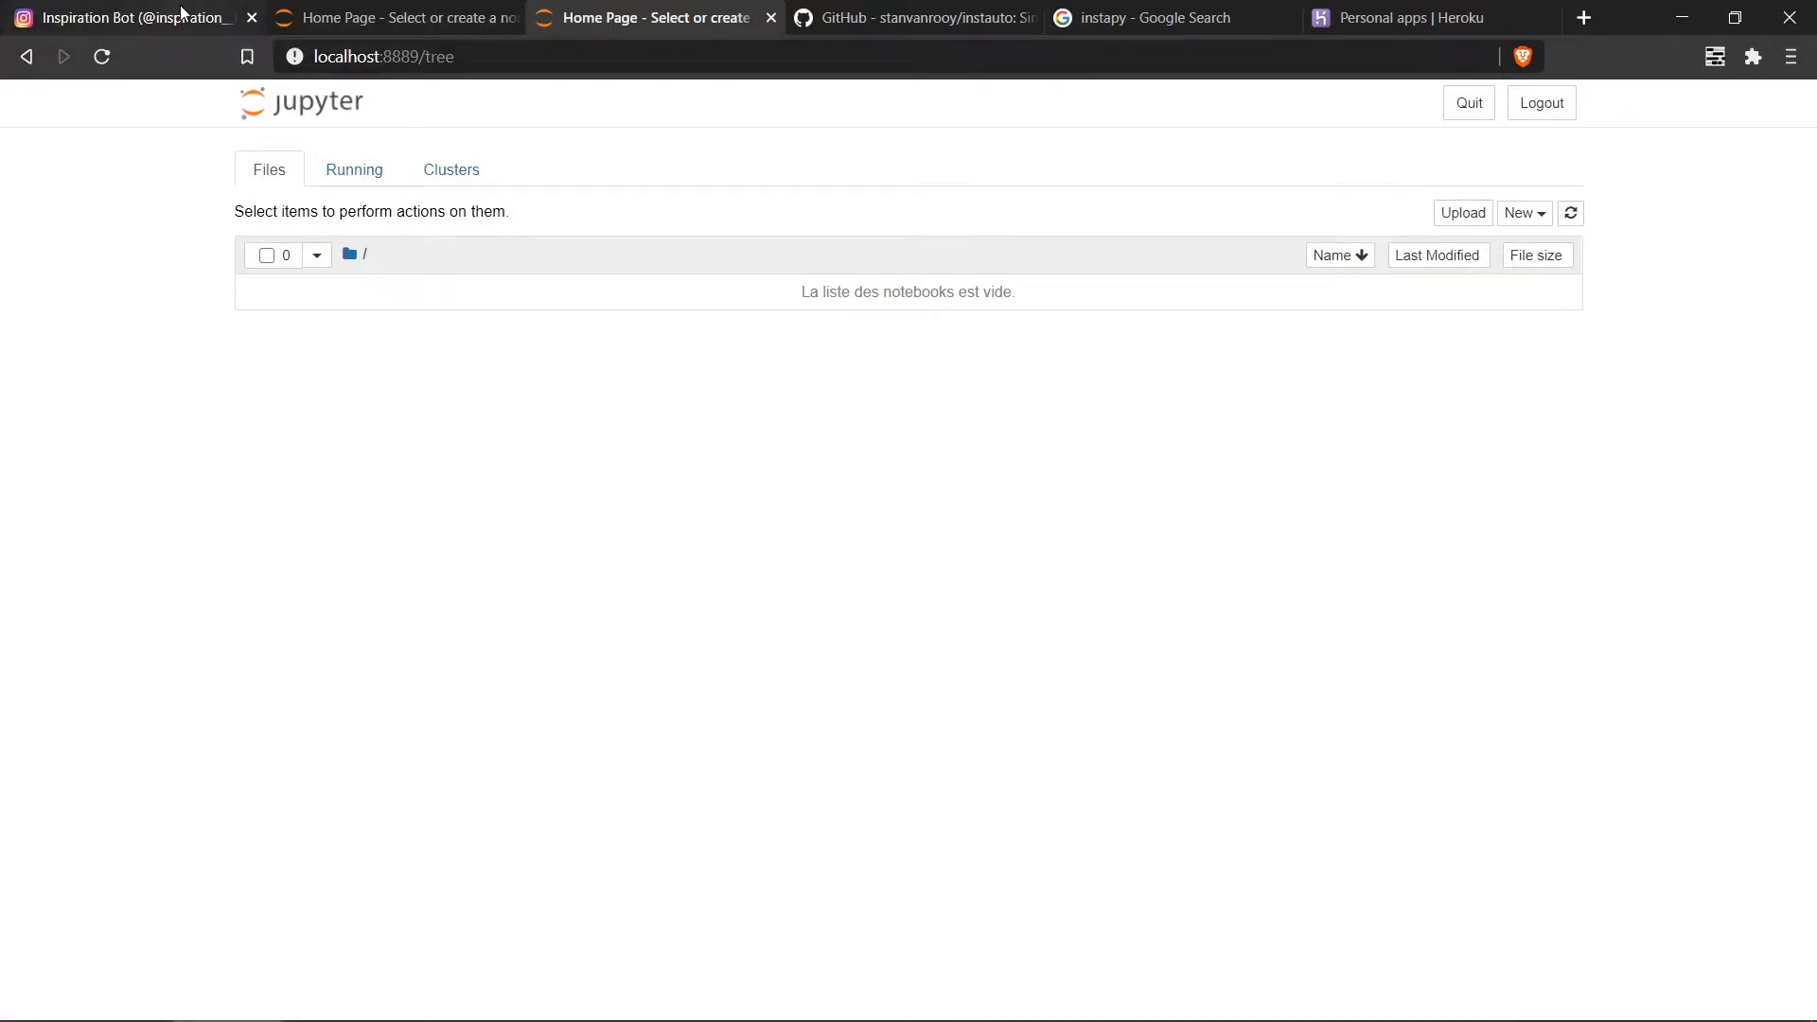
left_click(127, 17)
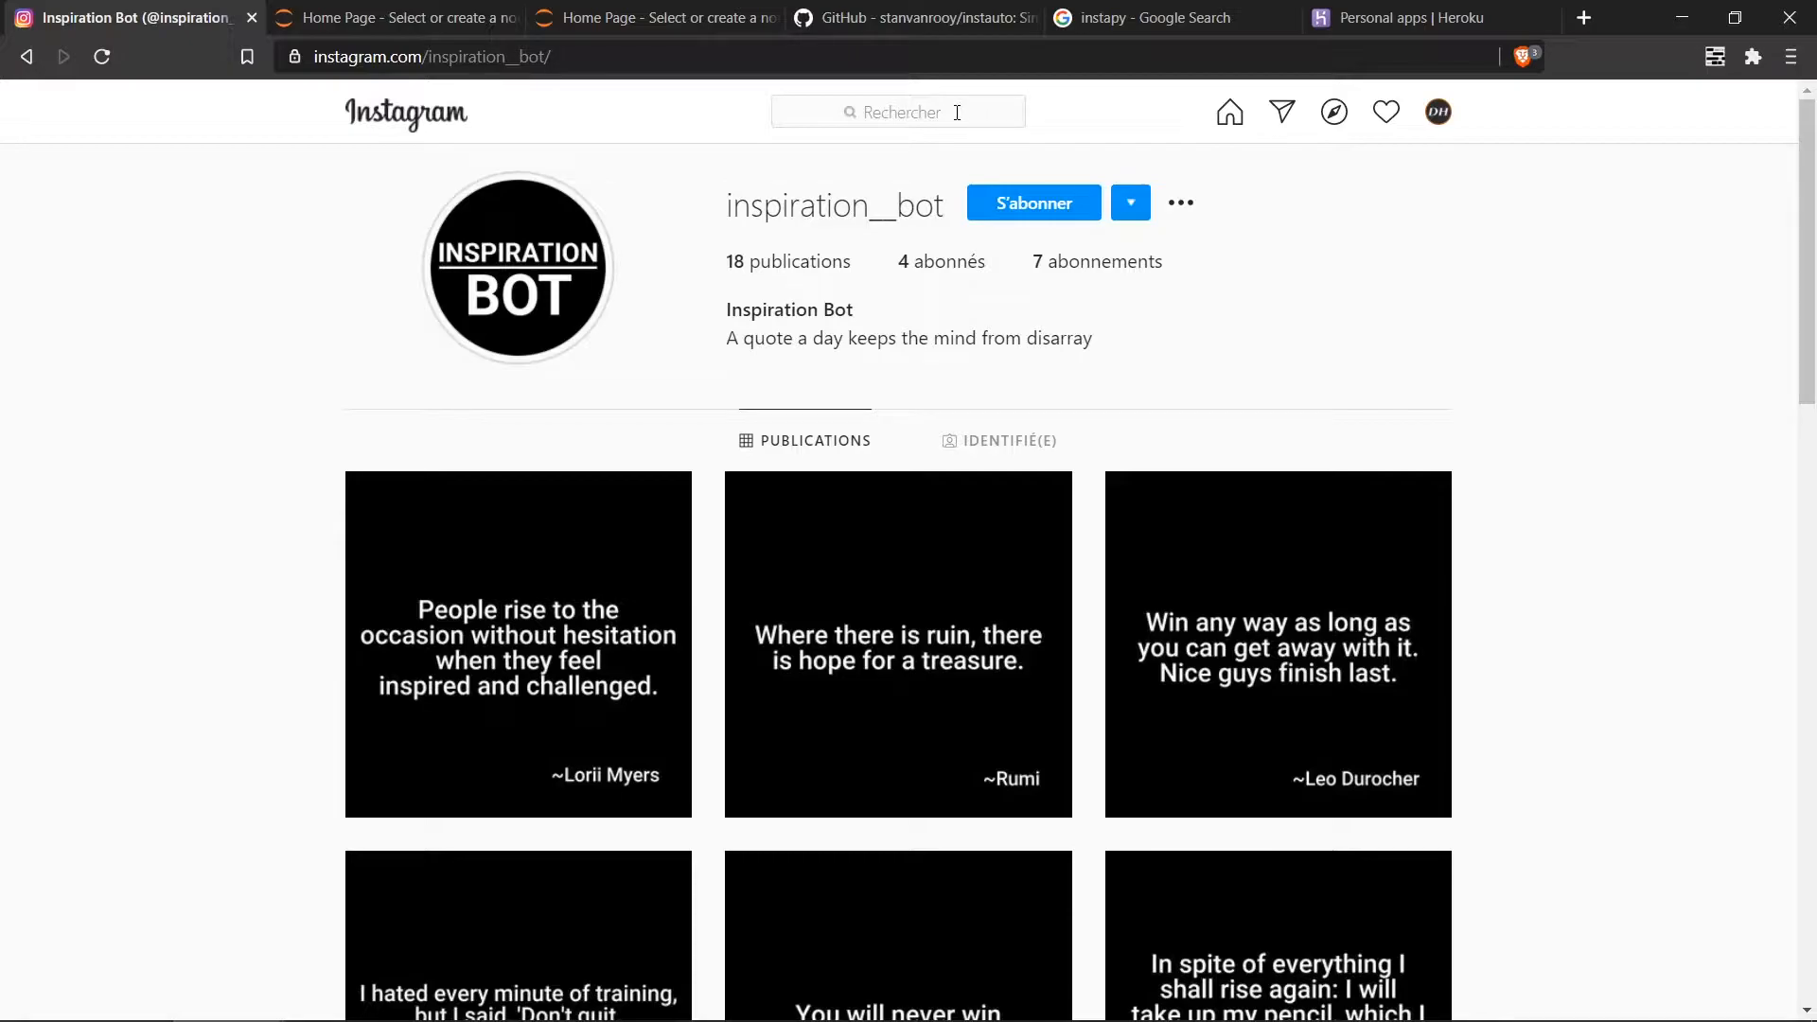
left_click(898, 112)
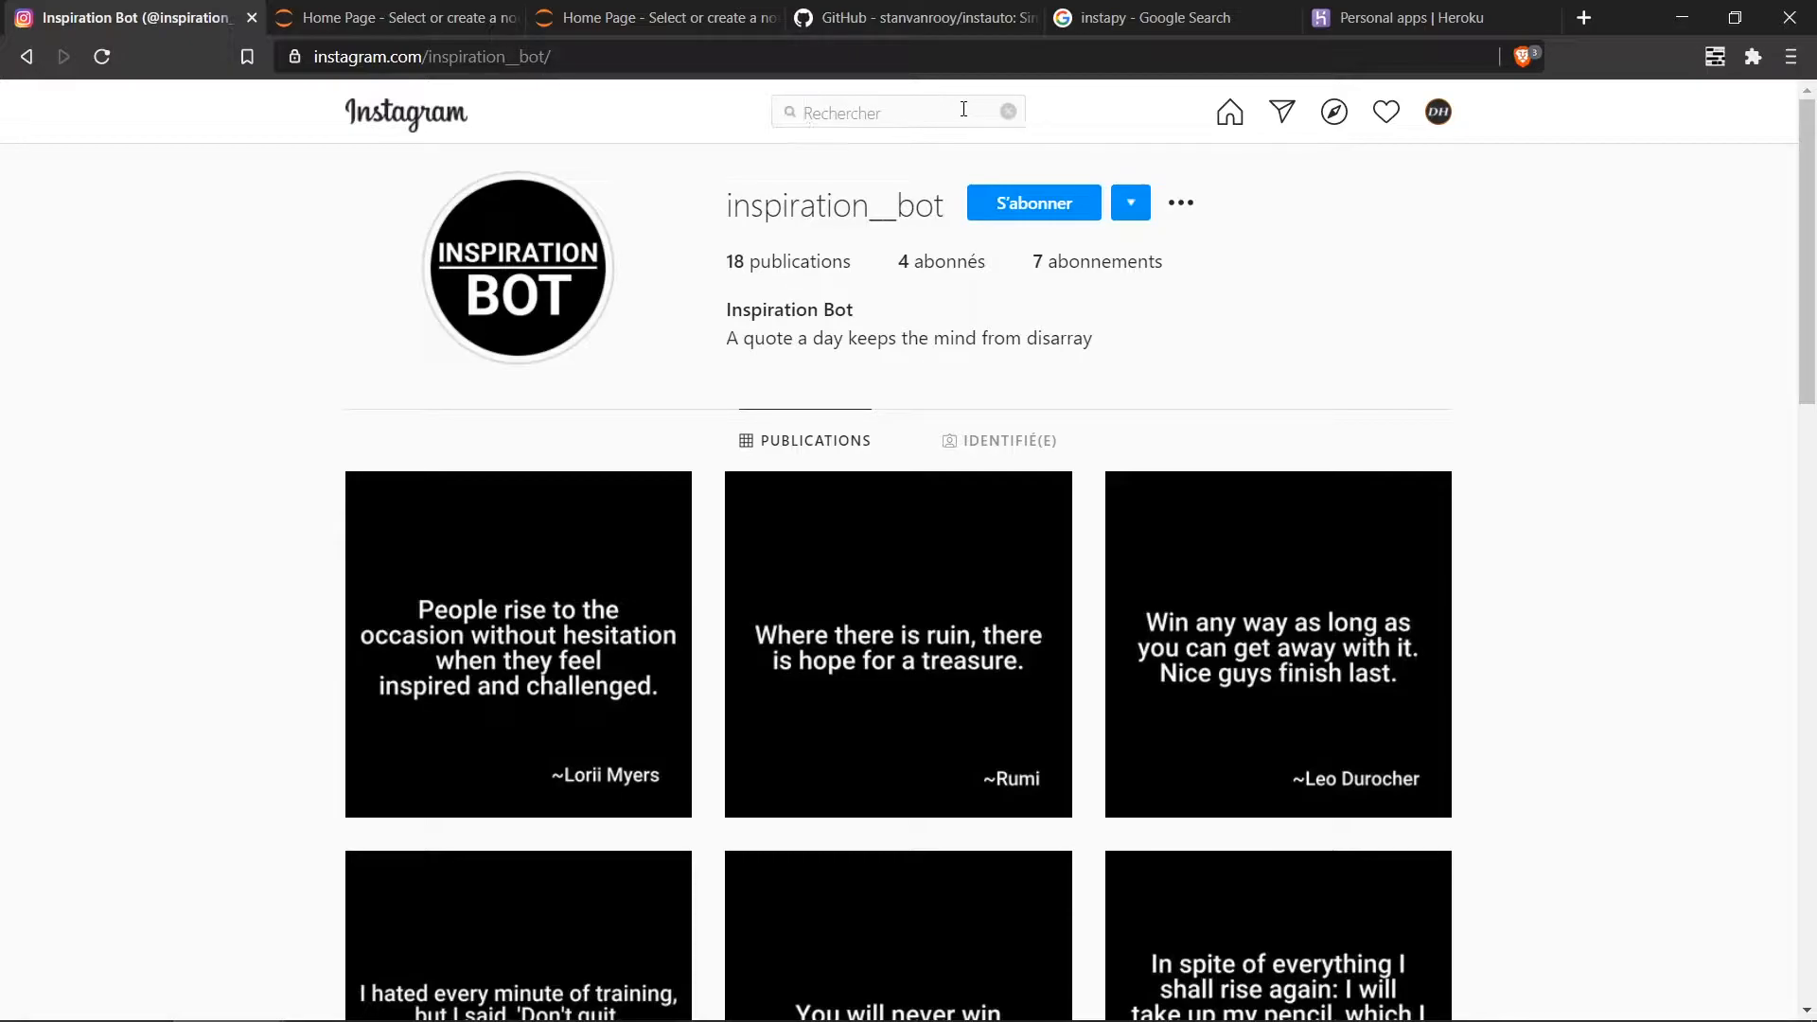
type("plz dont hurt me im")
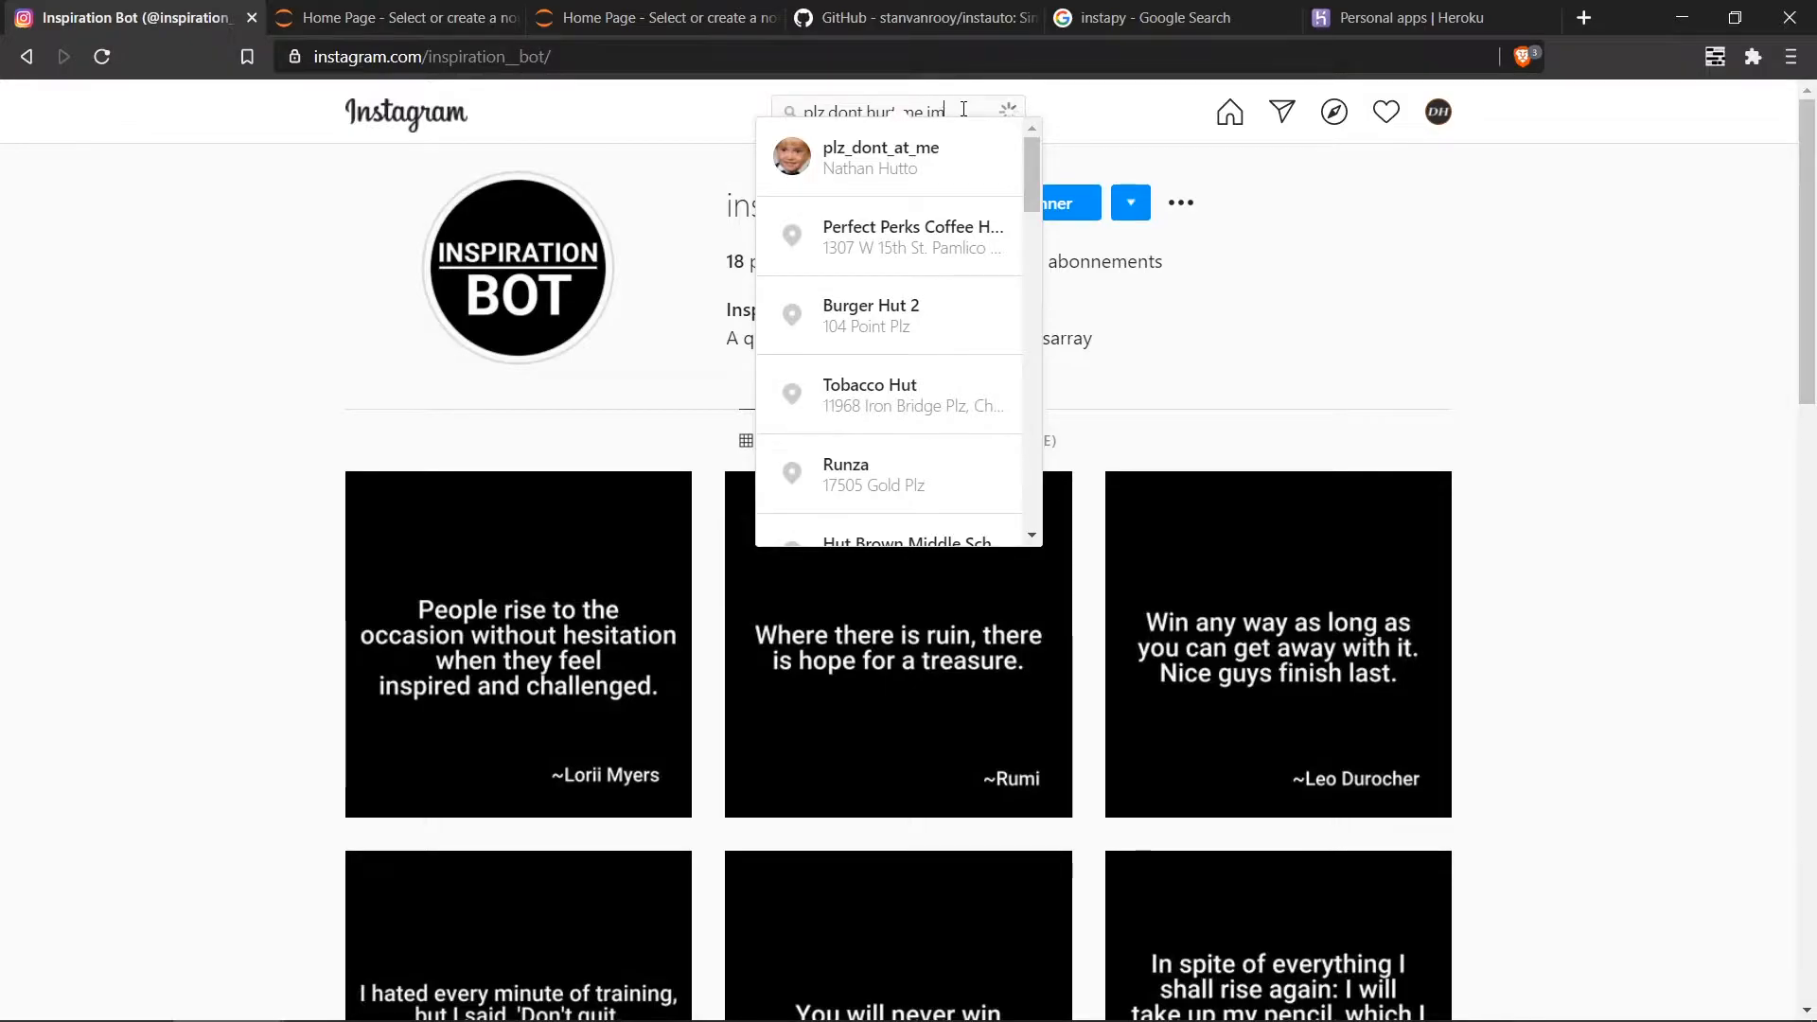
type("swedish")
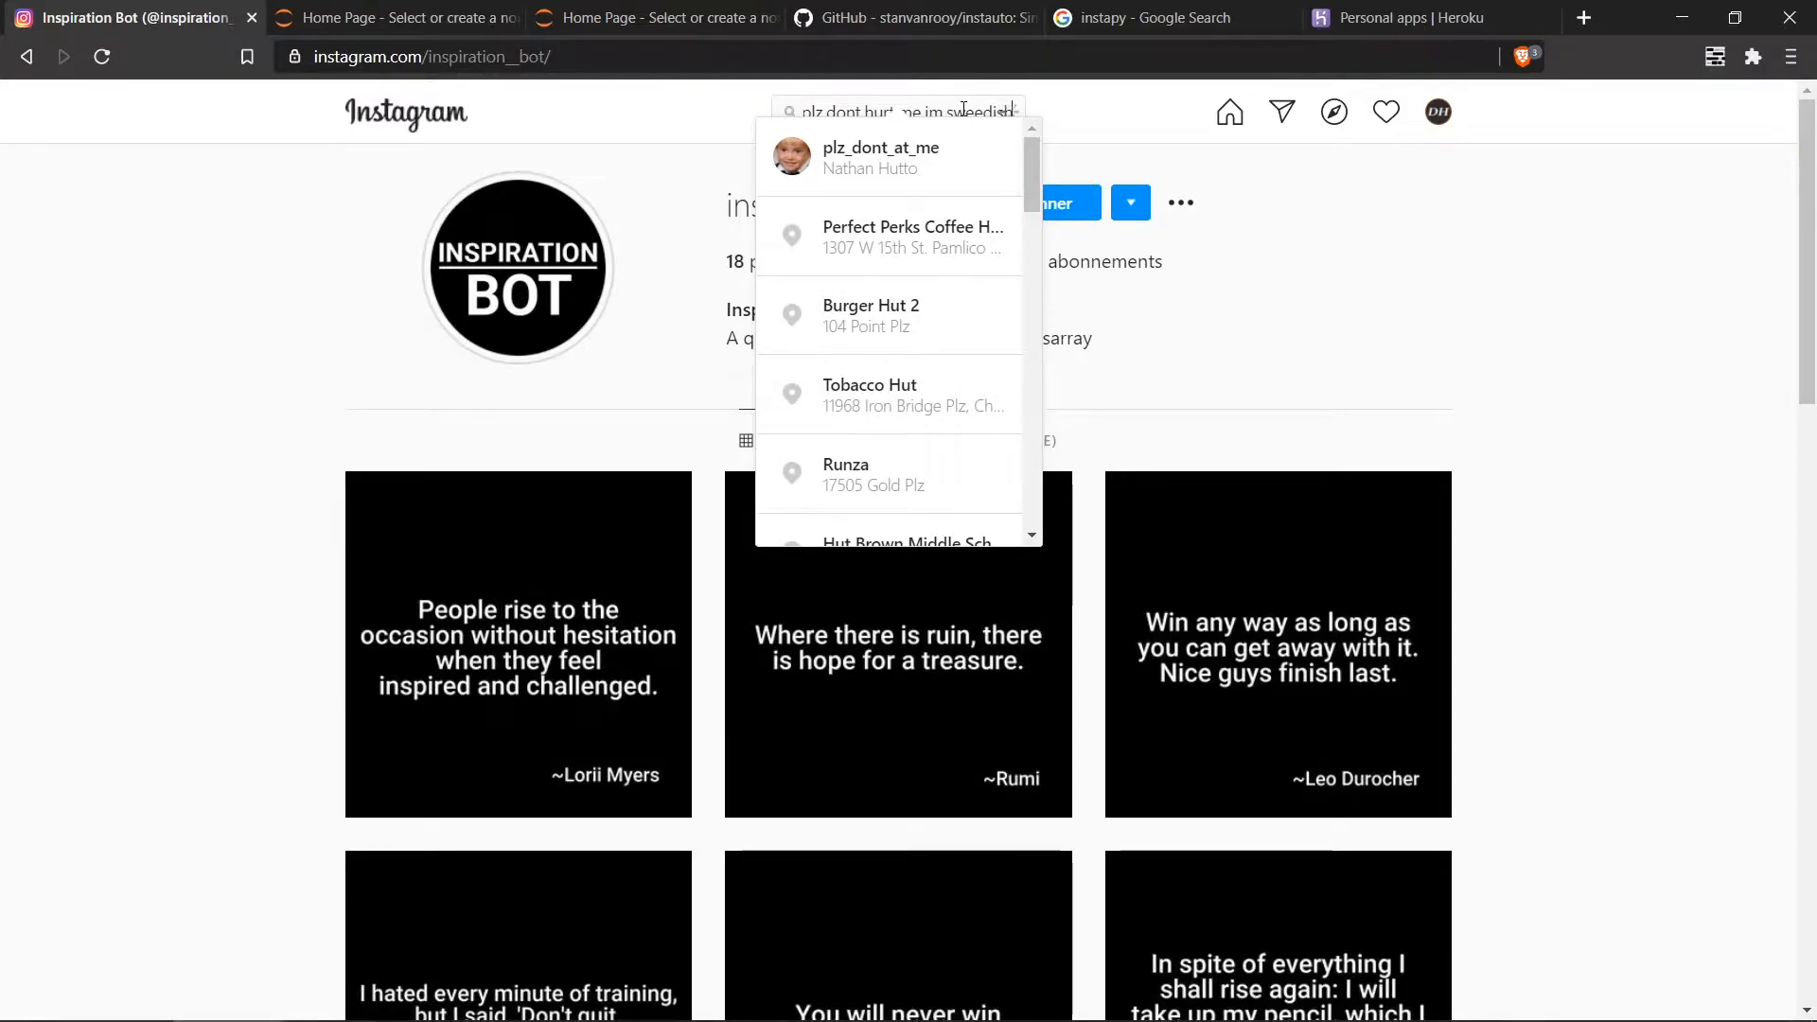
left_click(881, 158)
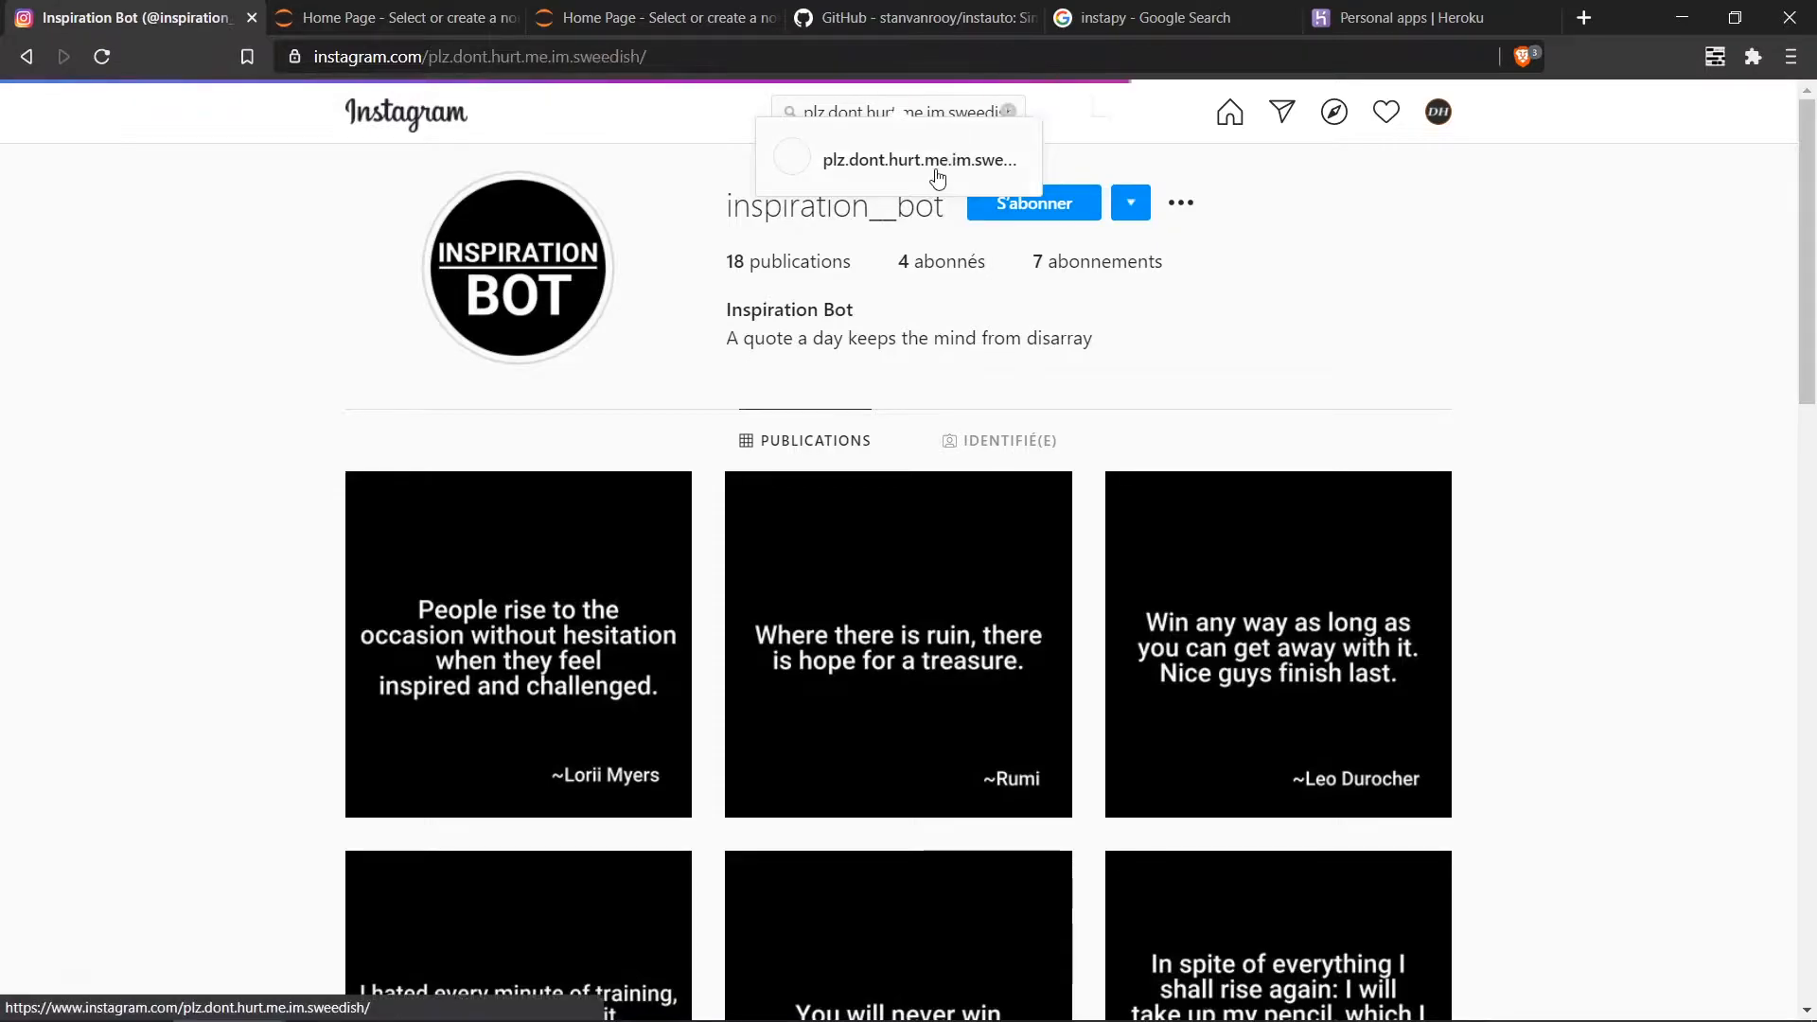
left_click(915, 160)
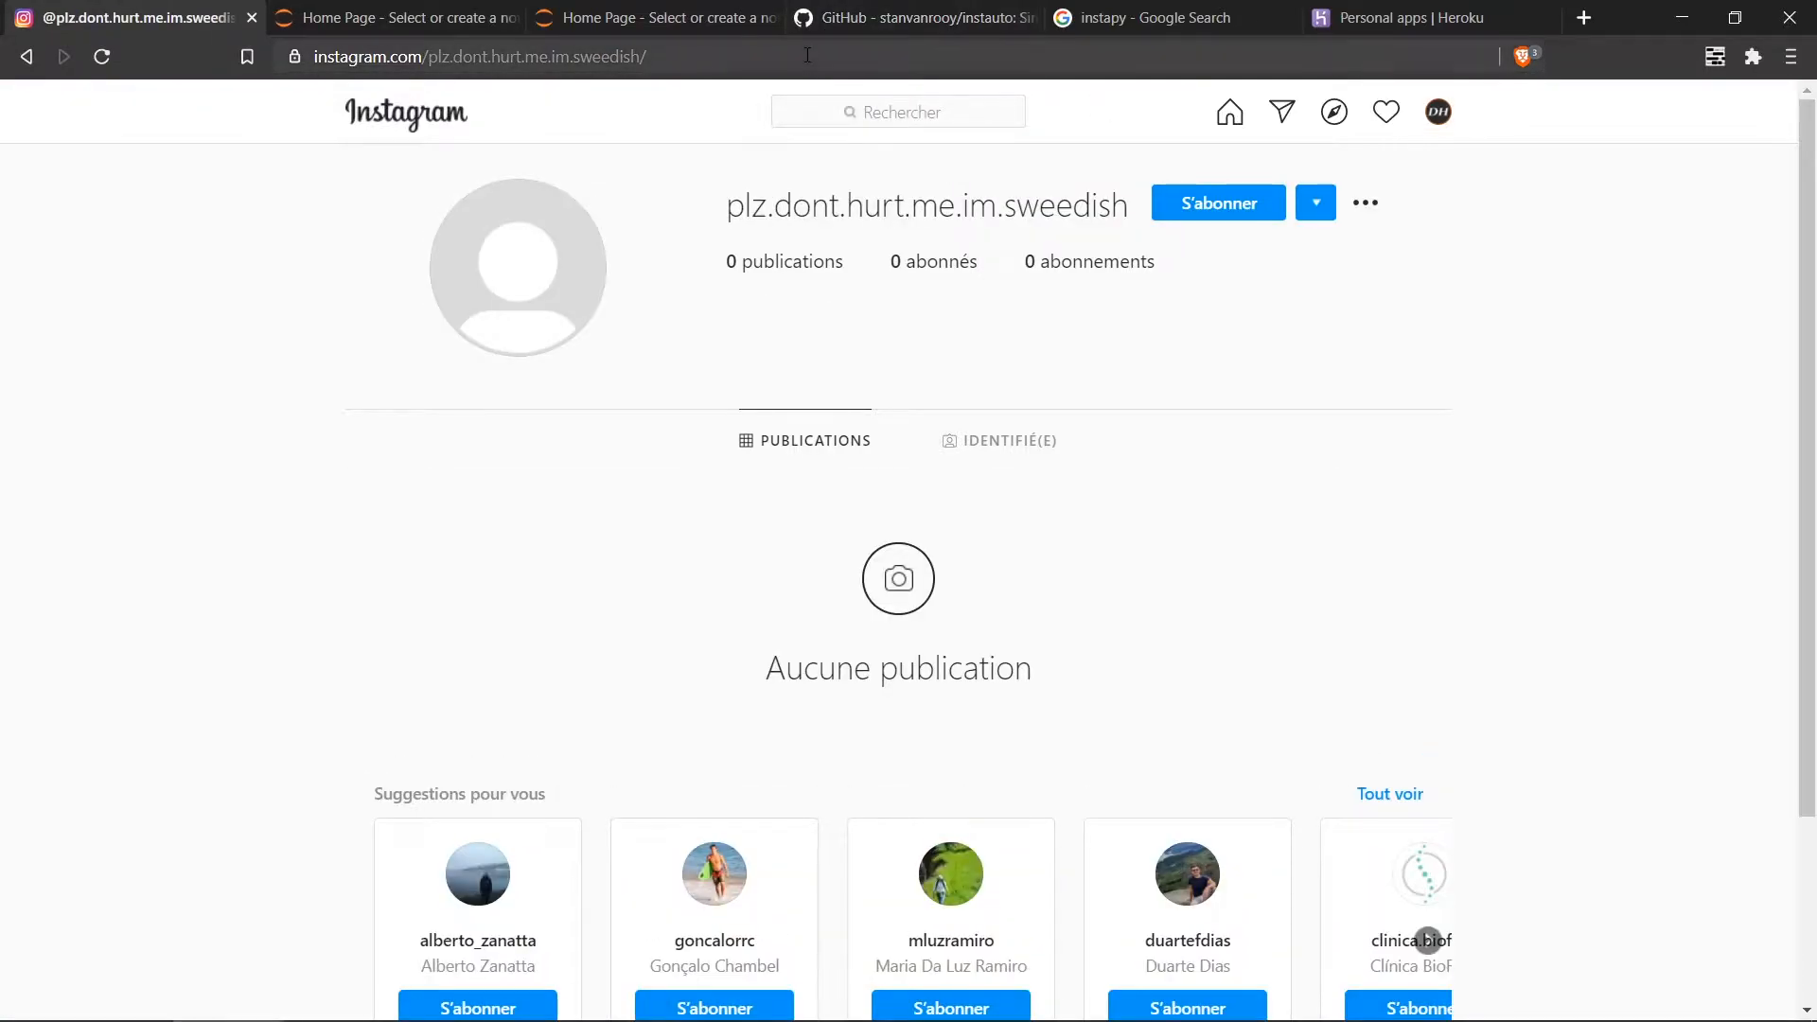
mouse_move(516, 148)
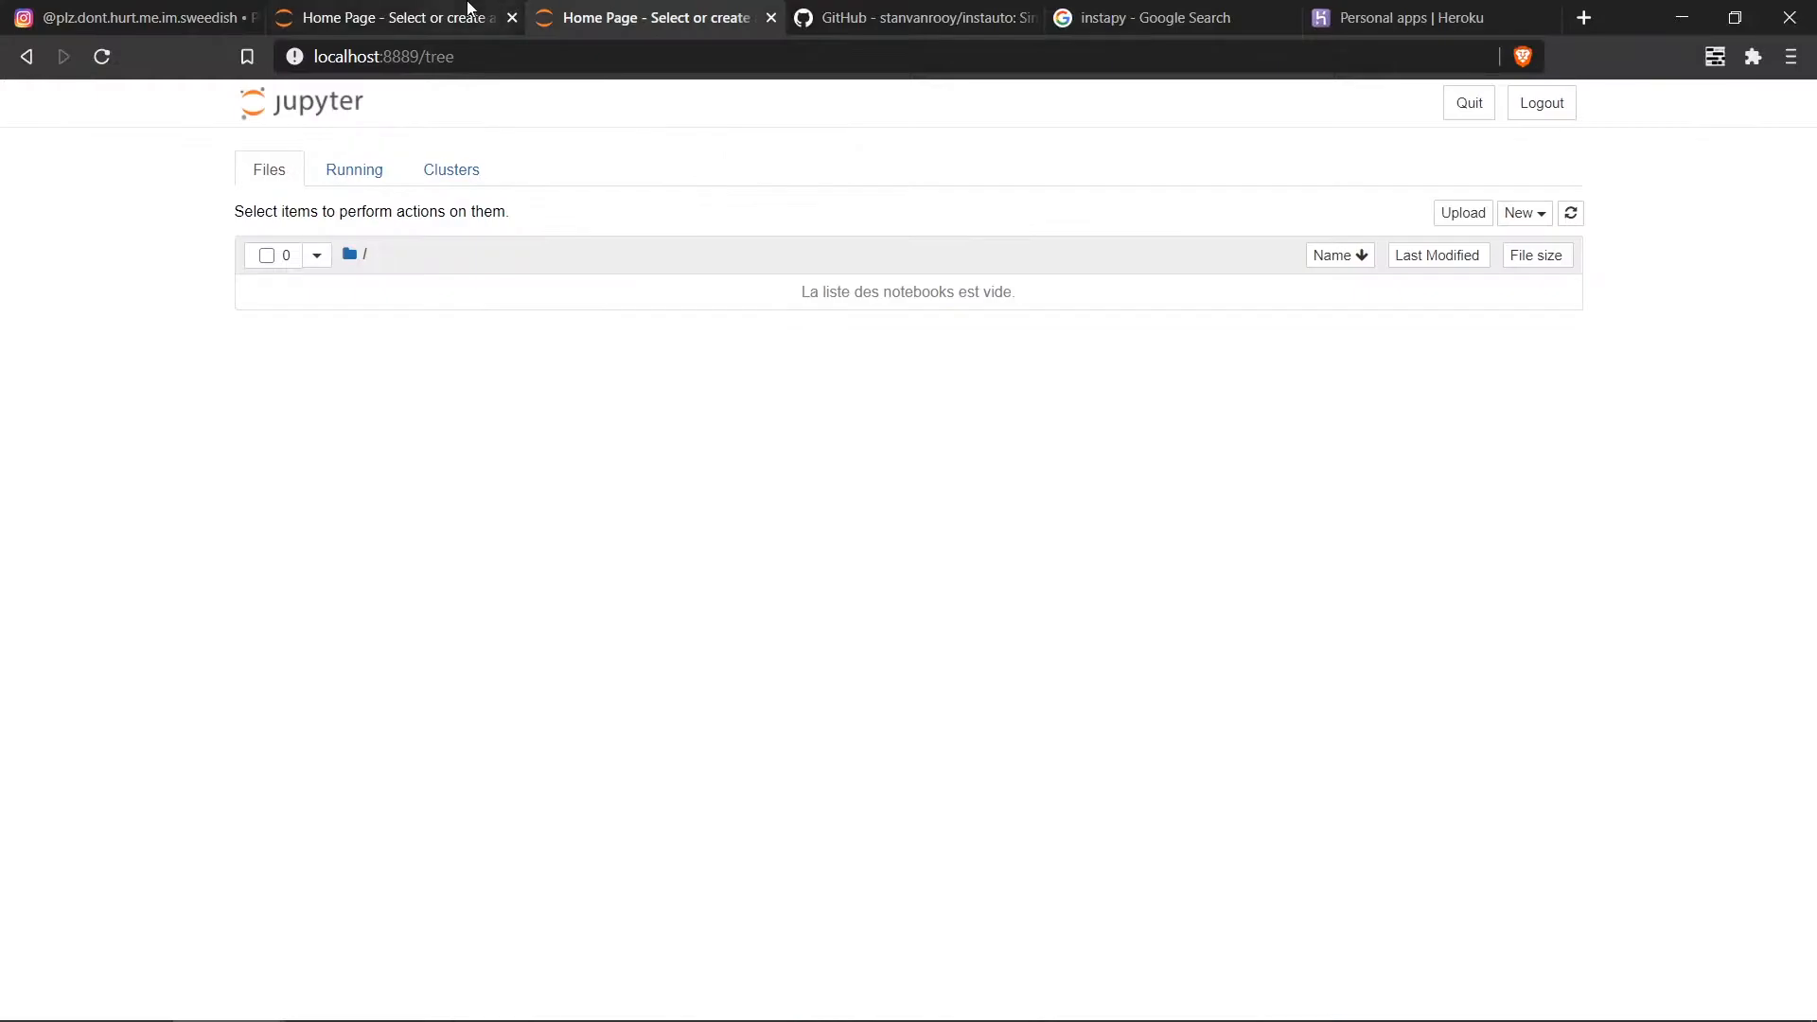
Step: Create a new Python 3.7.6 notebook from Jupyter's New menu
left_click(1521, 212)
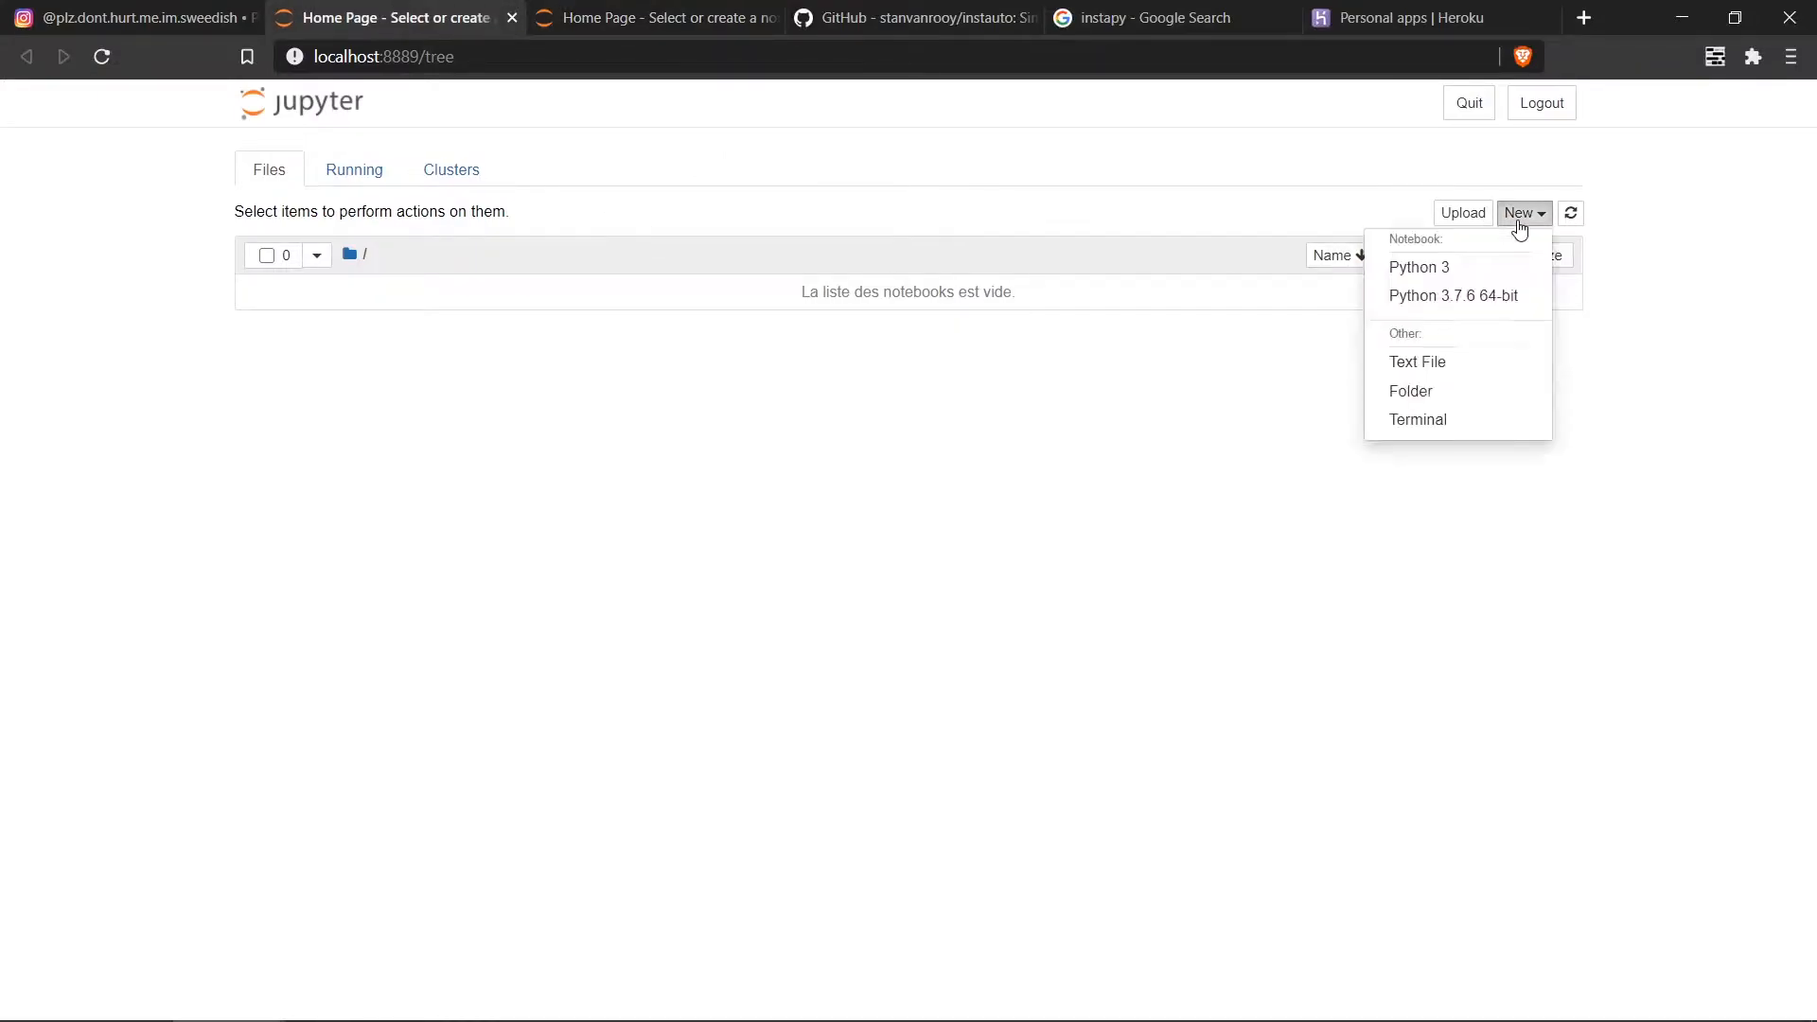
left_click(1453, 295)
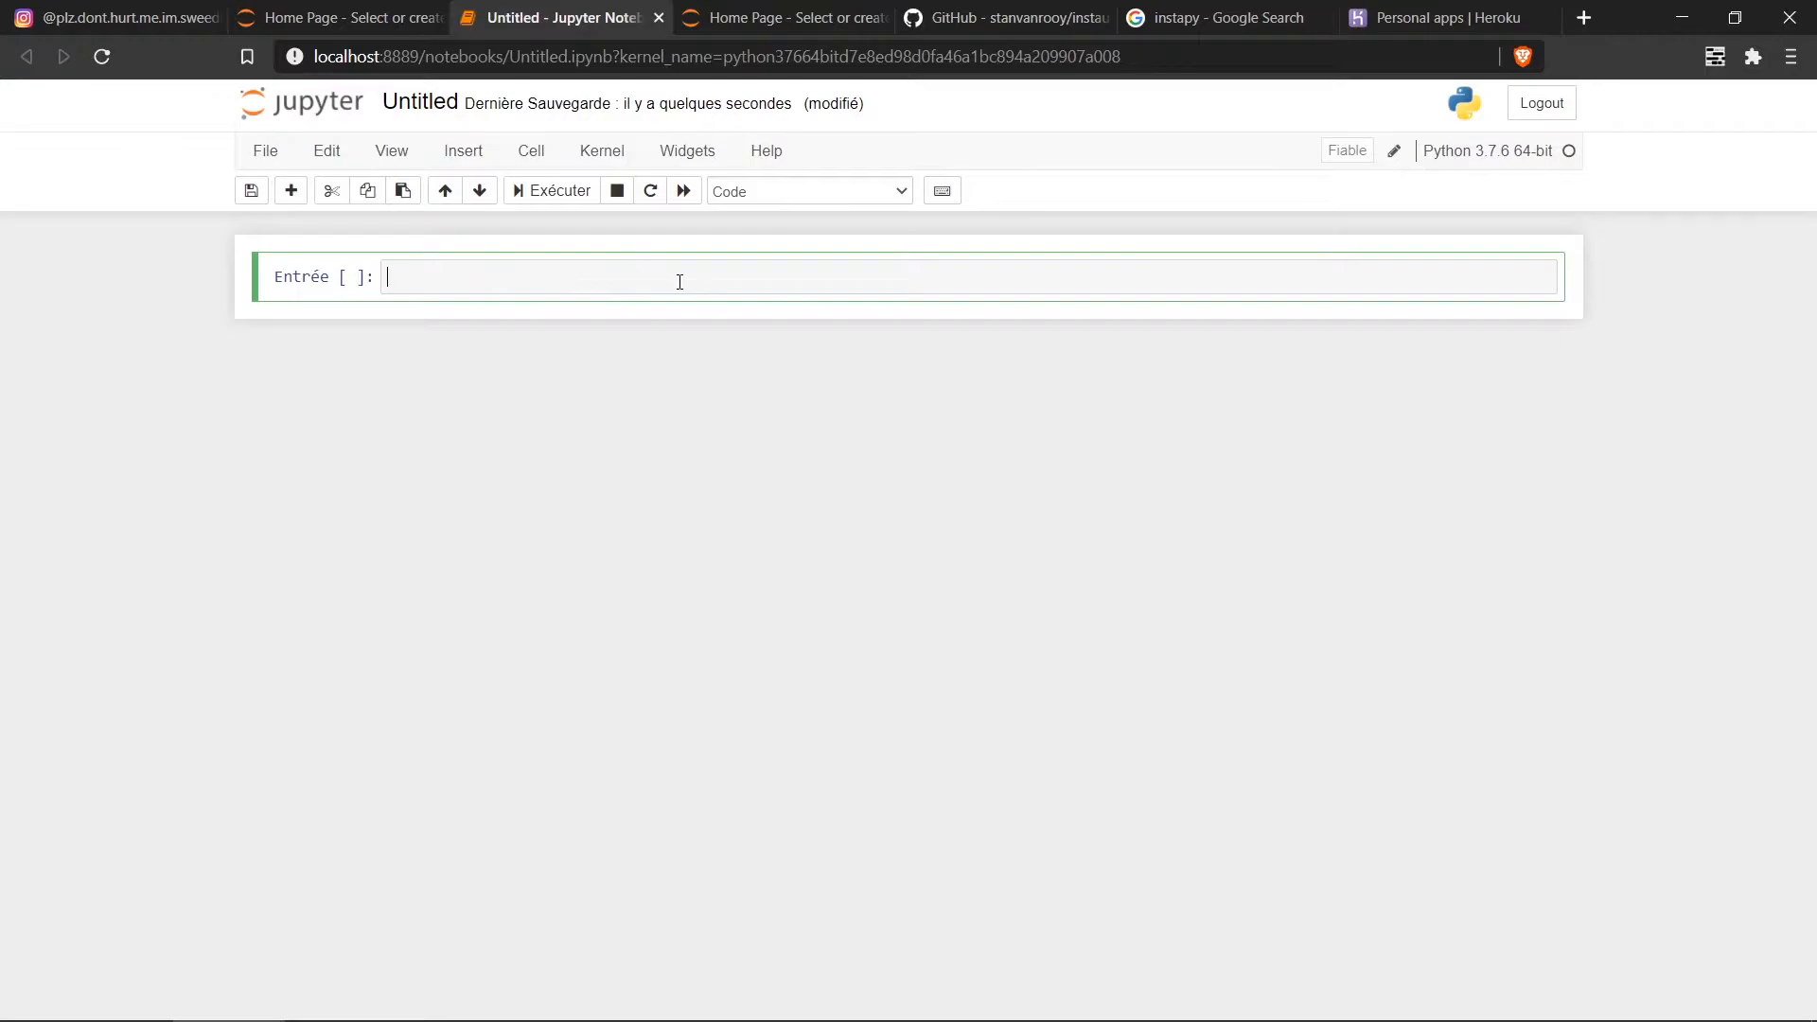
mouse_move(683, 218)
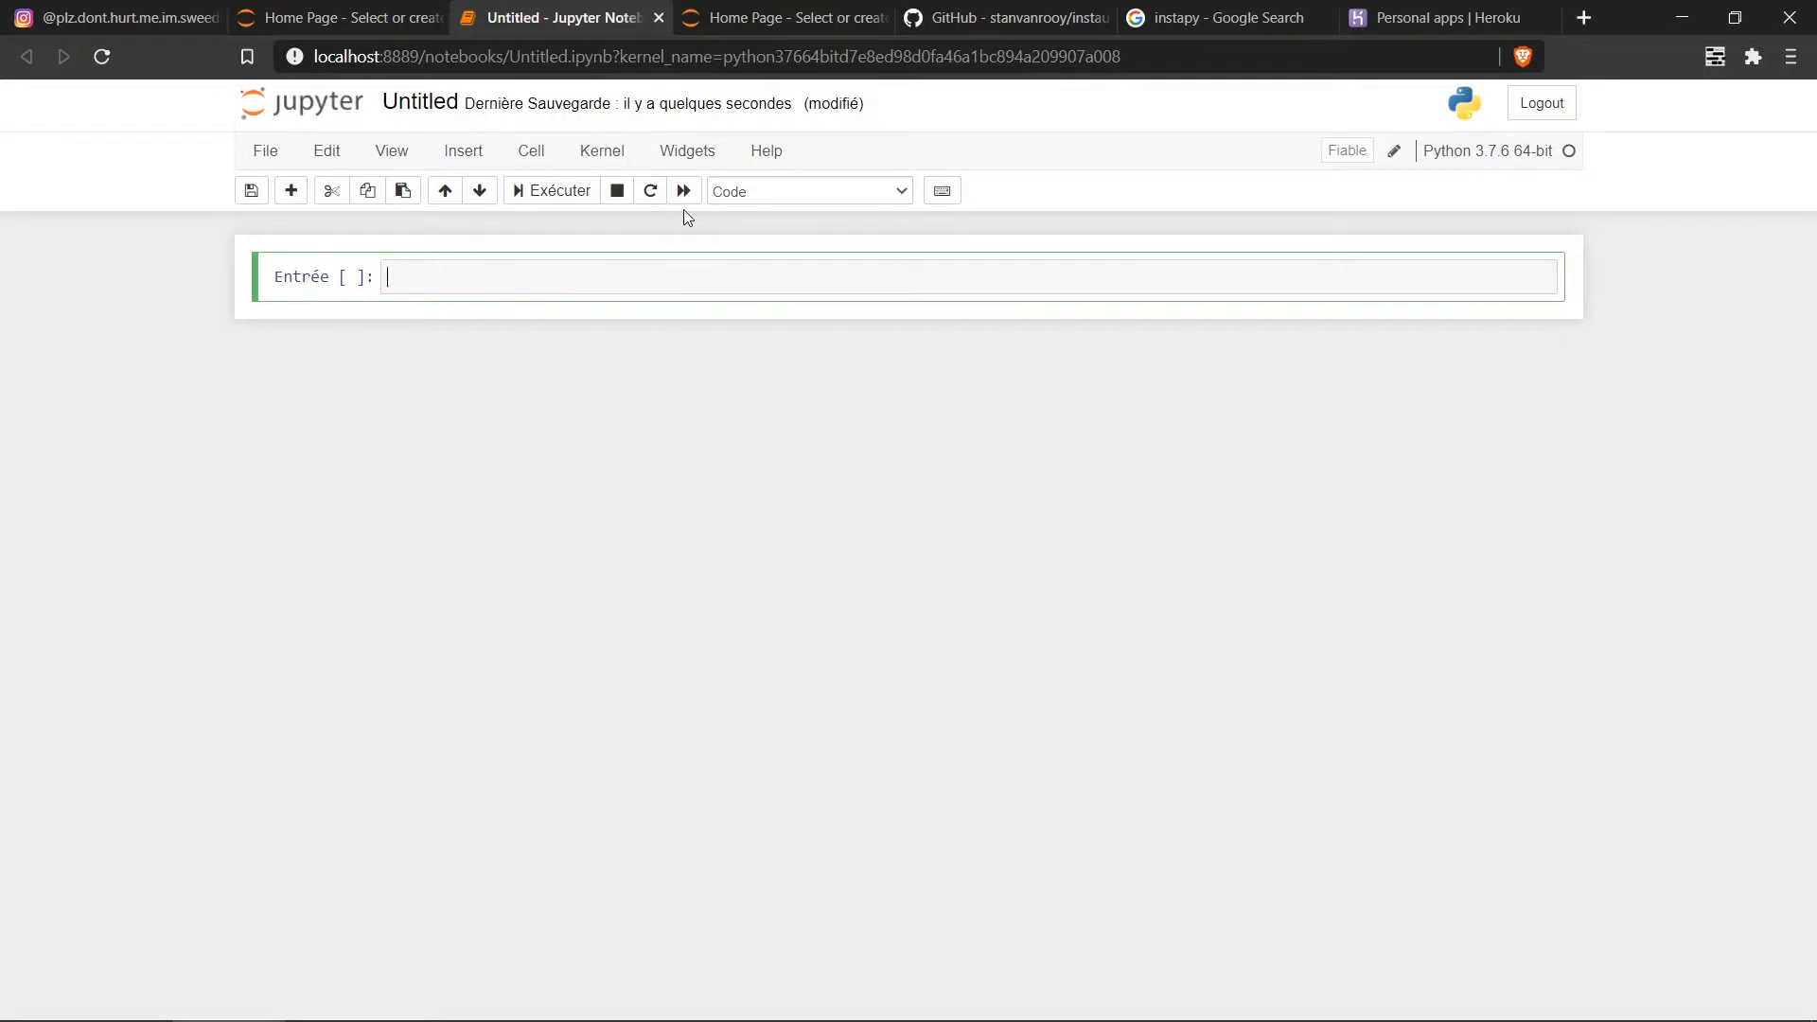
left_click(1003, 17)
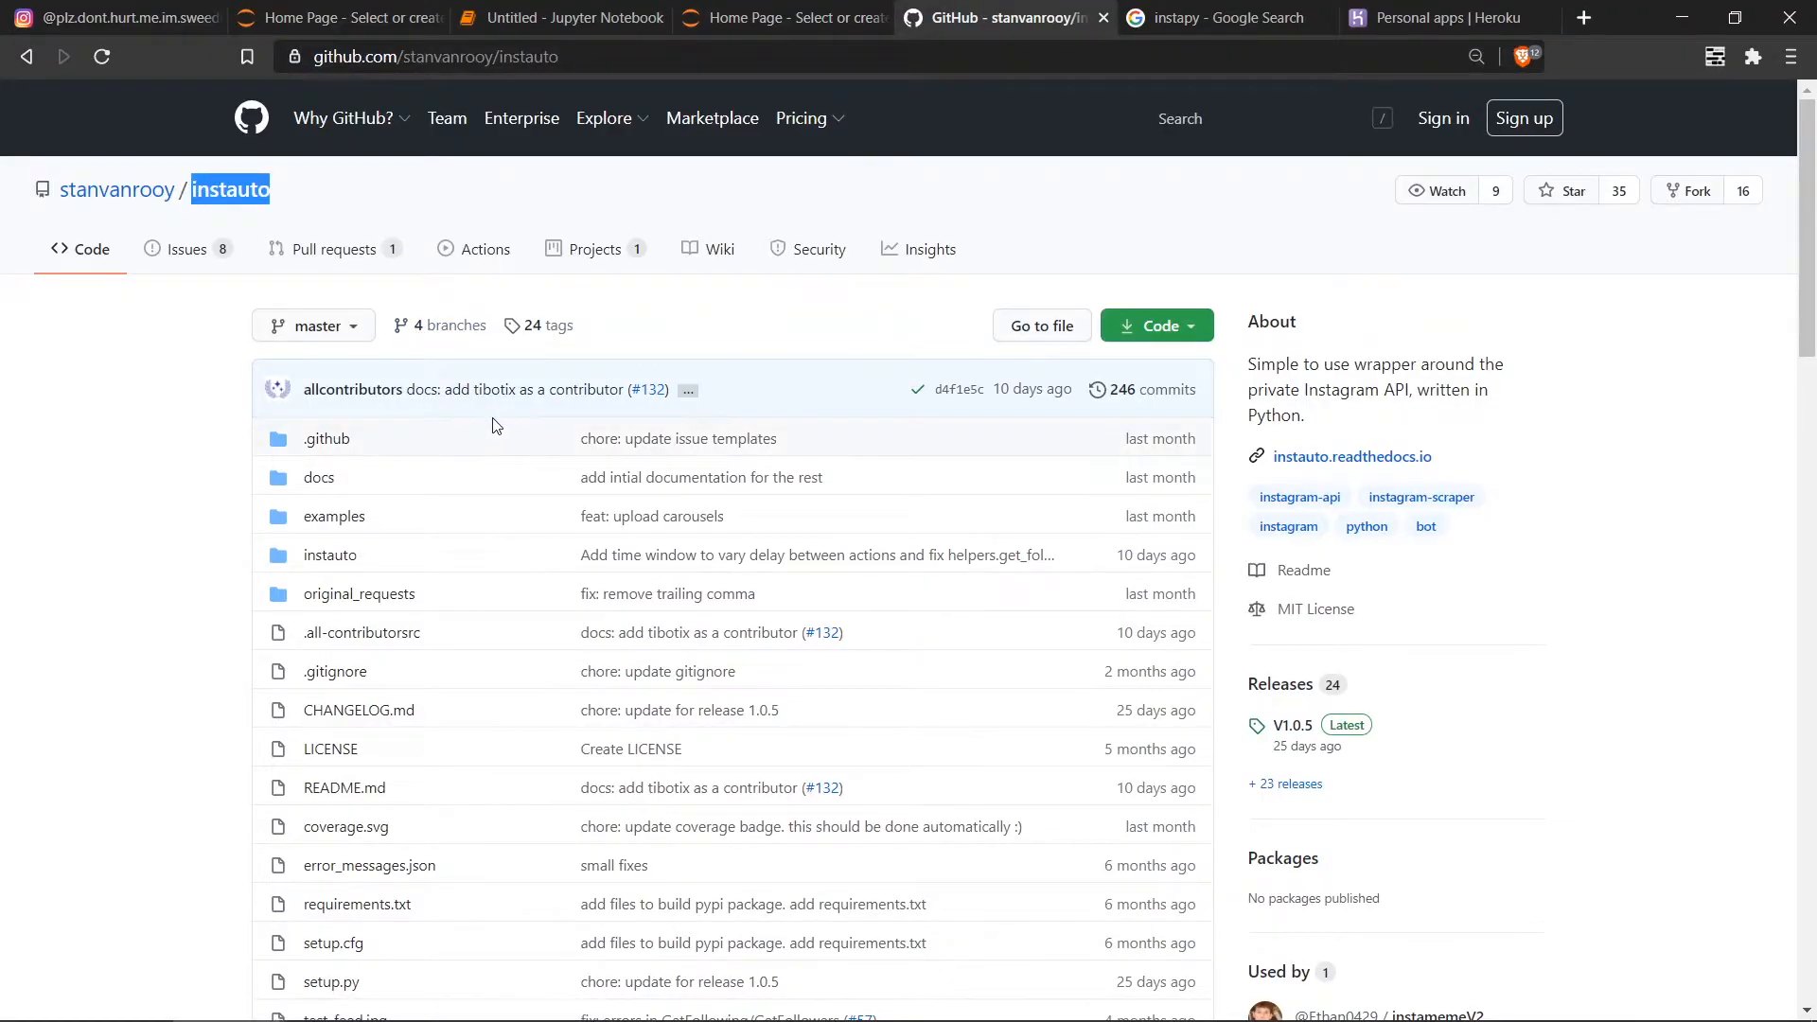
Step: Scroll to the instauto README Usage example, highlight post_like, and return to the notebook
scroll("down", 3)
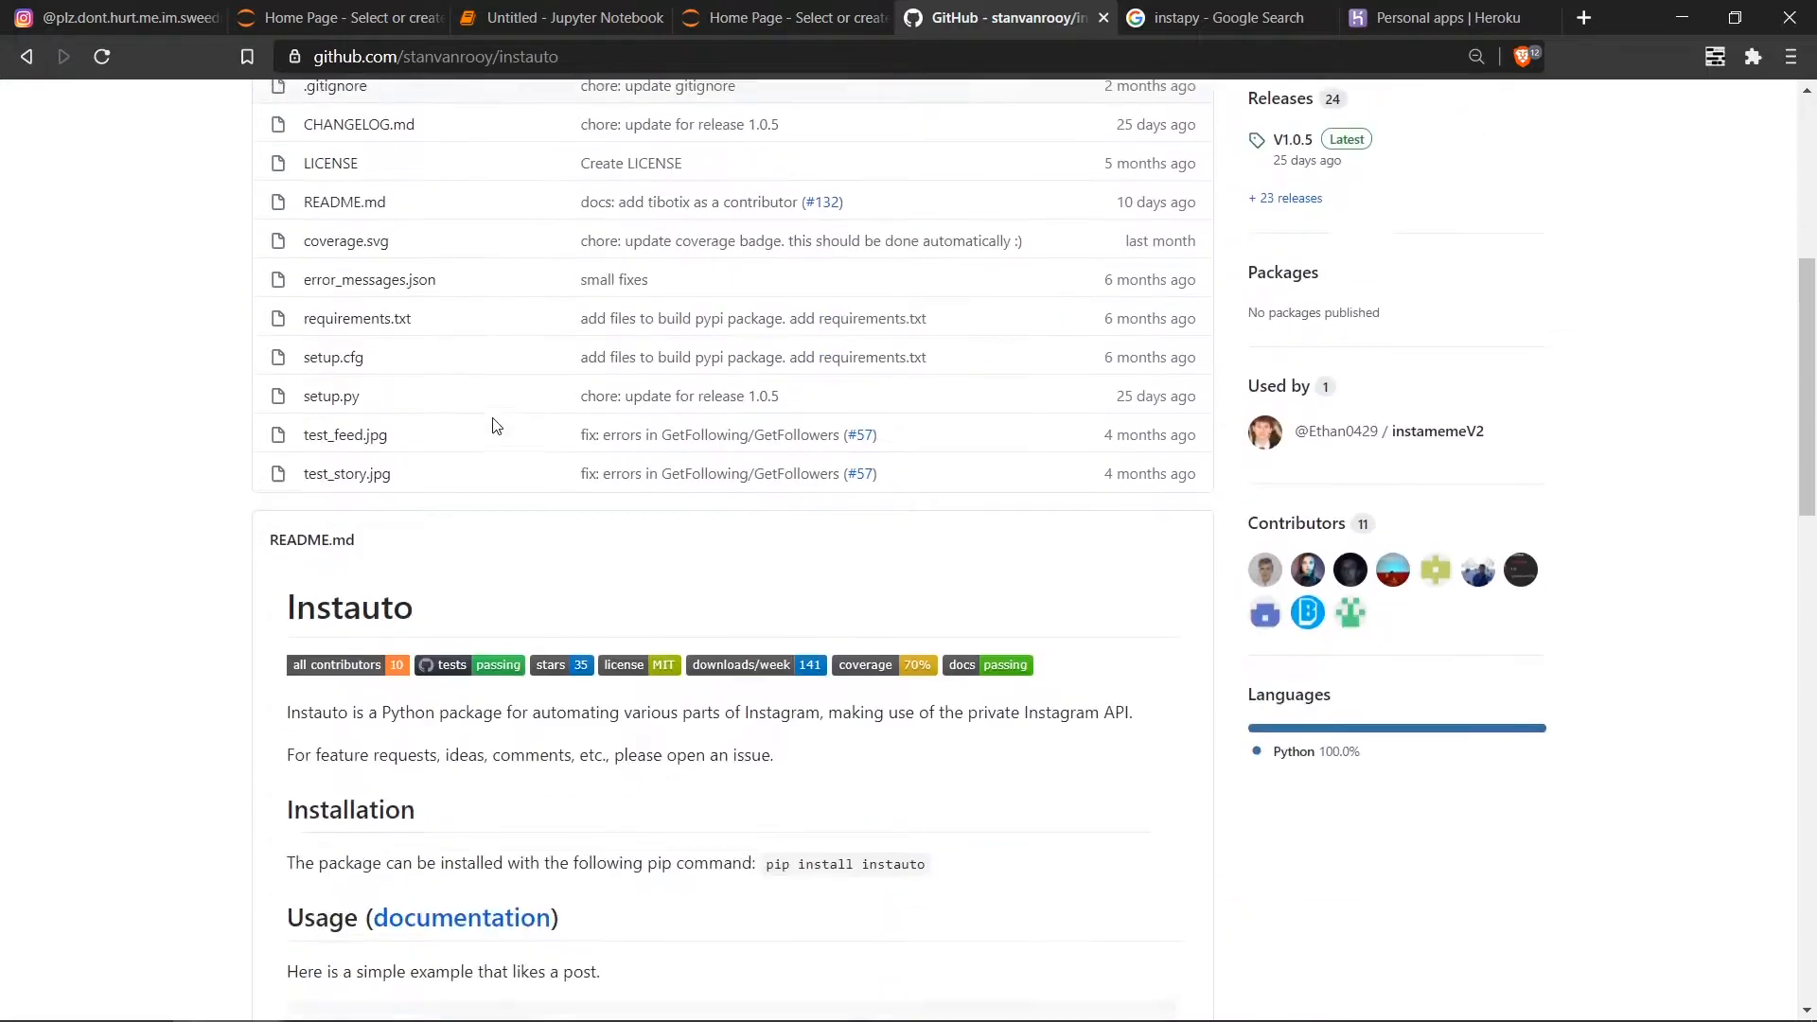
scroll("down", 3)
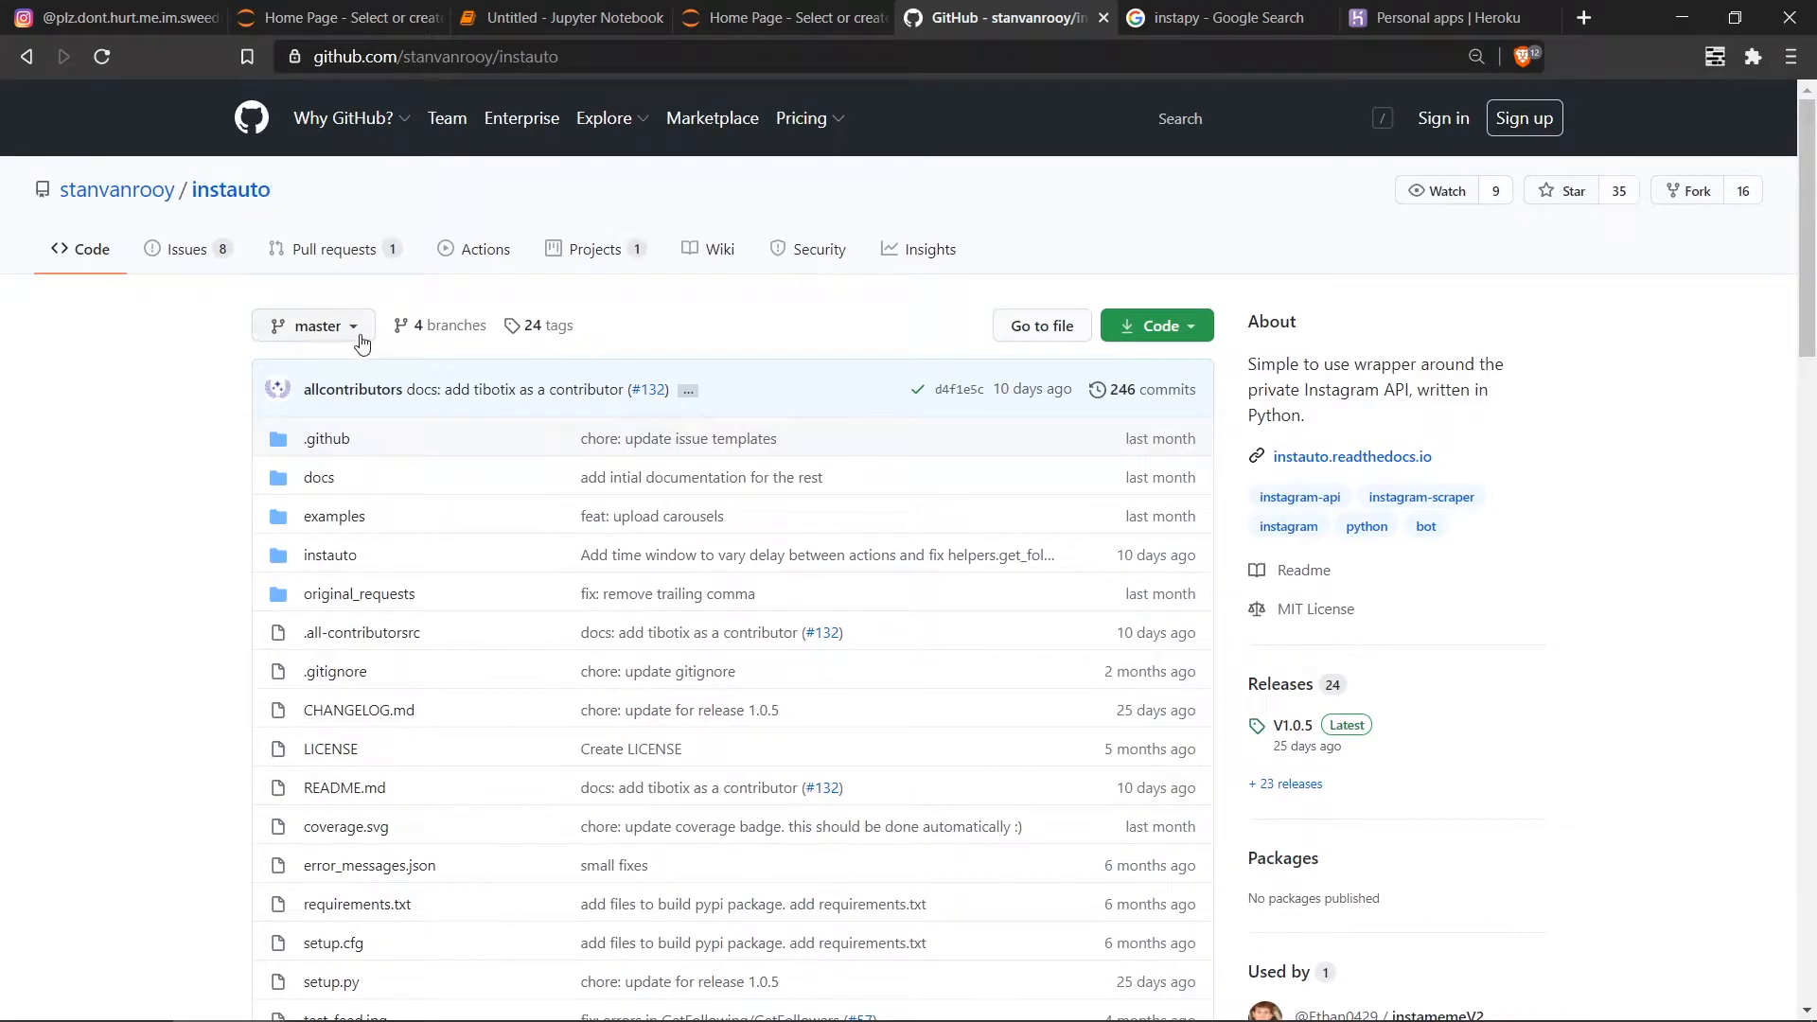
scroll("down", 3)
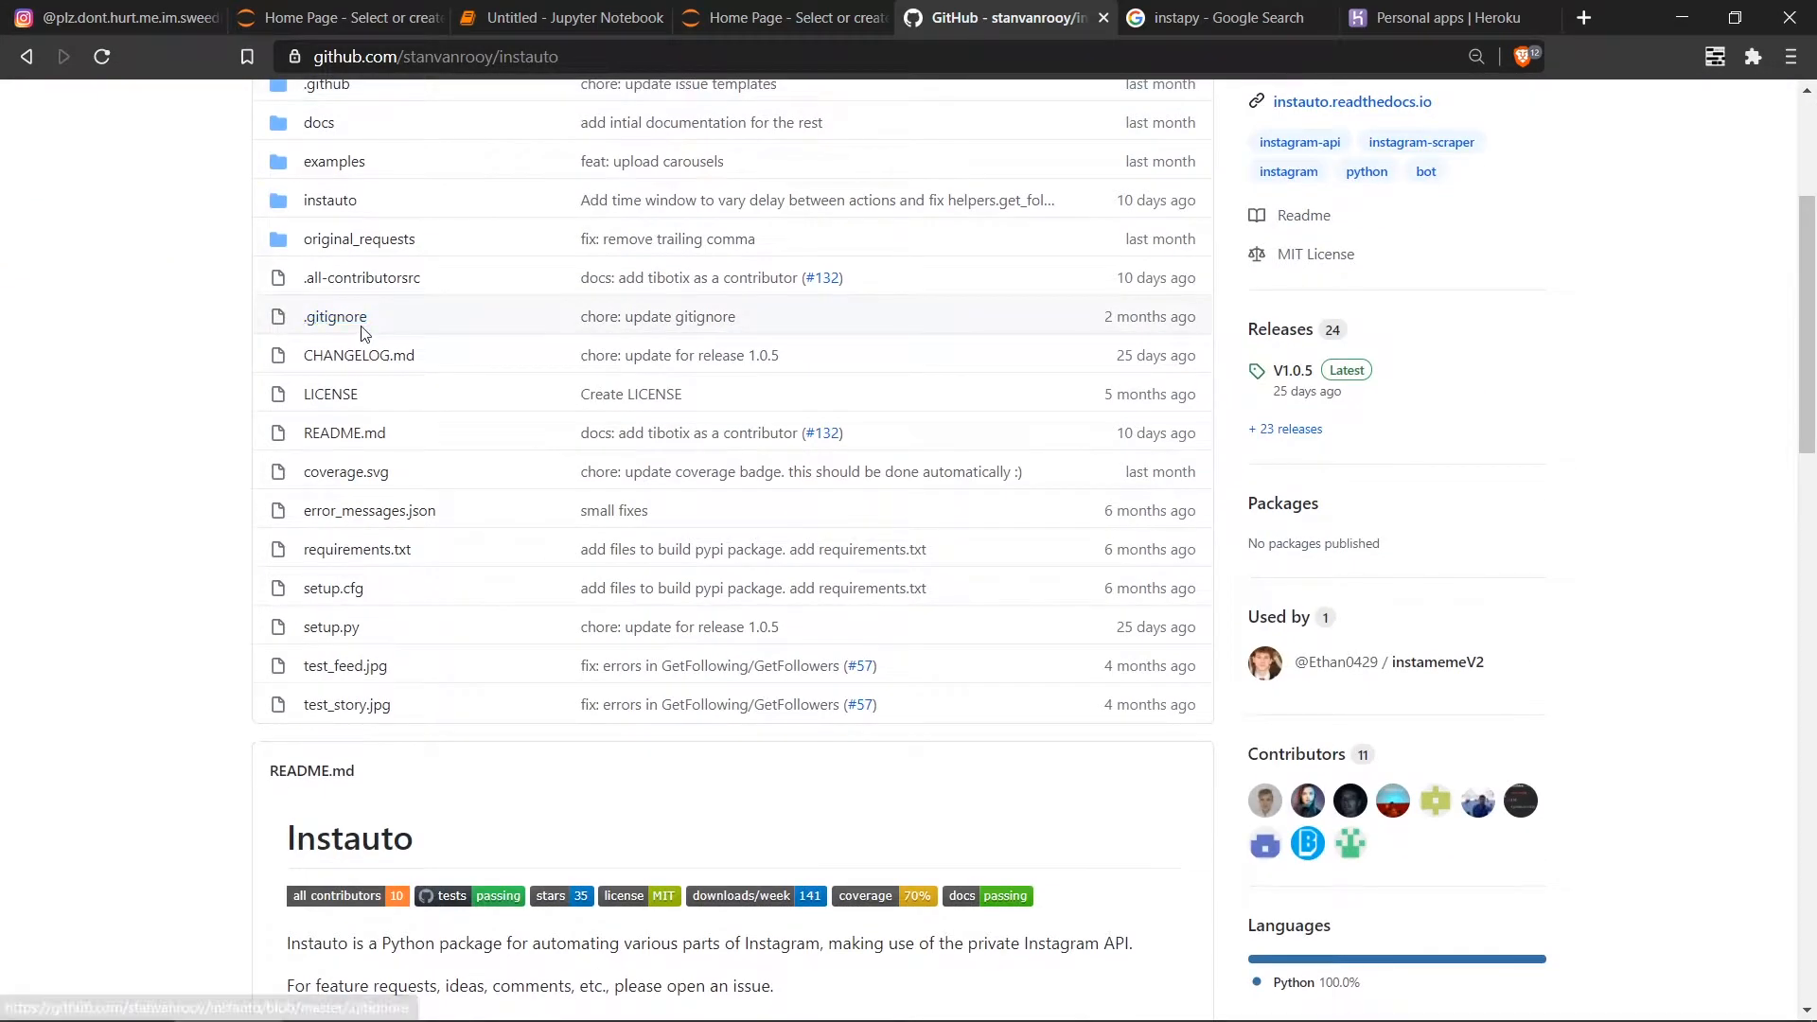
scroll("down", 3)
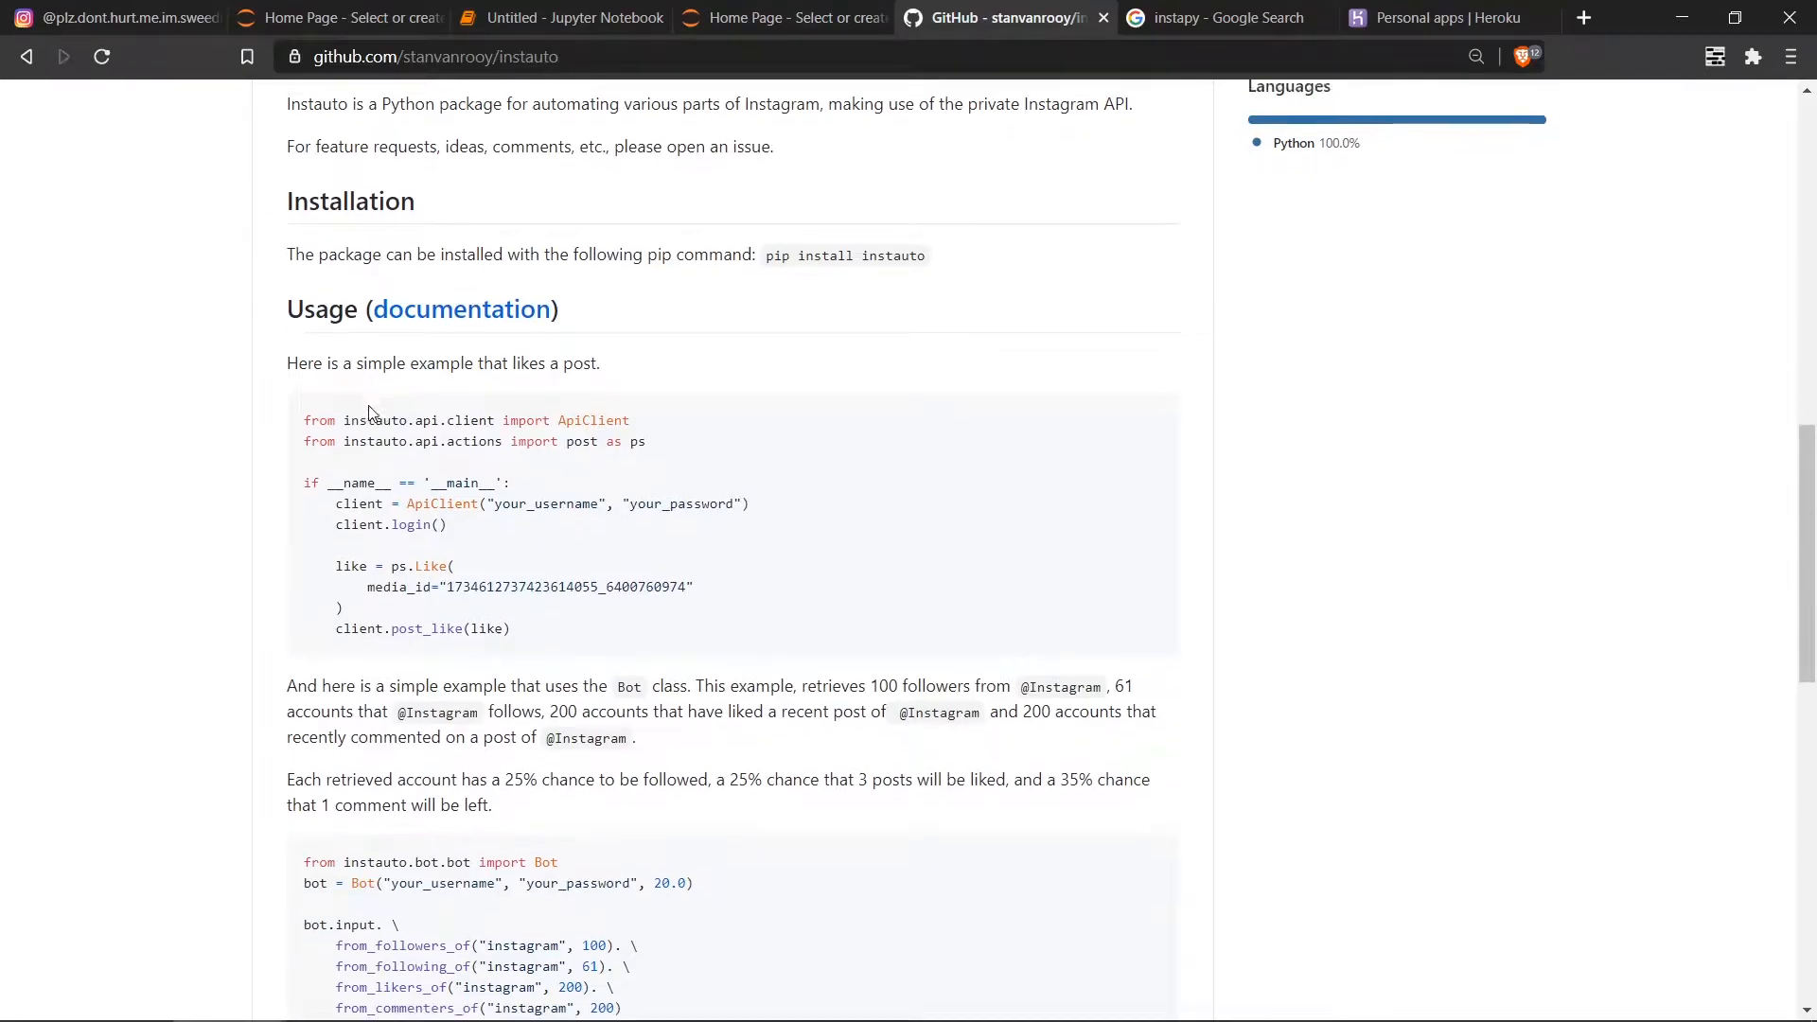
scroll("down", 3)
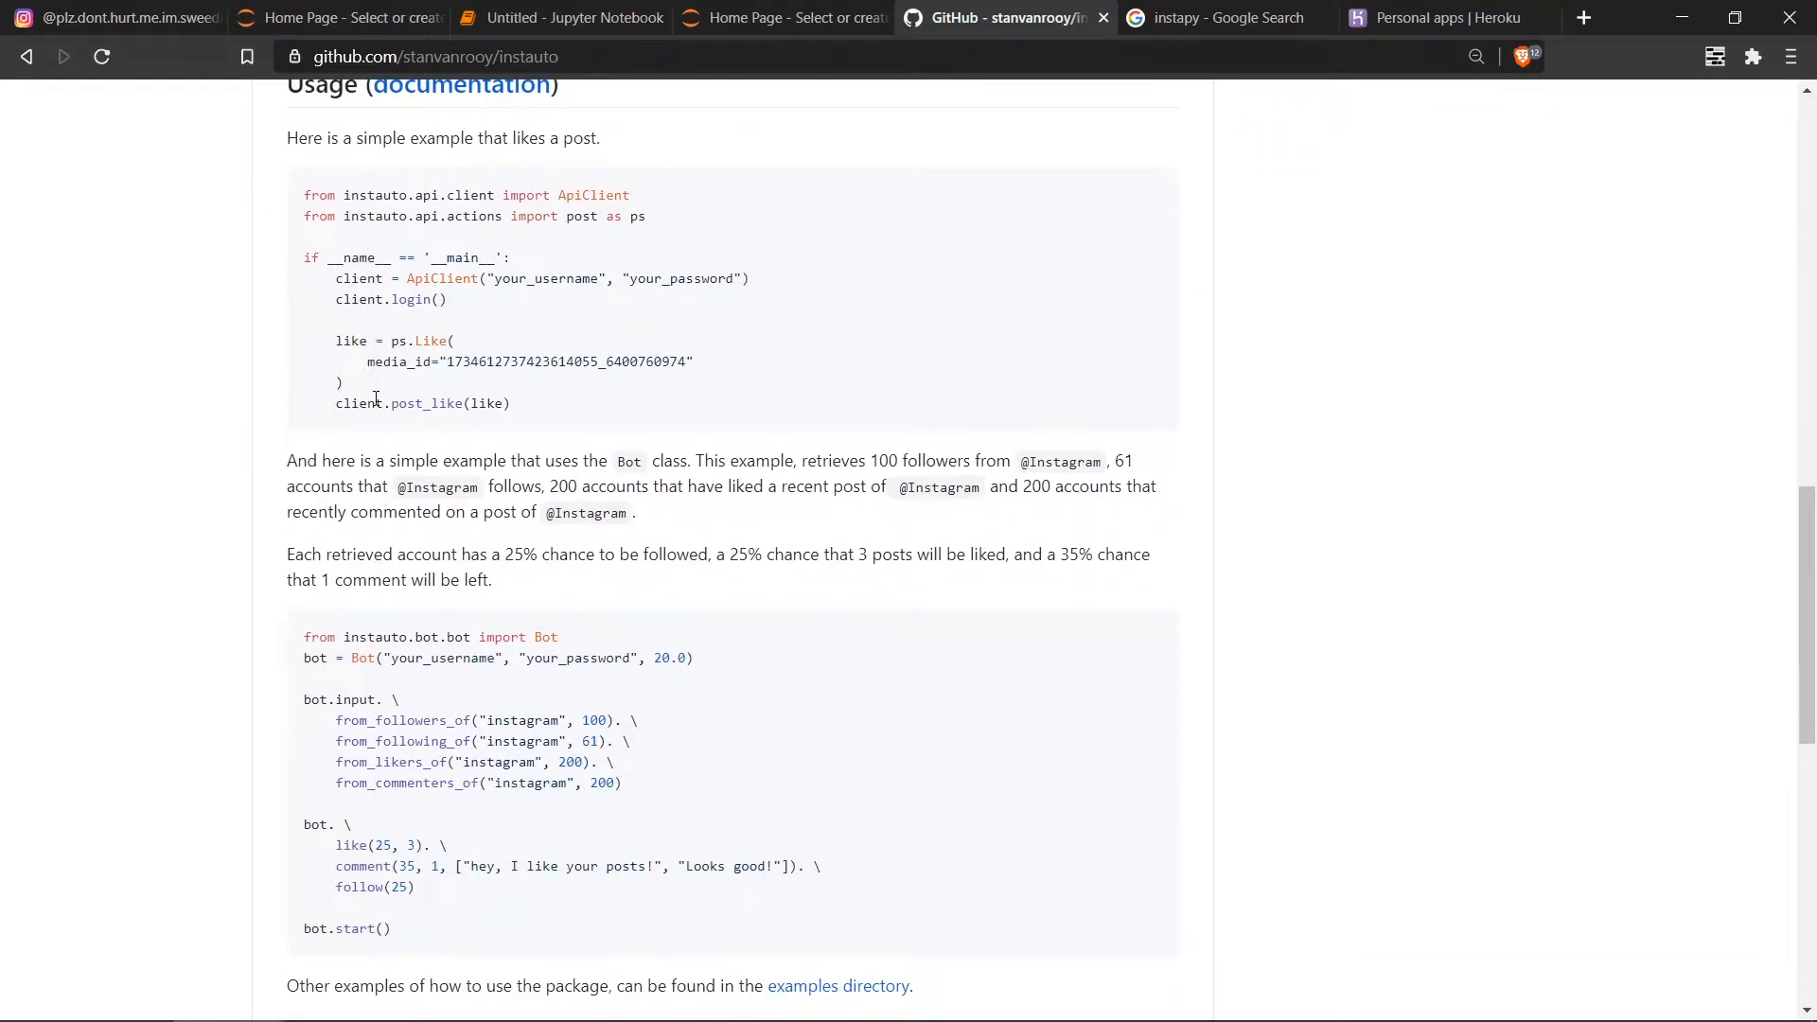
double_click(428, 403)
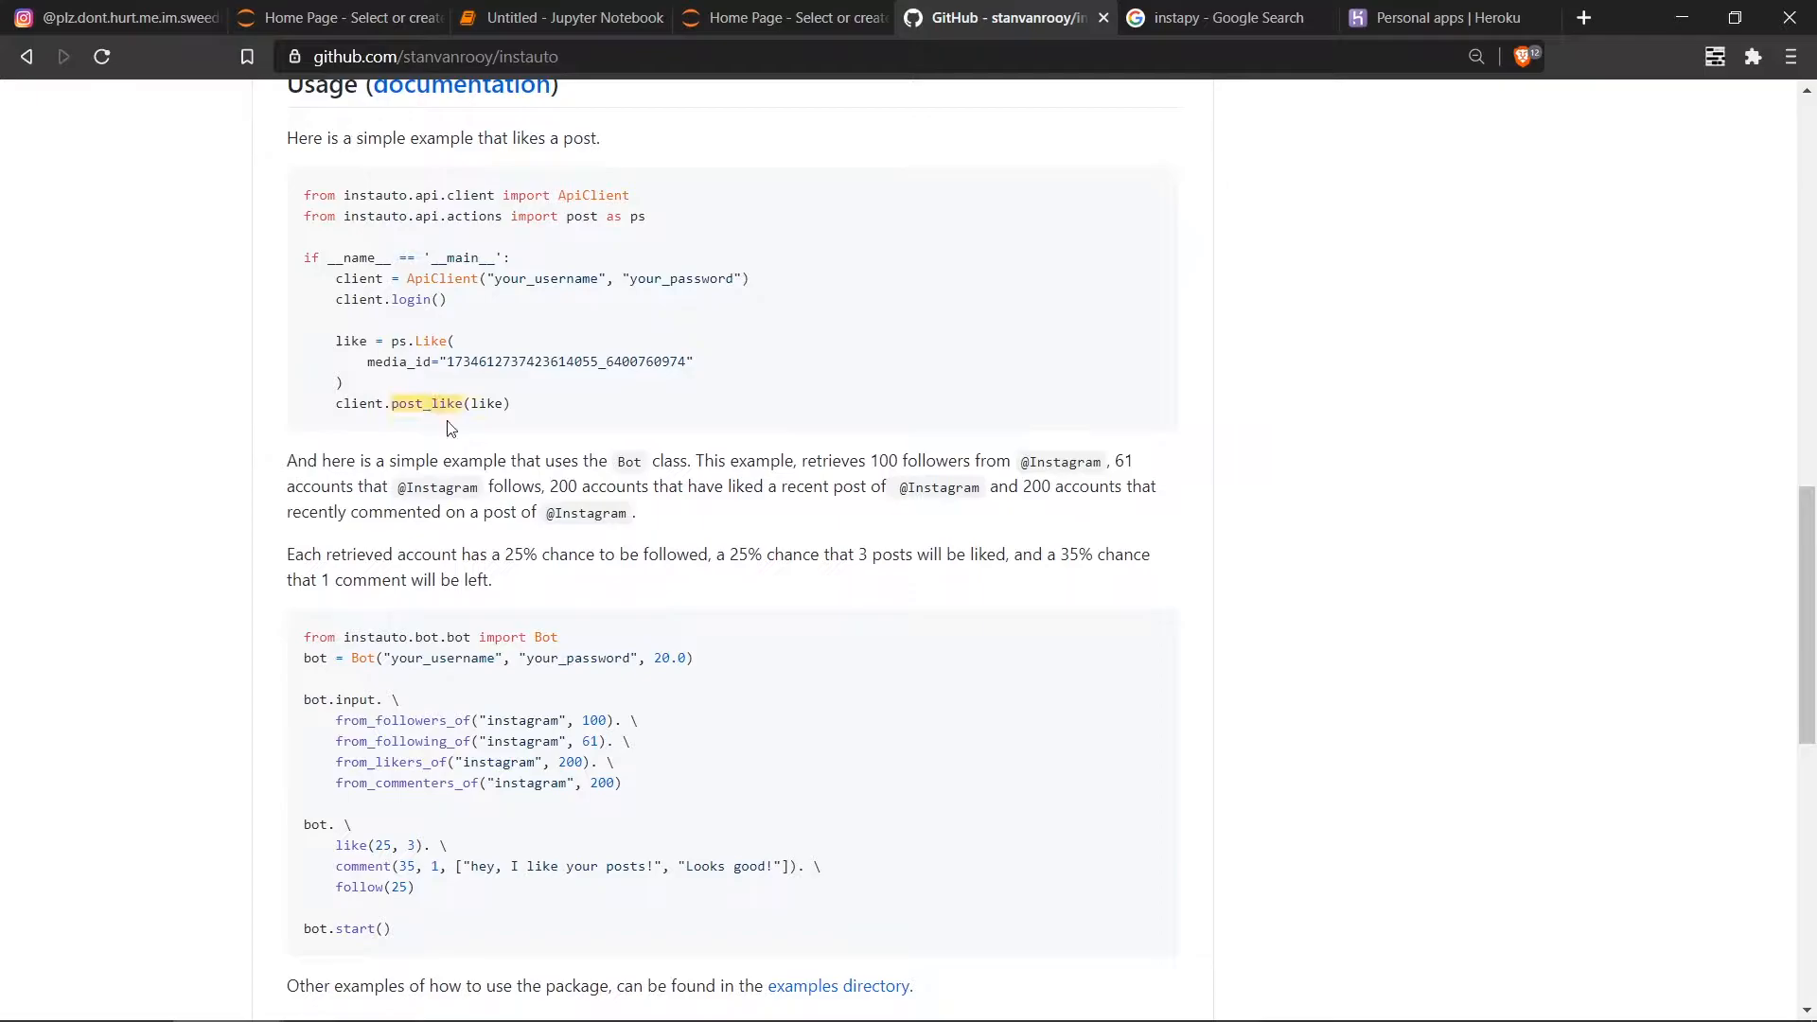
left_click(561, 17)
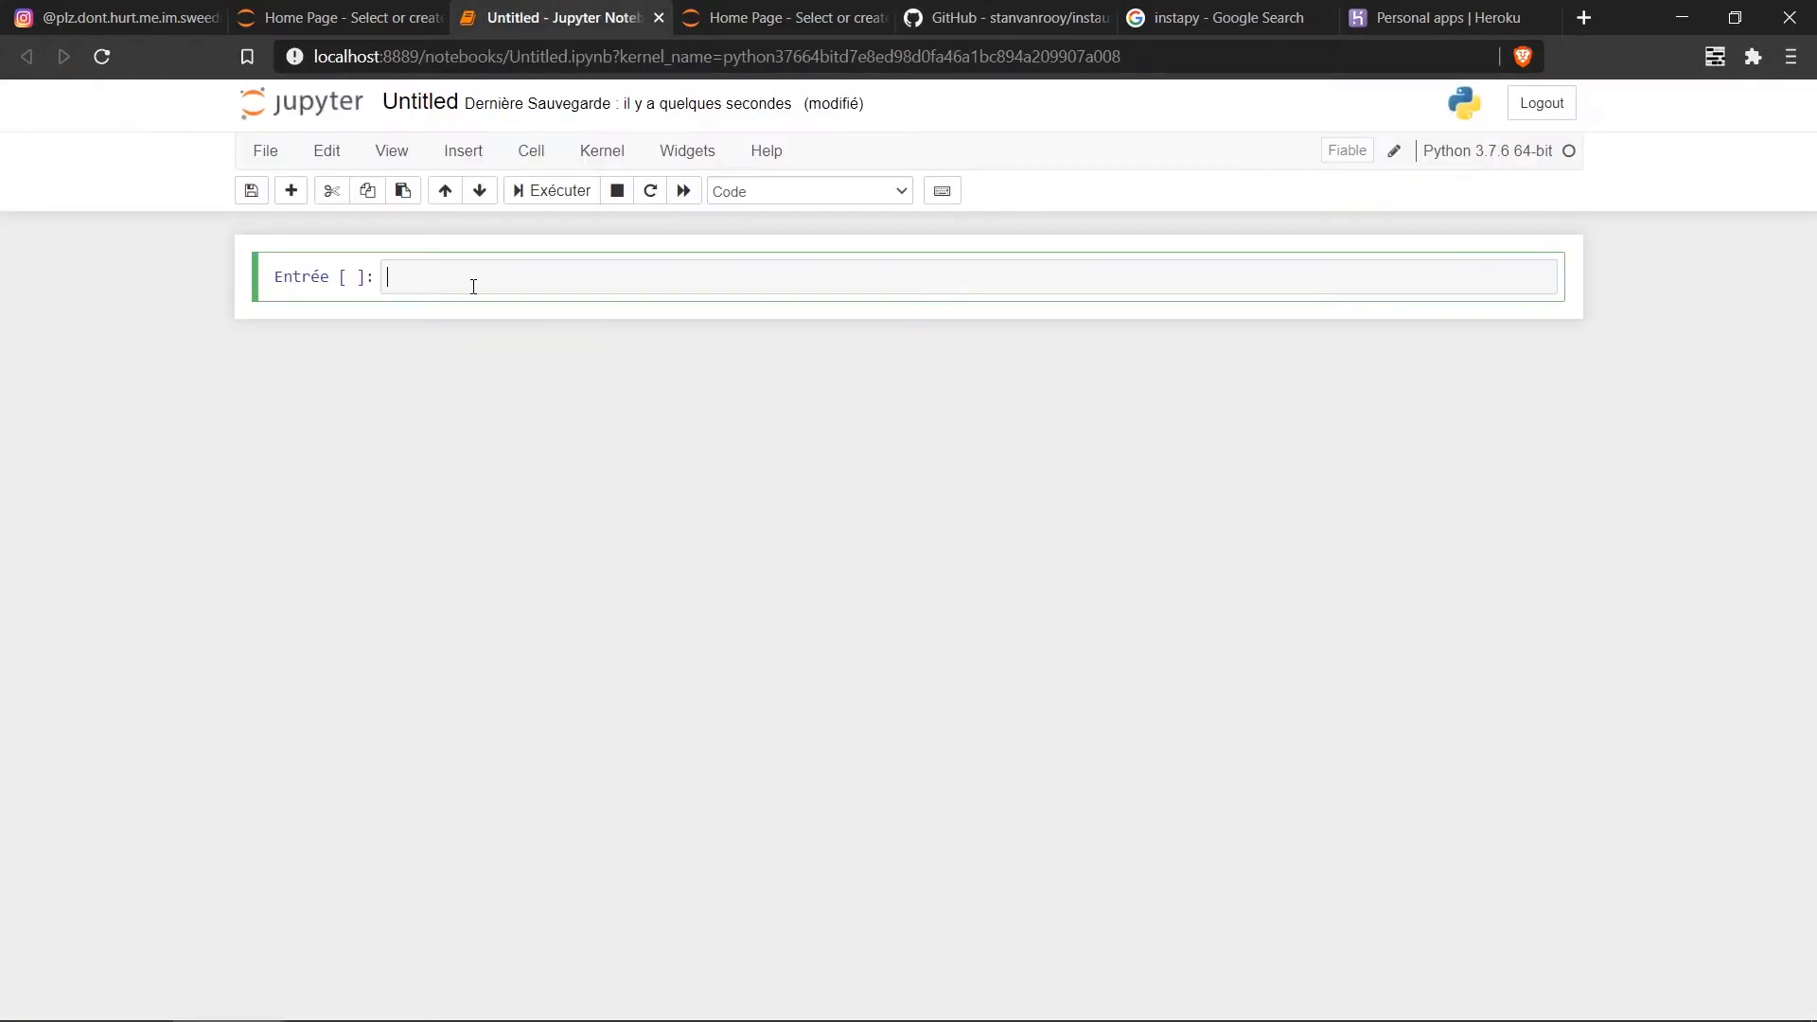
Step: Install instauto and pillow with !pip install in the first cell and run it
type("!pip")
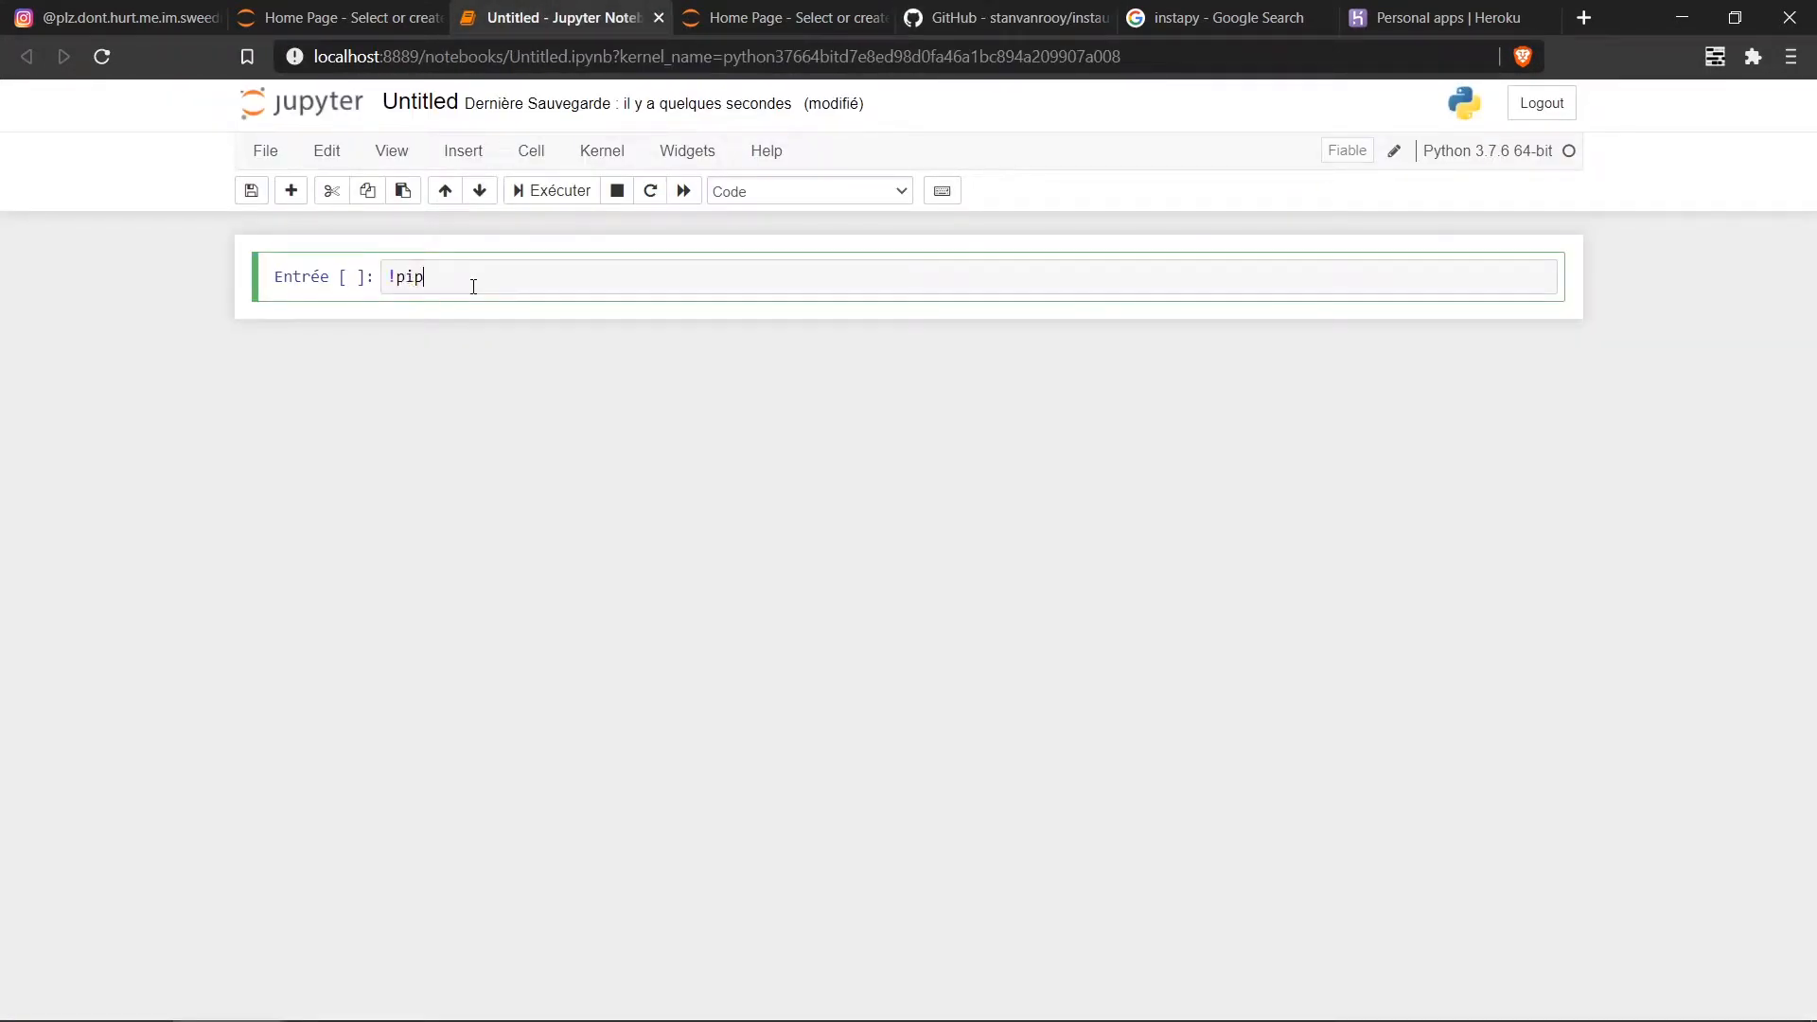
type("ins")
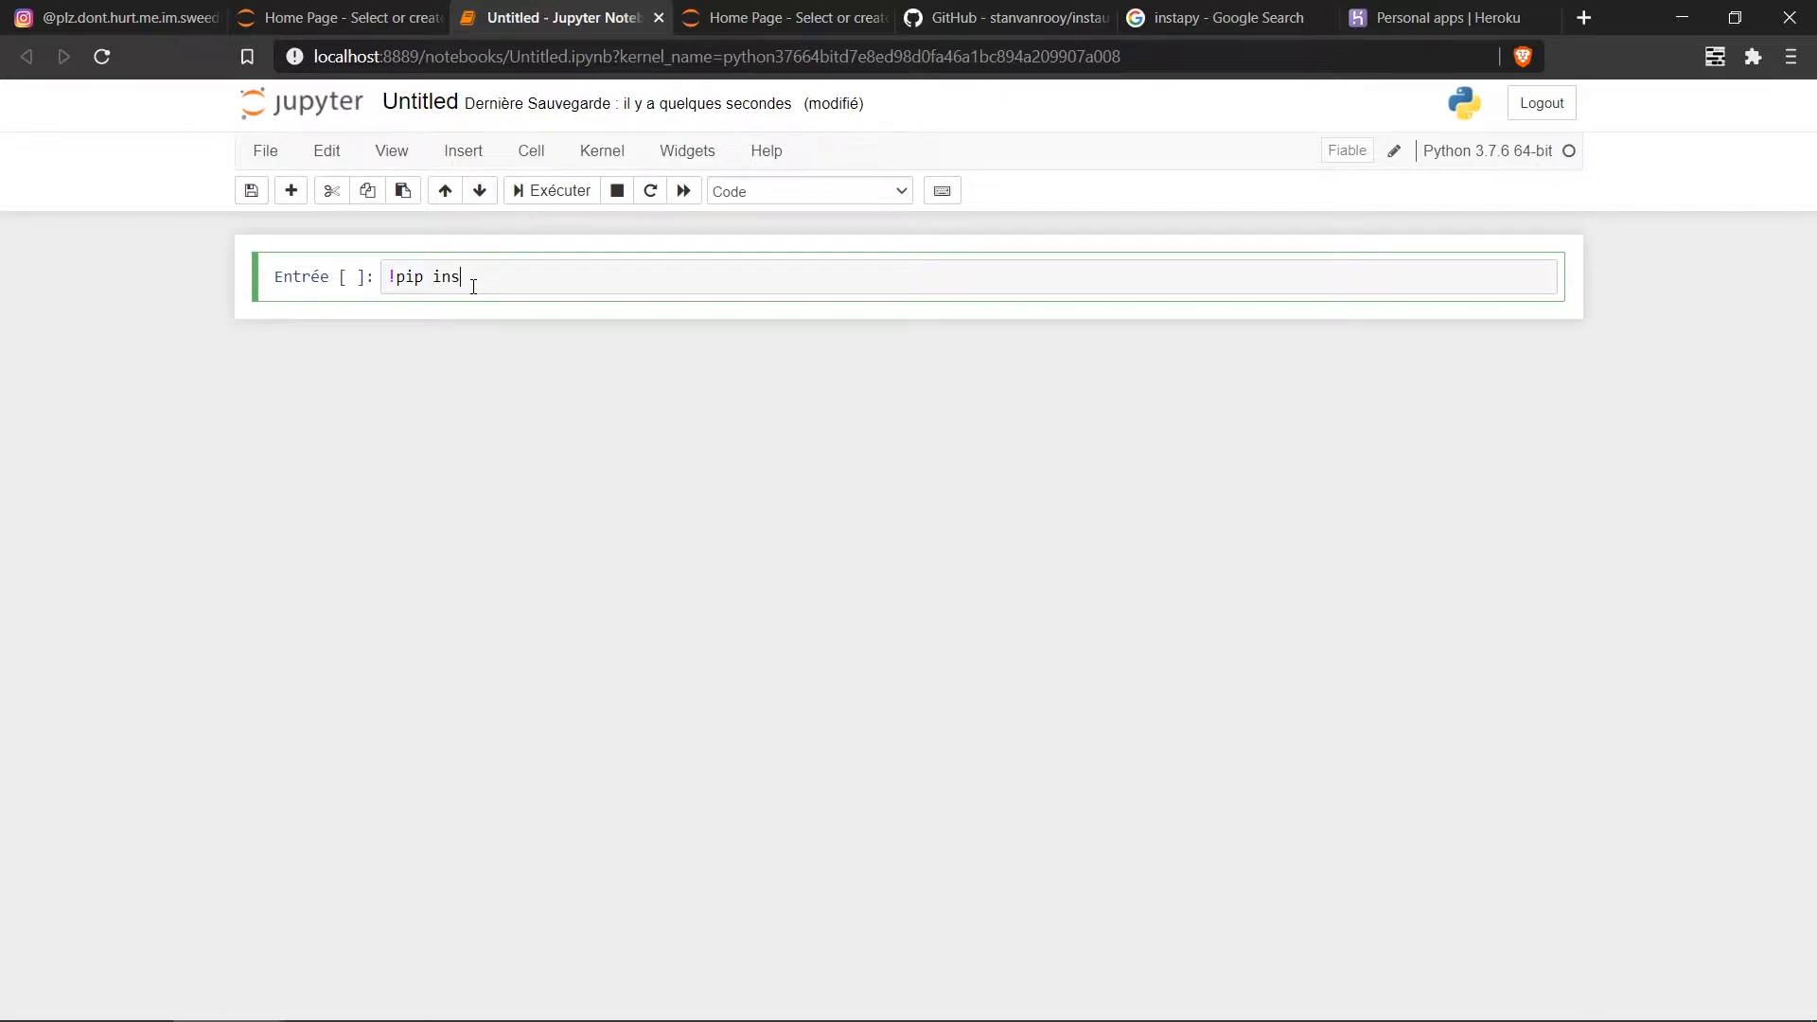
type("tall instau")
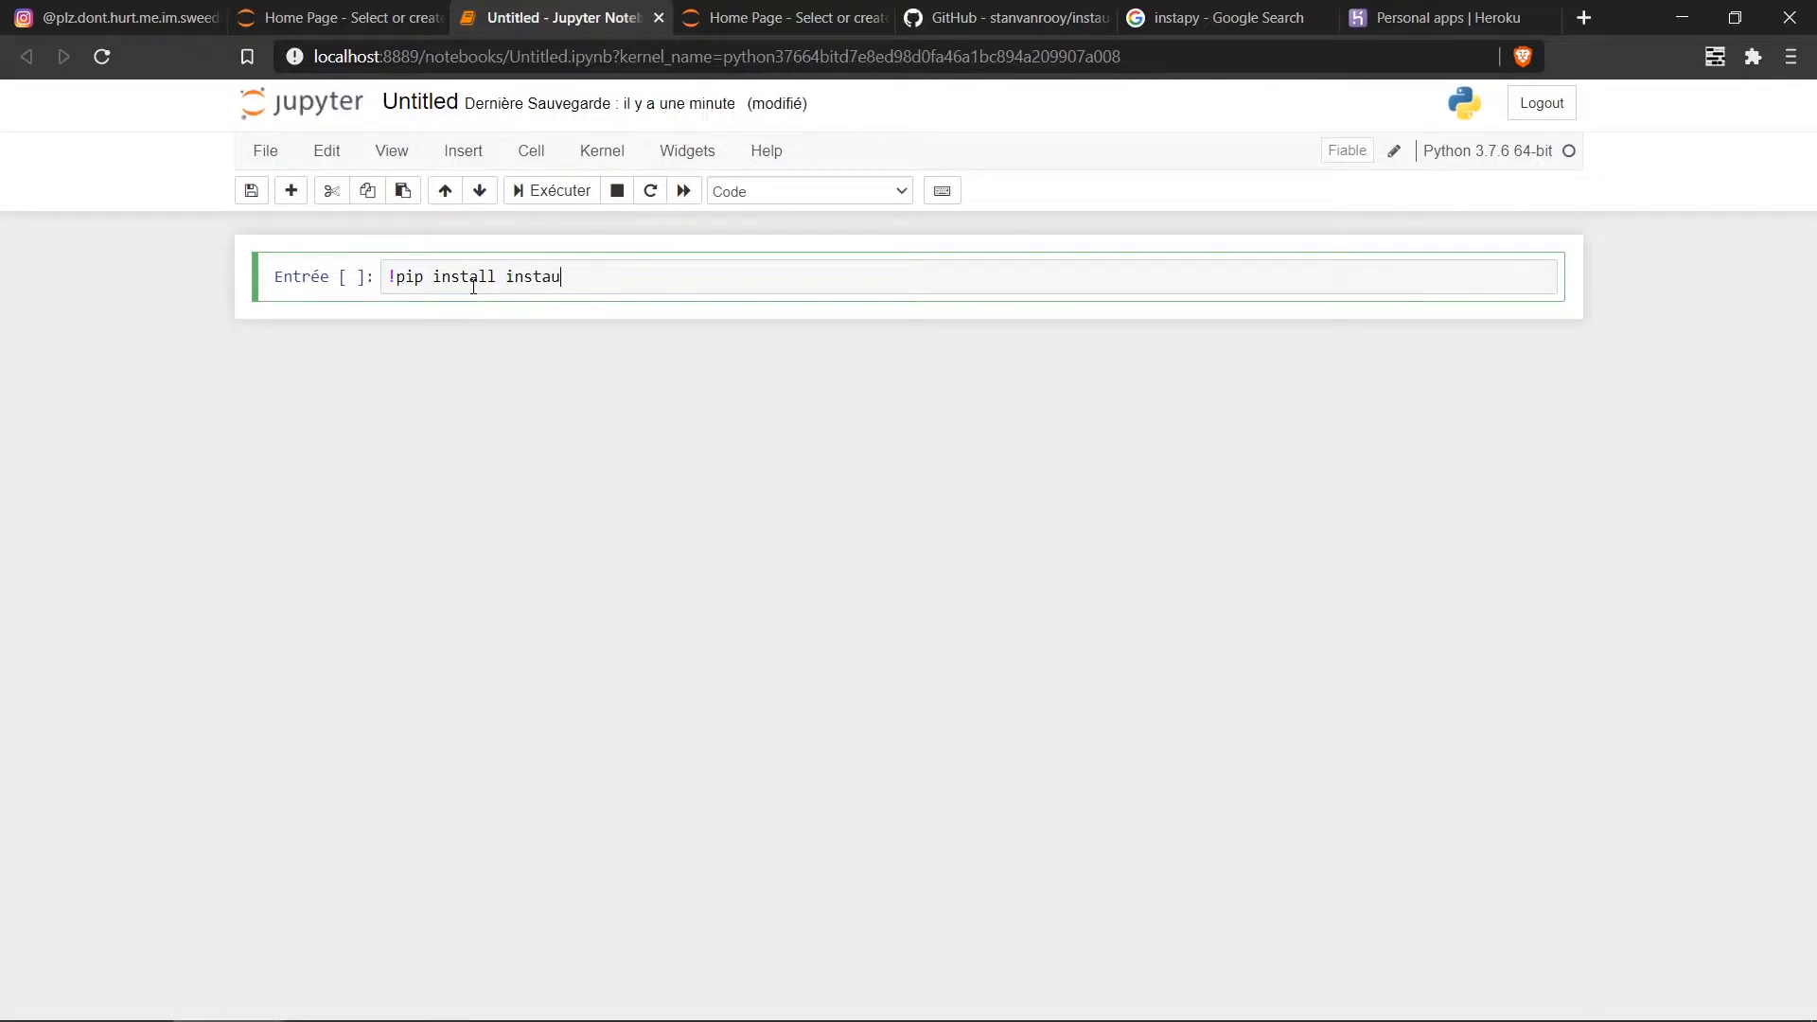
type("!pip install")
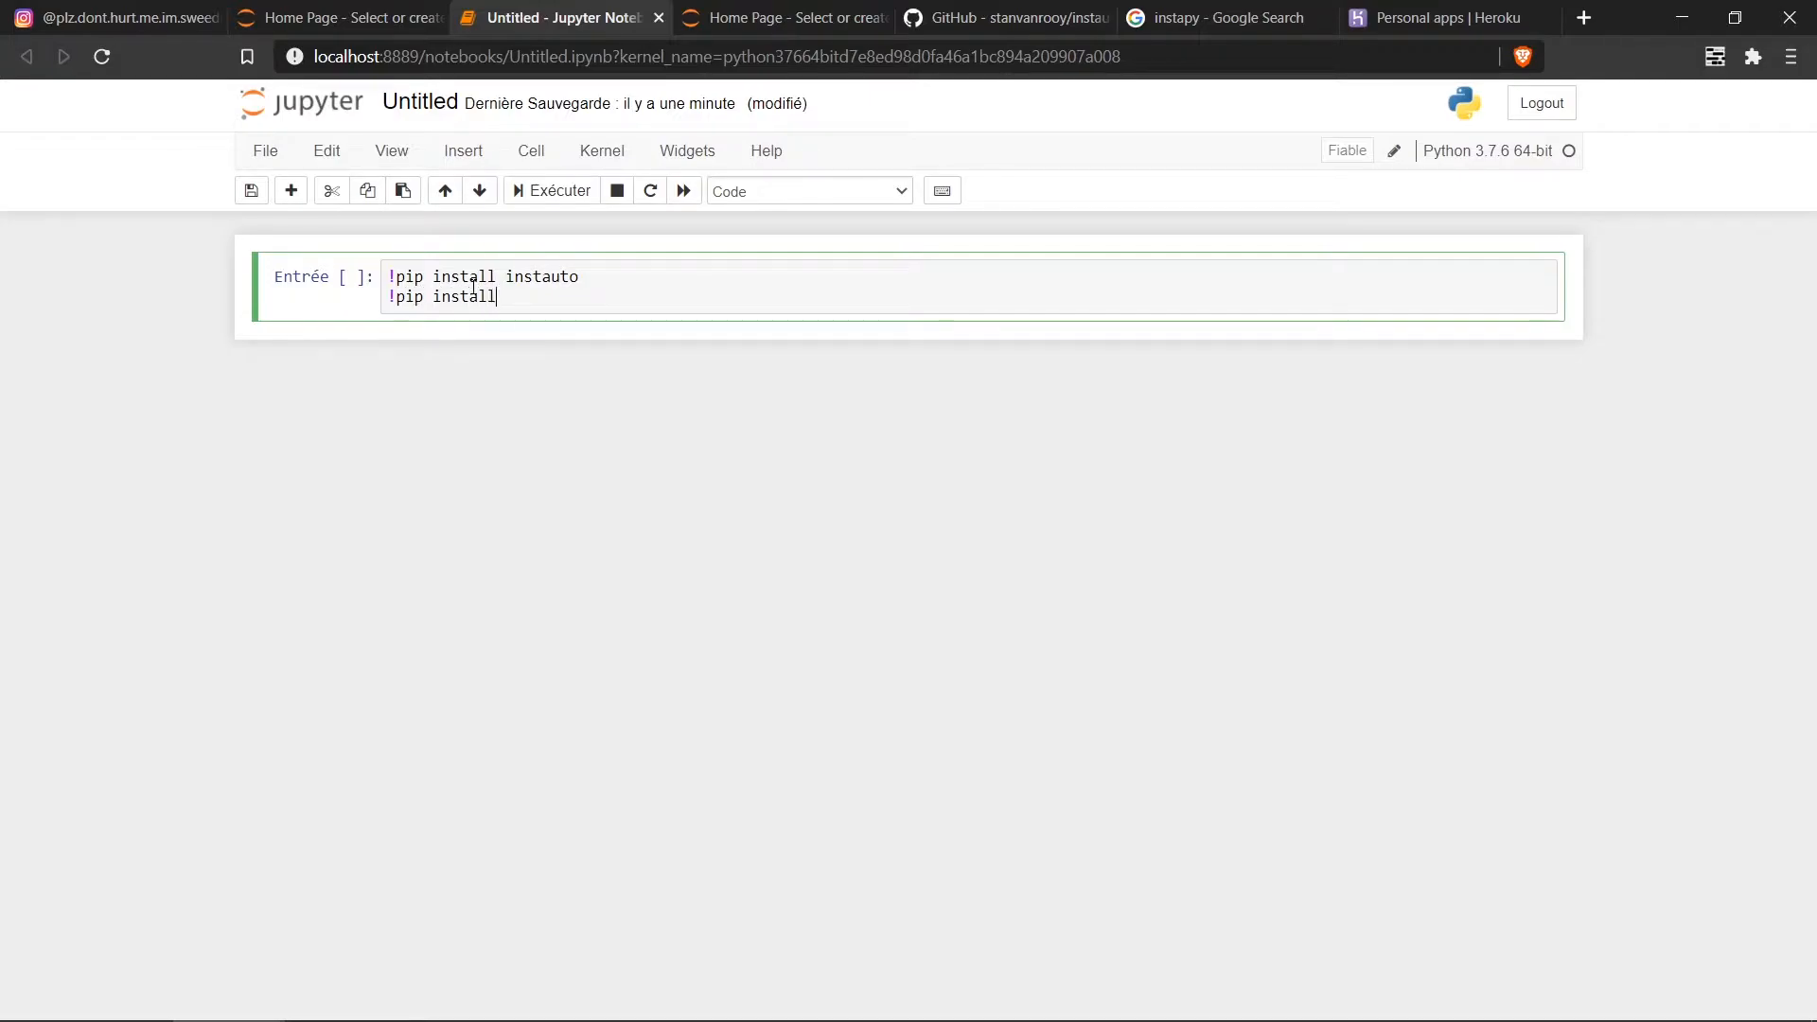
type("pill")
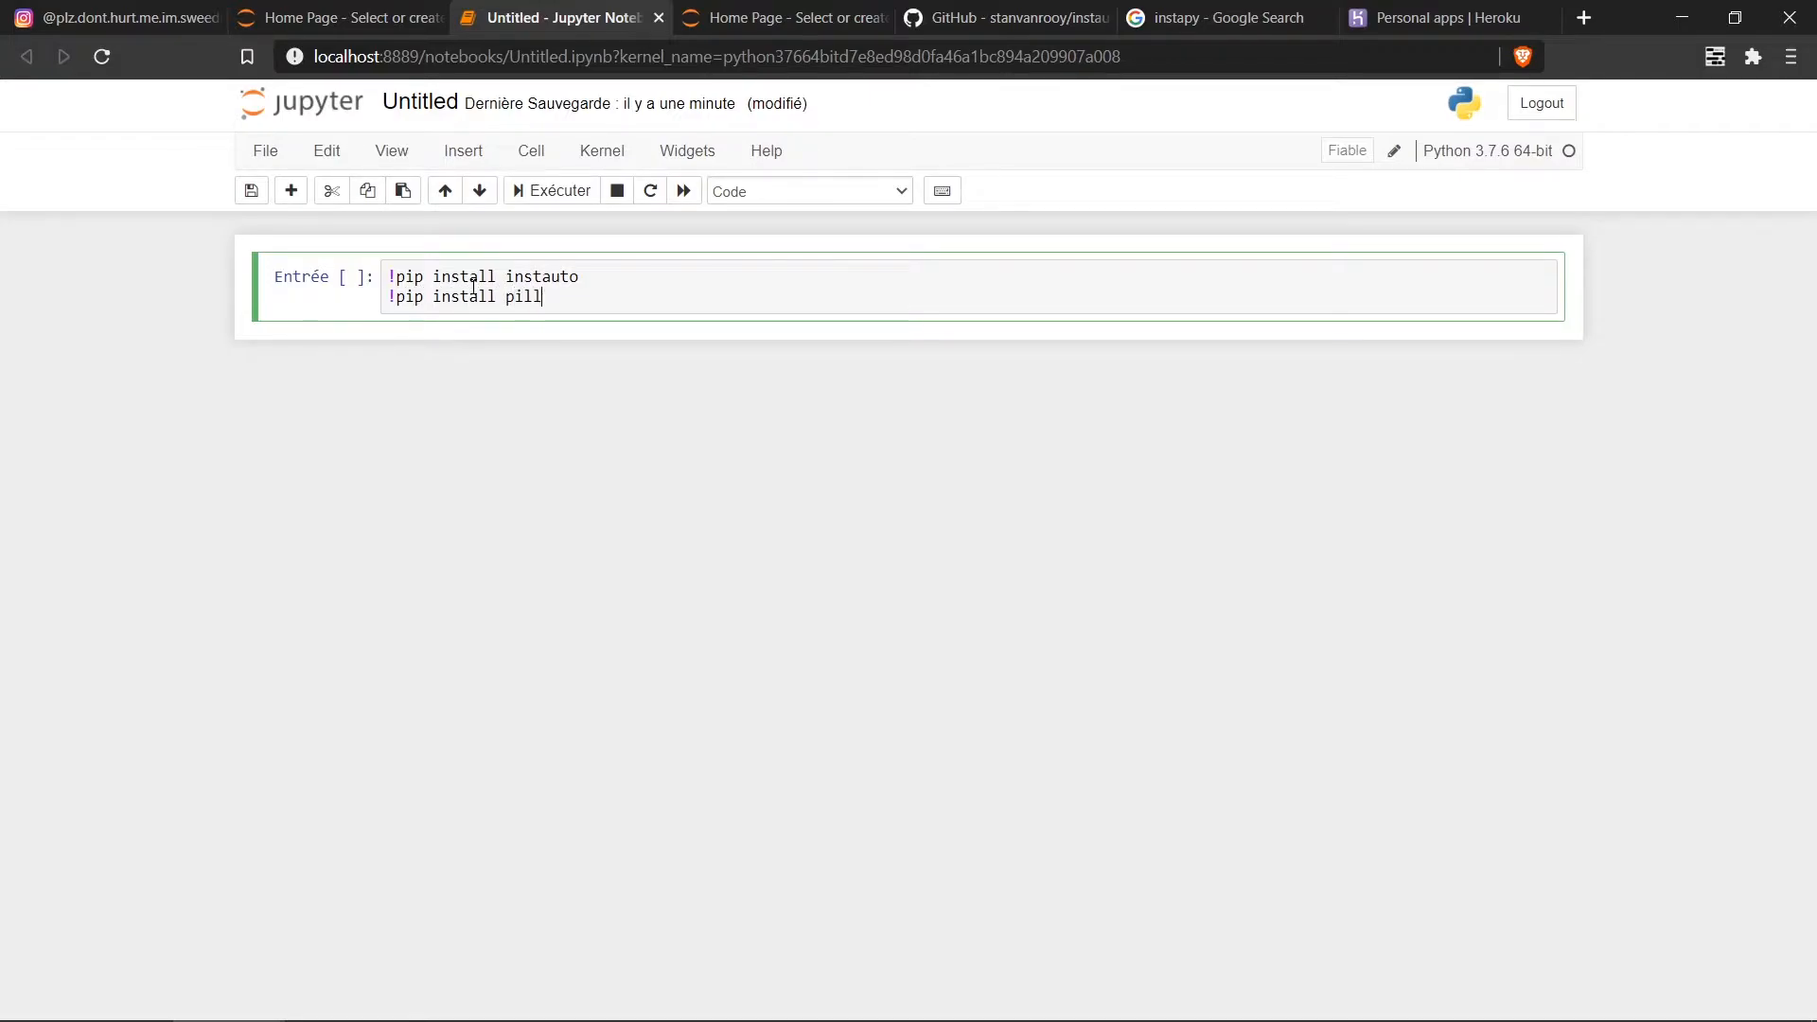
type("ow")
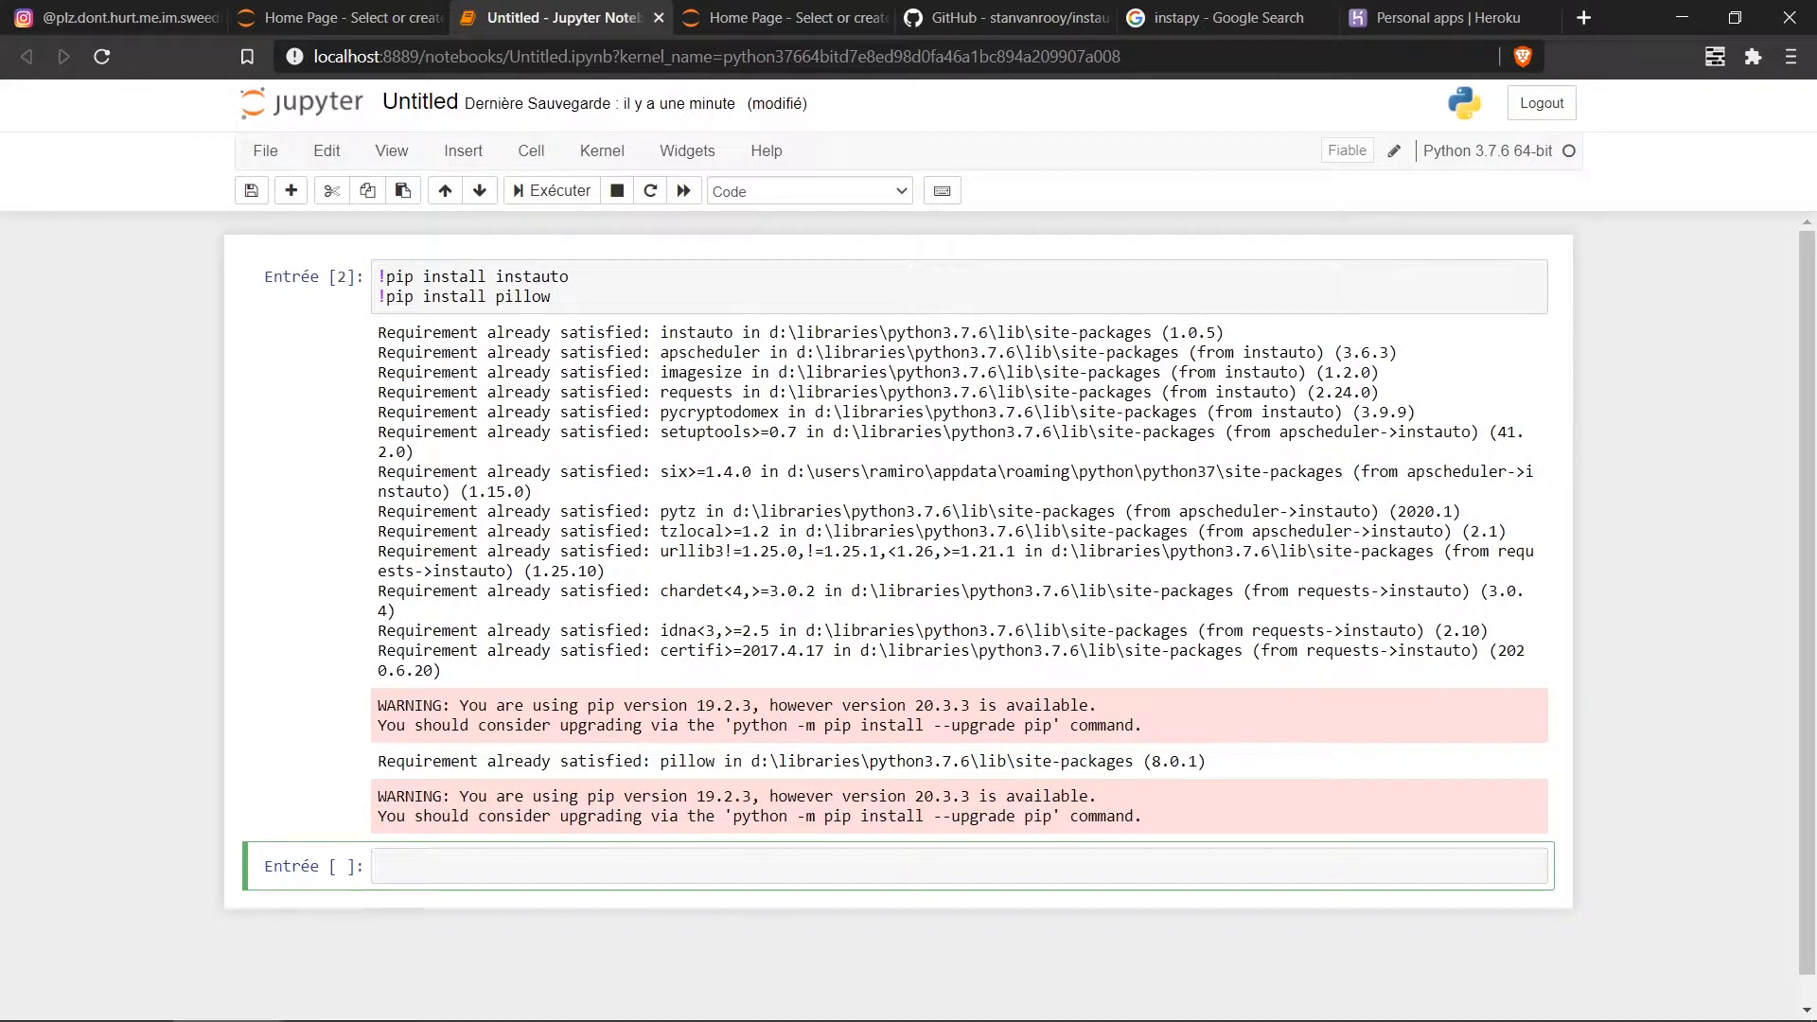
Step: Begin the next cell with 'from PIL'
type("form")
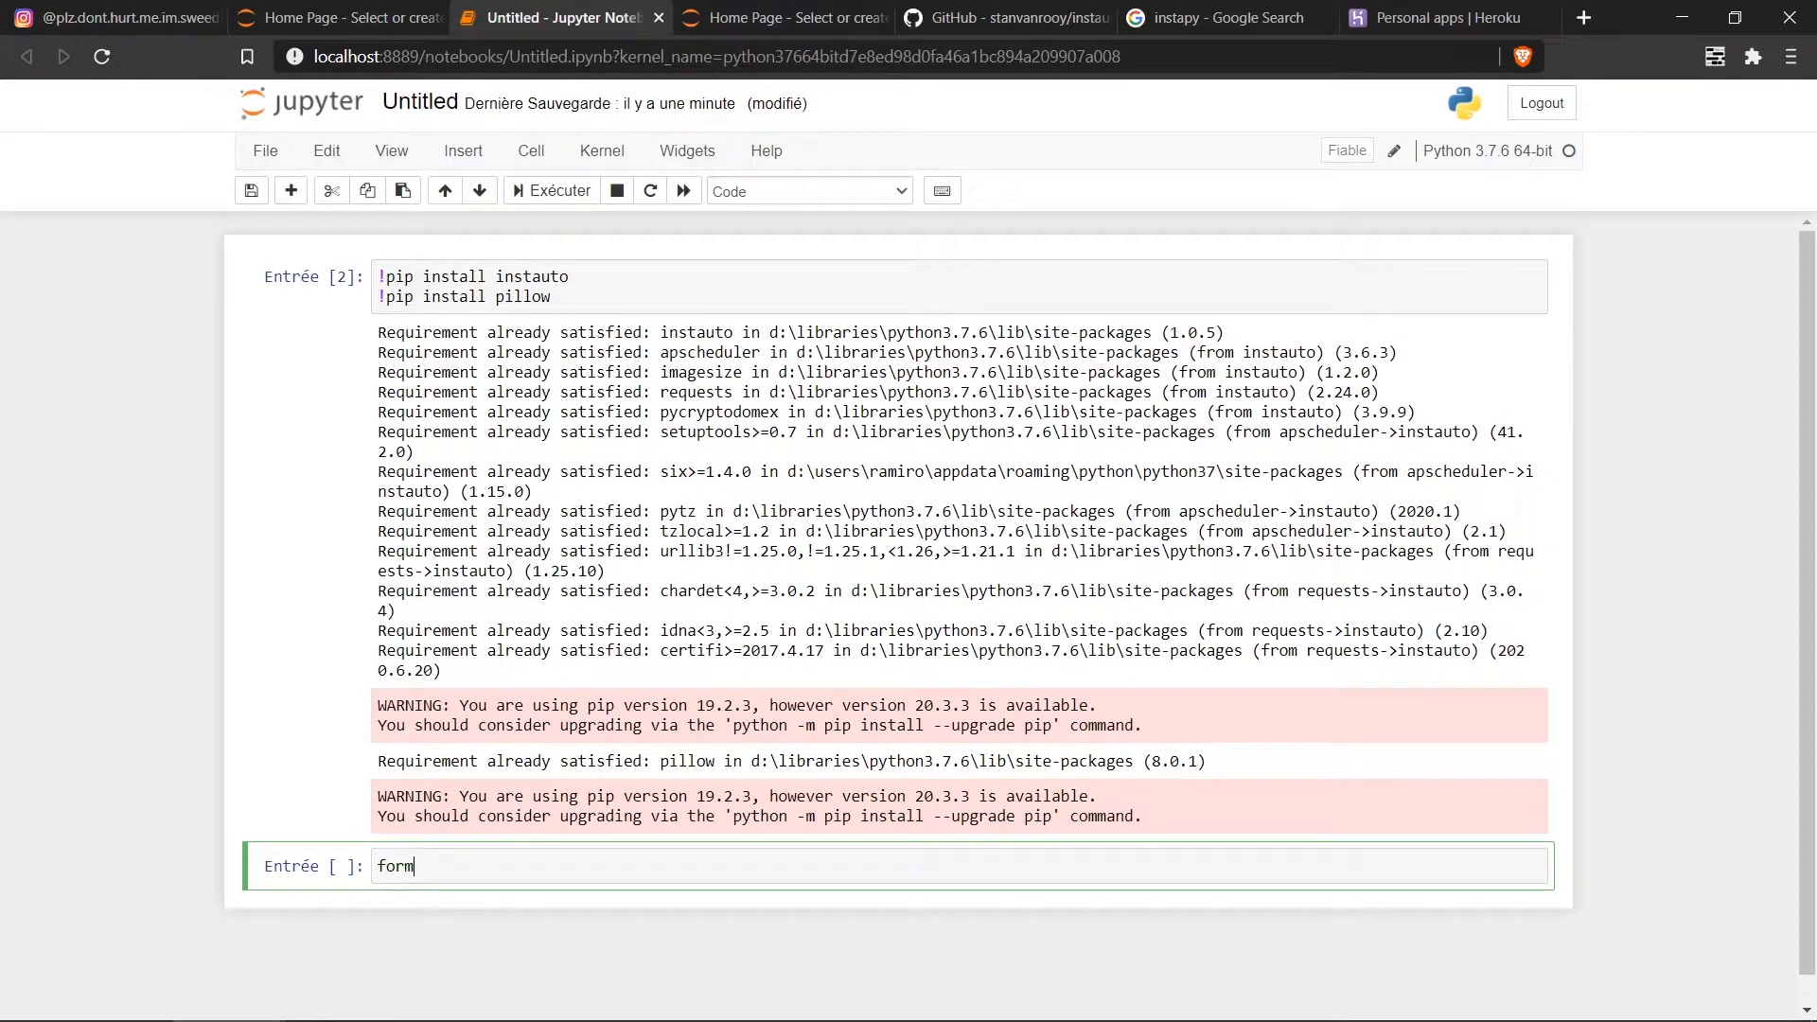
type("from")
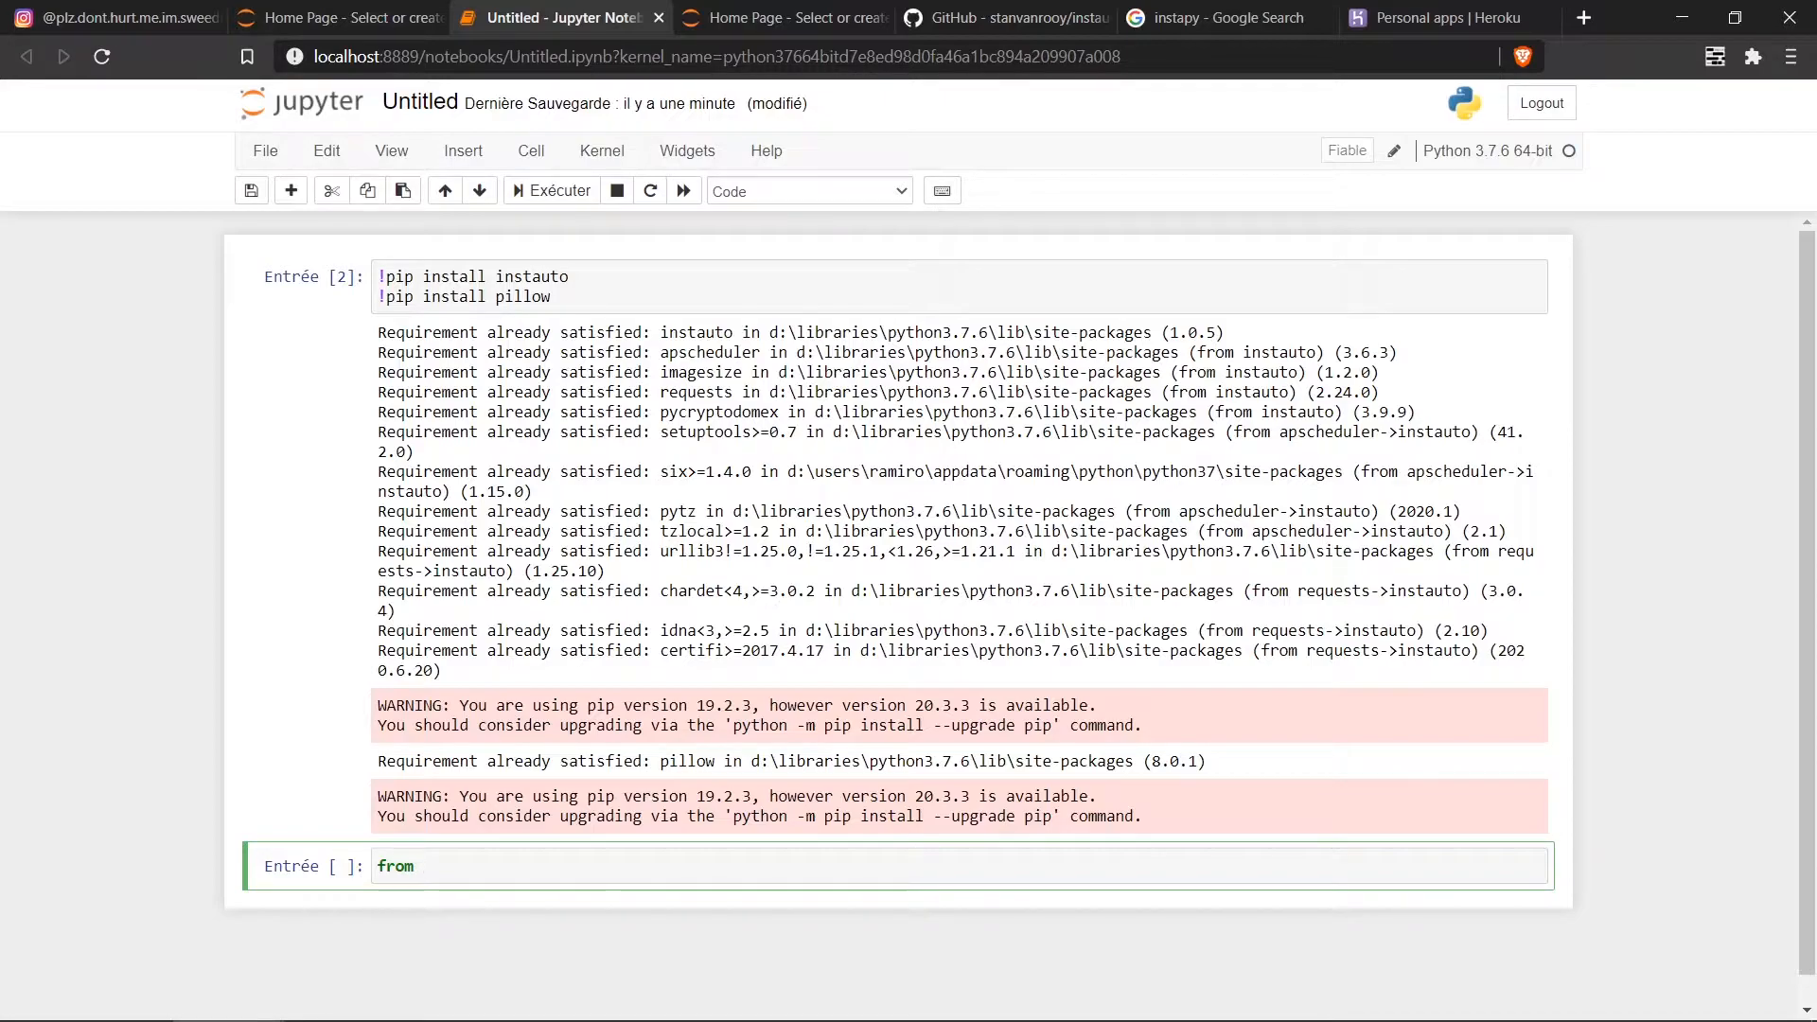
type("PIL")
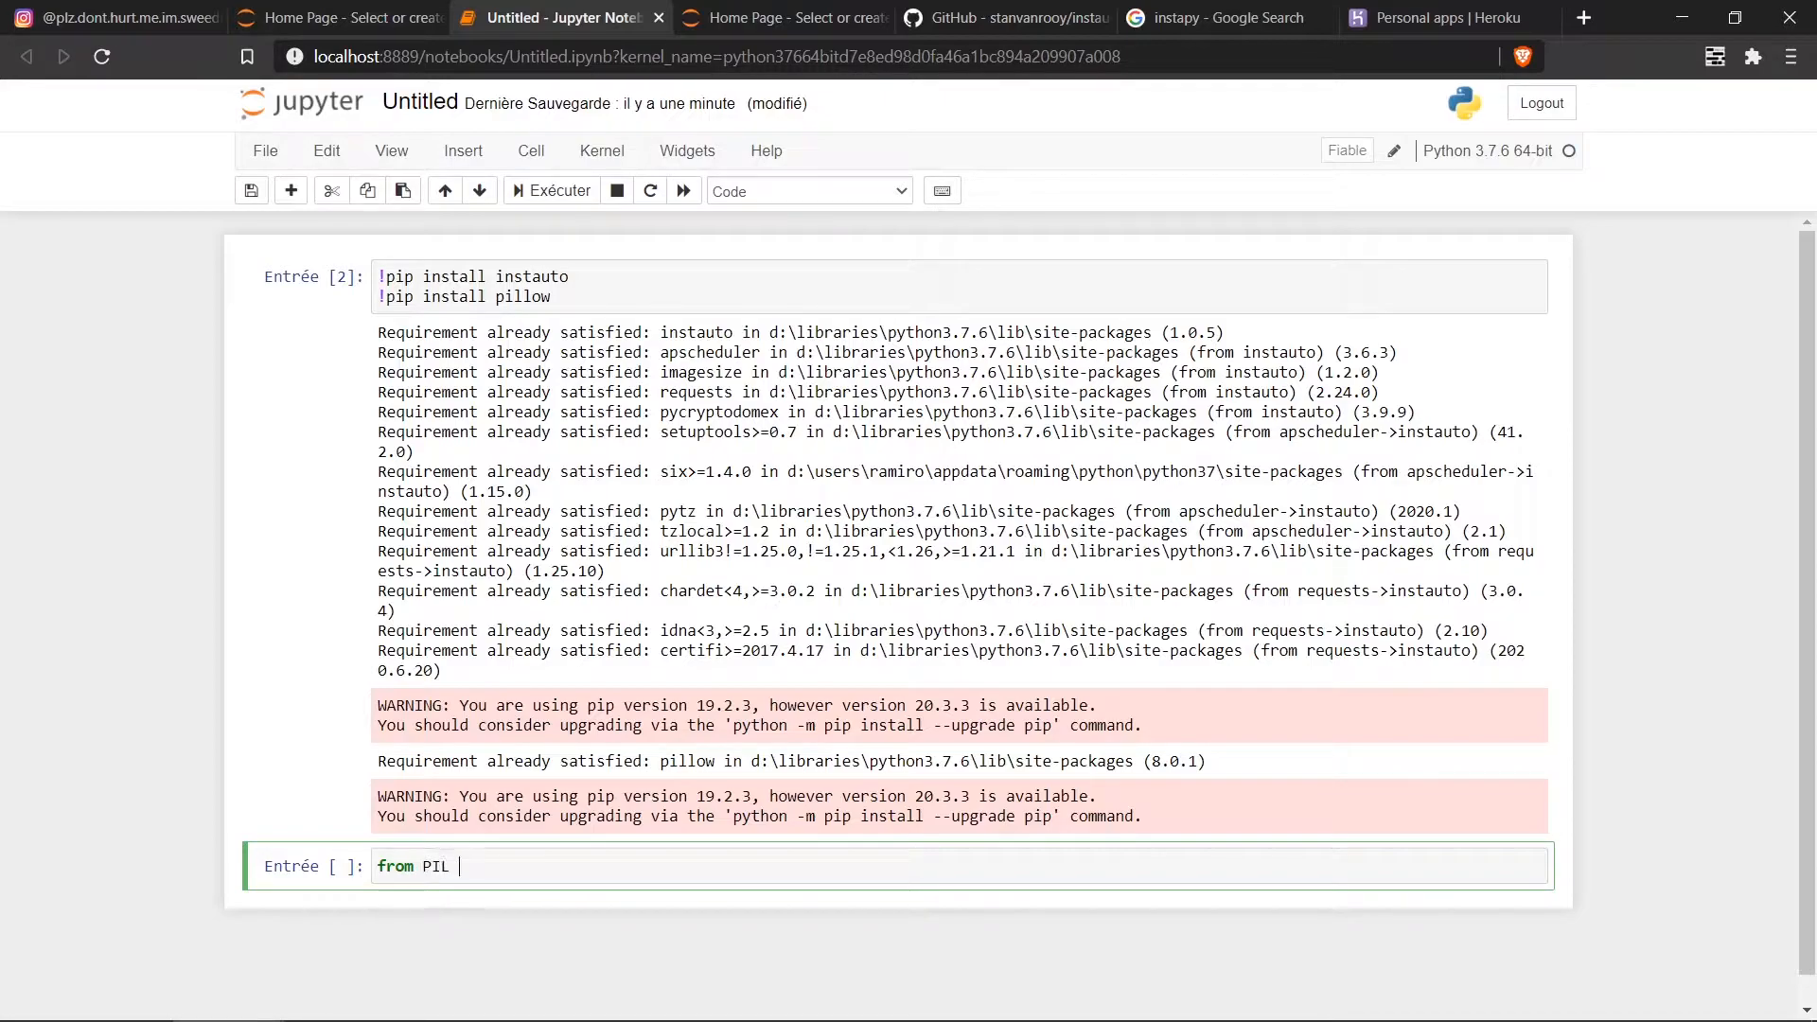
Step: Write 'from PIL import Image' and 'from PIL import ImageFont', starting the ImageDraw import
type("import")
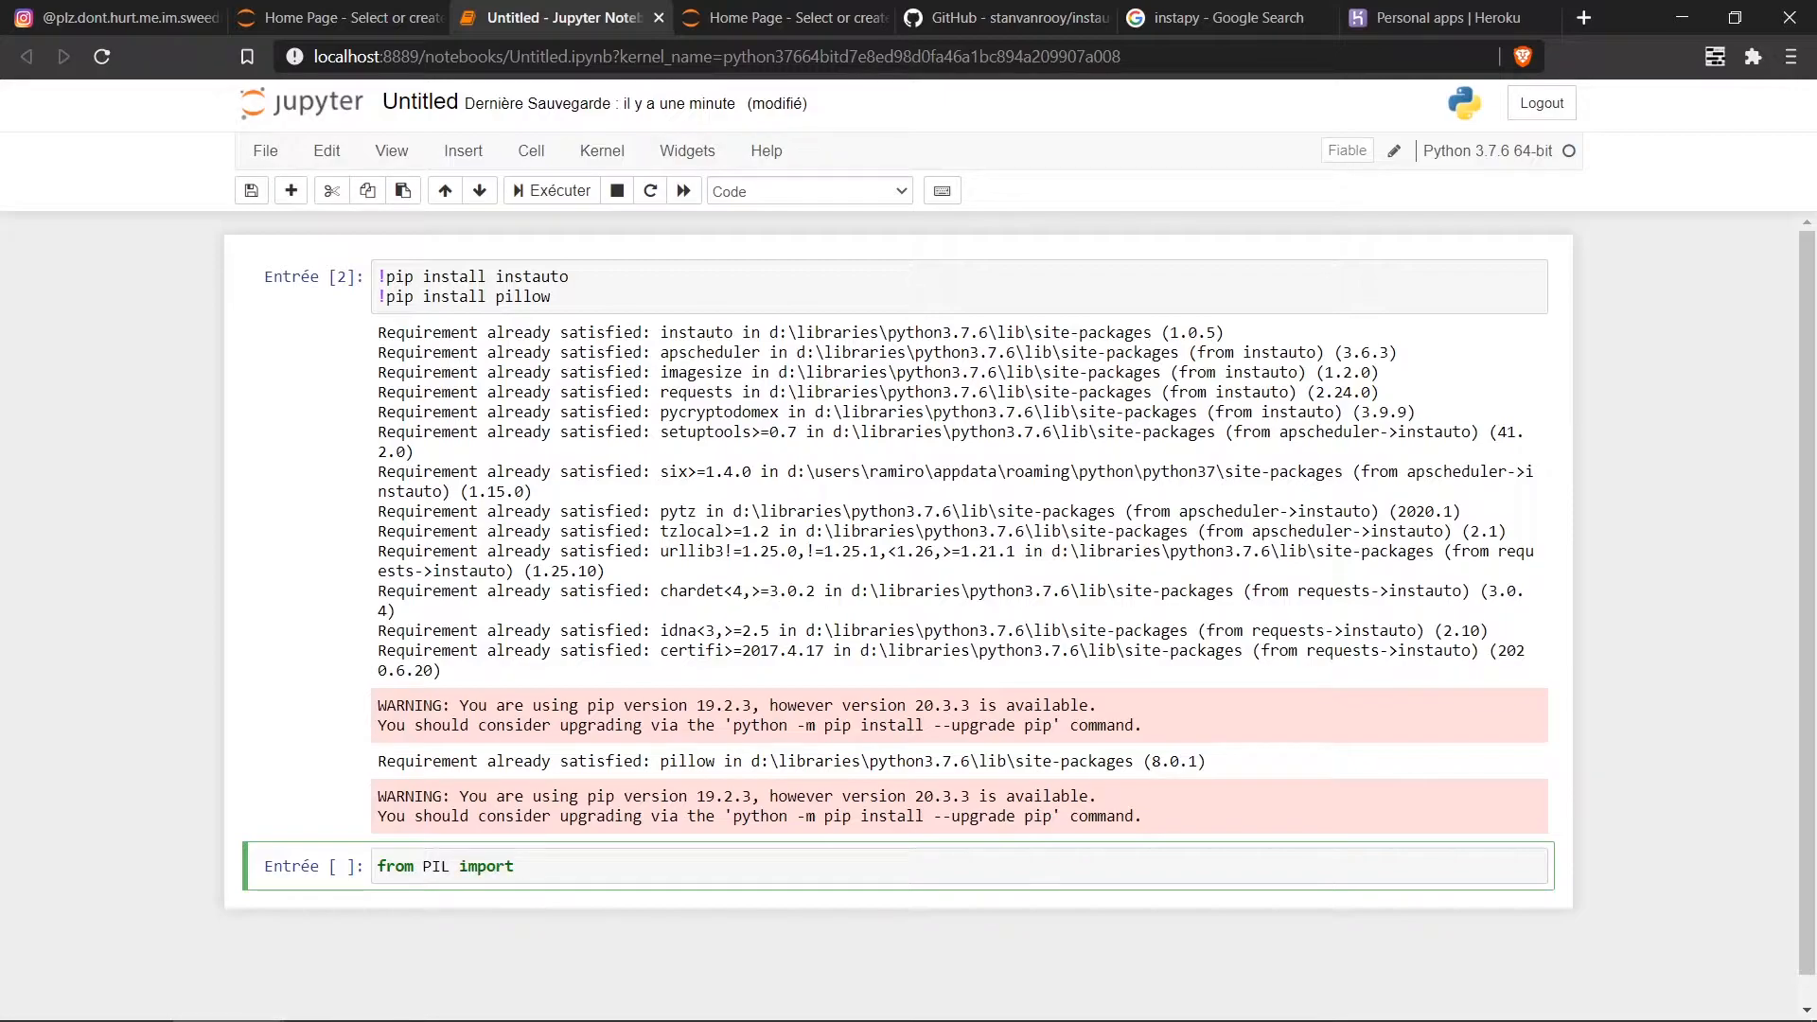
type("Image")
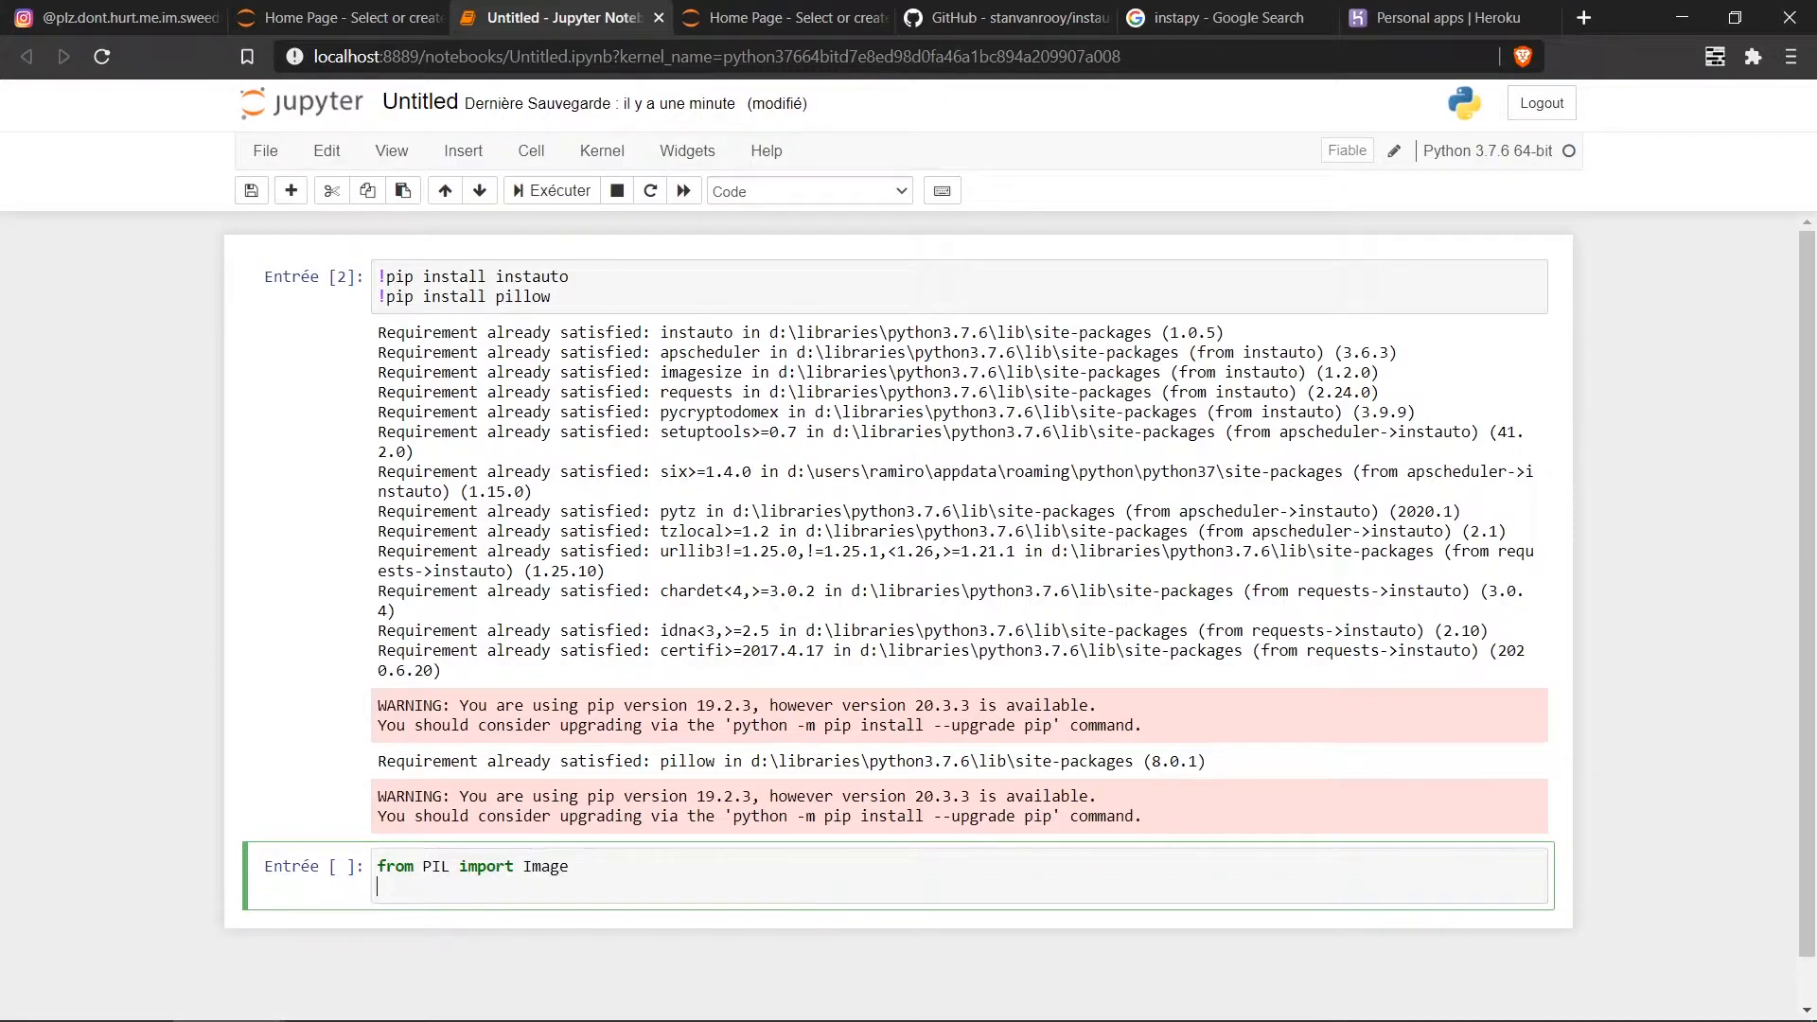
type("from PI")
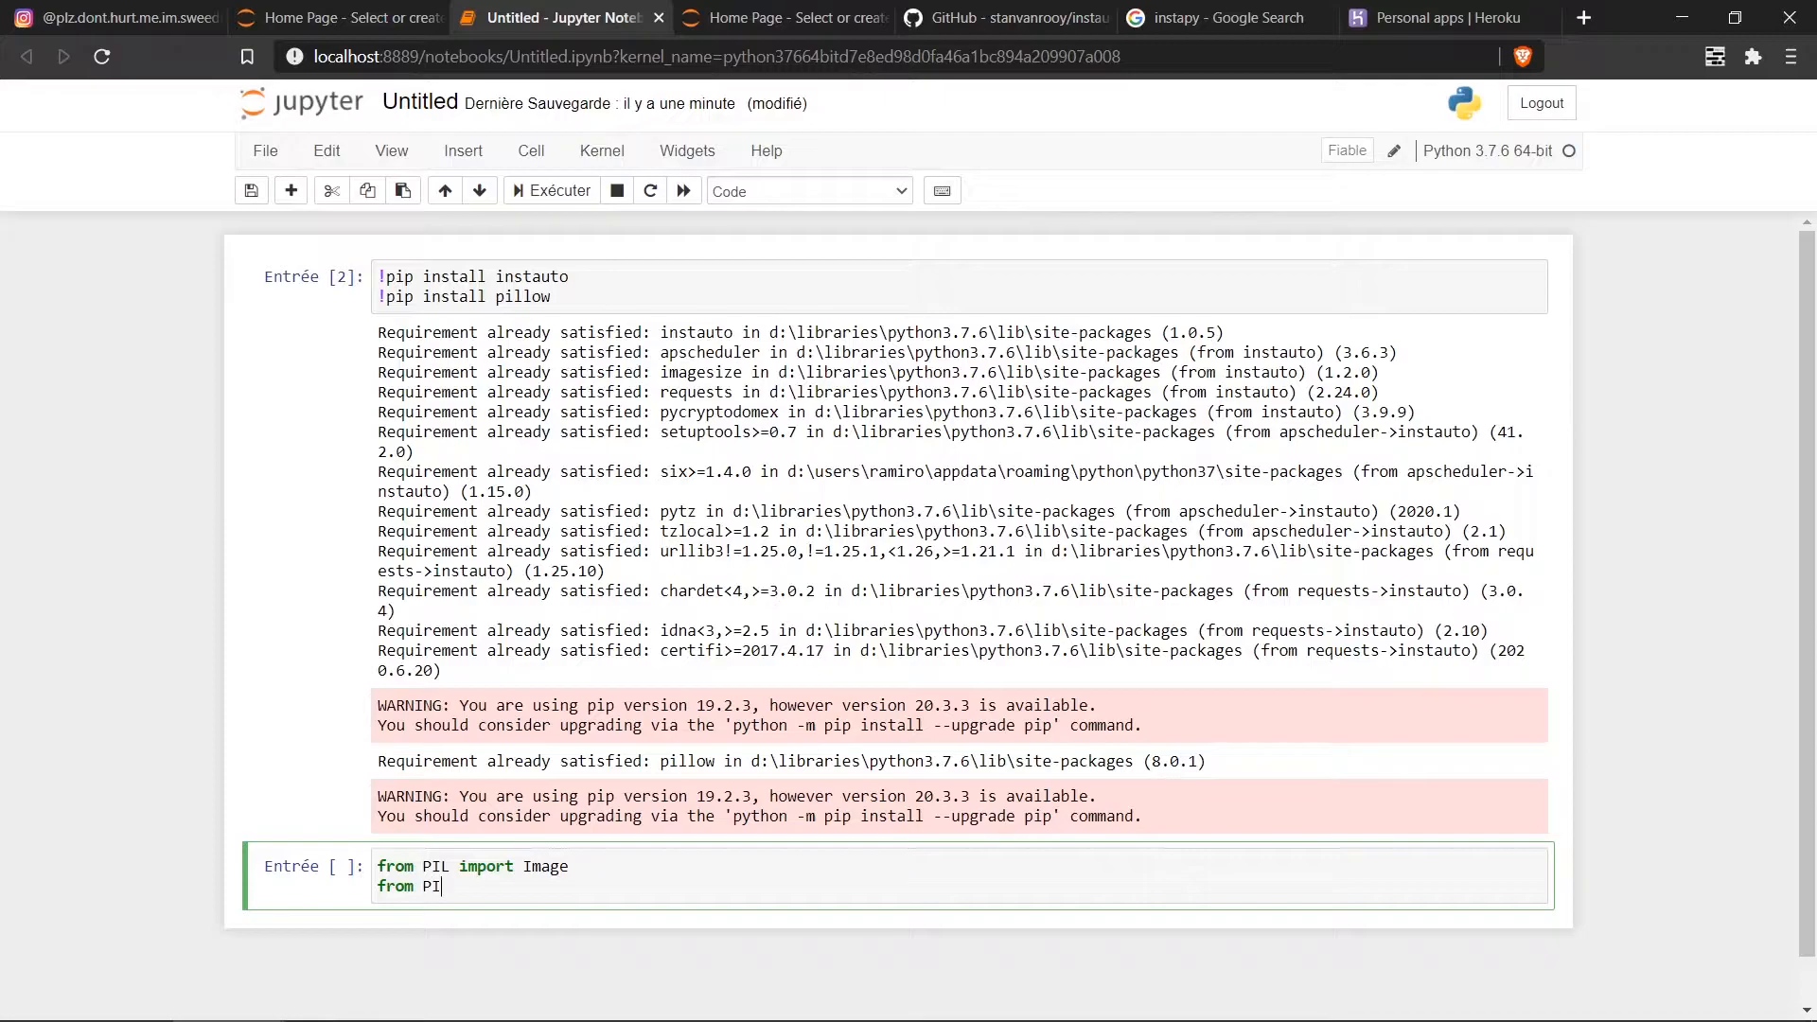
type("L import")
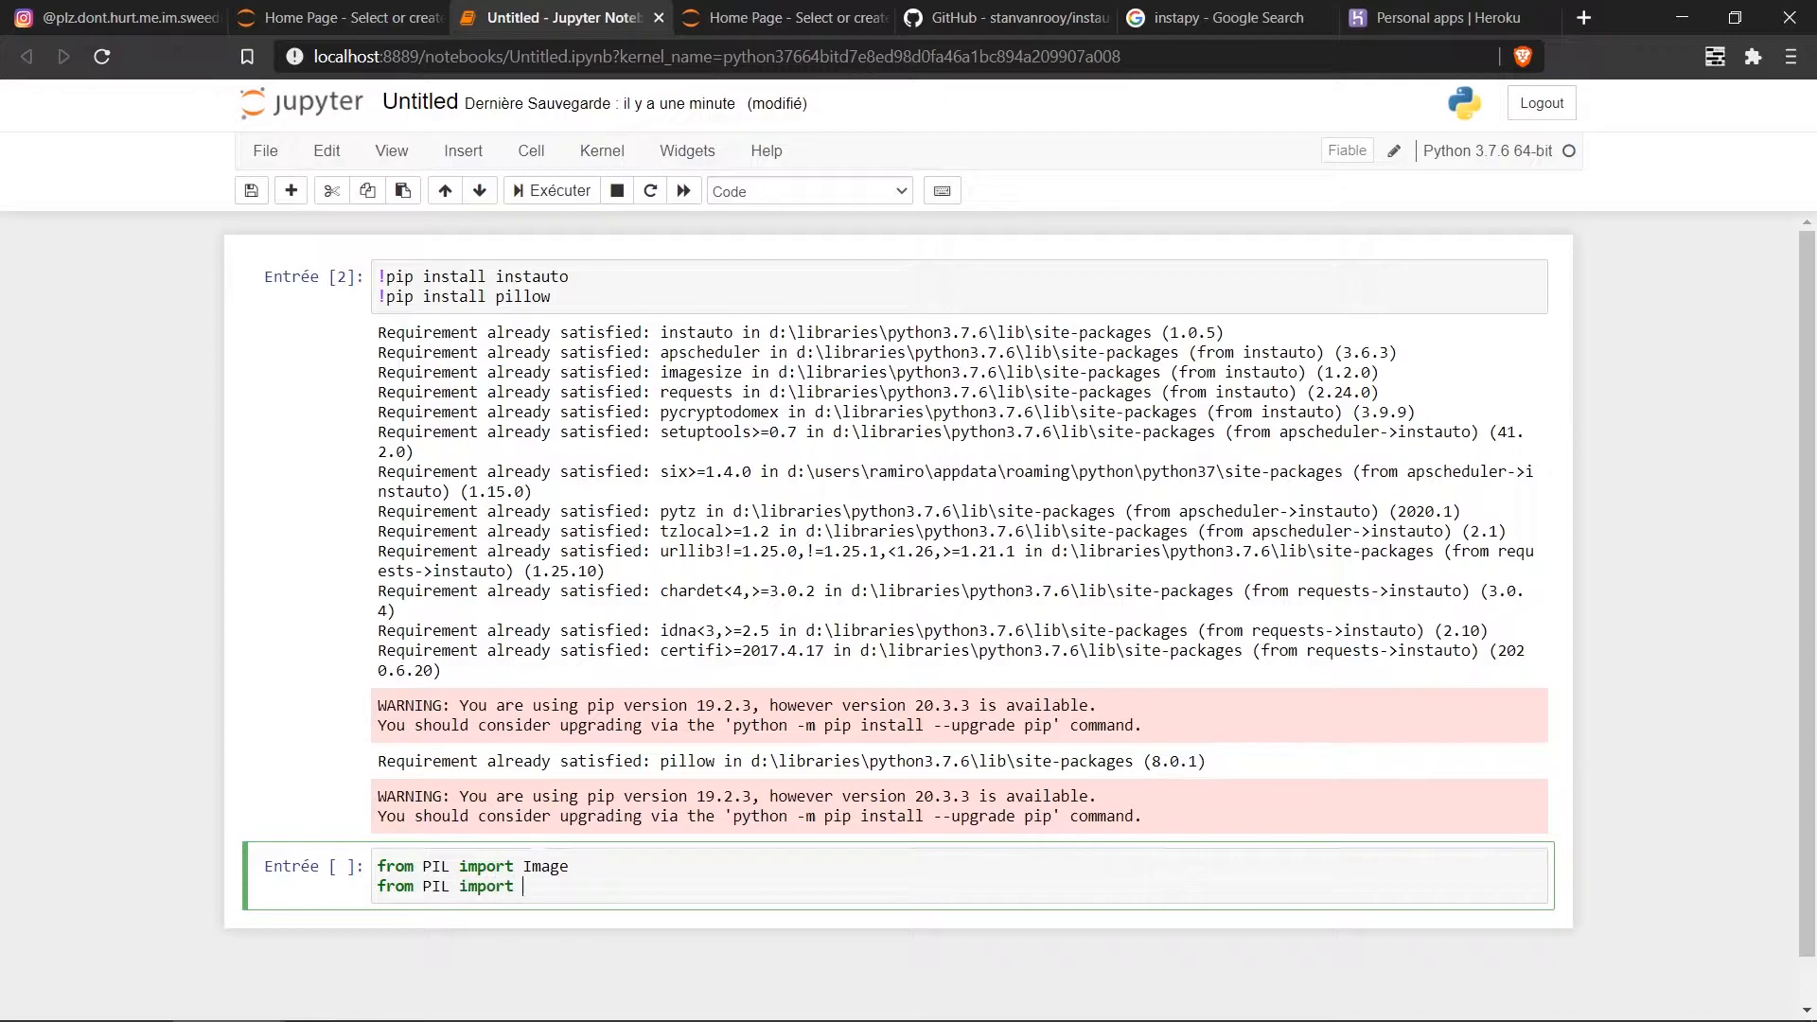
type("ImageFont")
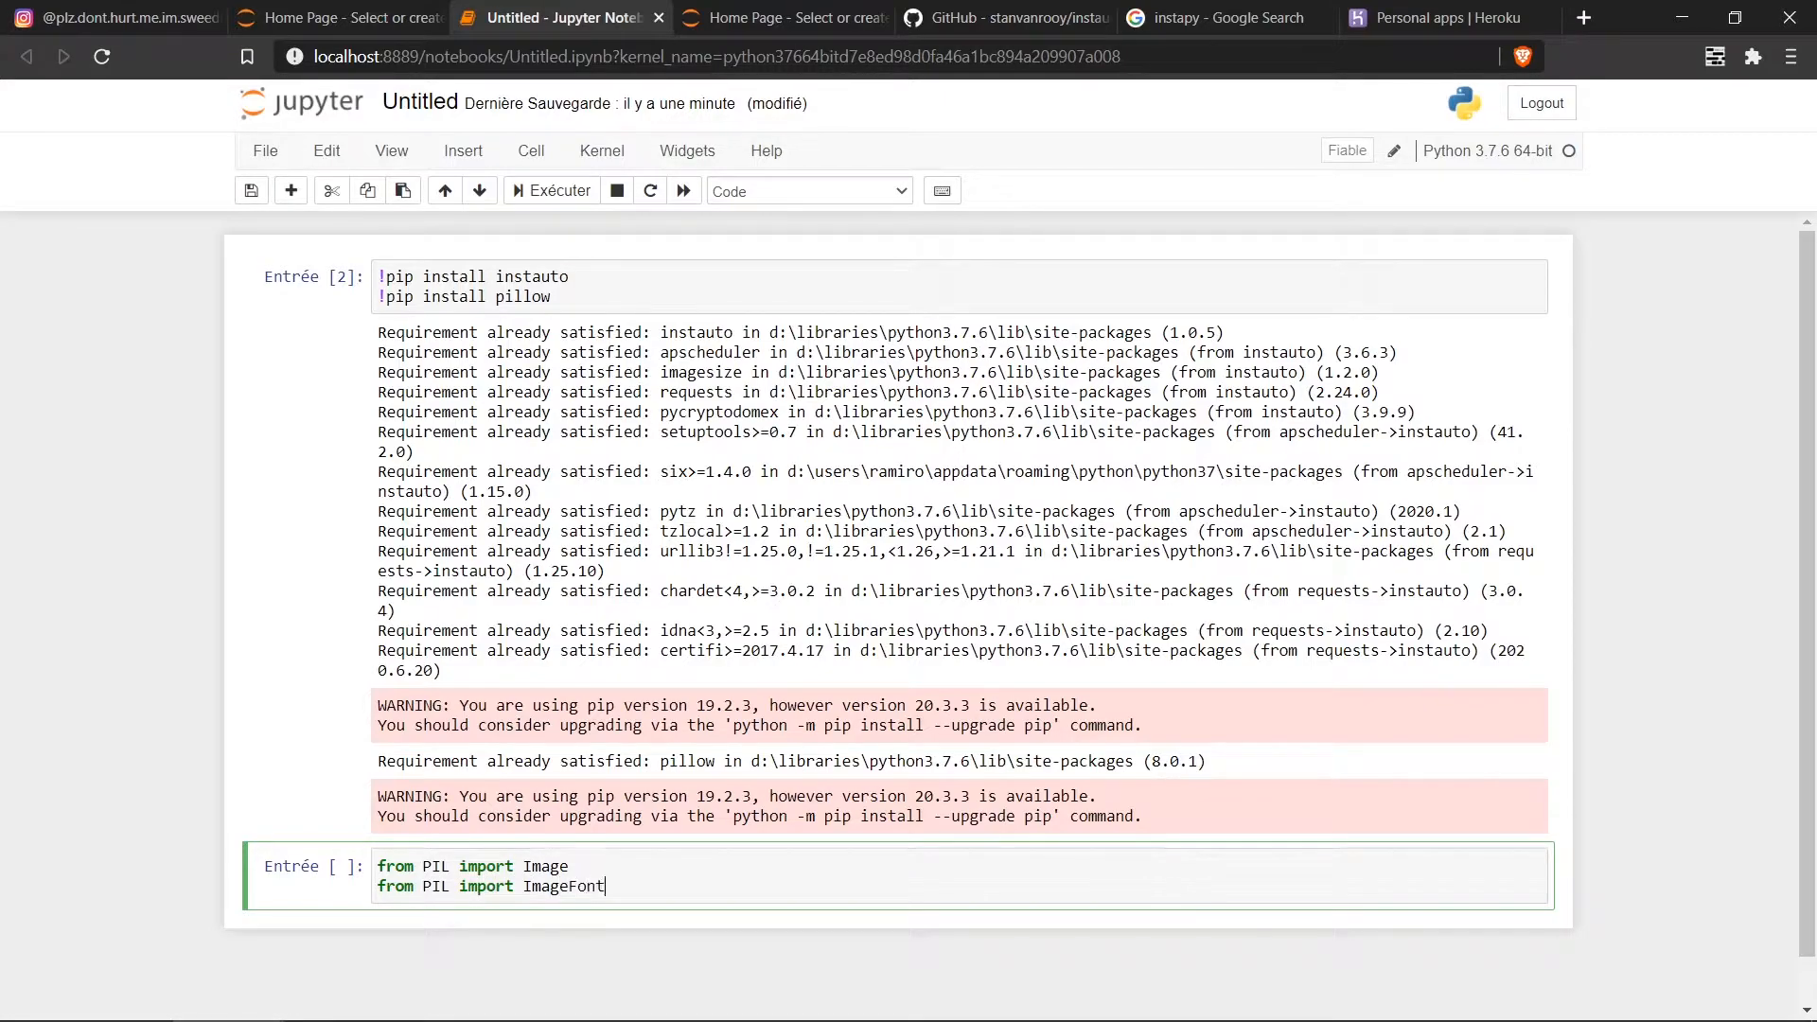
type("from PIL import ImageDra")
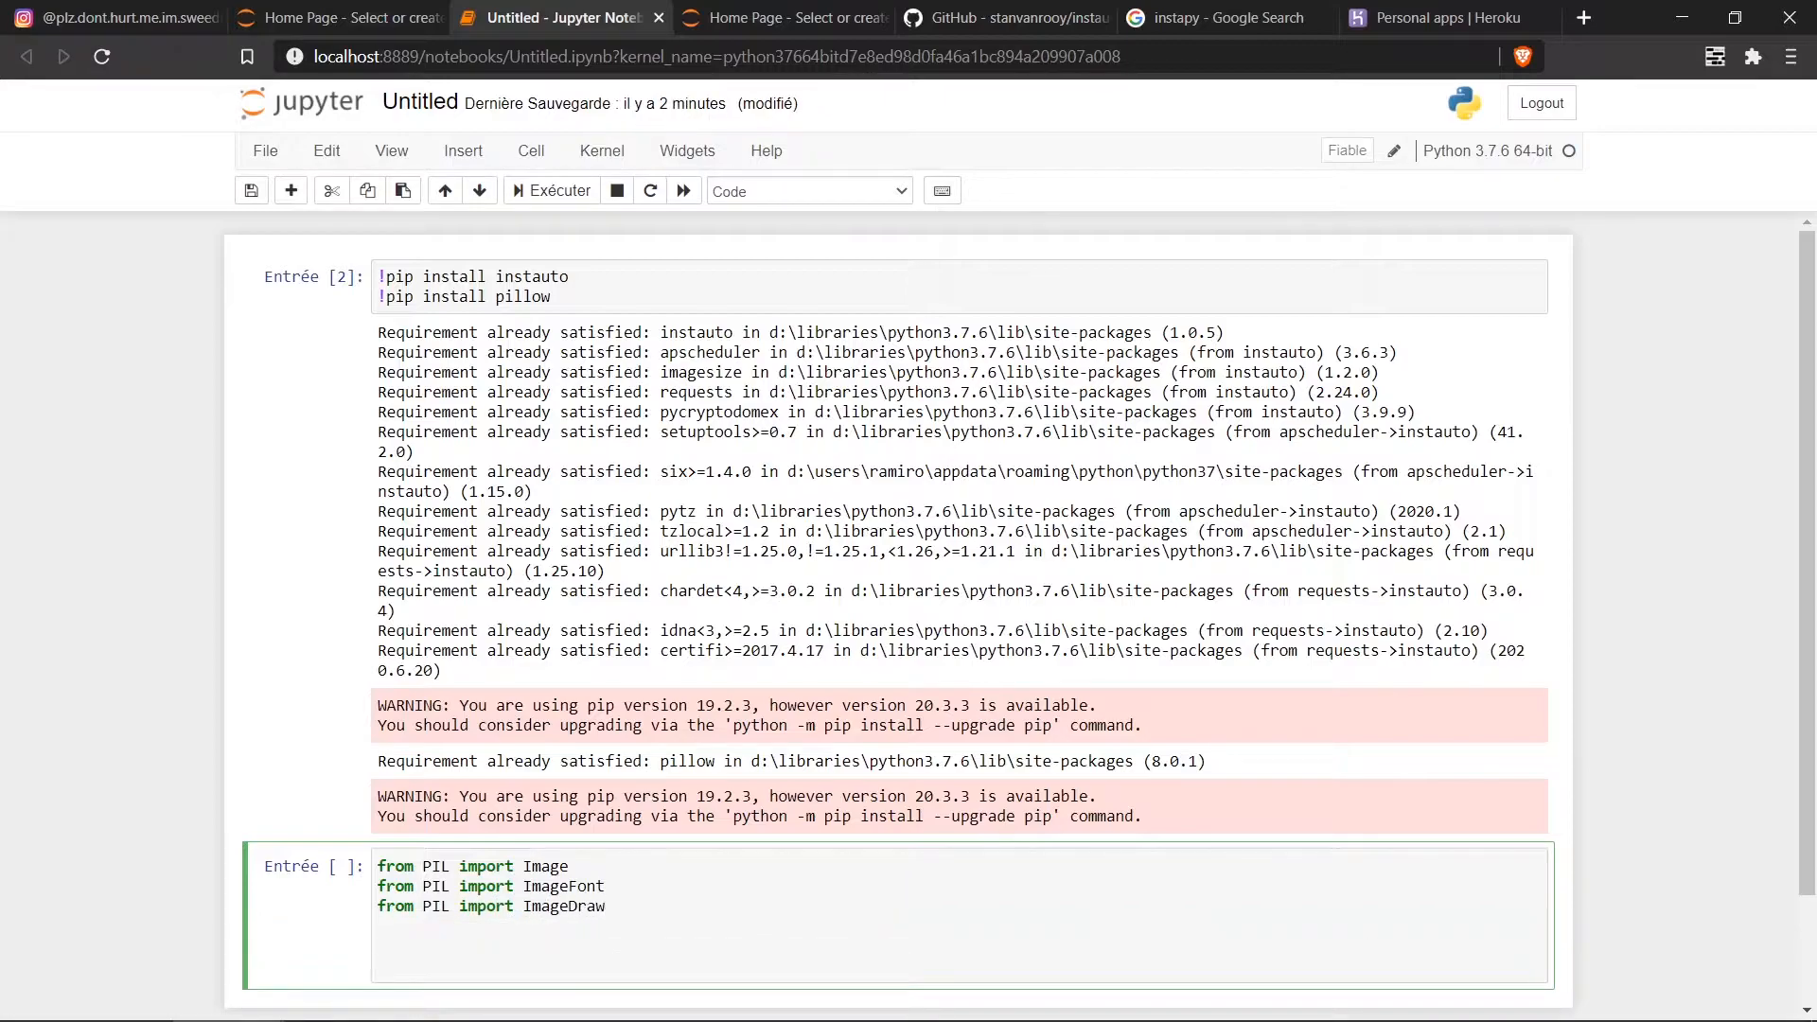
Step: Set W,H = (1080,1080) and create a black RGB image with Image.new, then run it
type("w,h")
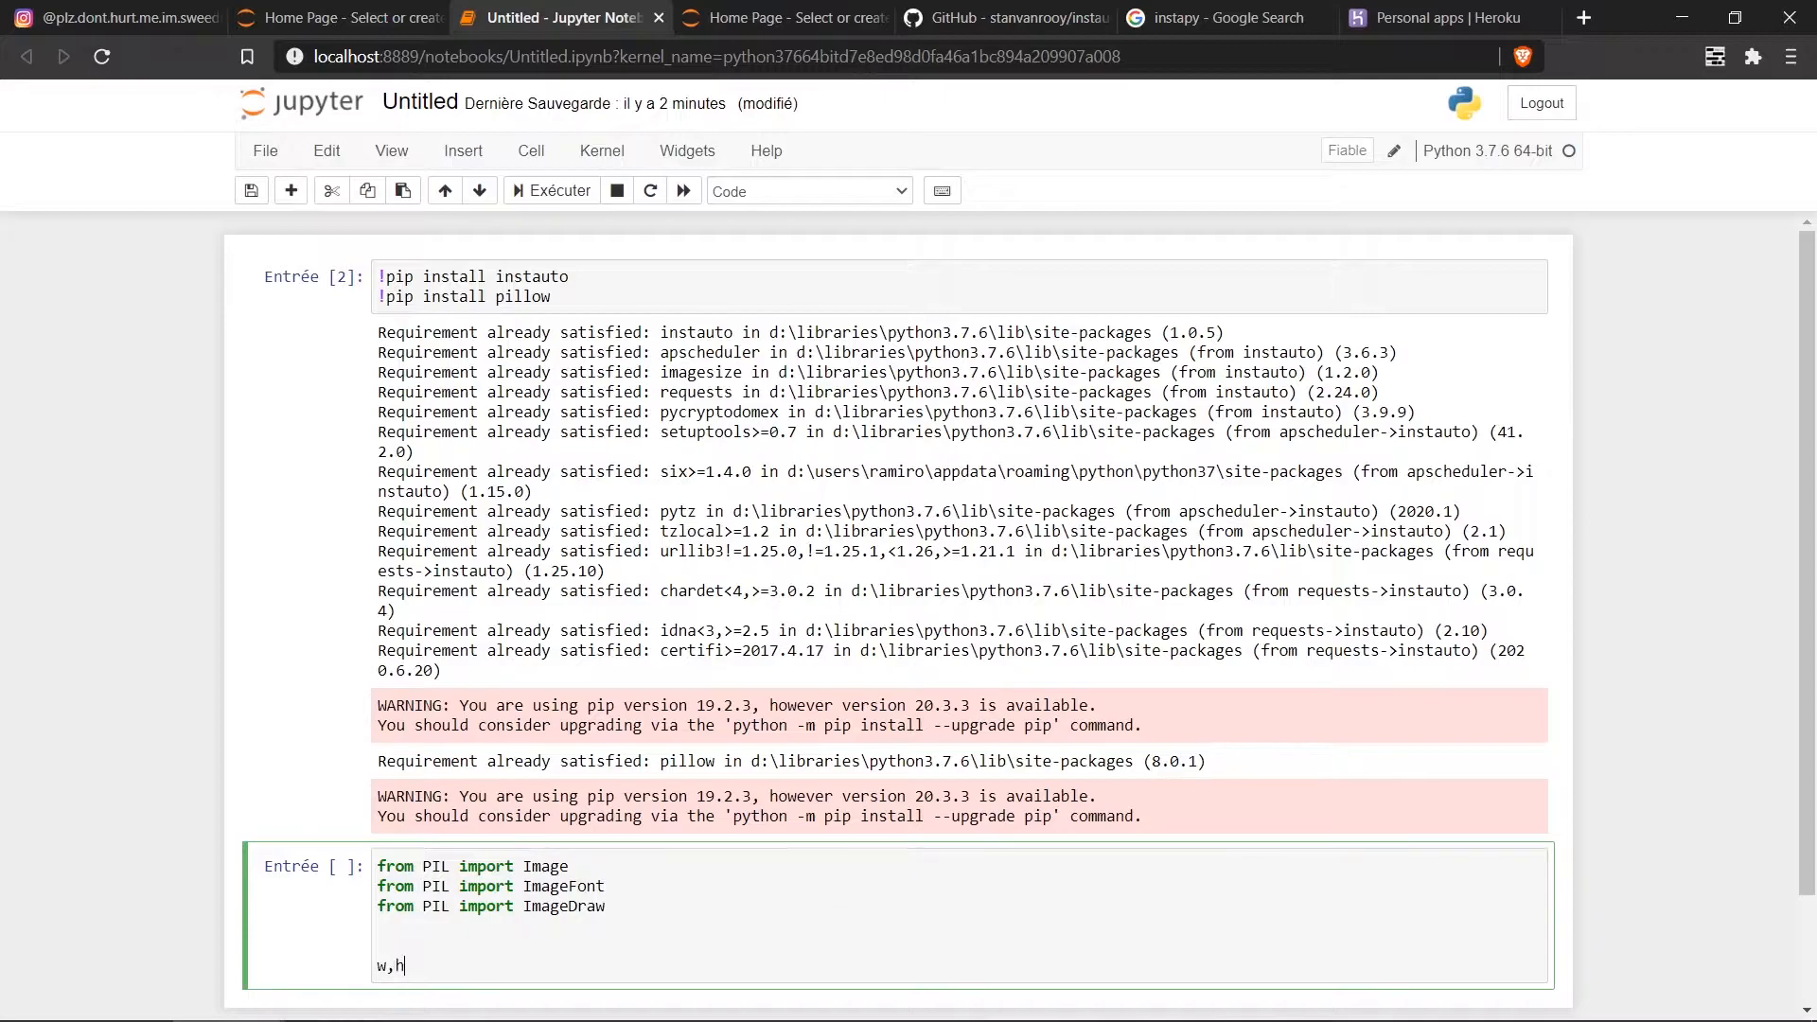
key("BackSpace")
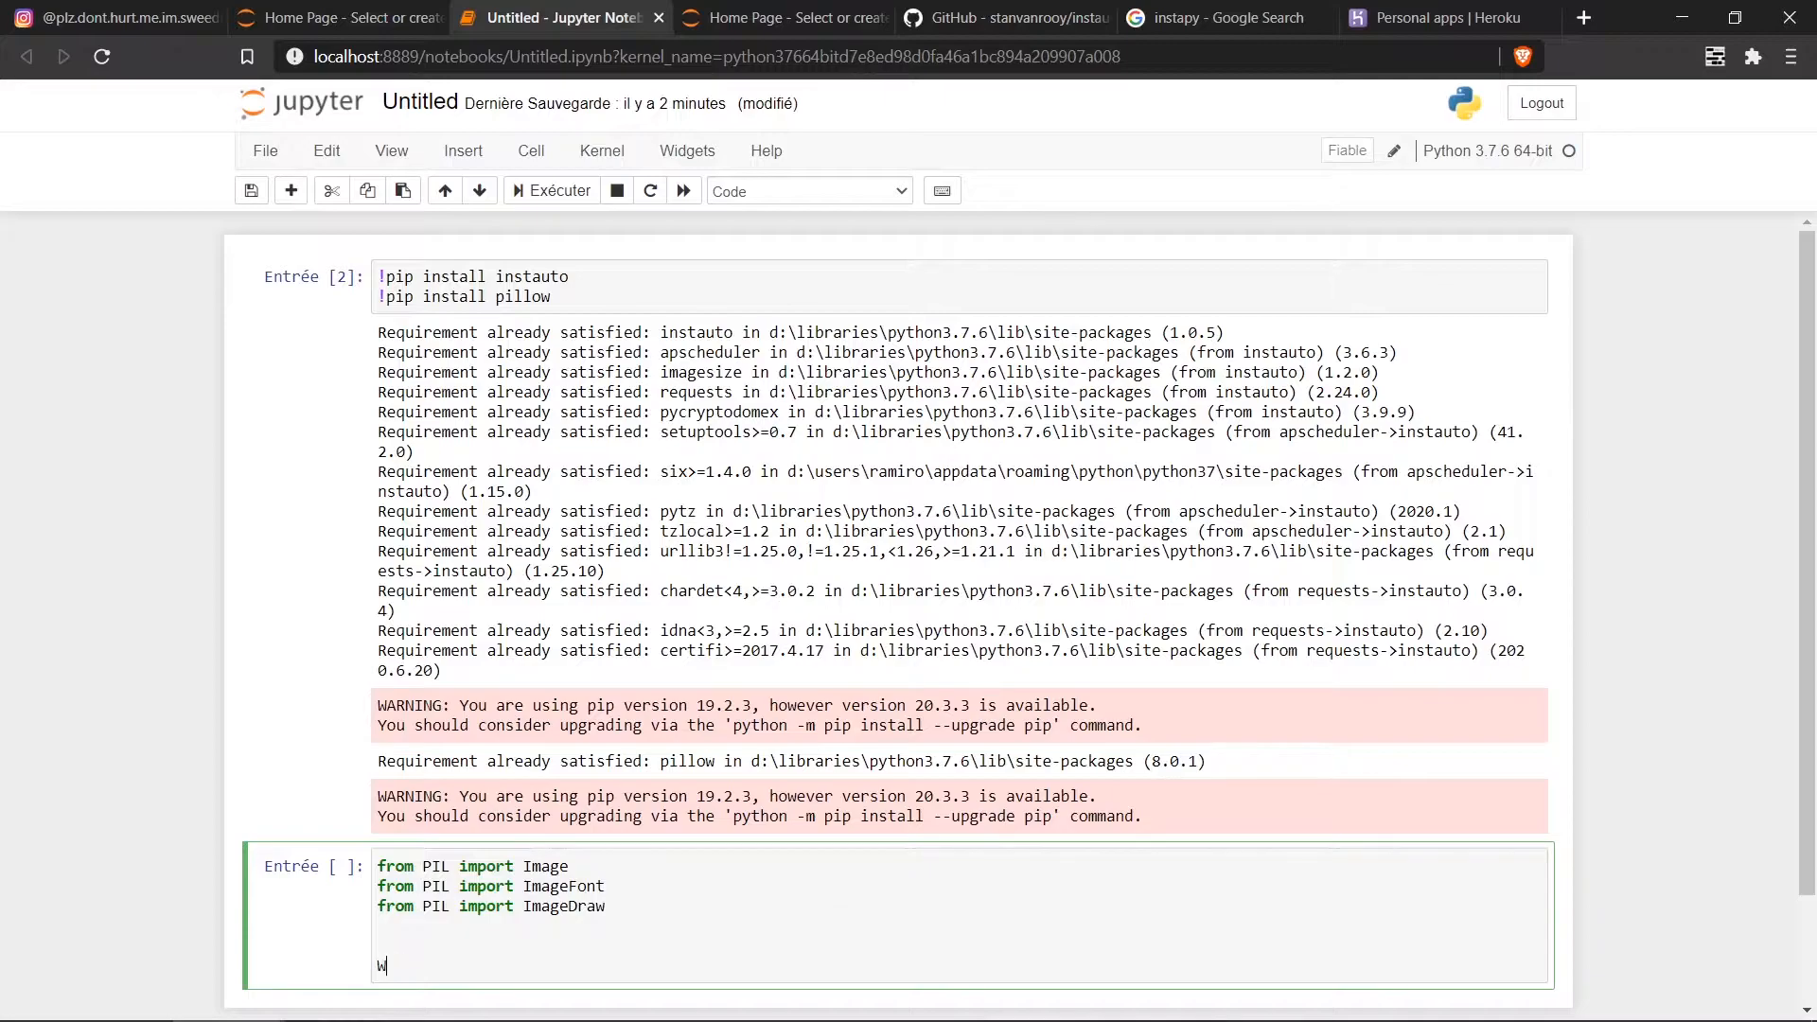
type(",N")
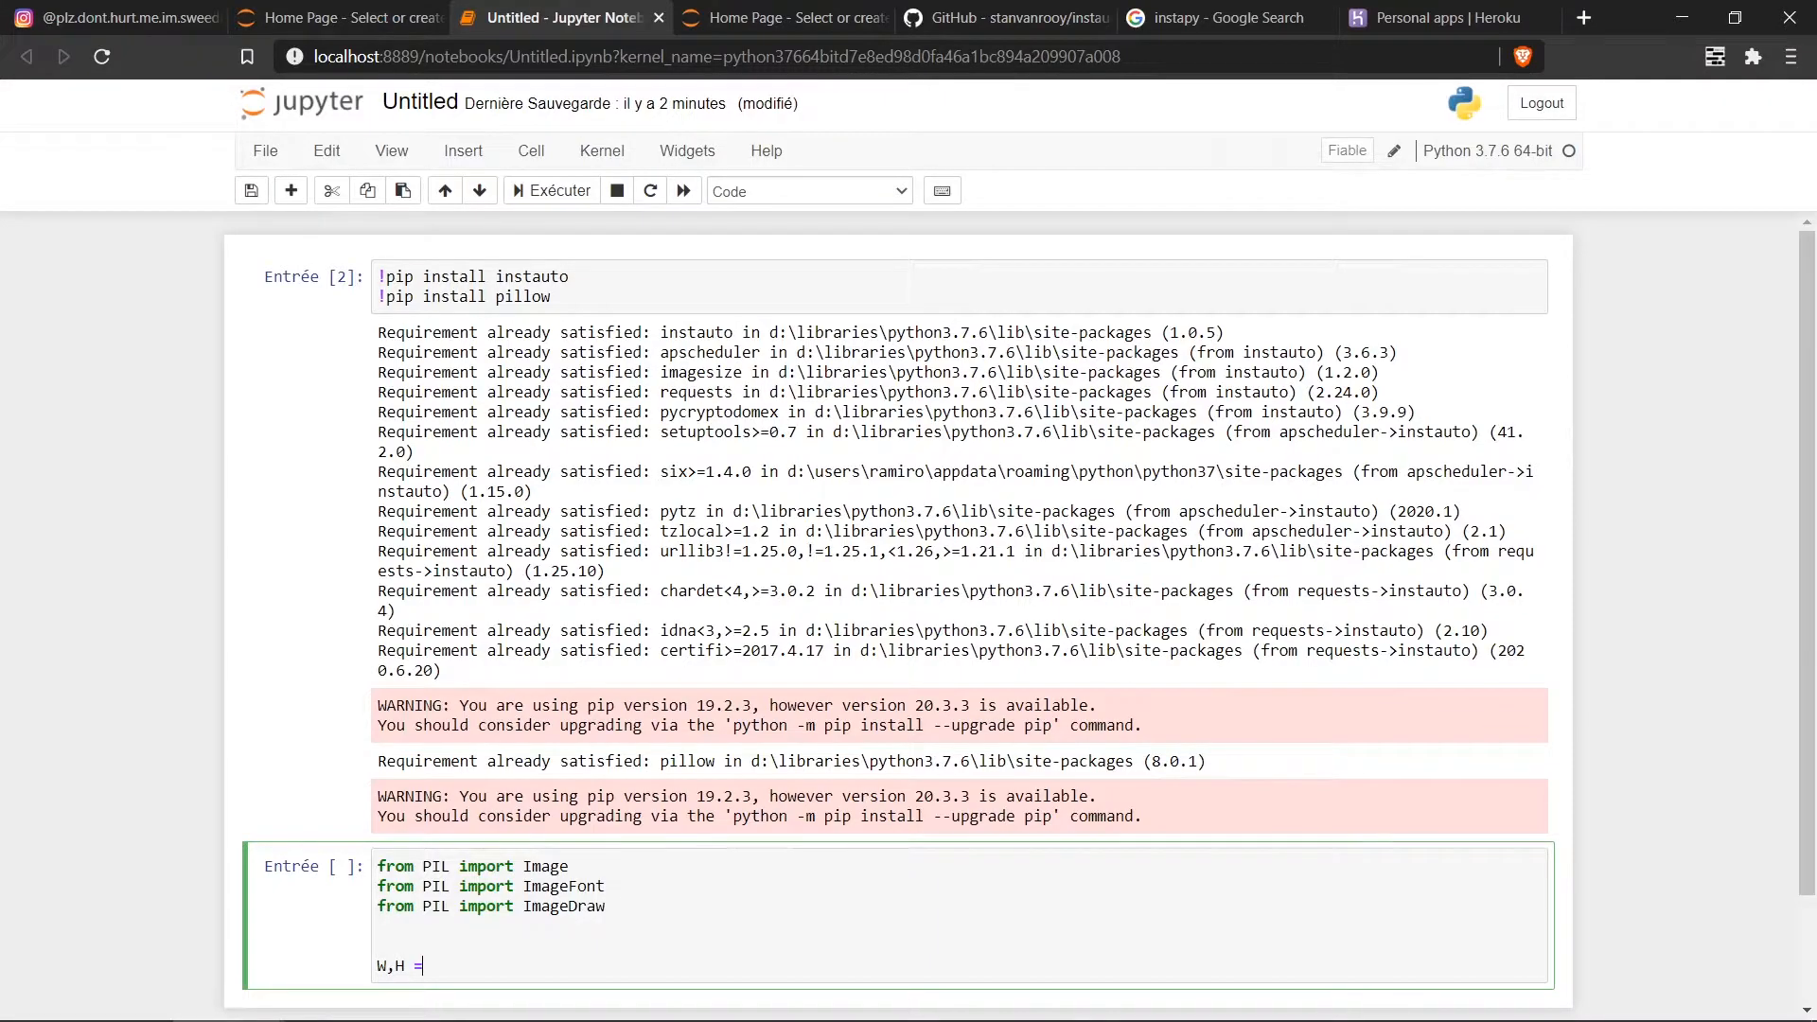
type("(10")
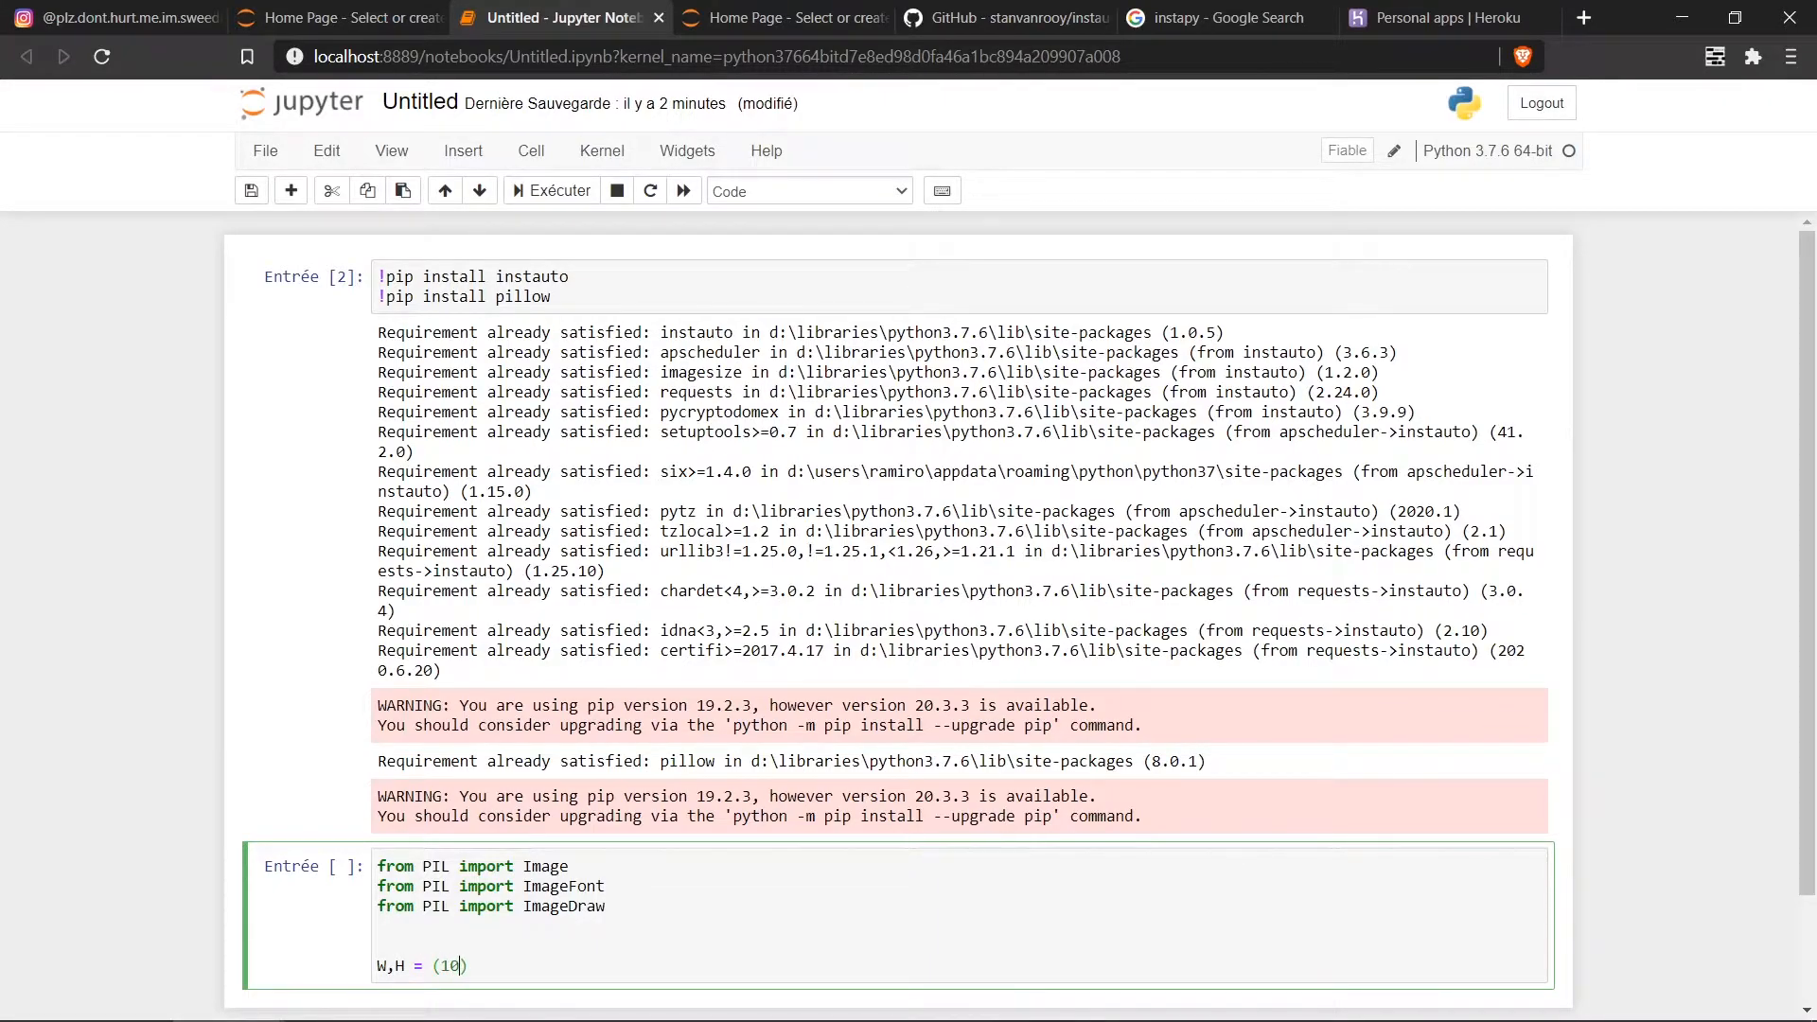
type("80,1080")
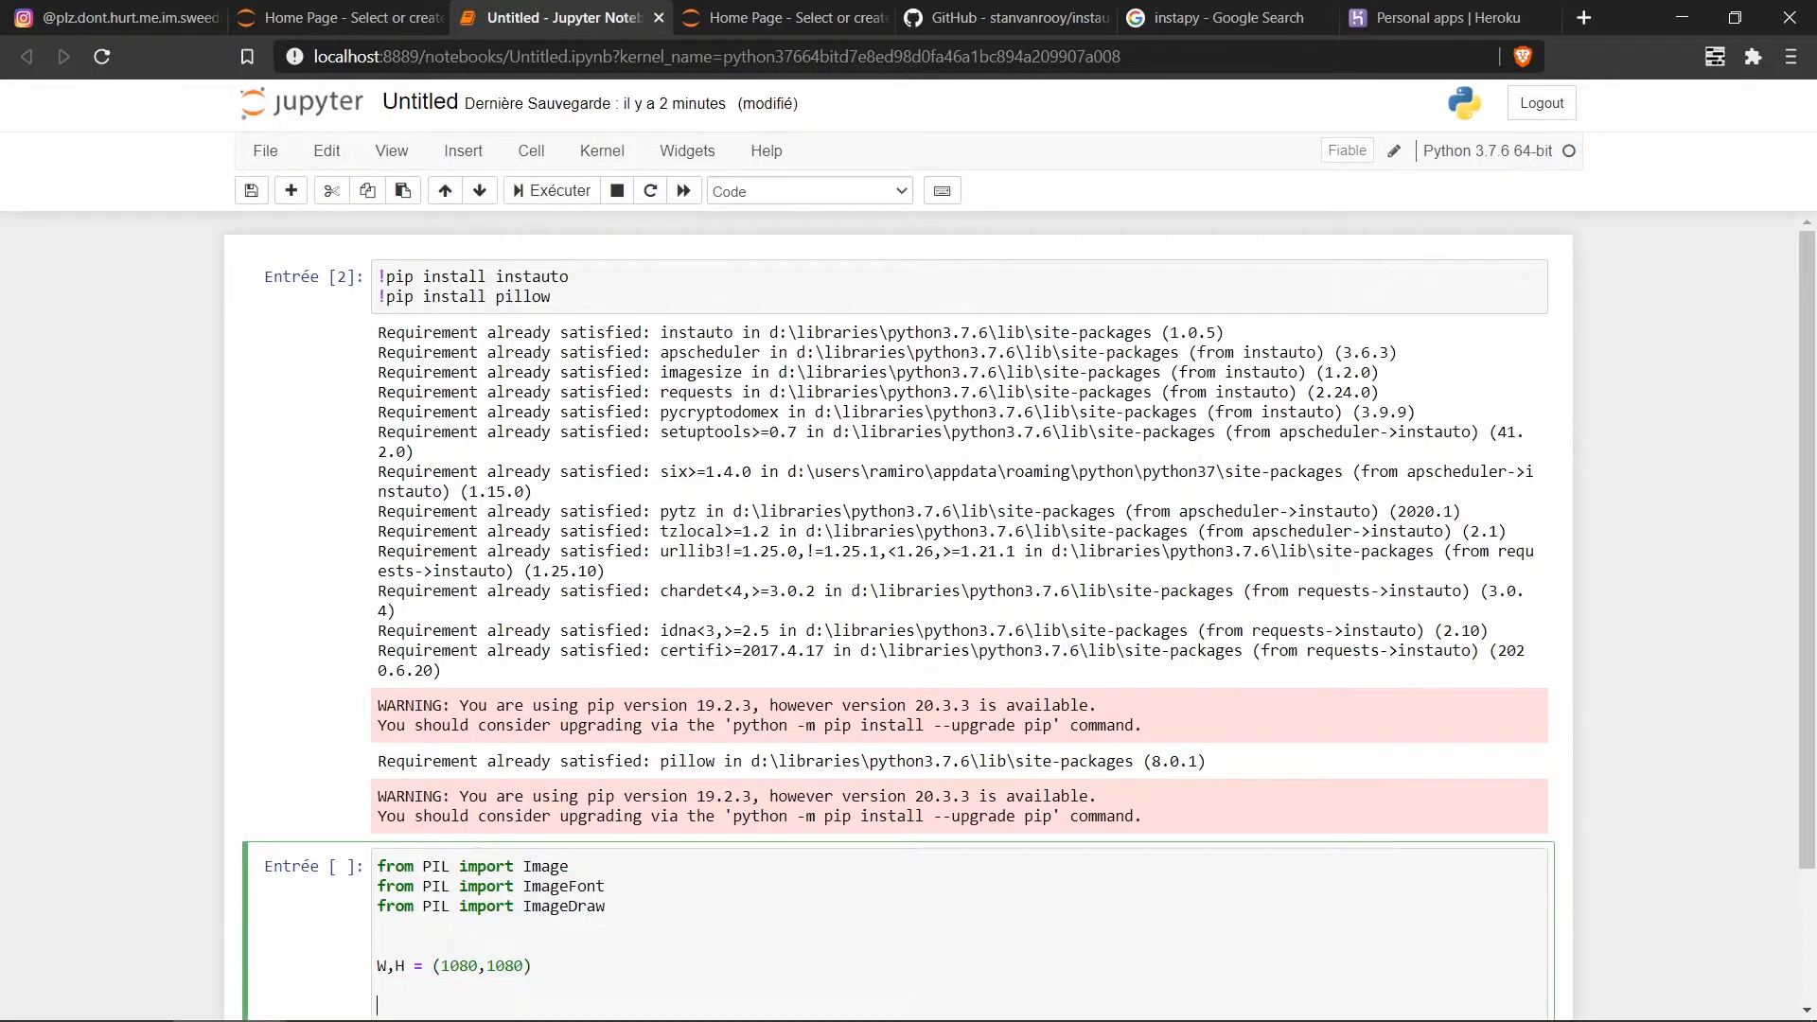
type("img =")
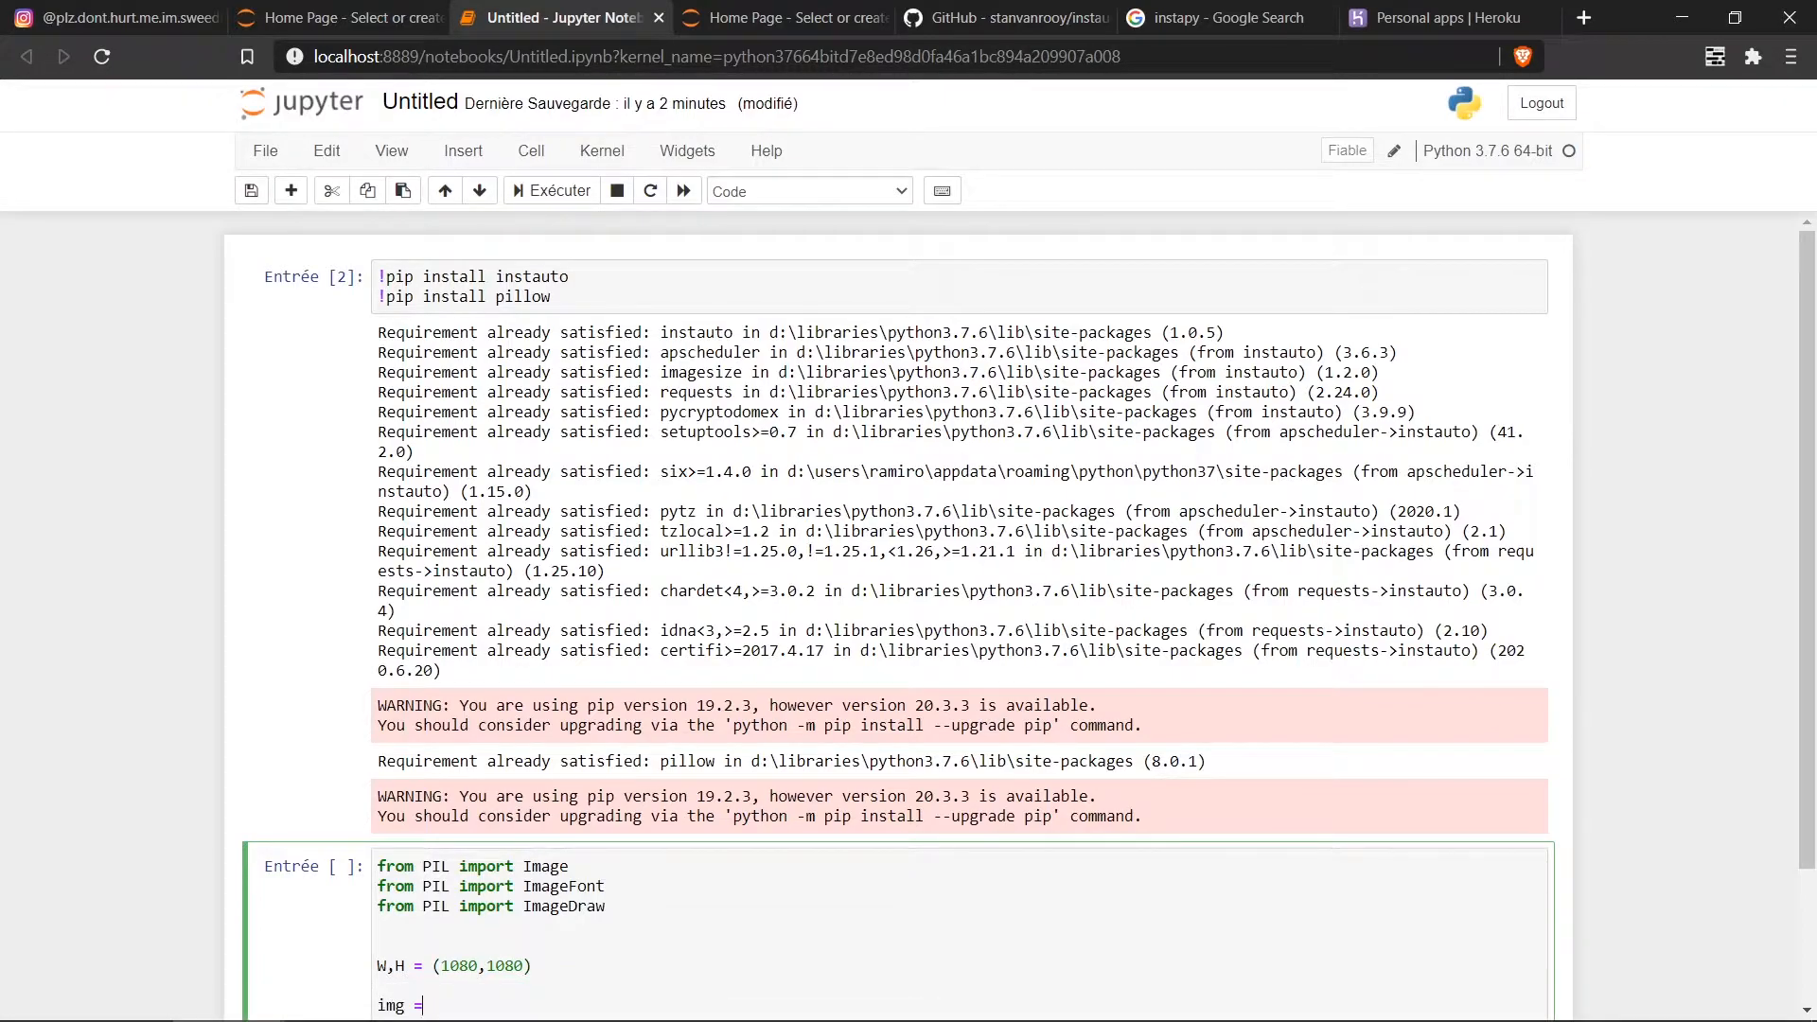
type("Image.")
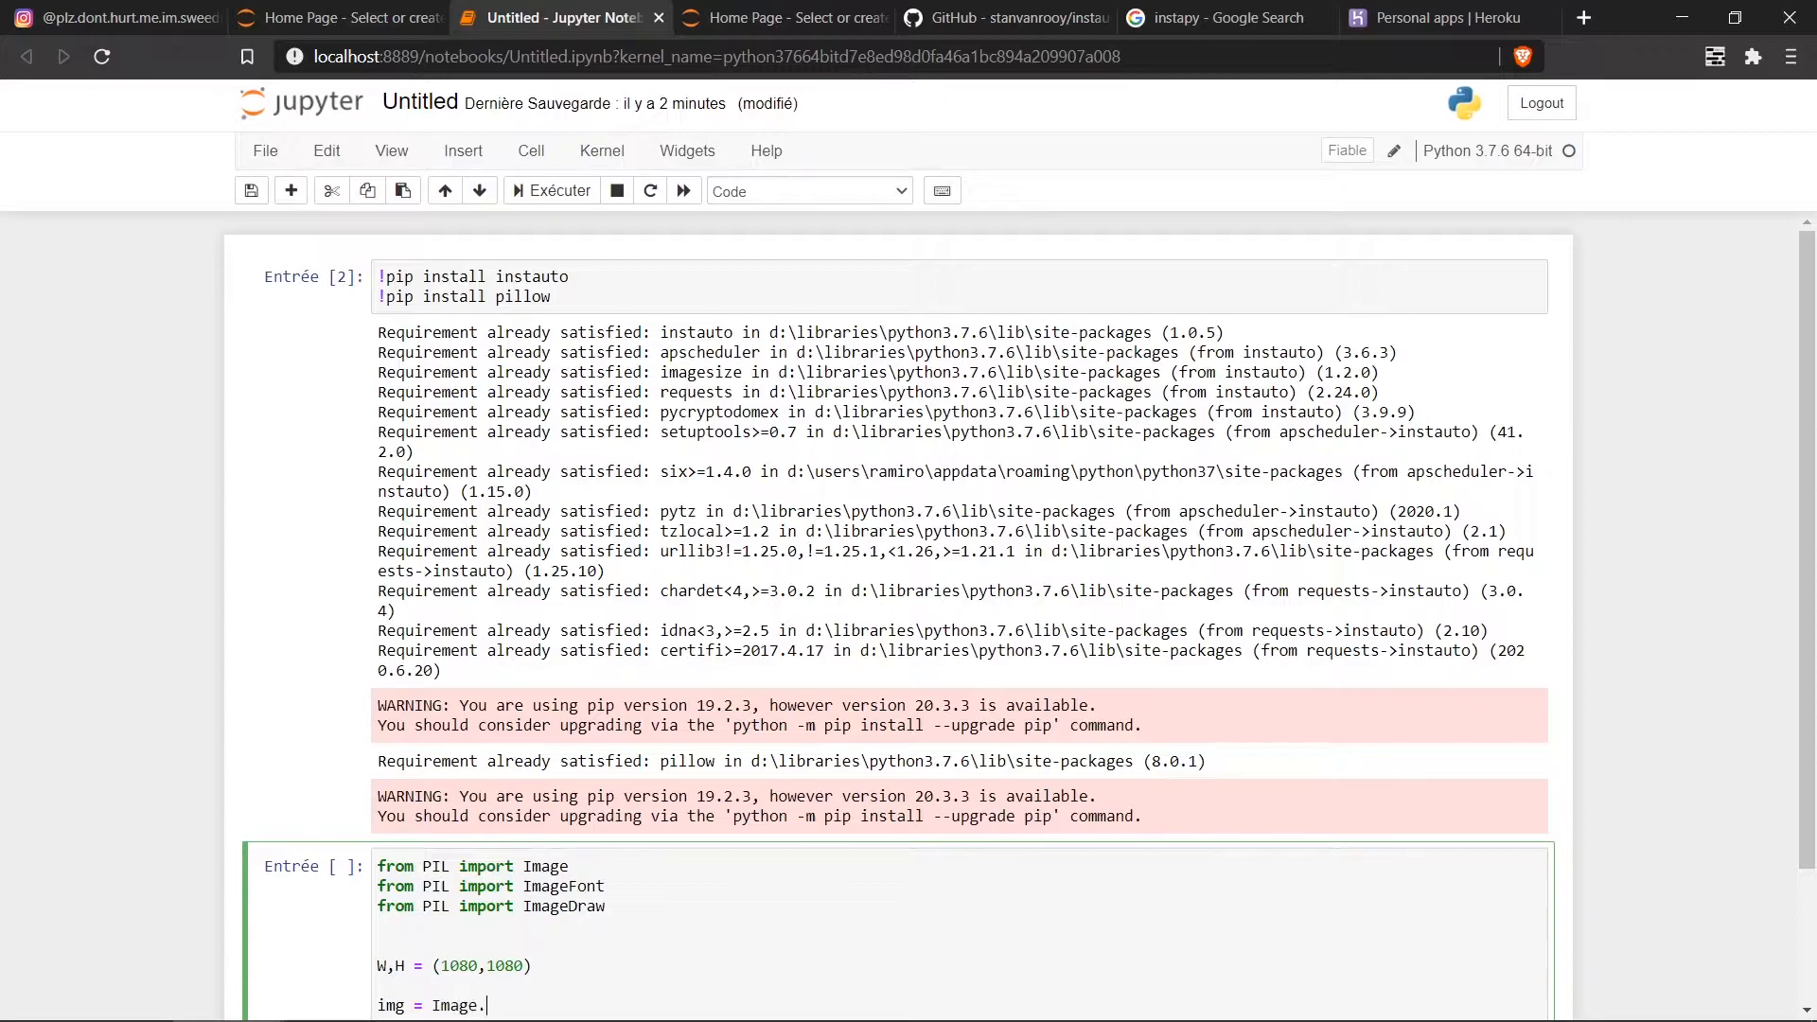
type("new('R')")
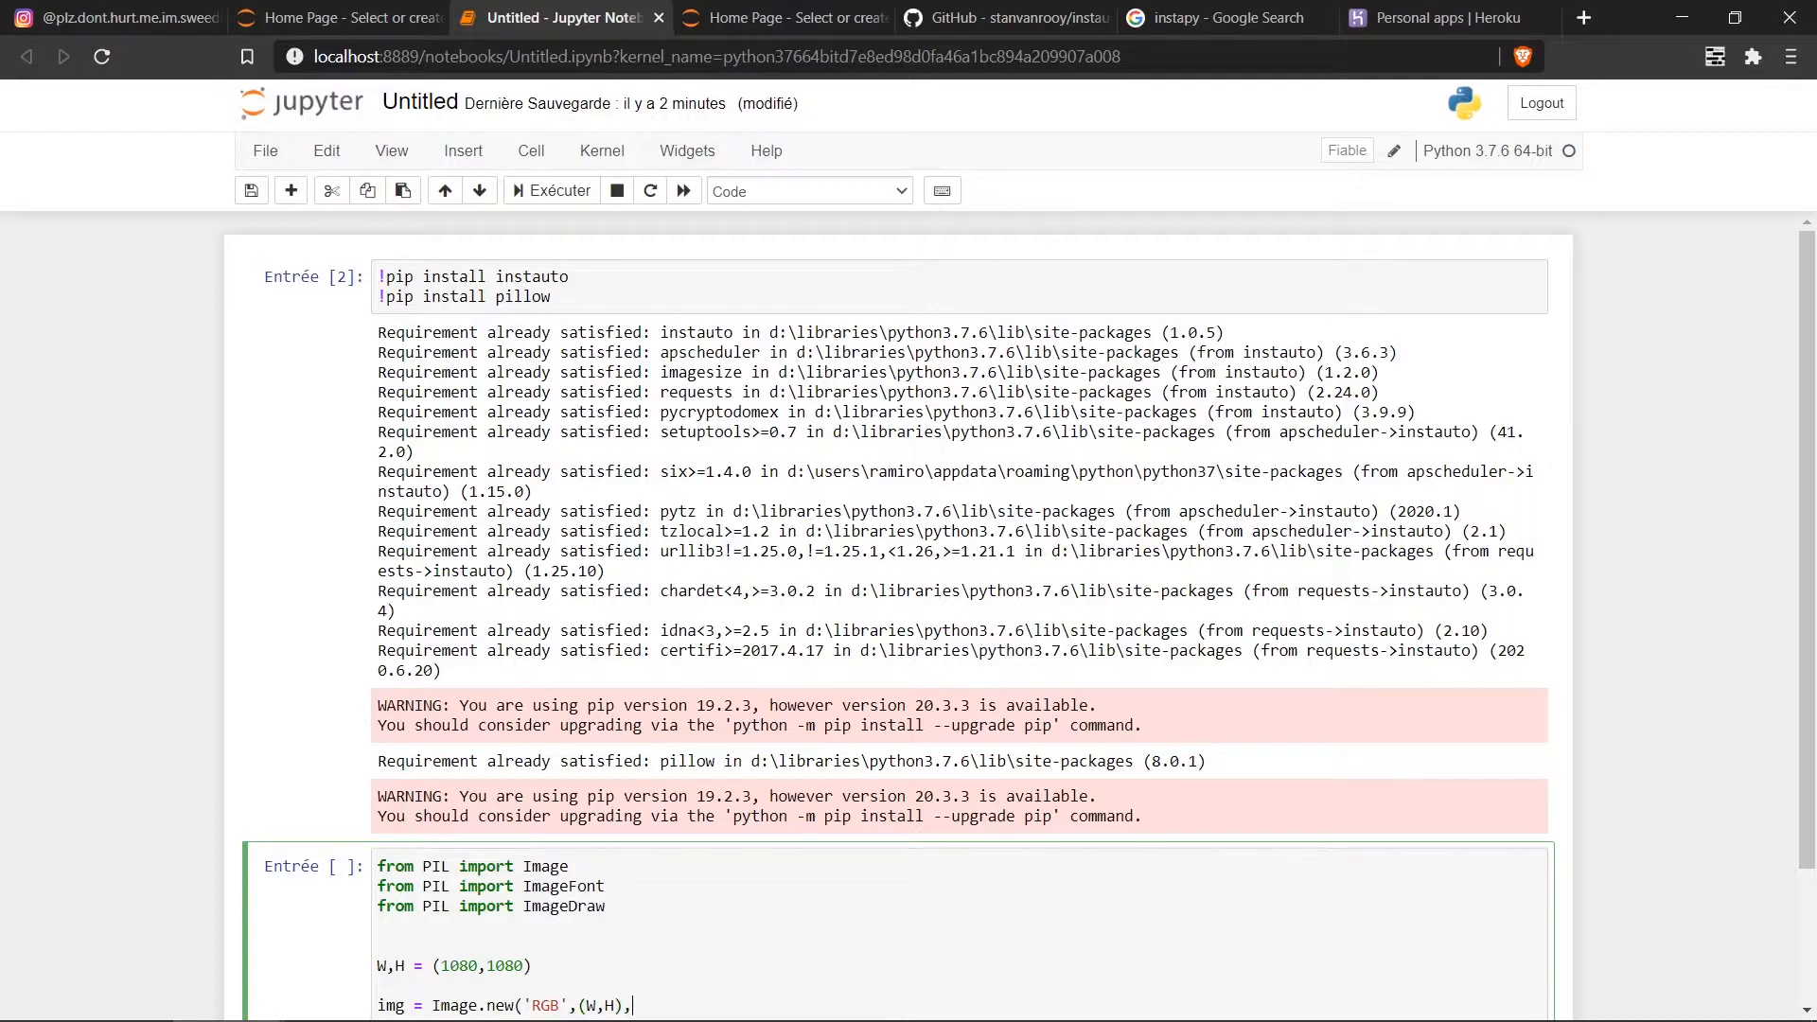
type(",color =")
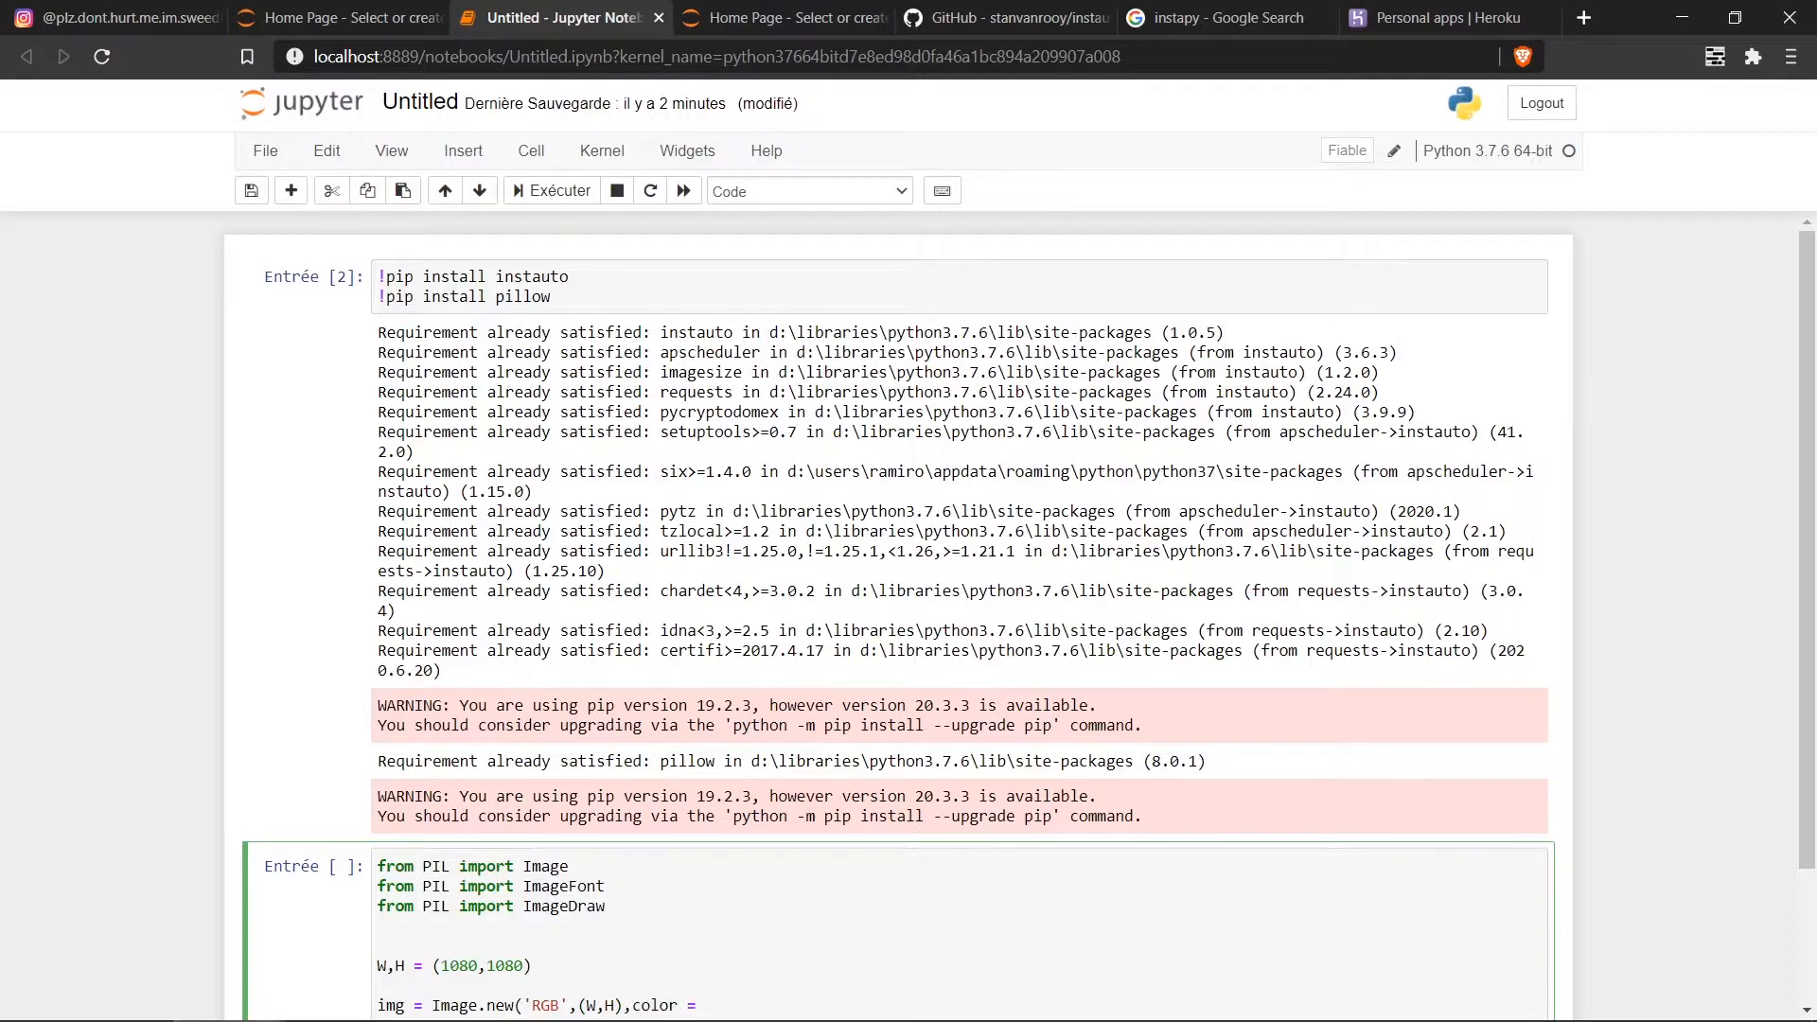
type("'black'")
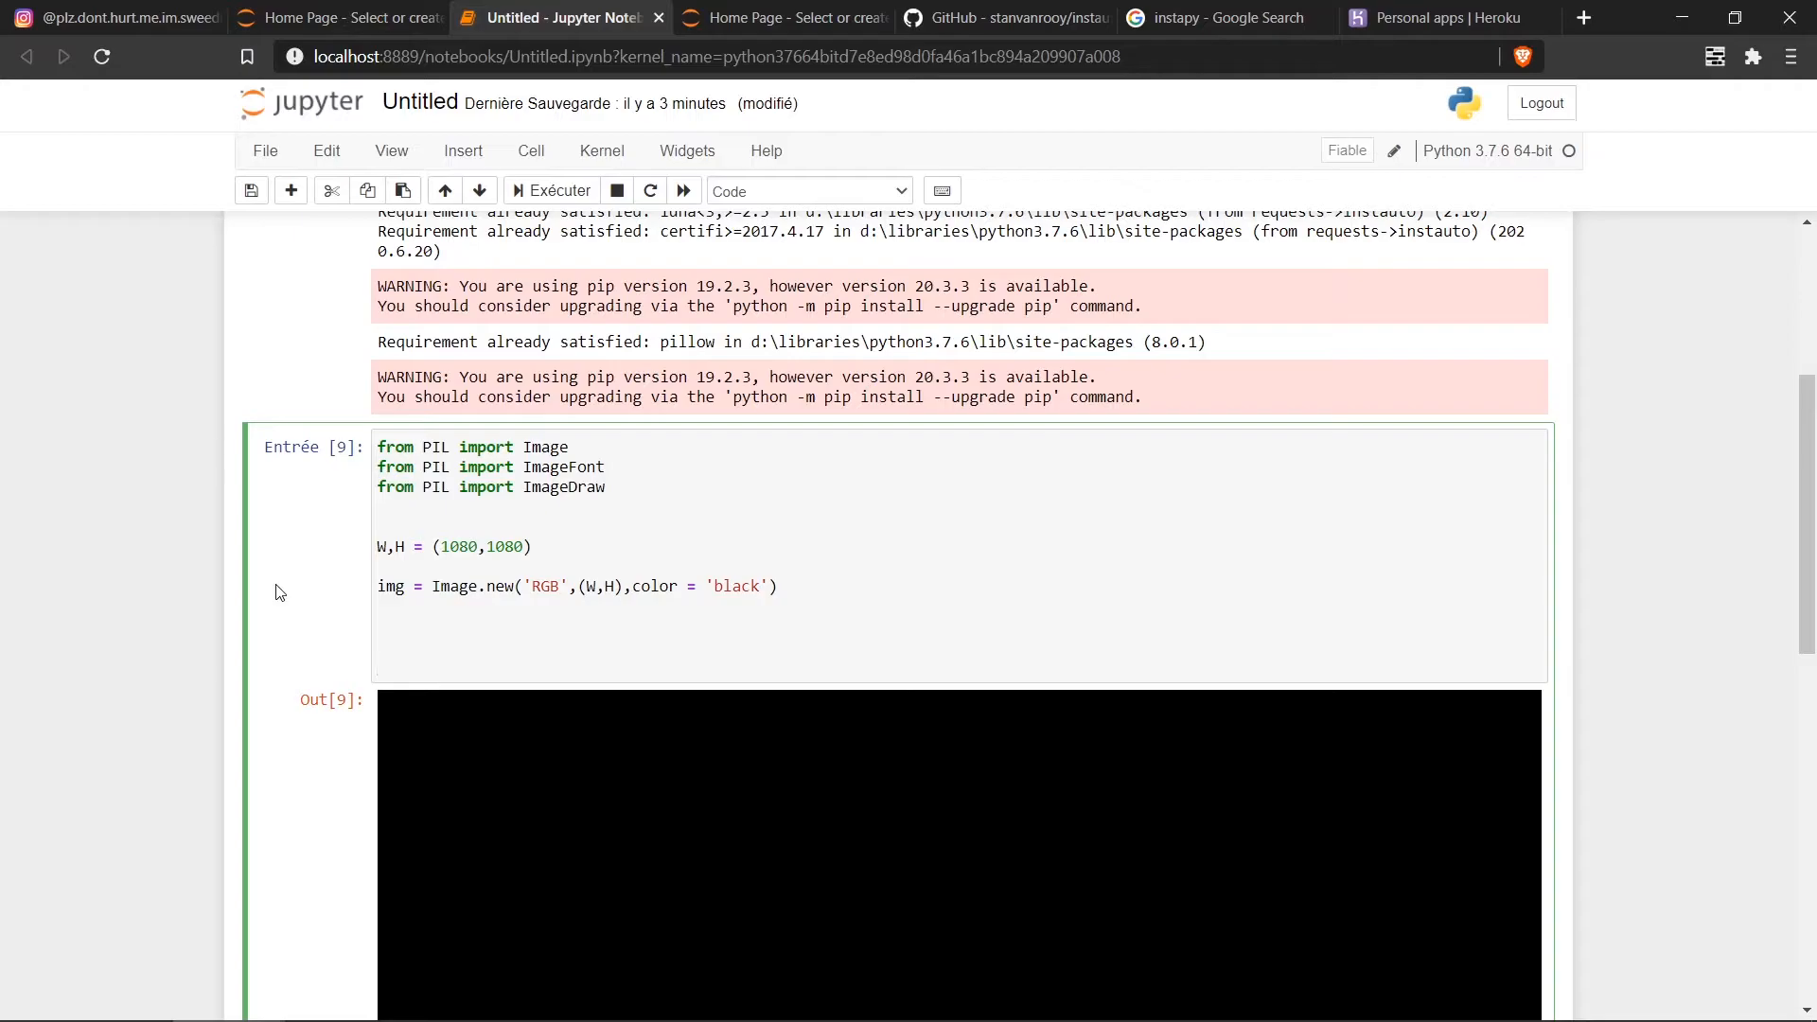
Step: Add draw = ImageDraw.Draw(img) and begin typing the text variable
type("draw =")
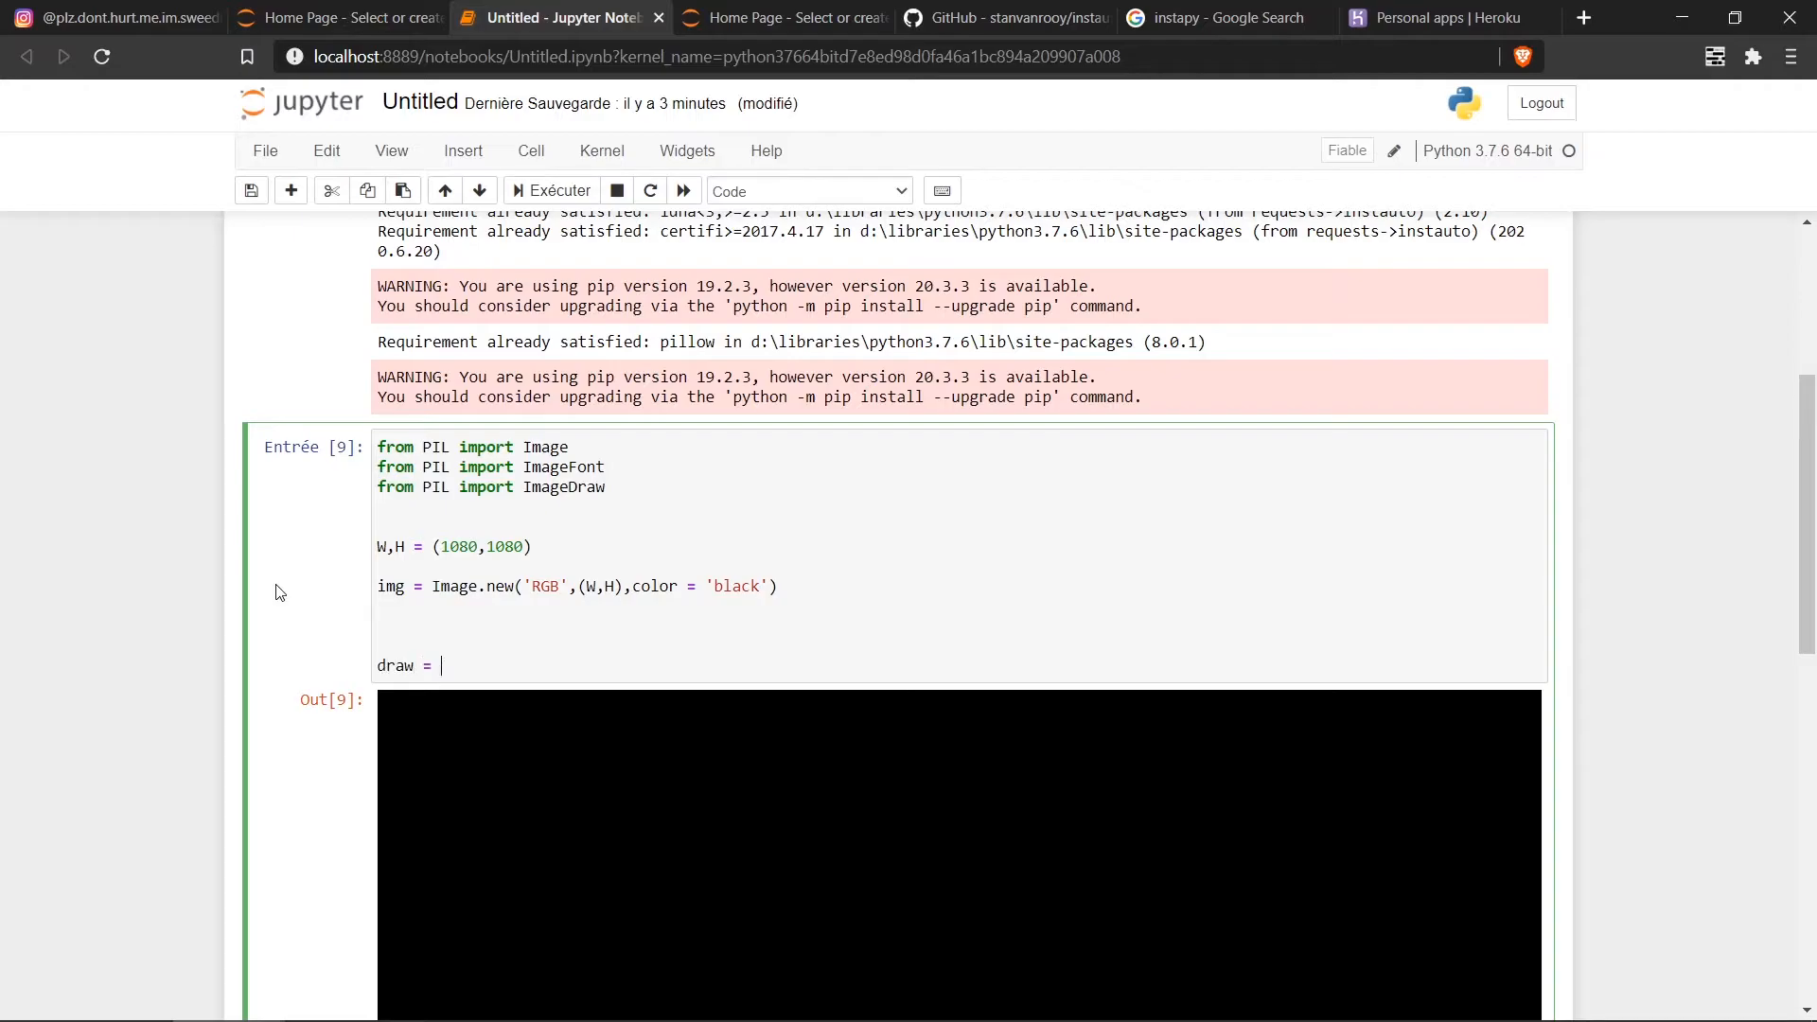
type("Image")
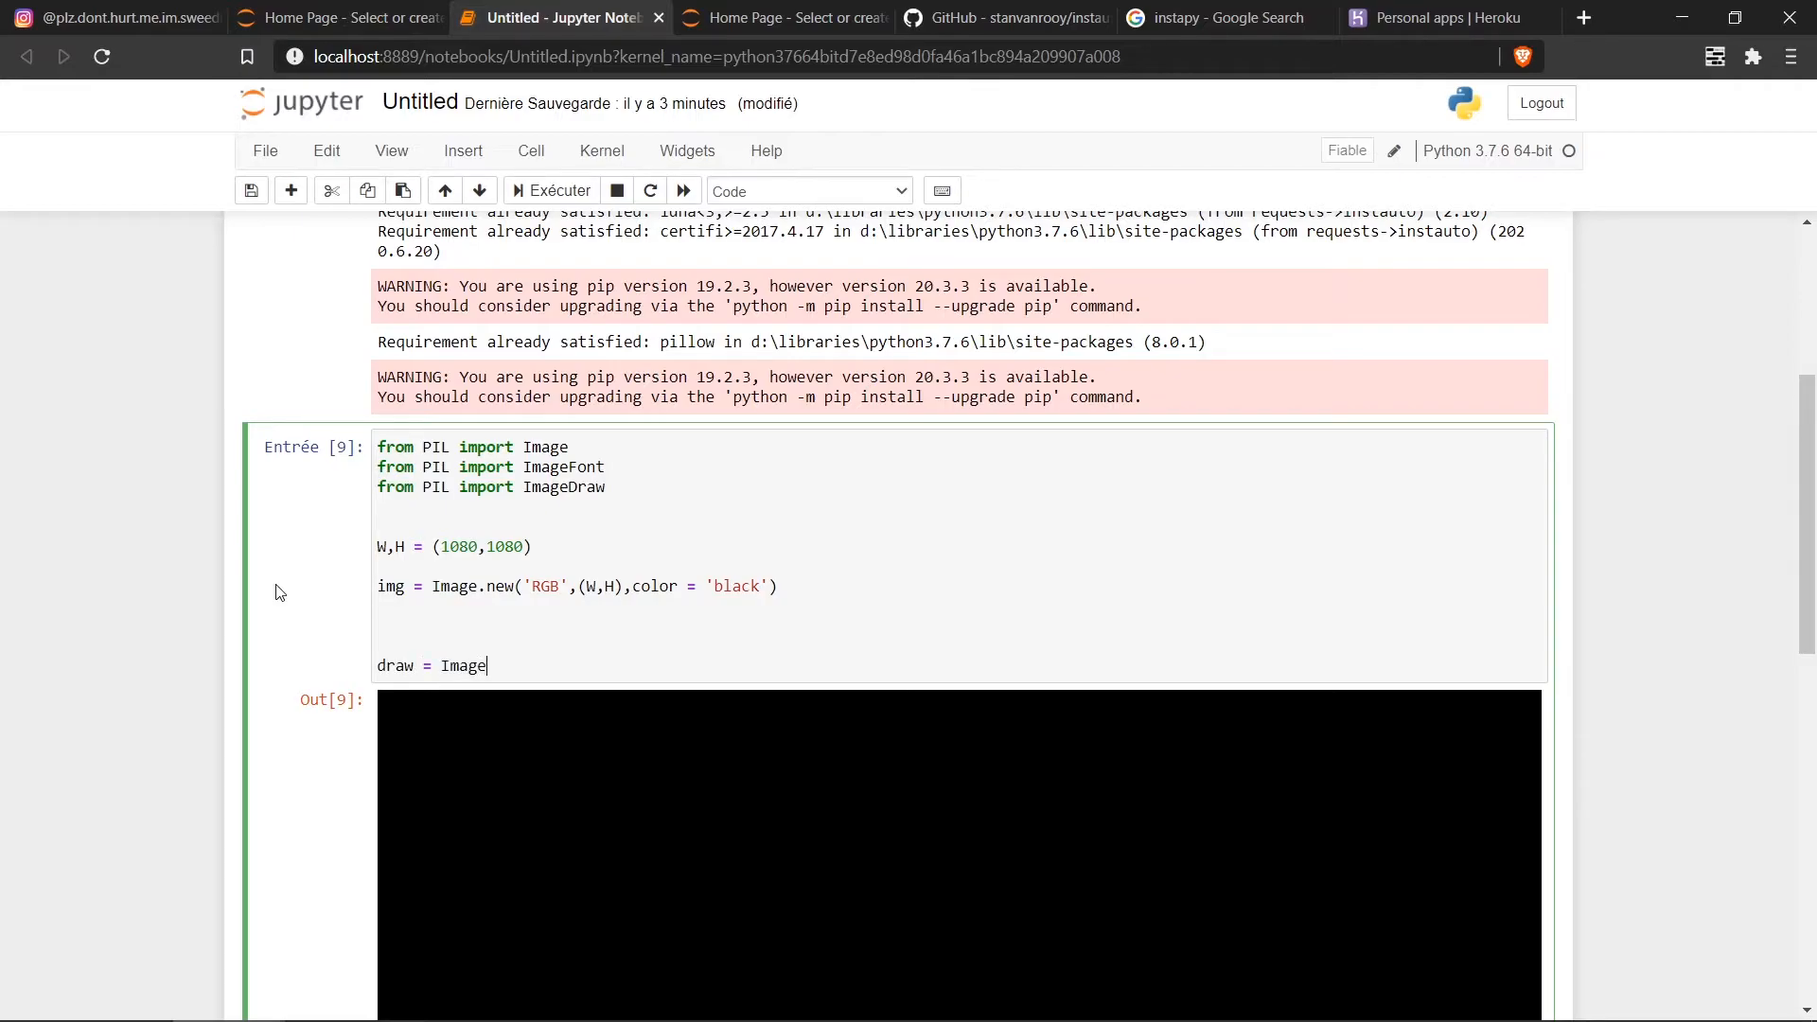
type("Draw")
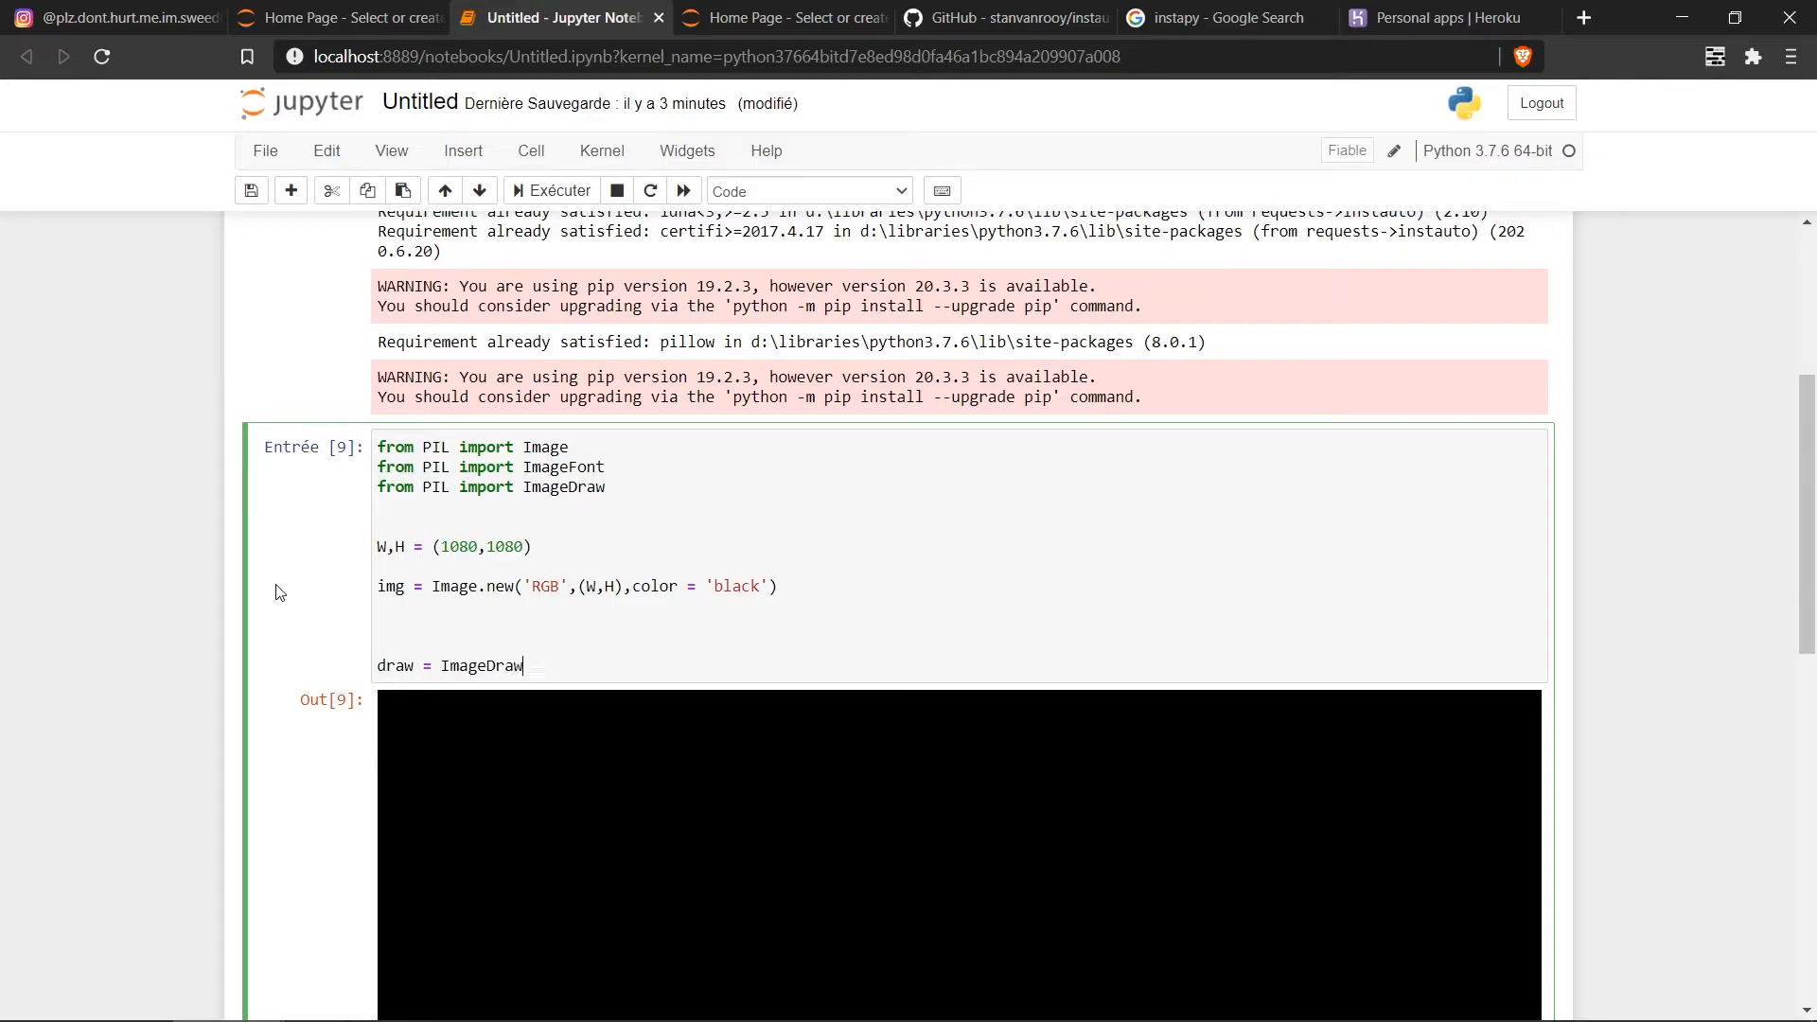
type(".Dra")
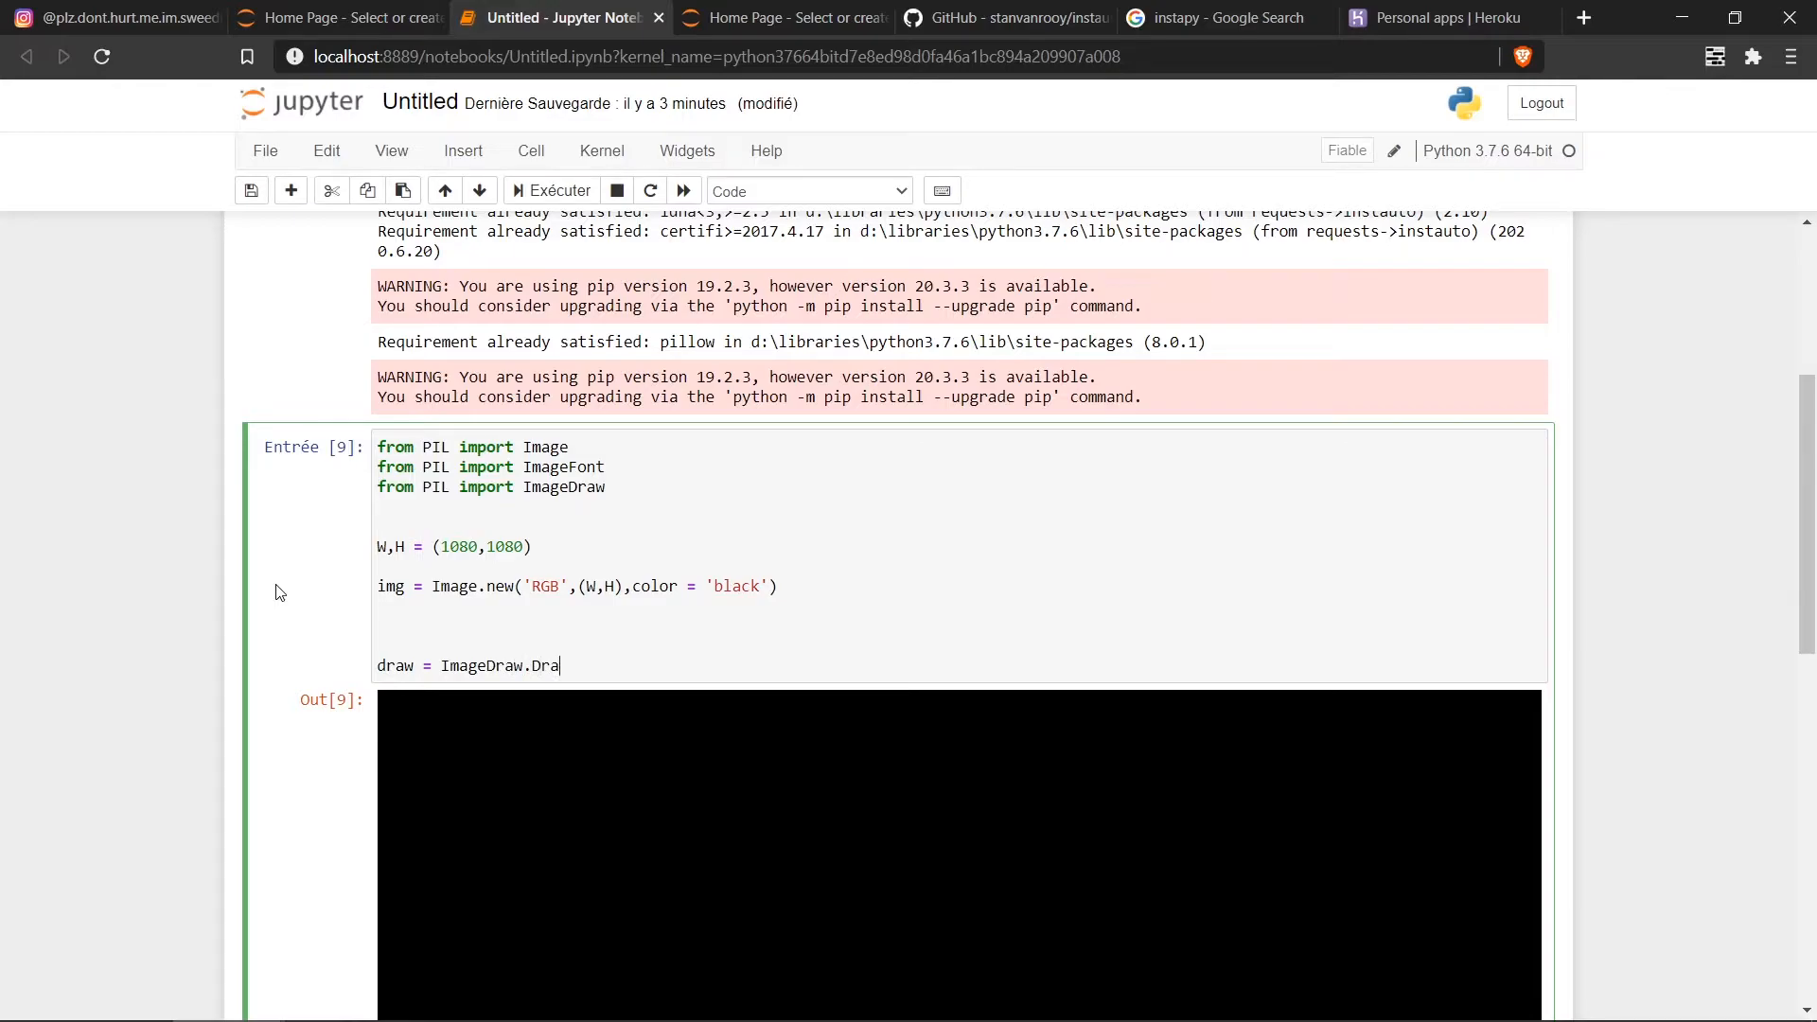
type("w(img)")
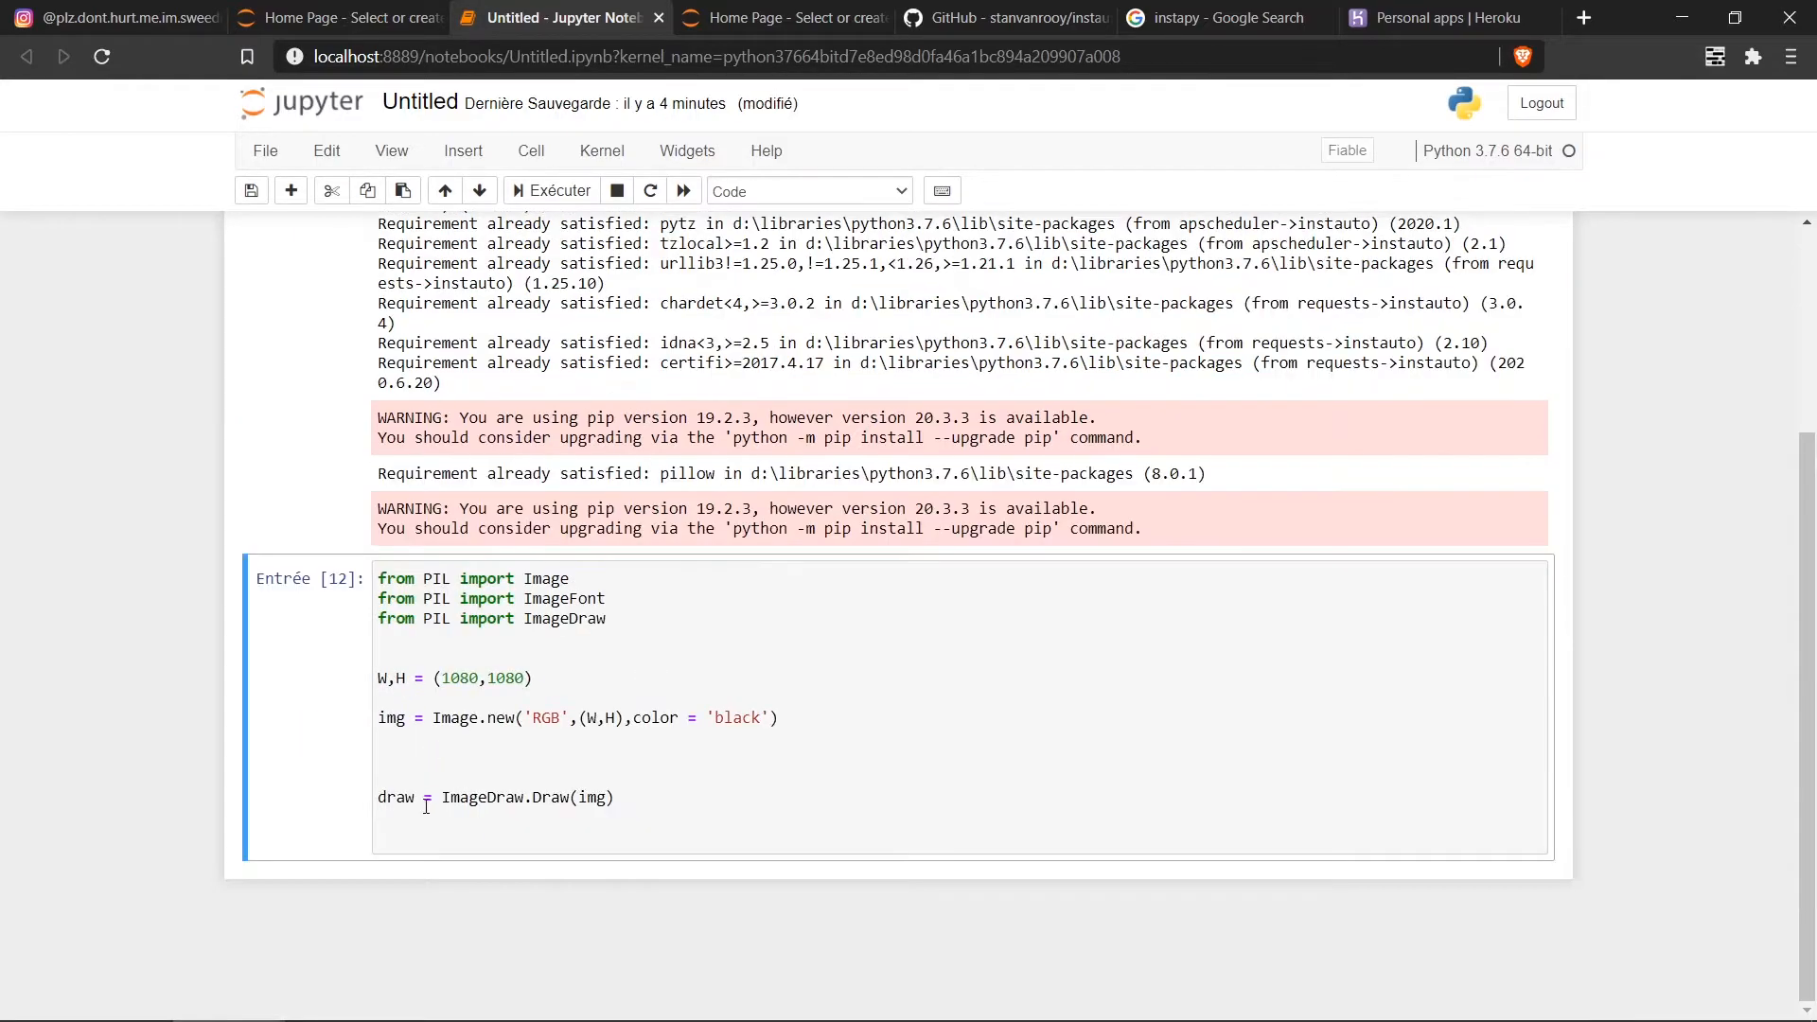
type("tr")
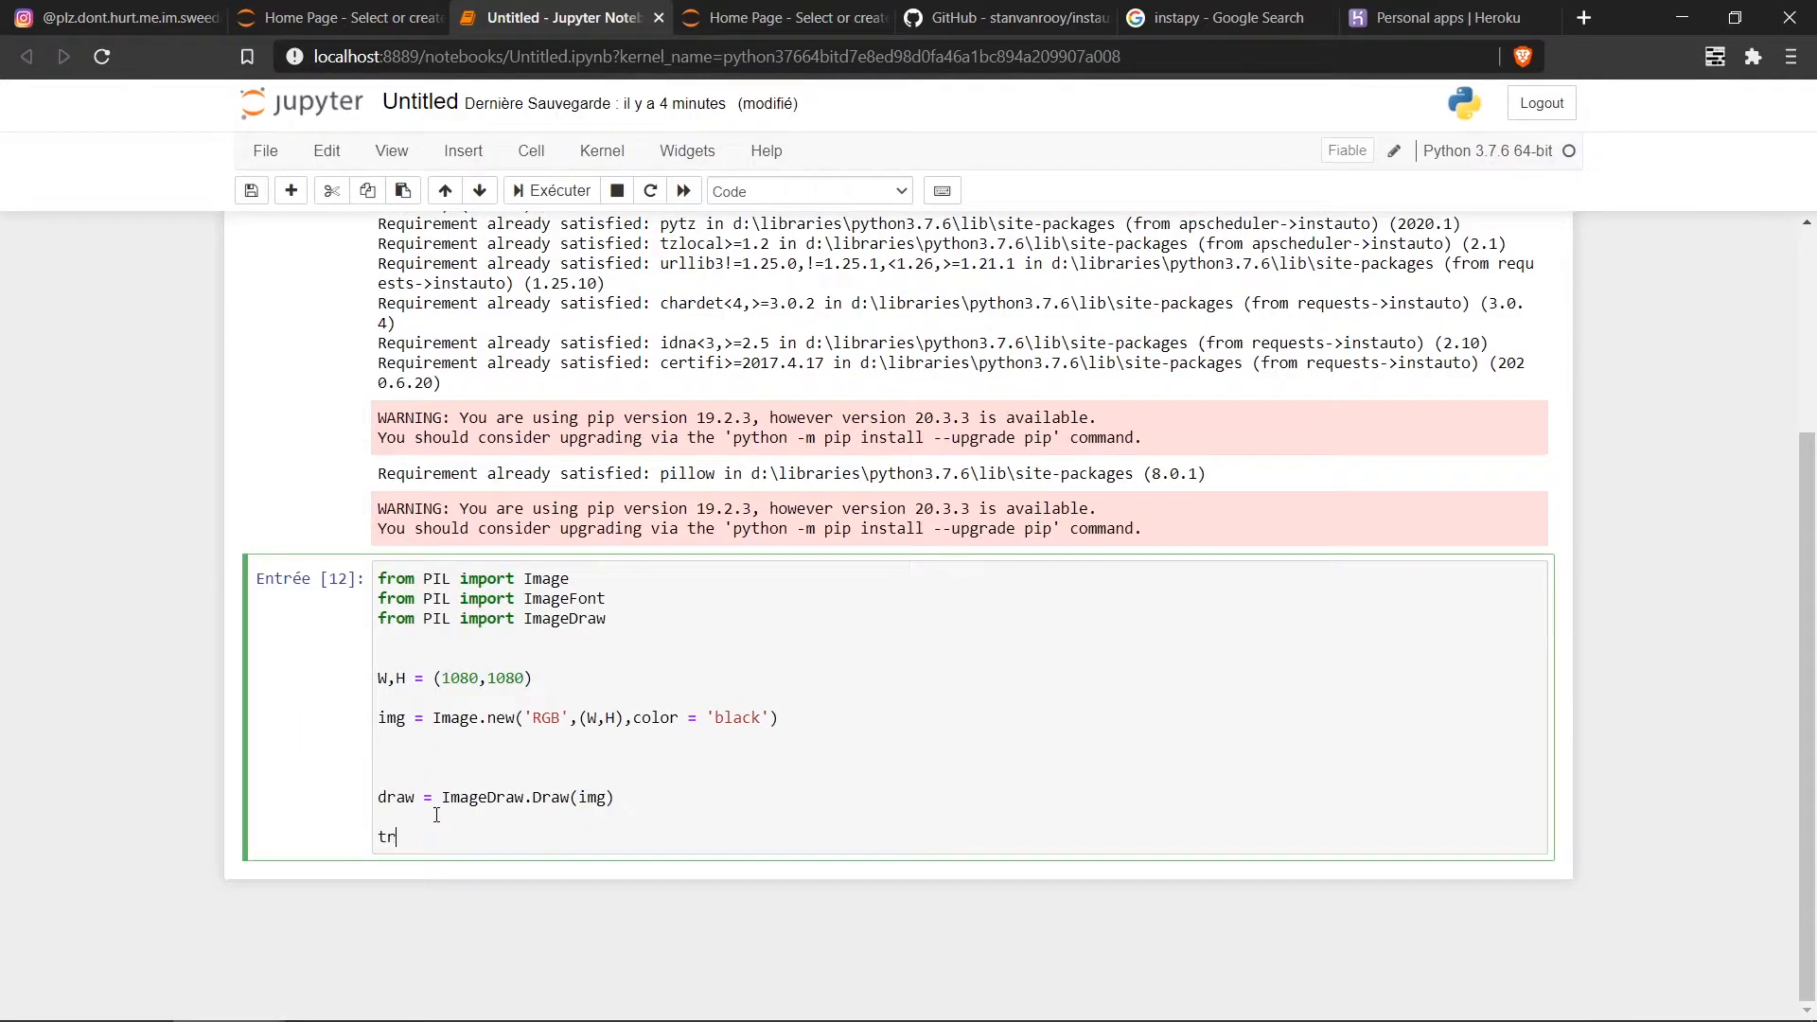
type("exy")
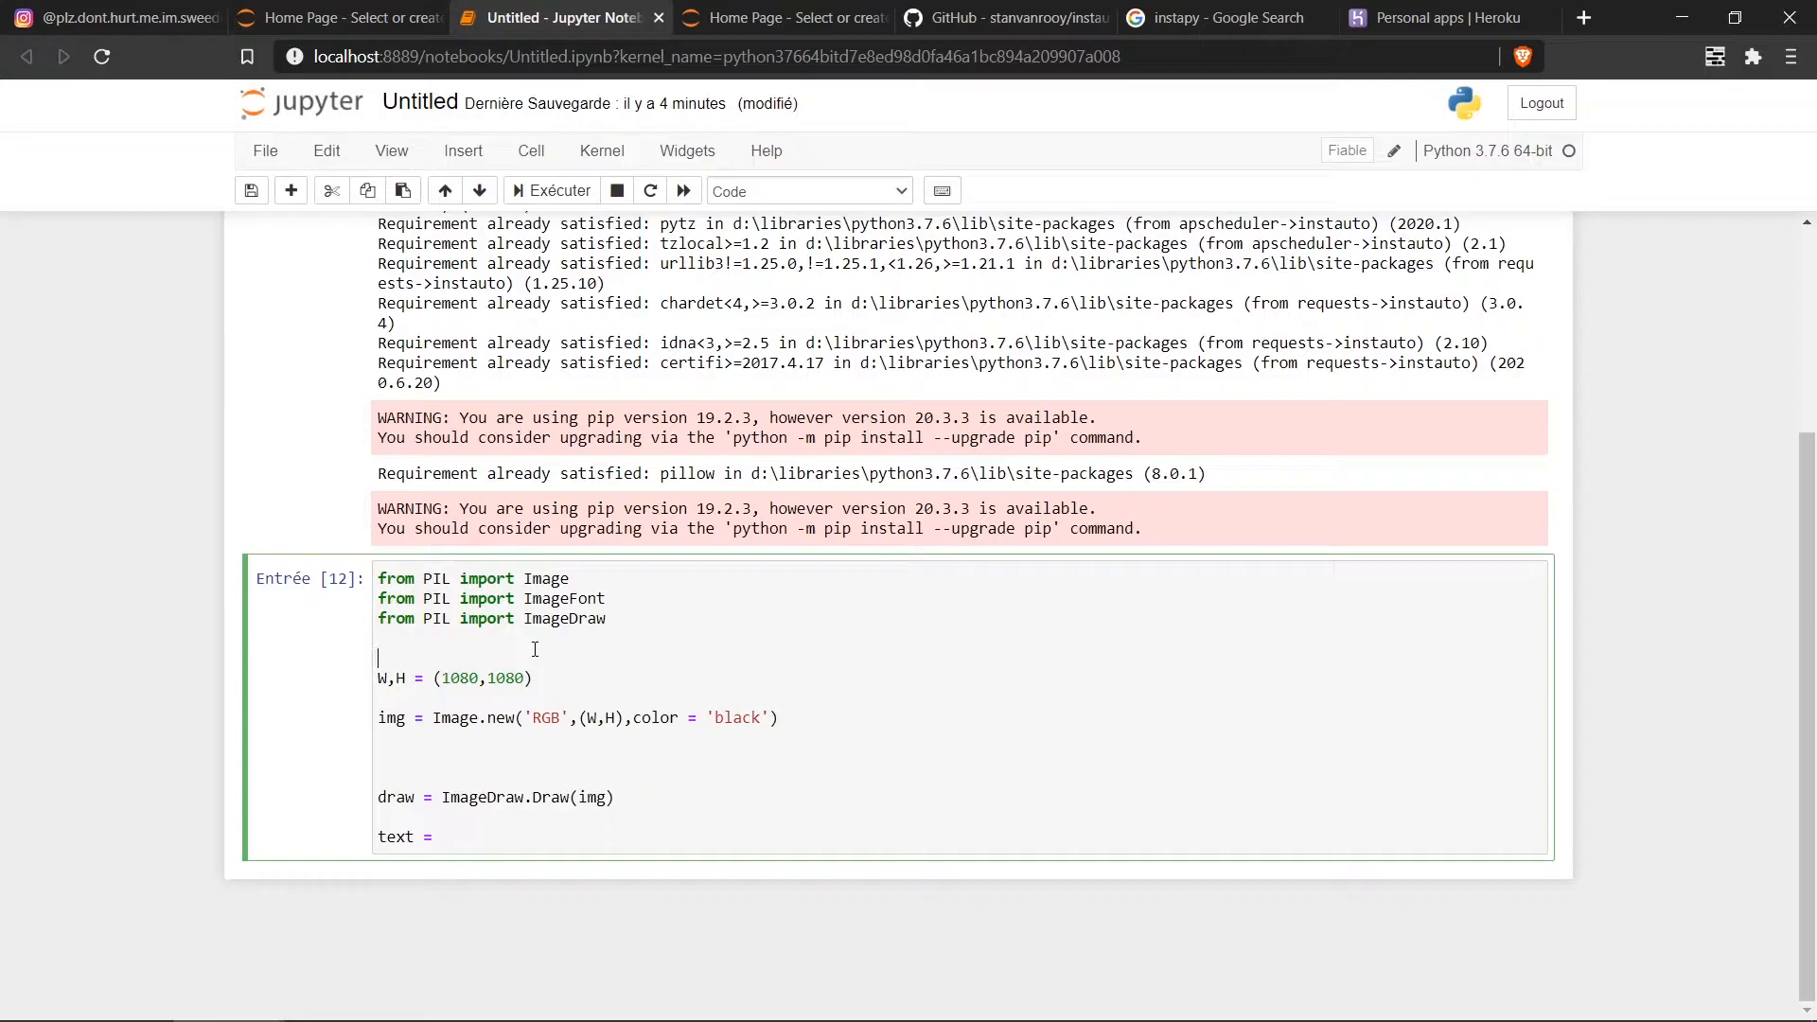
Step: Import datetime, assign text = datetime.now(), and run to show the timestamp
type("o")
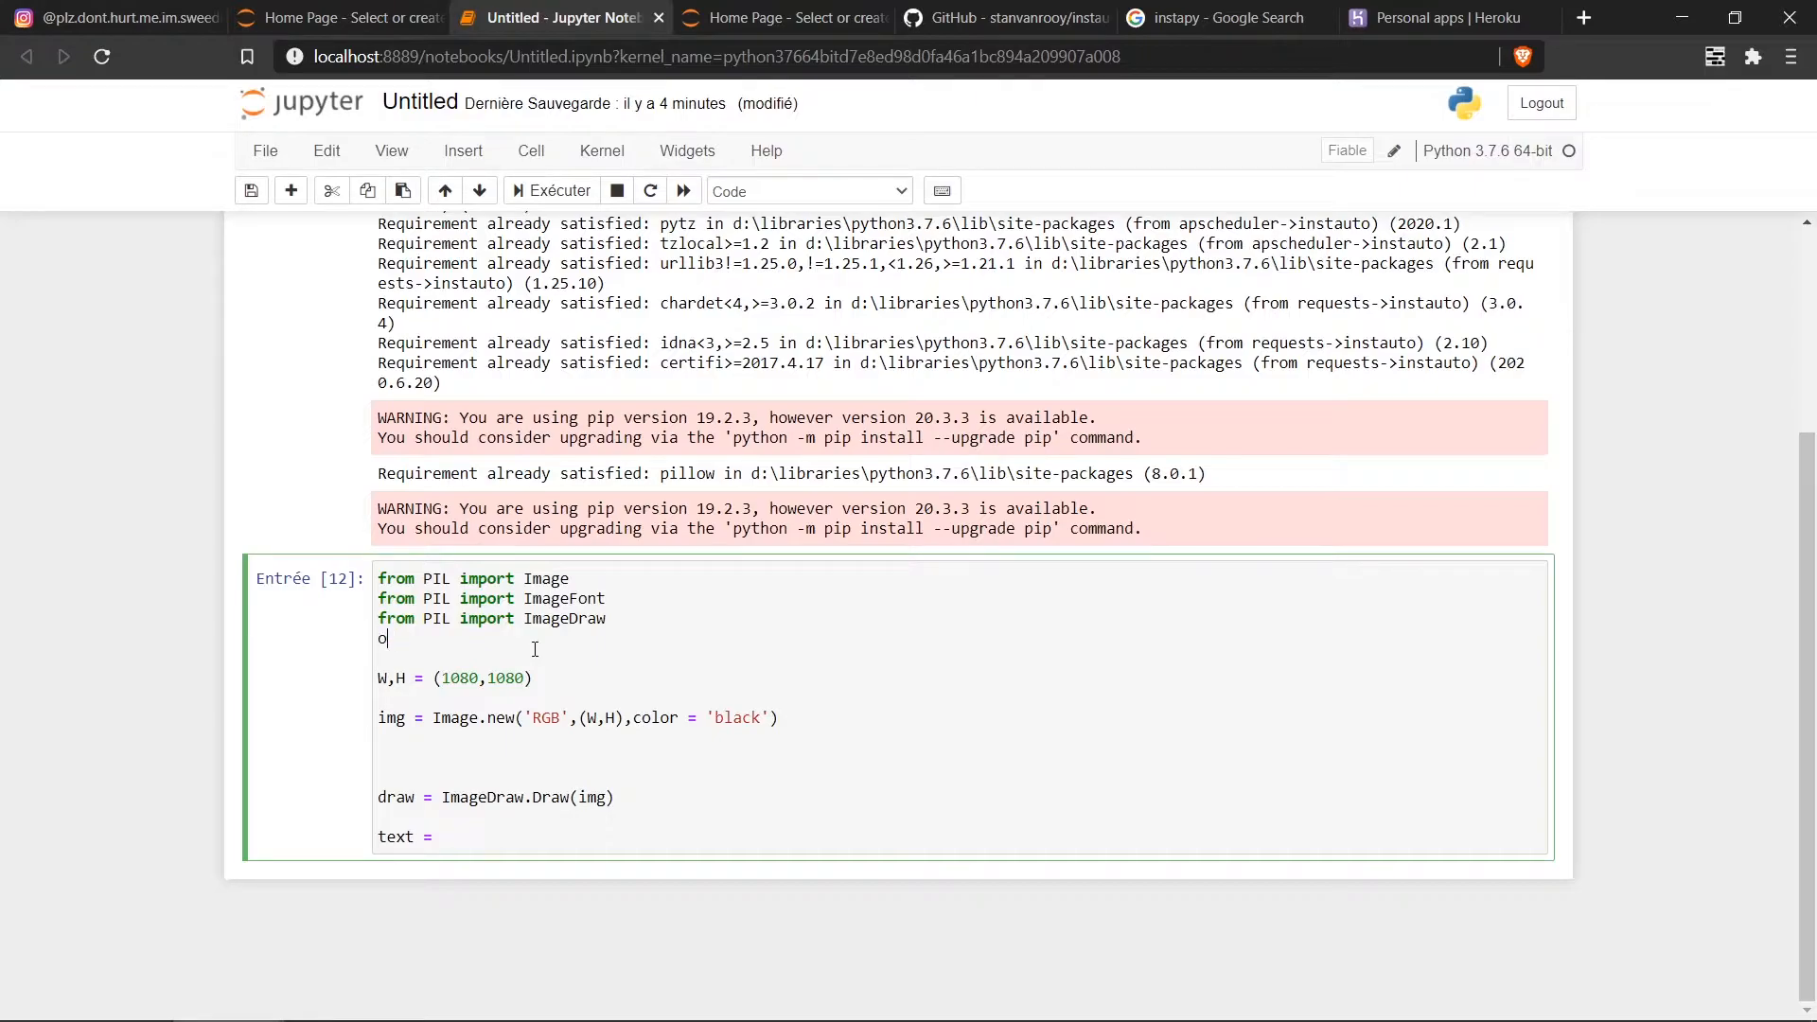
type("from")
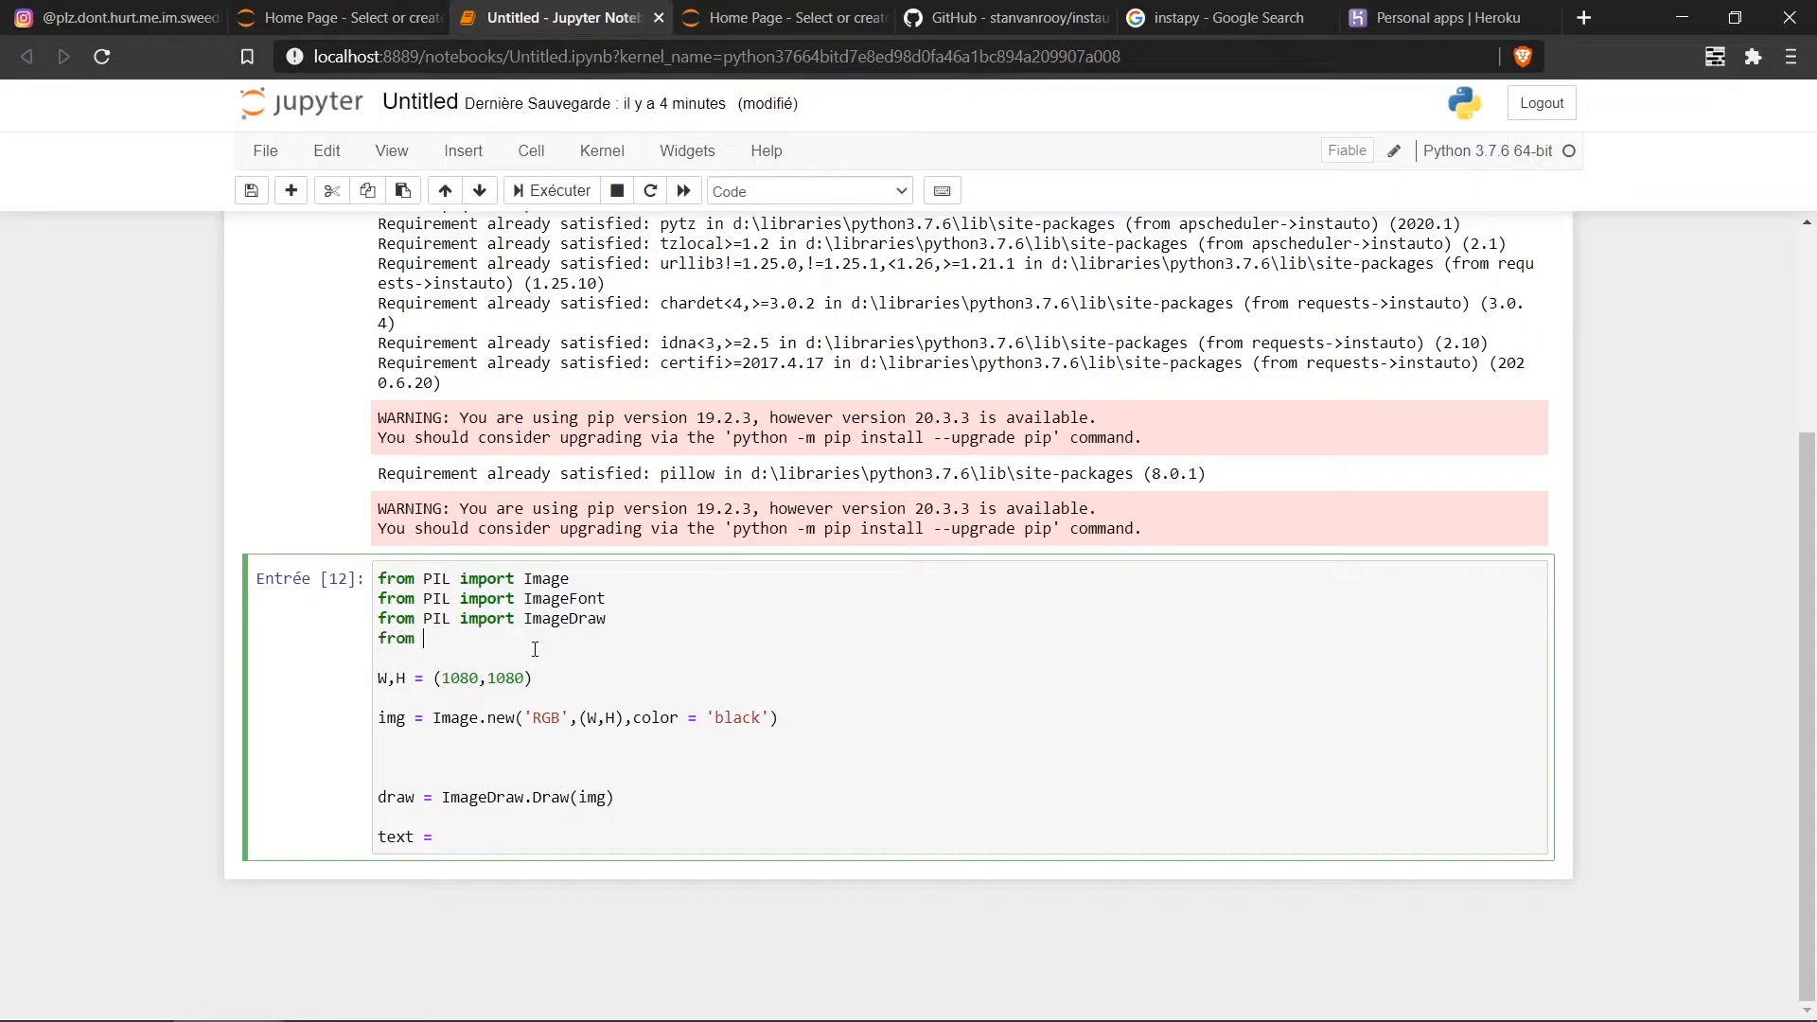
type("datetime import da")
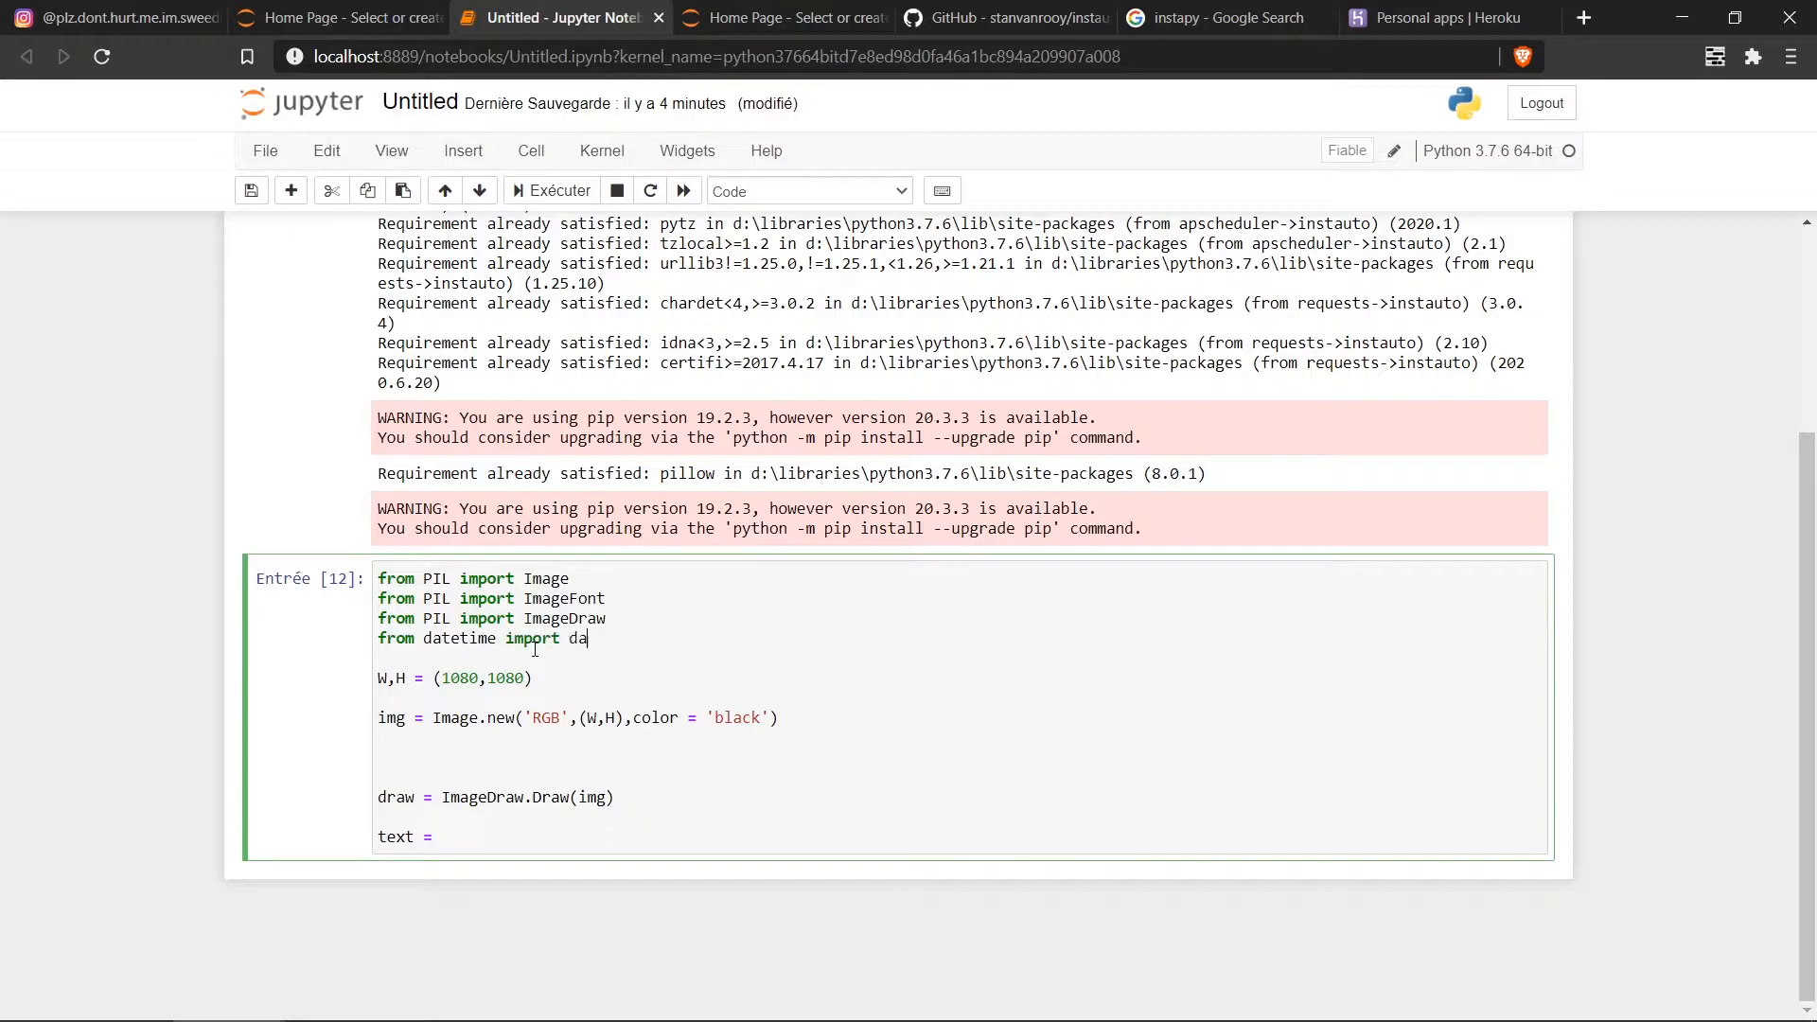
type("tetime")
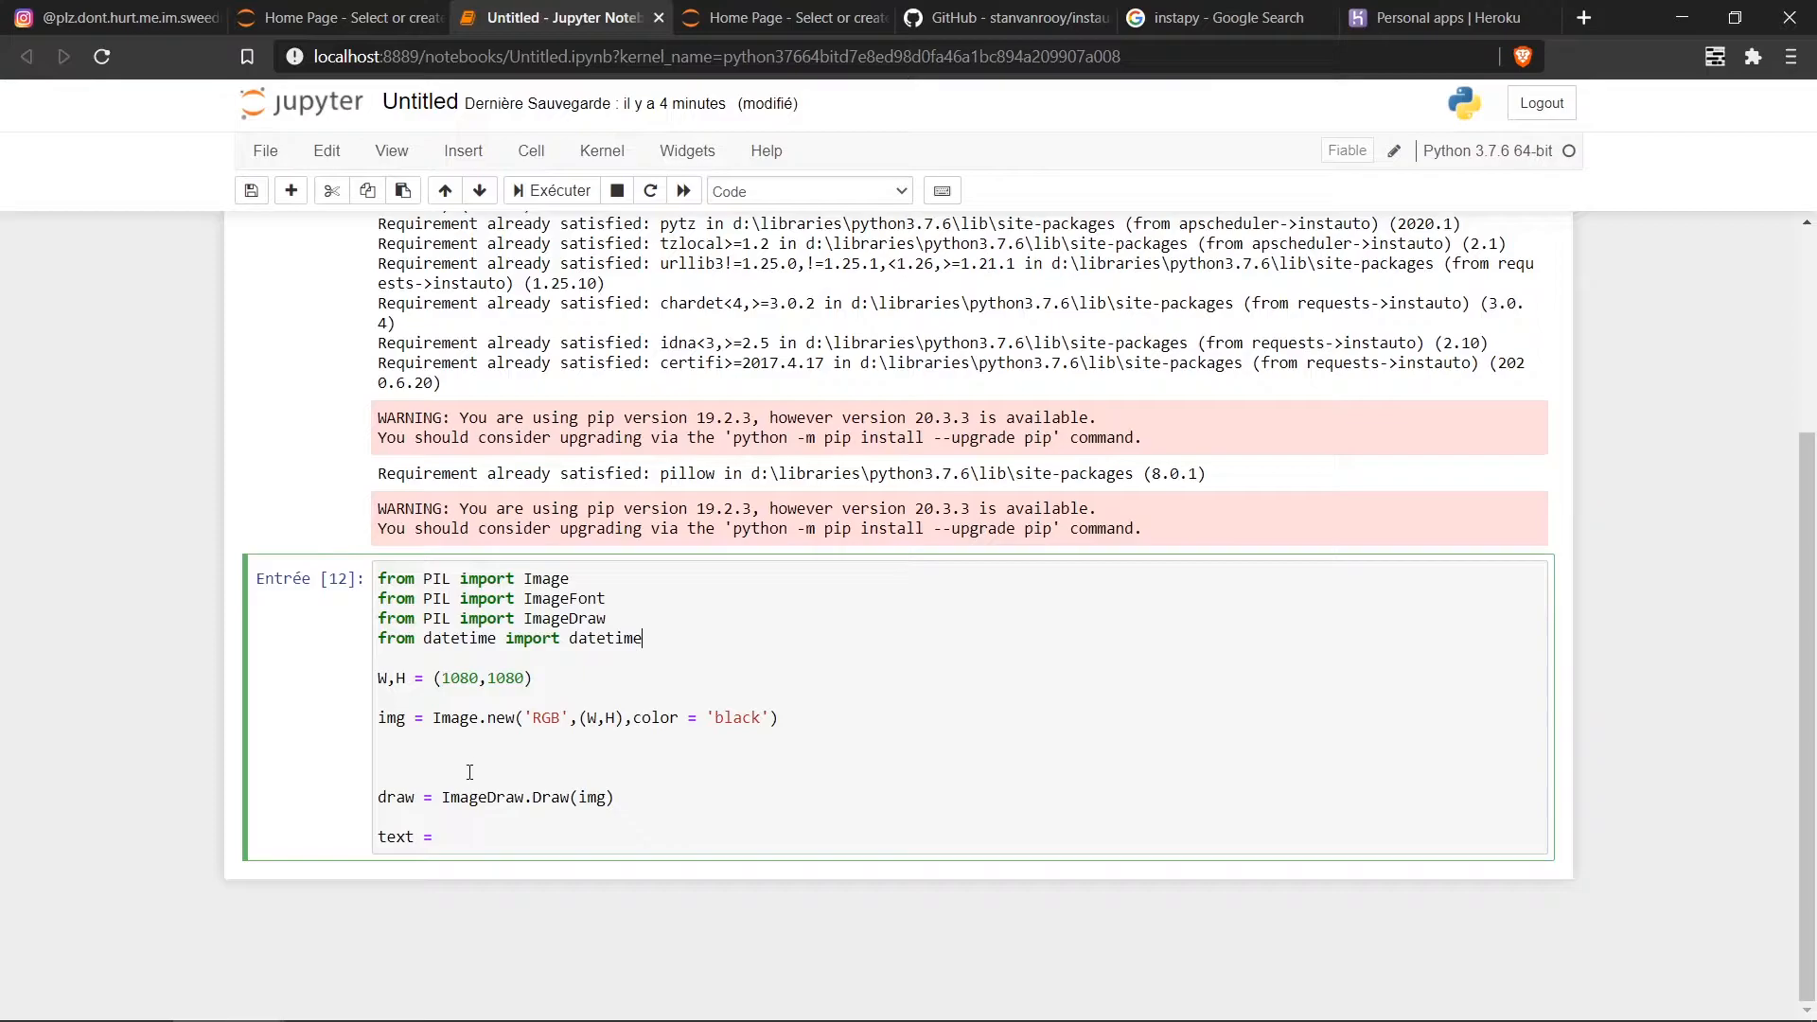
type("datetime")
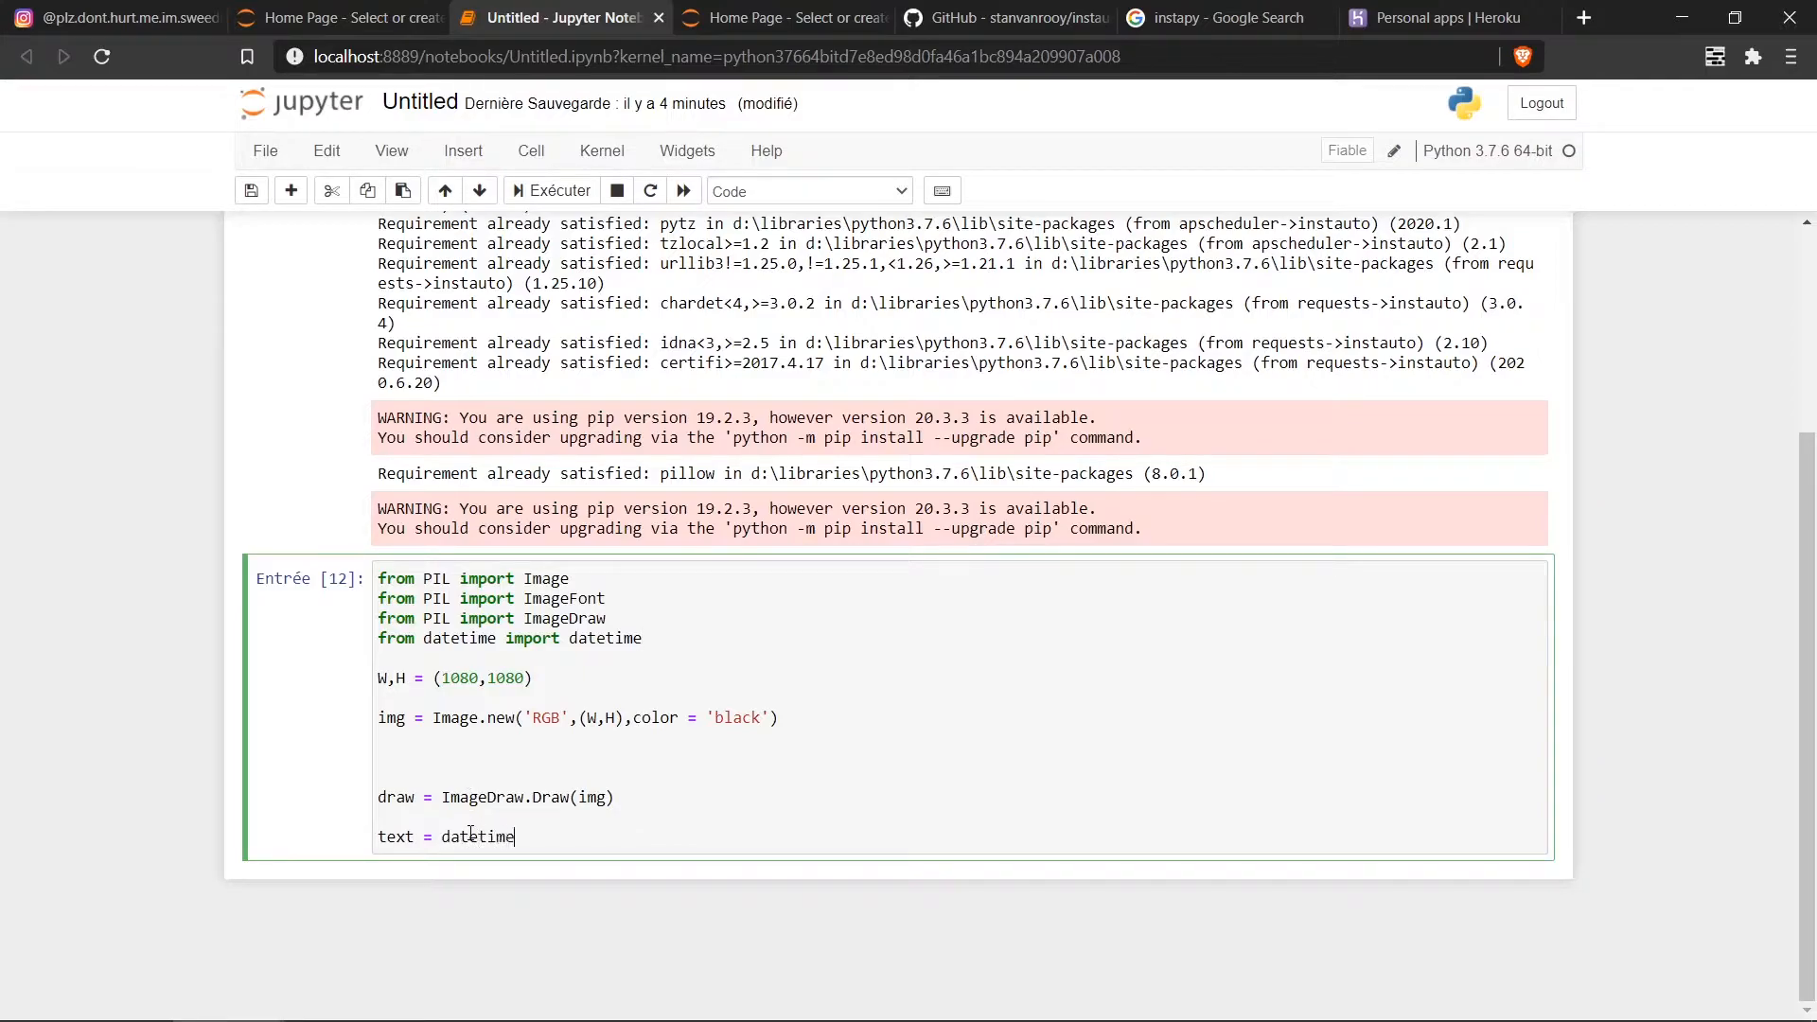
type(".now()")
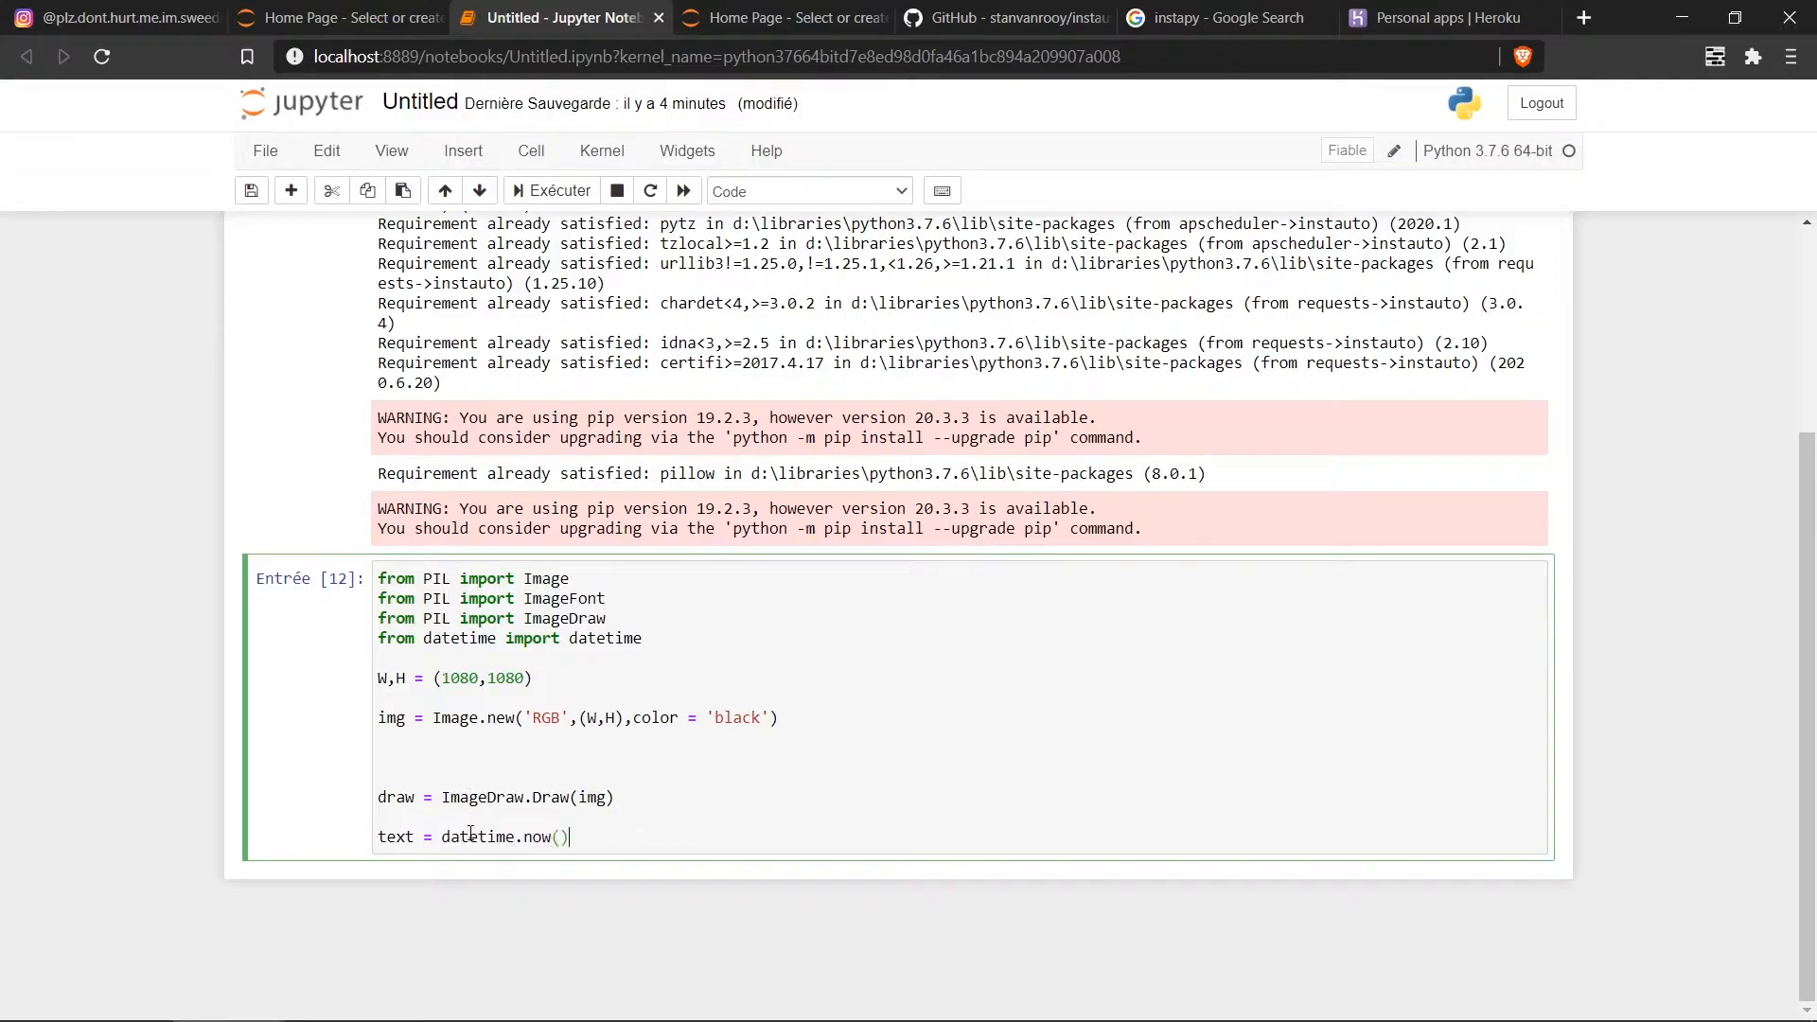
type("yr")
type("text")
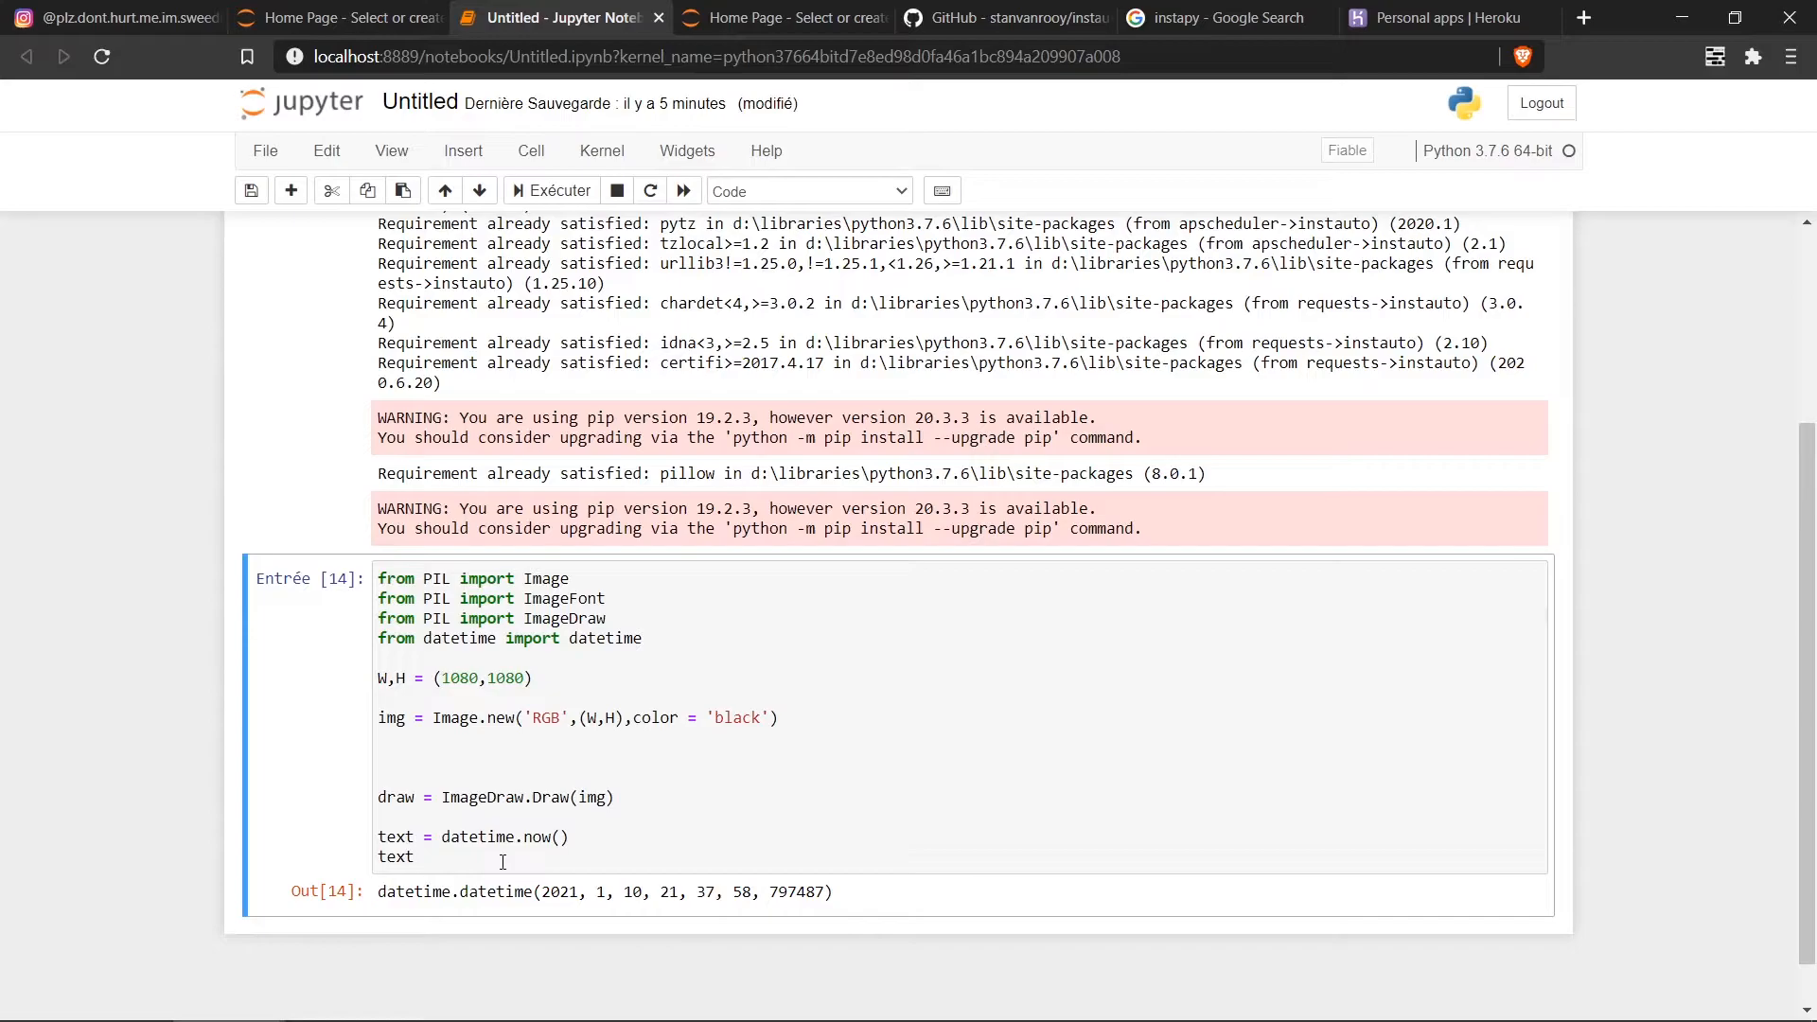
Step: Append .strftime("%H:%M:%S") to datetime.now()
left_click(415, 856)
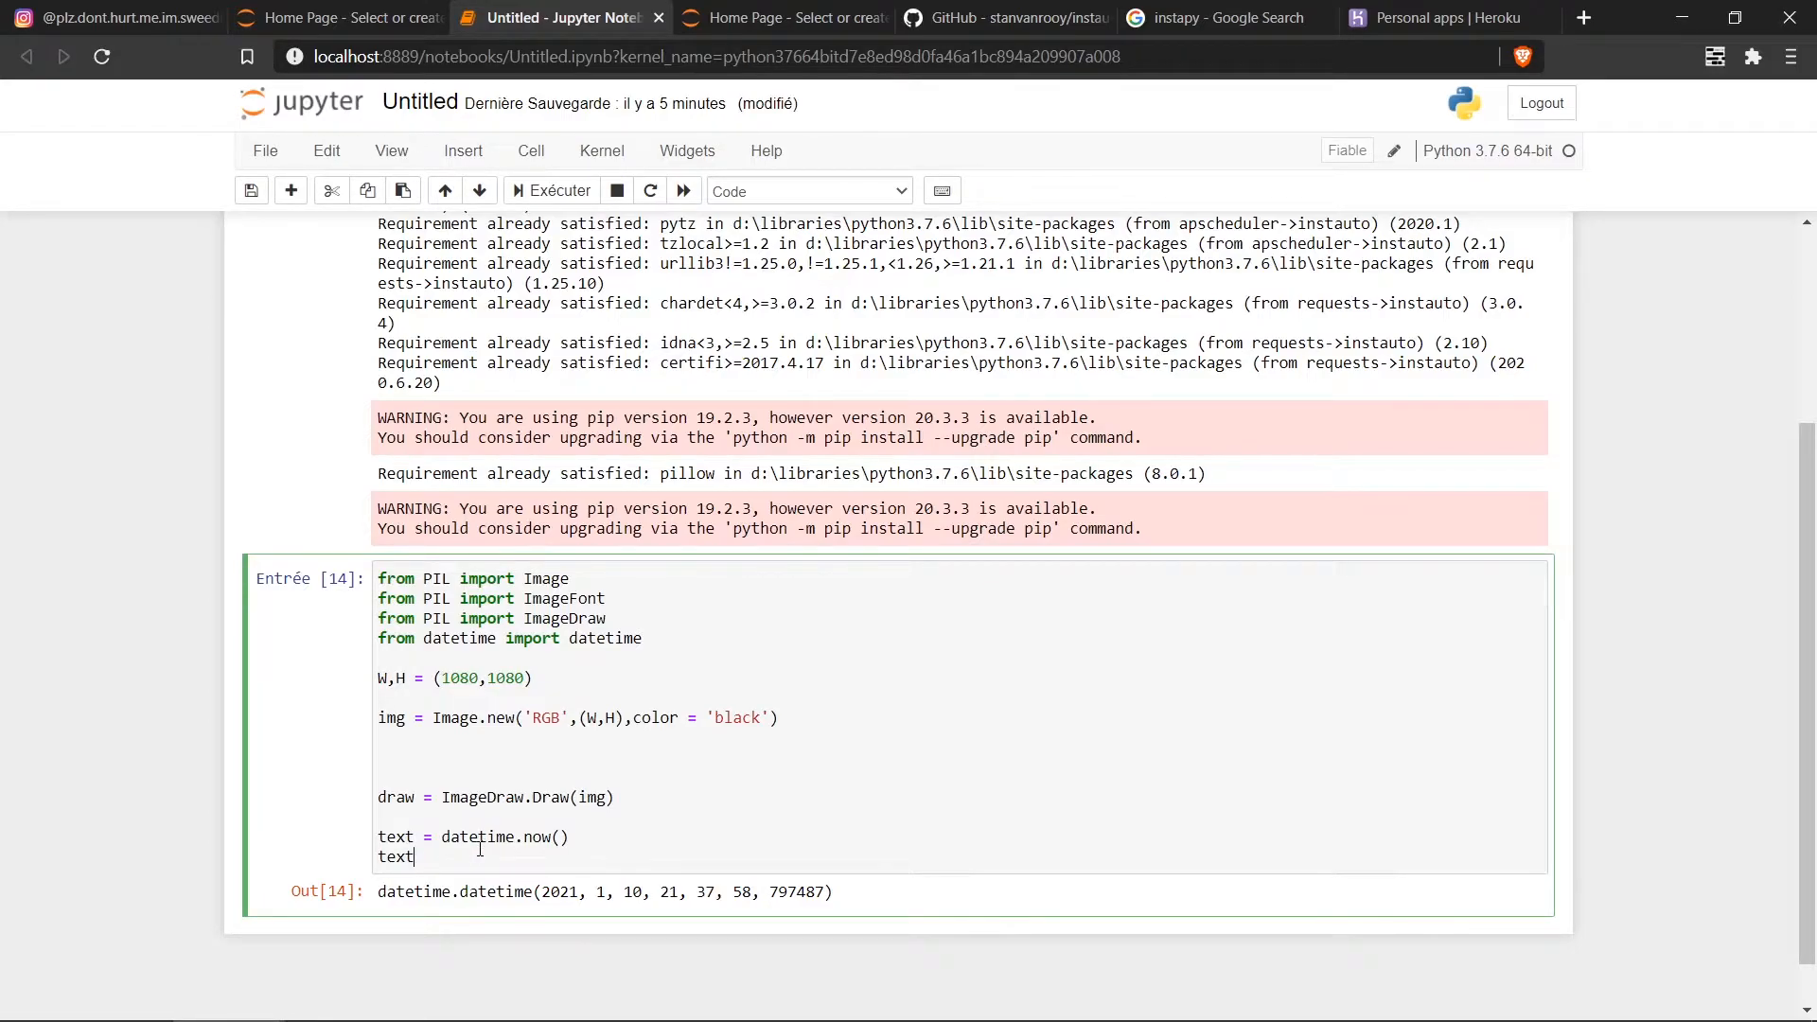
type(".")
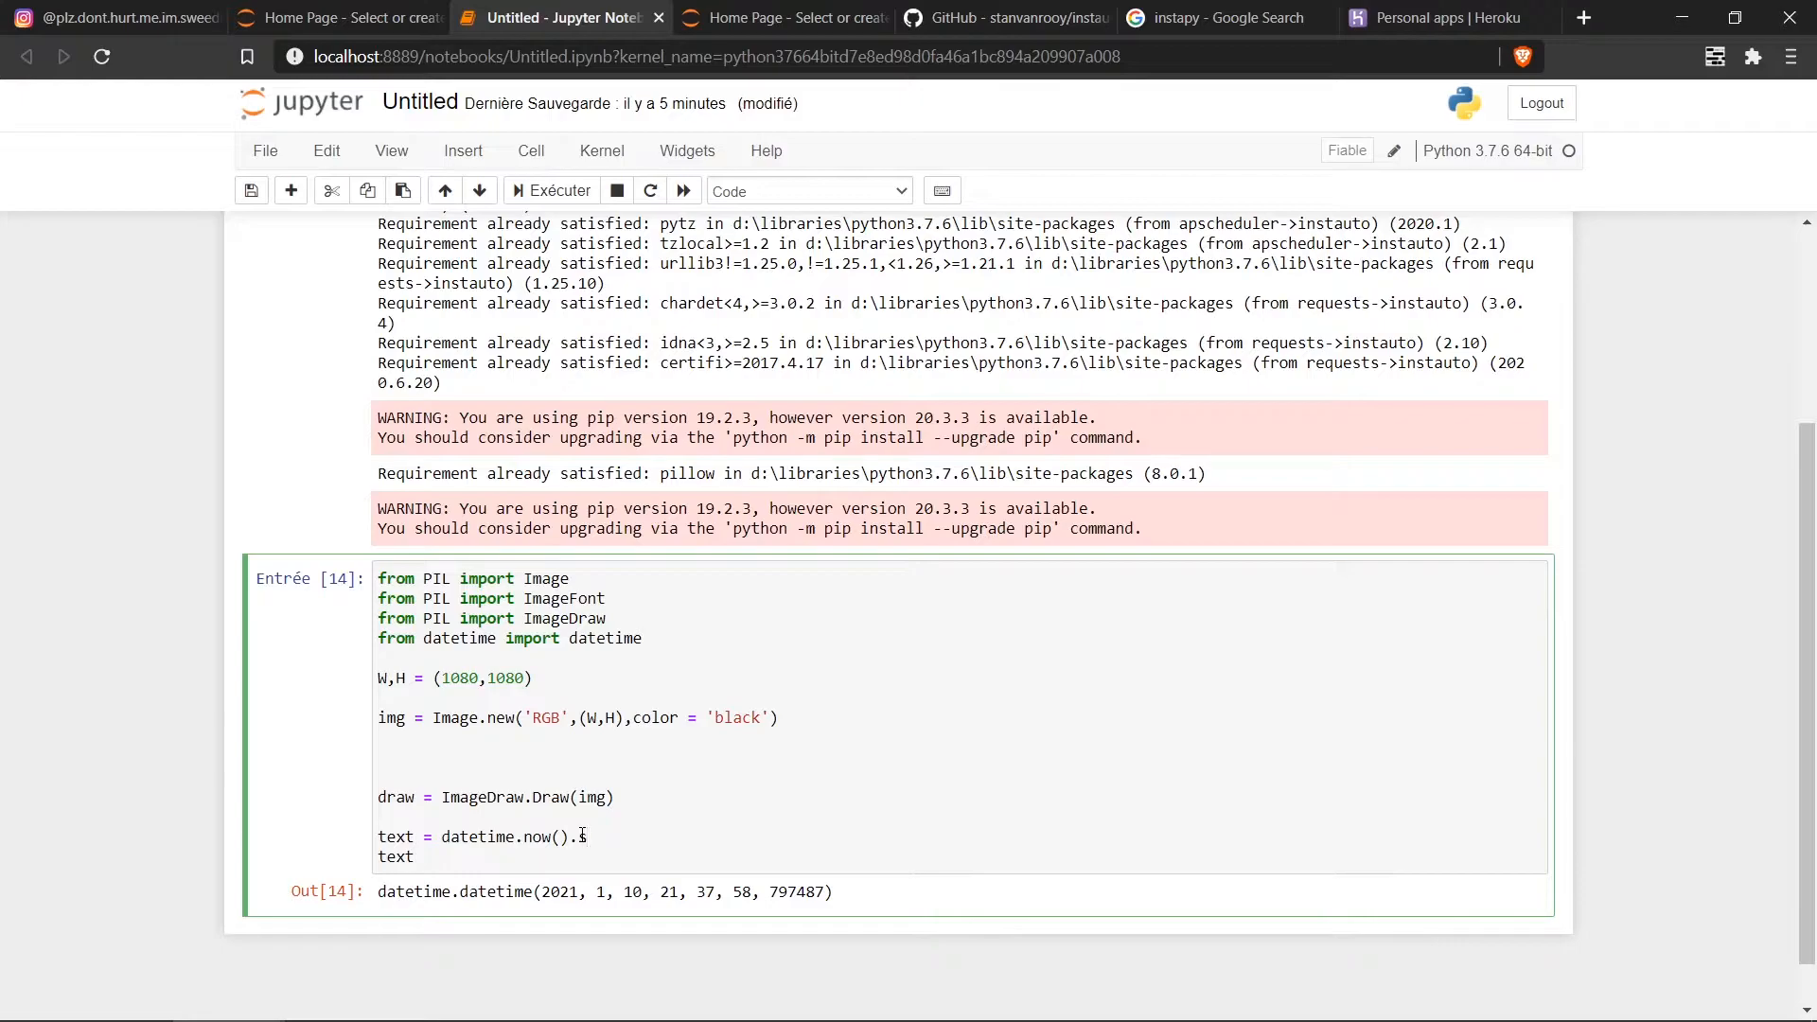
type("y")
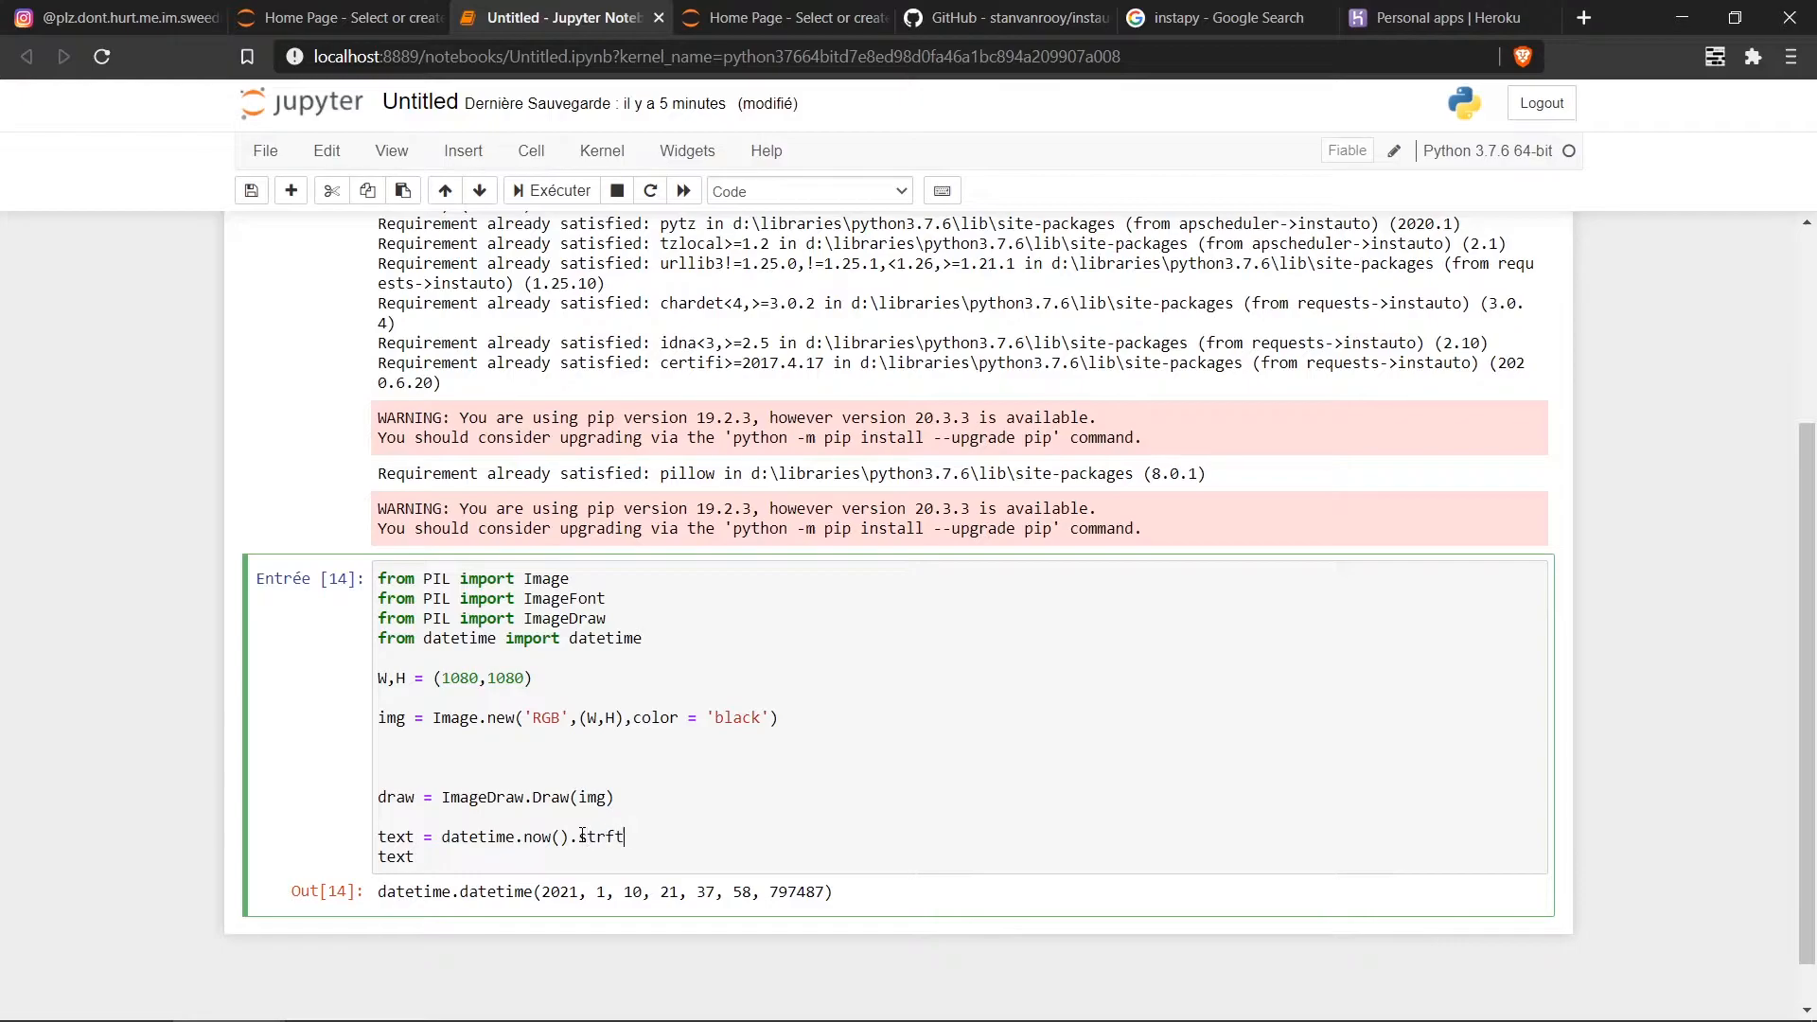
type("ime()")
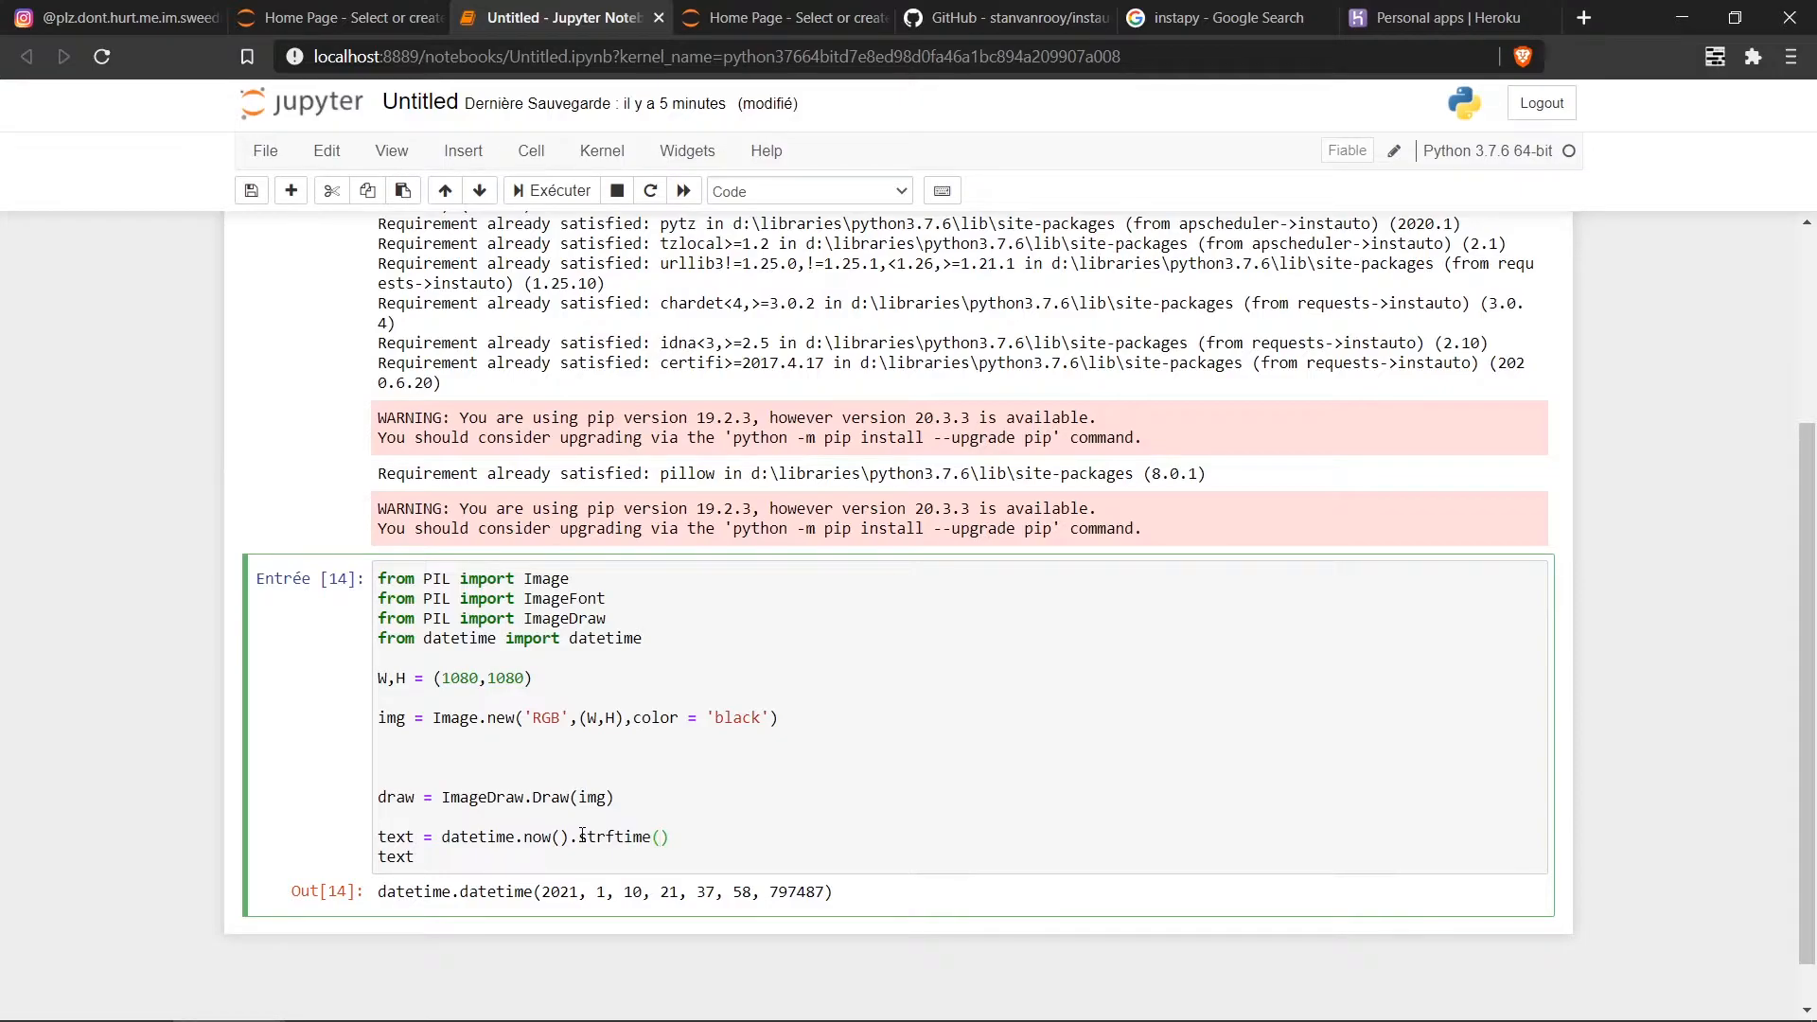
type("\"")
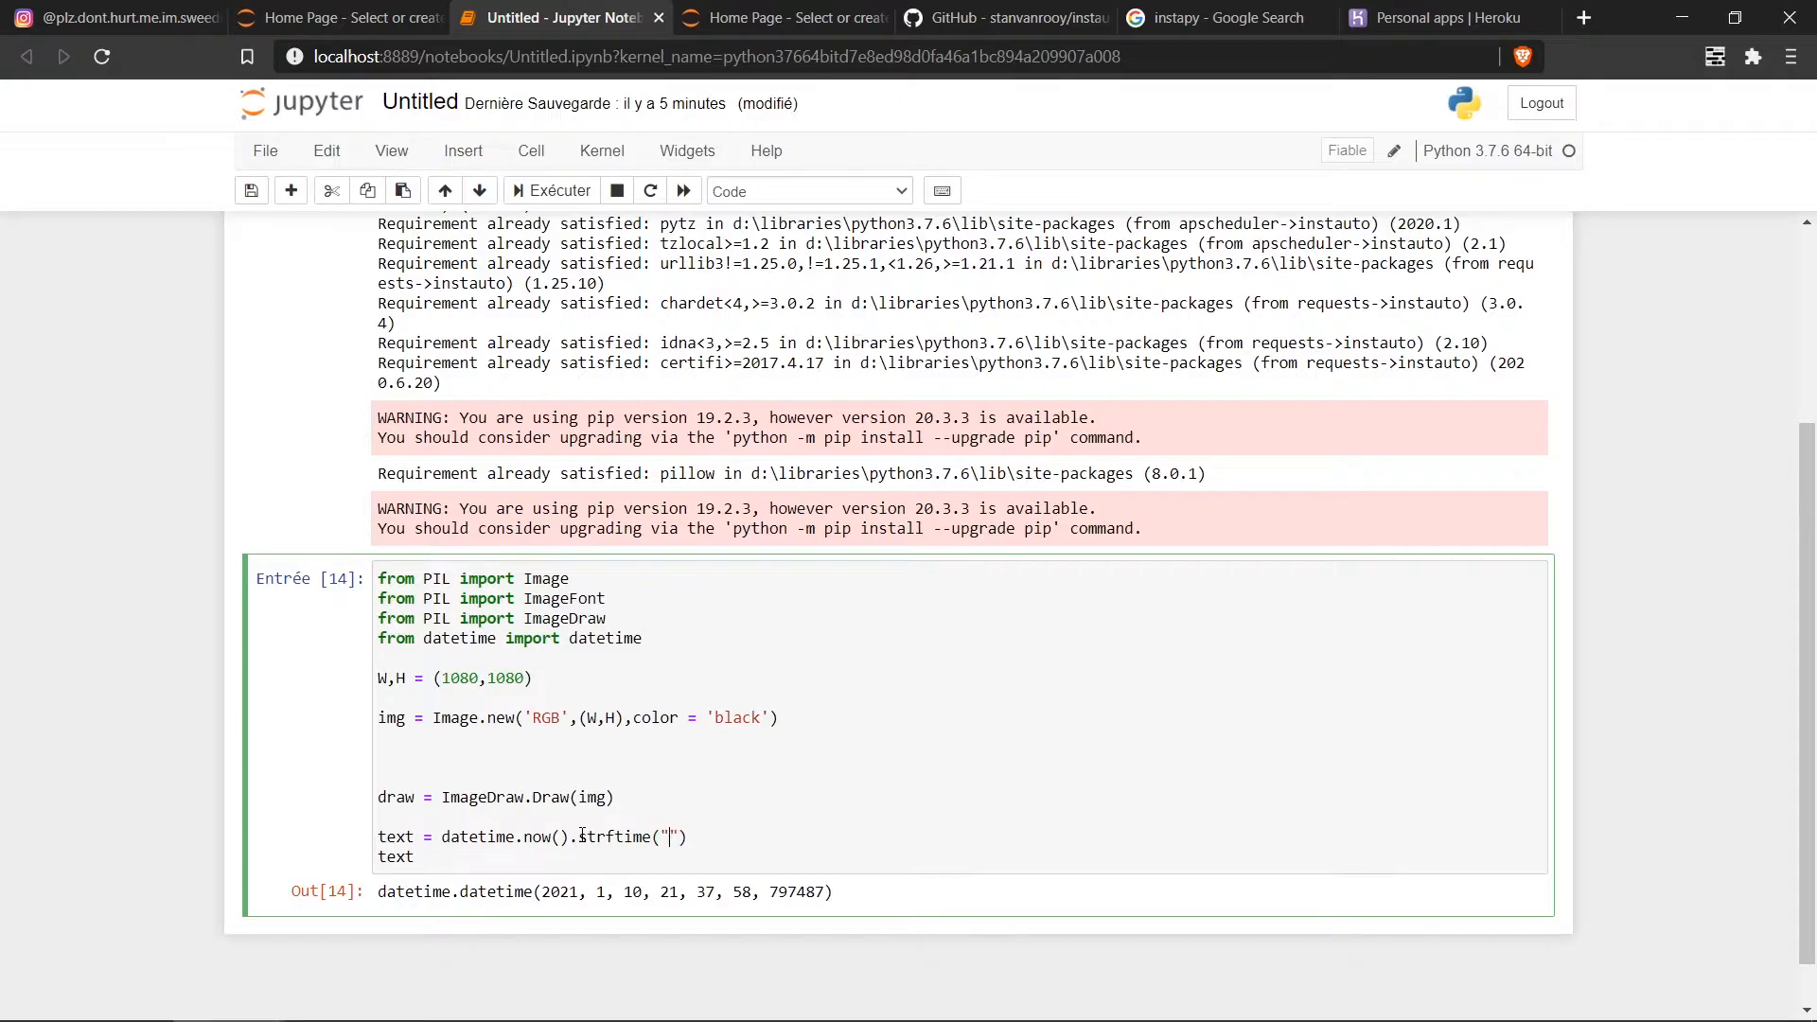
type("%G")
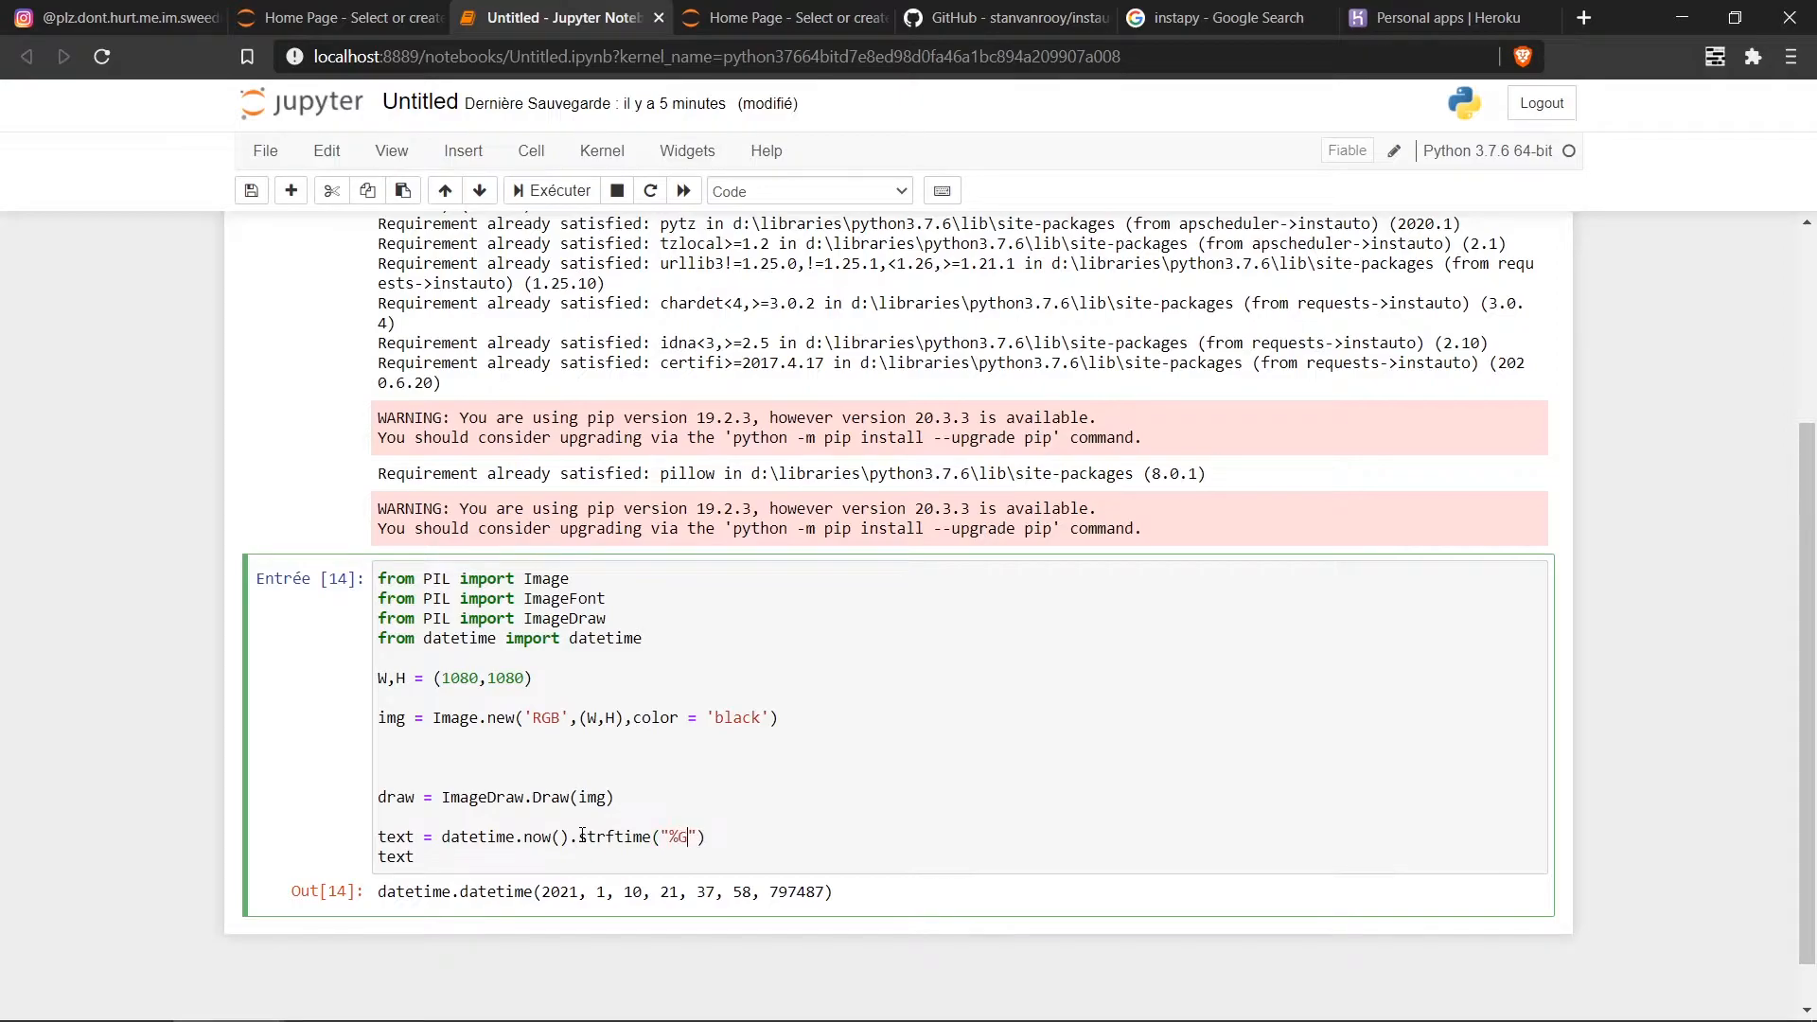
type("H:%M")
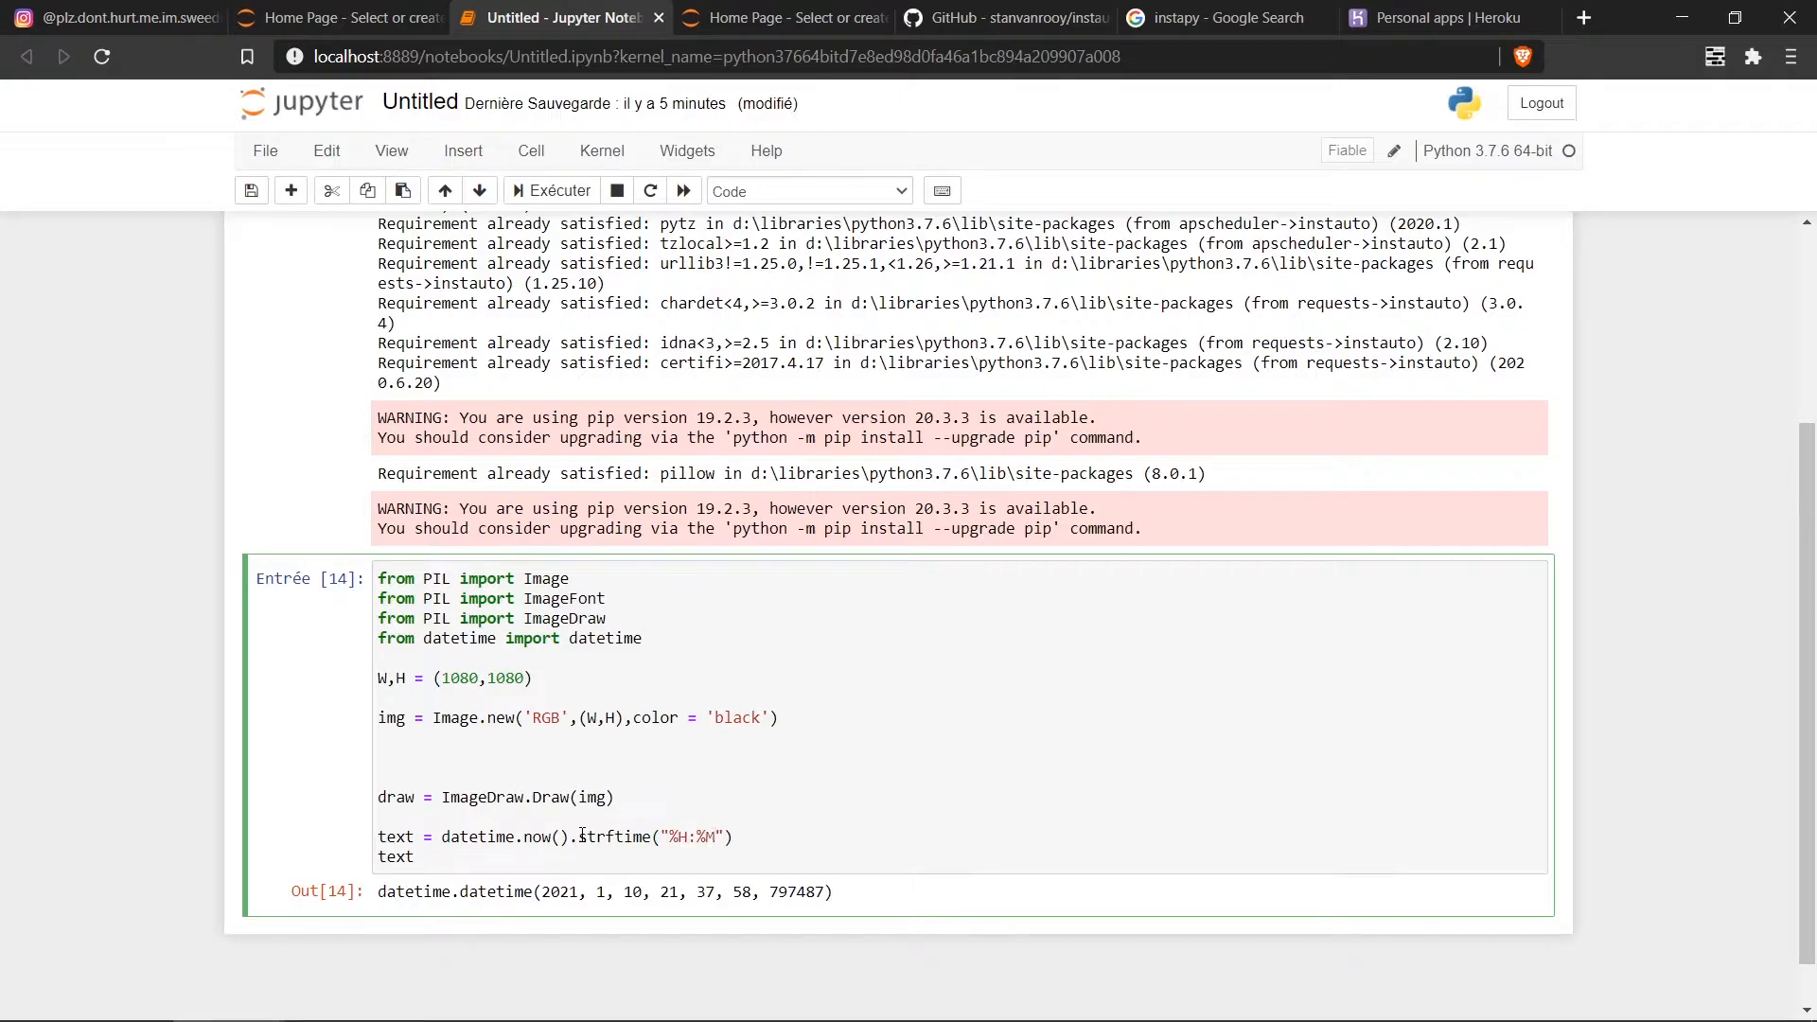
type(":%S")
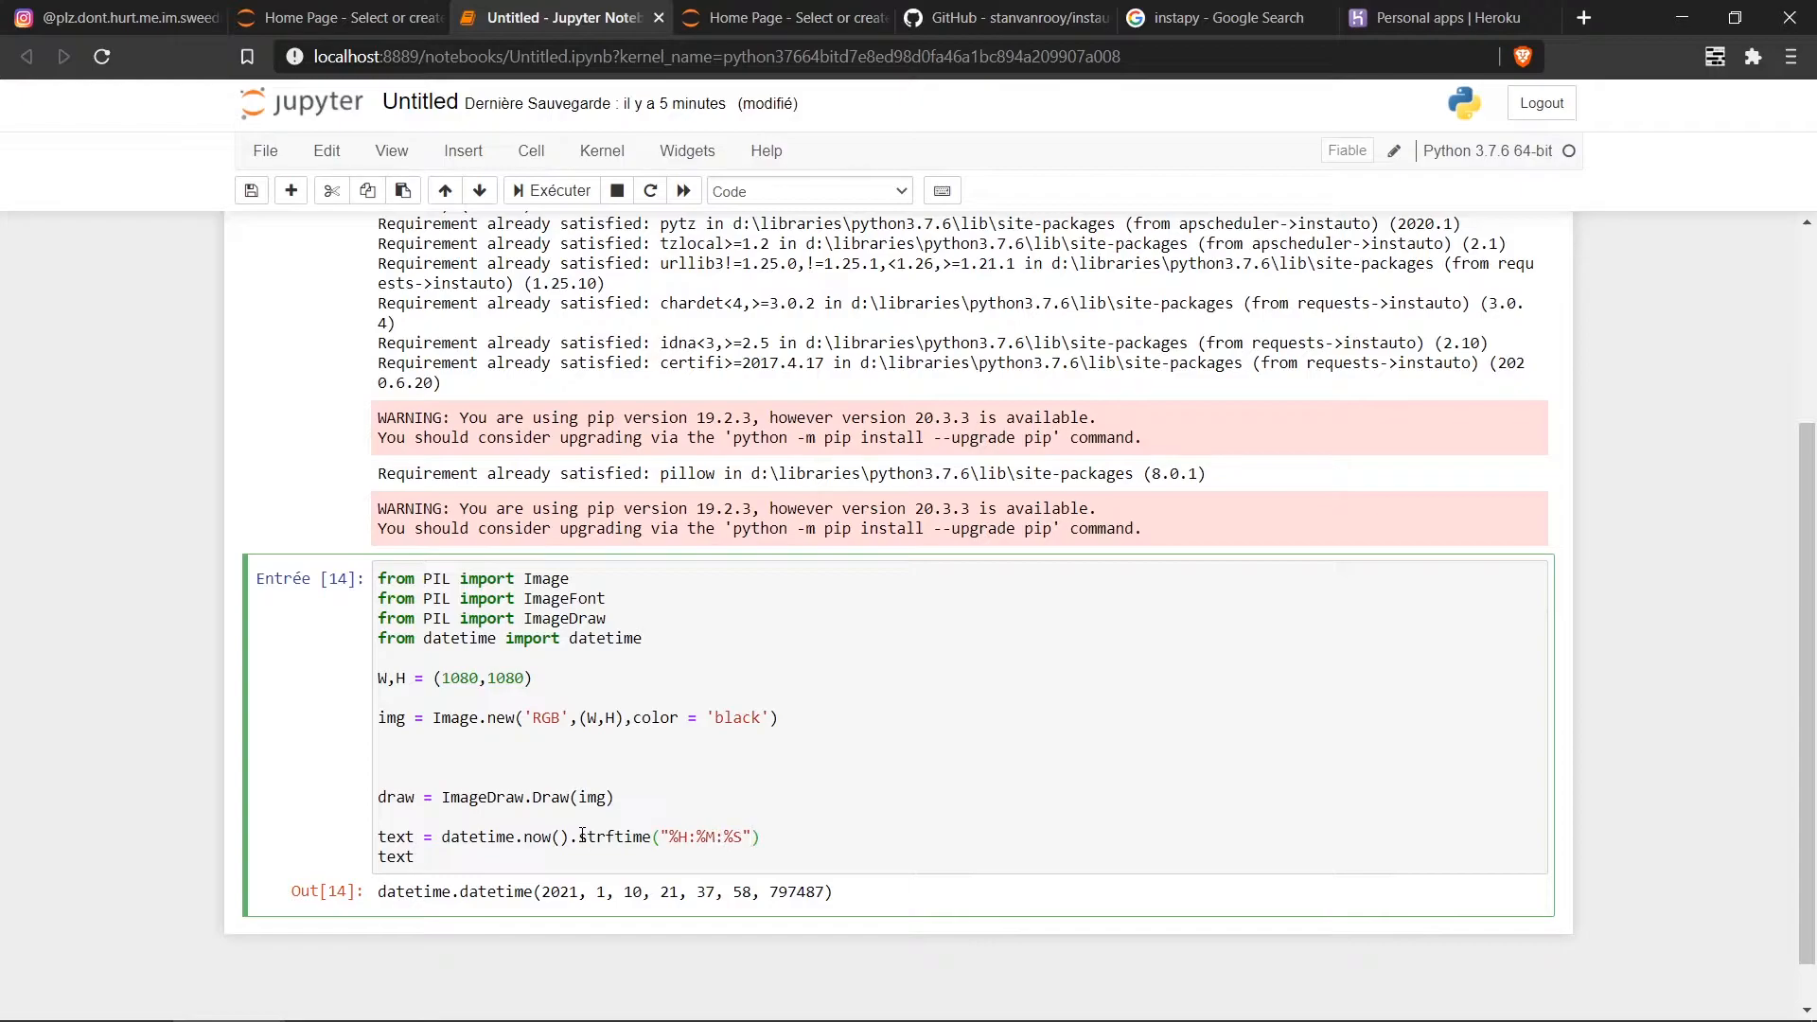
Step: Run the cell to show 21:38:36 and select the trailing text line for removal
left_click(550, 191)
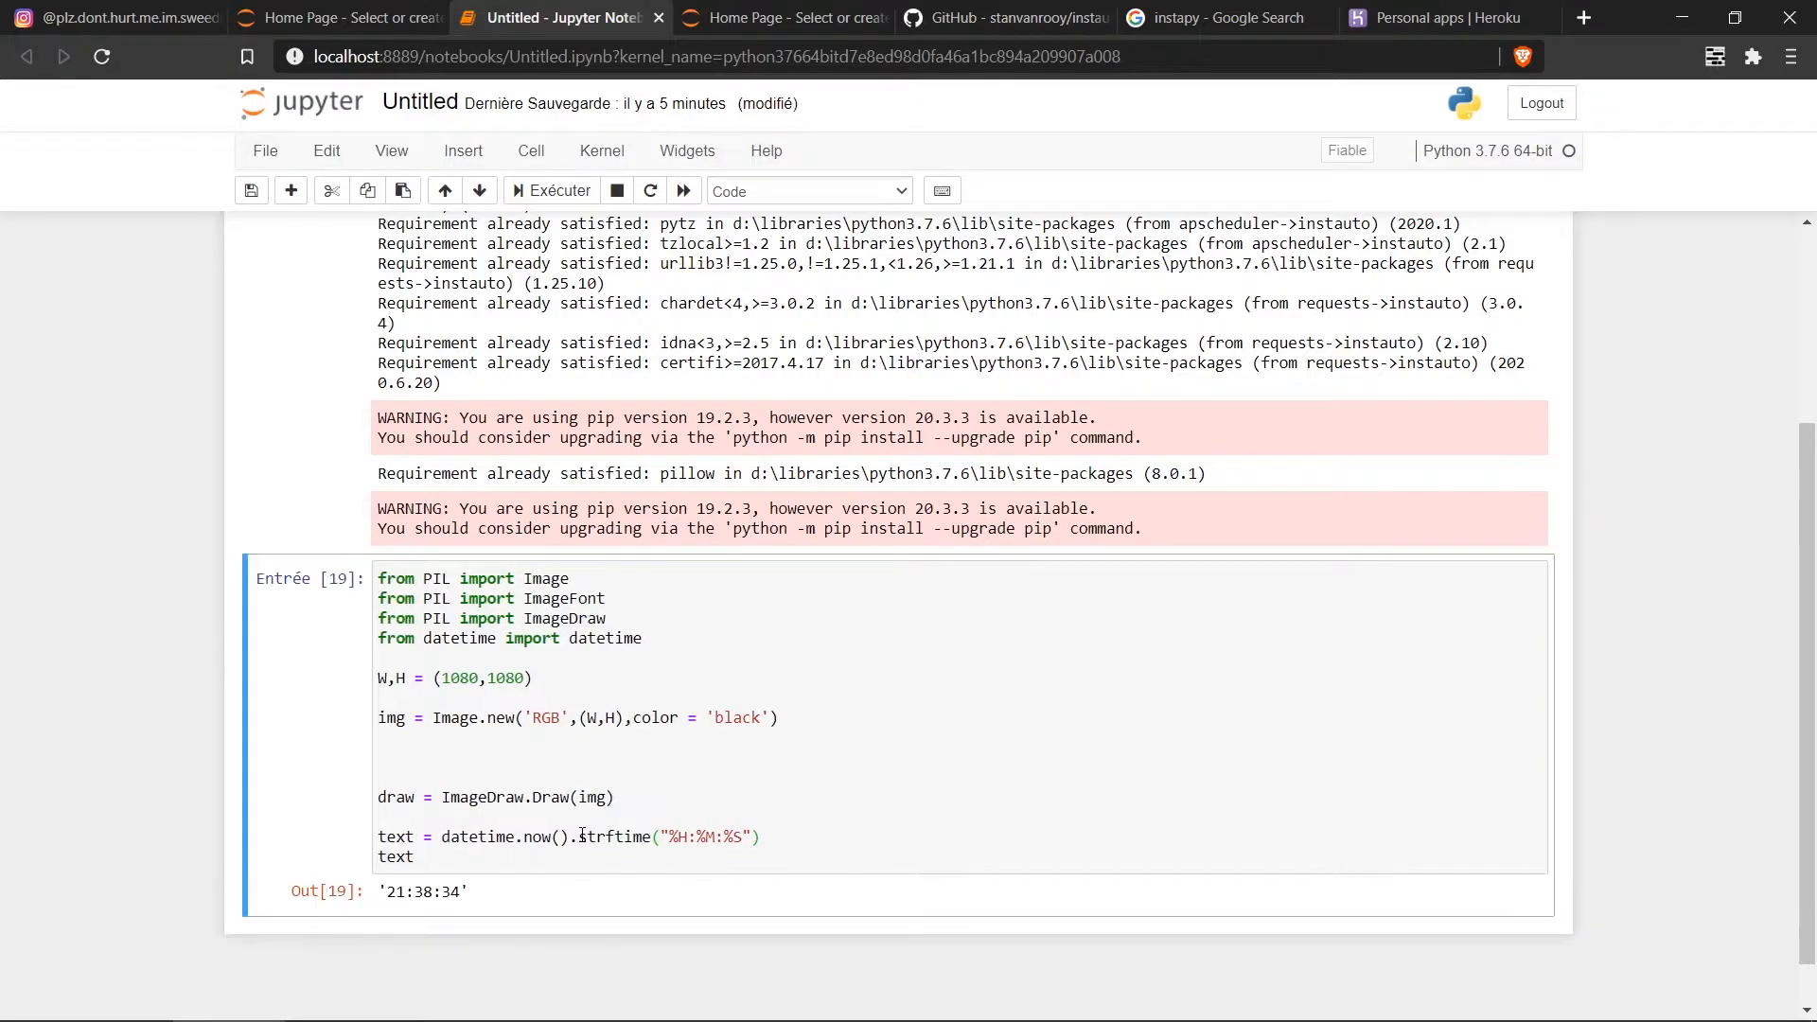
left_click(557, 190)
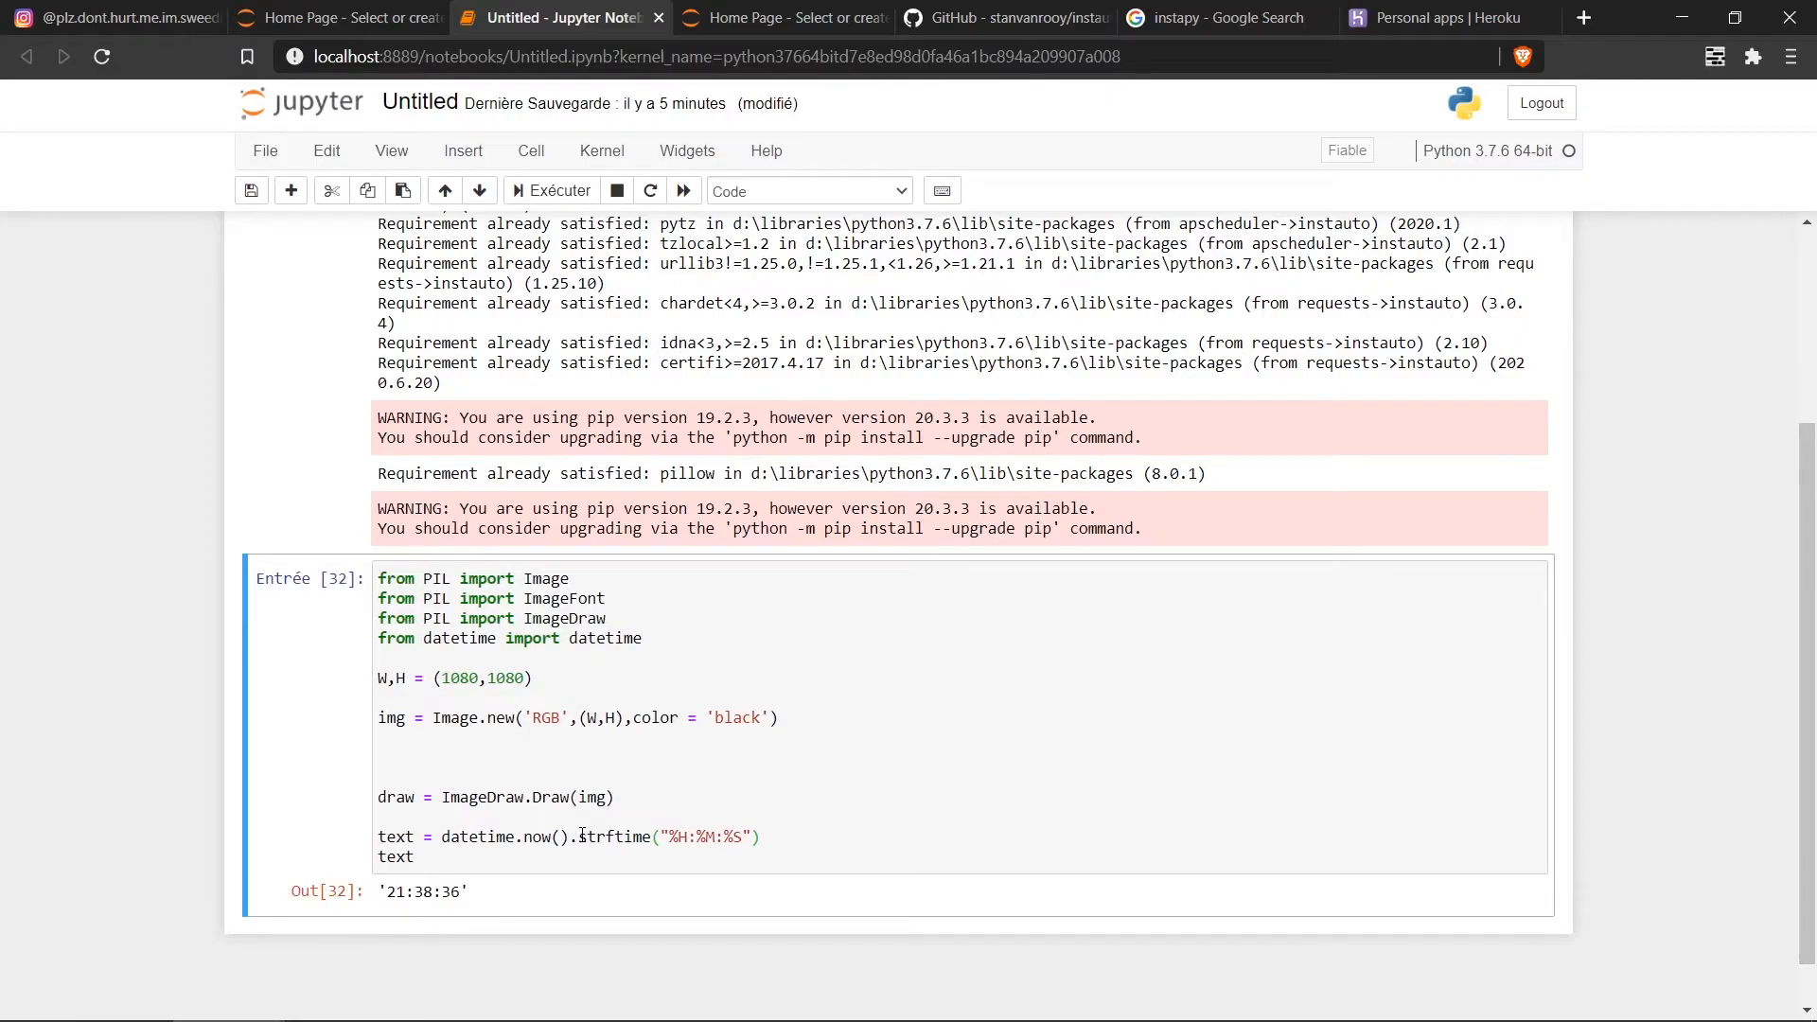
left_click(413, 857)
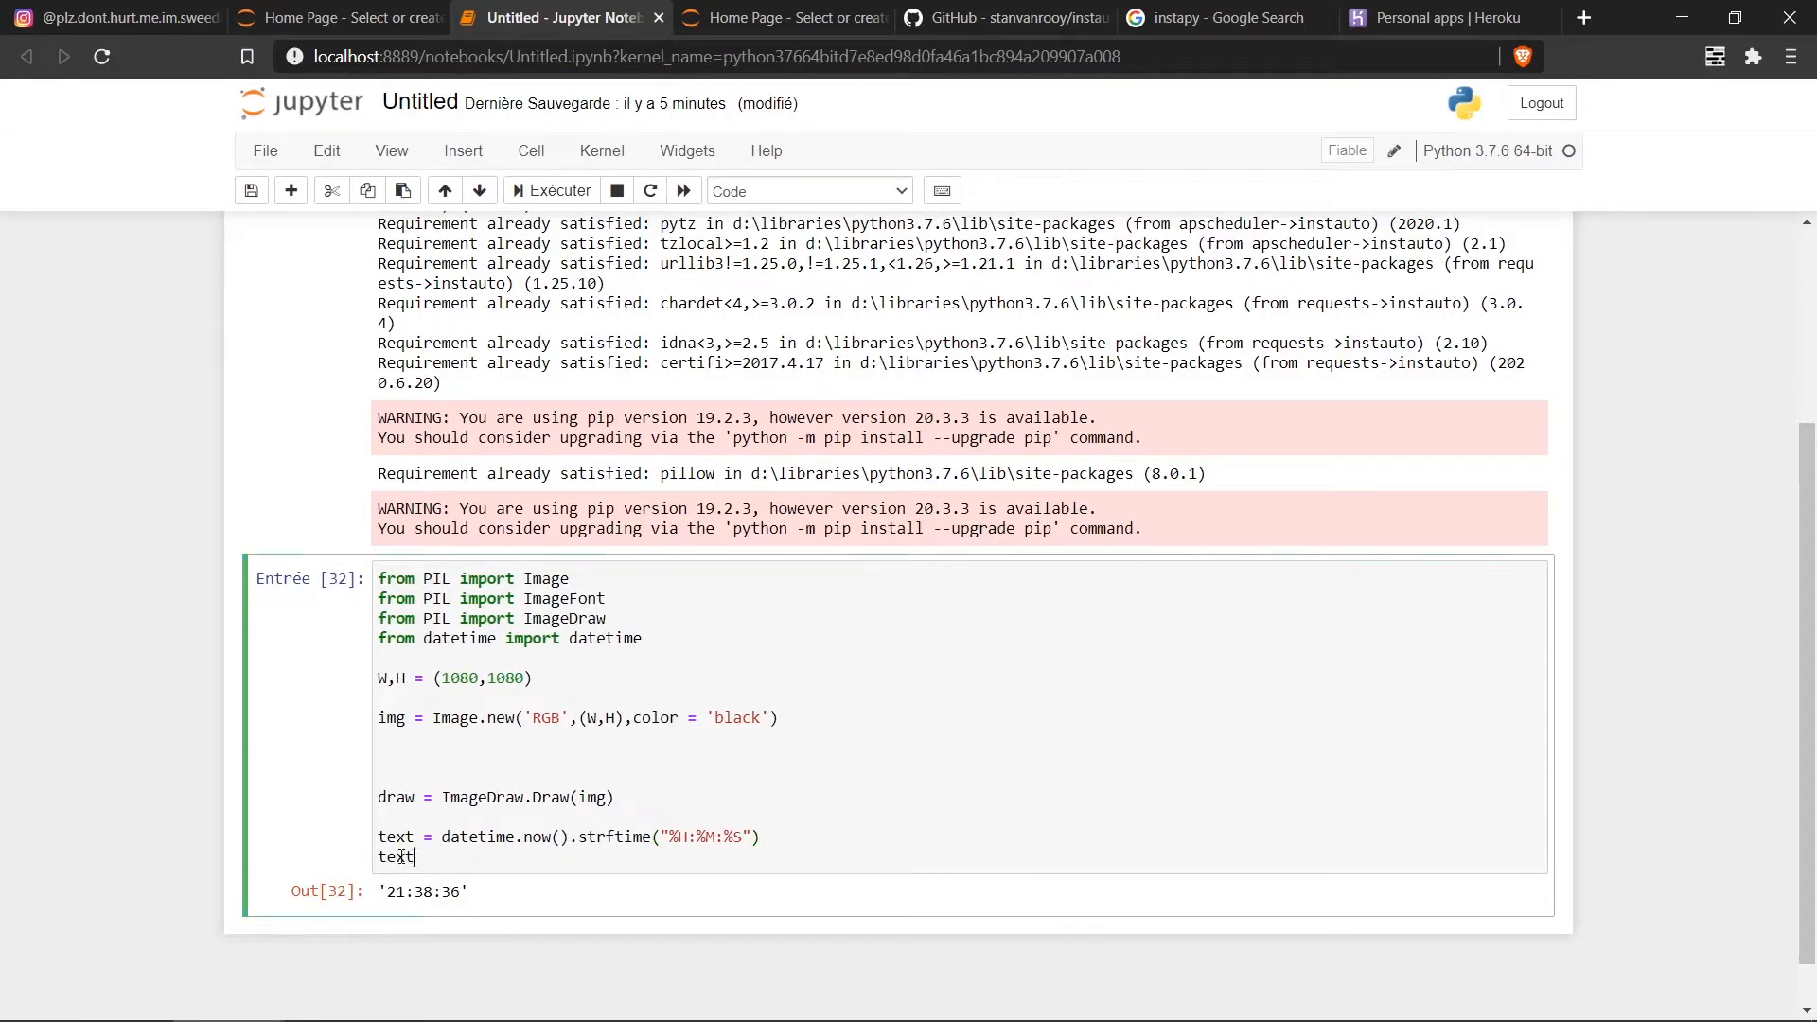
double_click(394, 856)
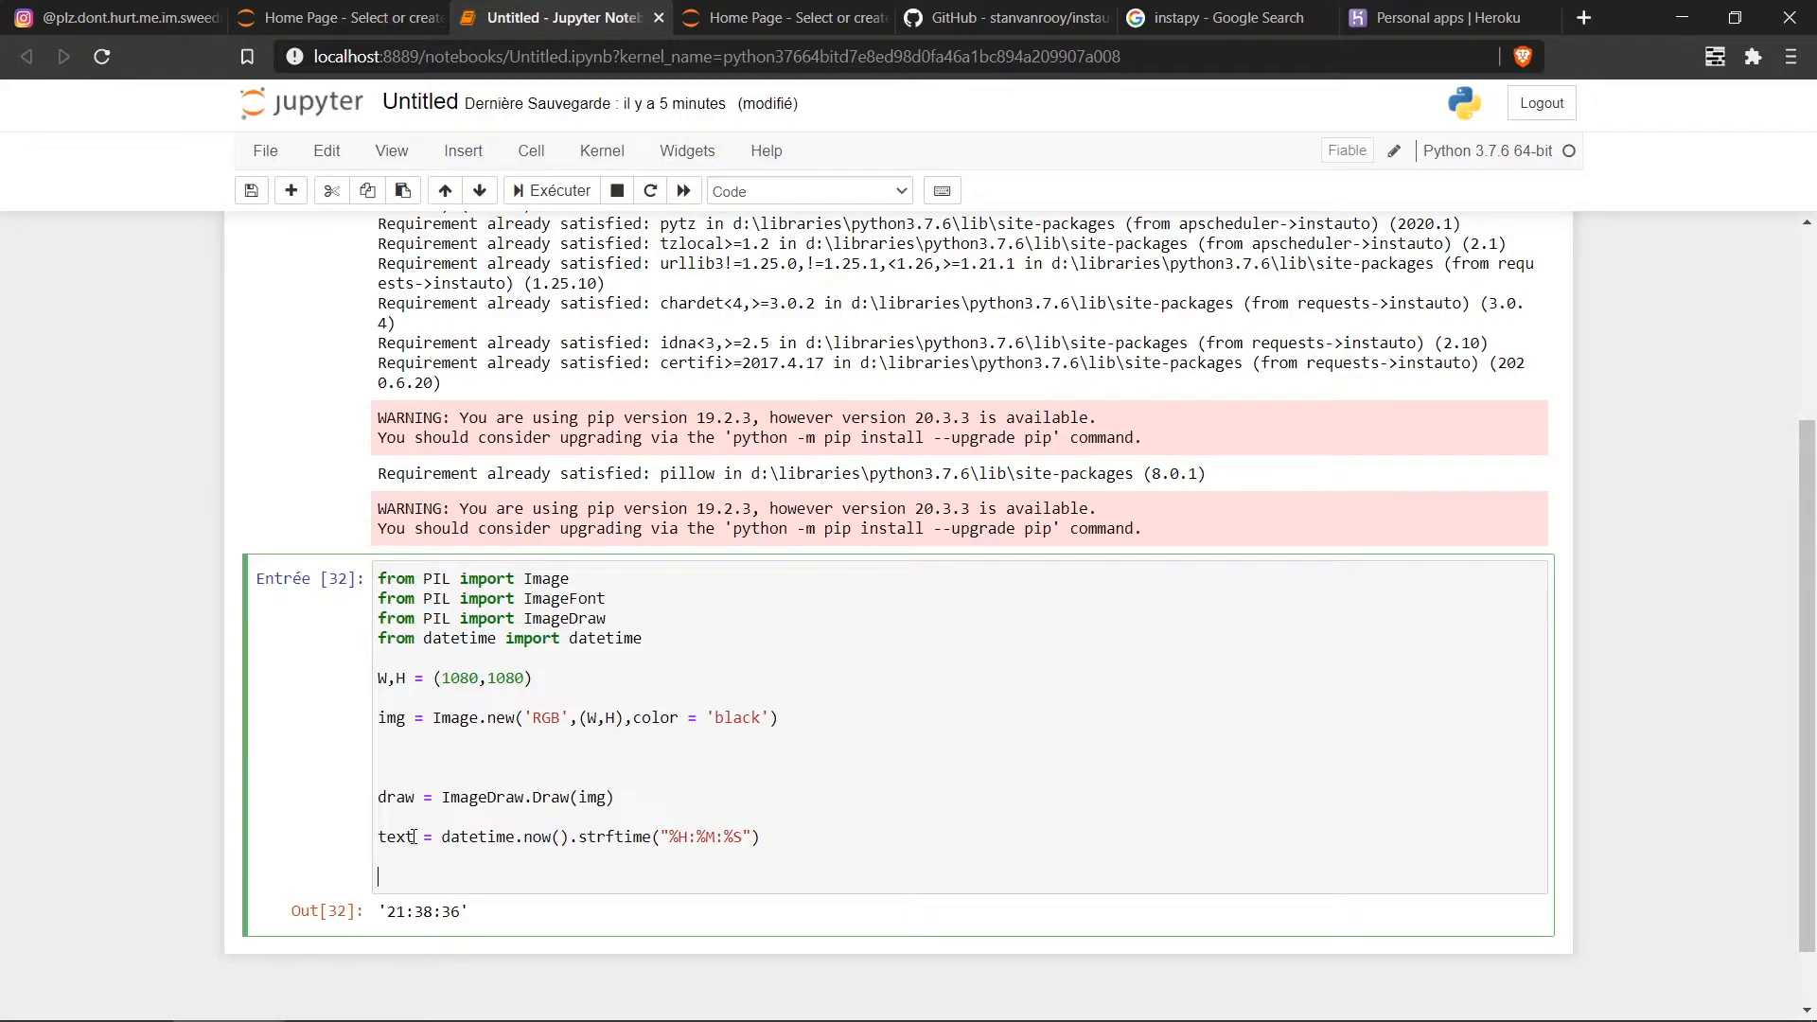
Step: Assign font = ImageFont.truetype('./Roboto-Medium.ttf', 30) on a new line
type("font =")
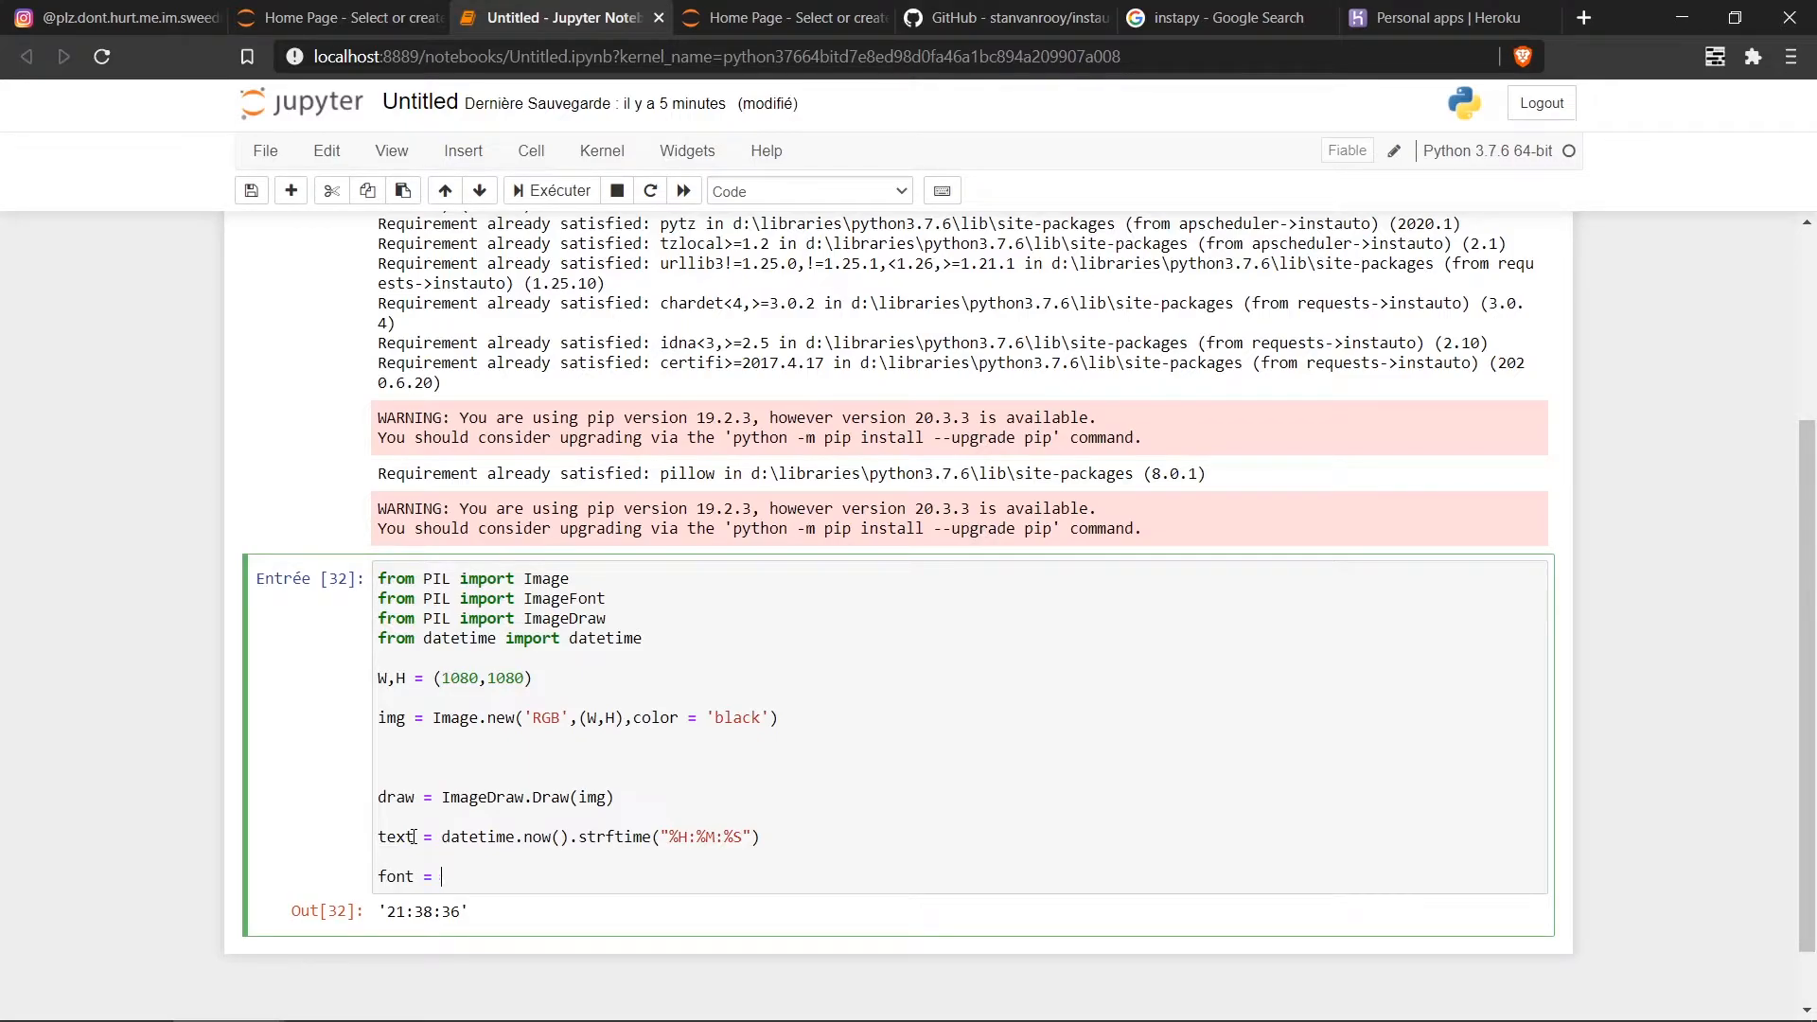
type("ImageF")
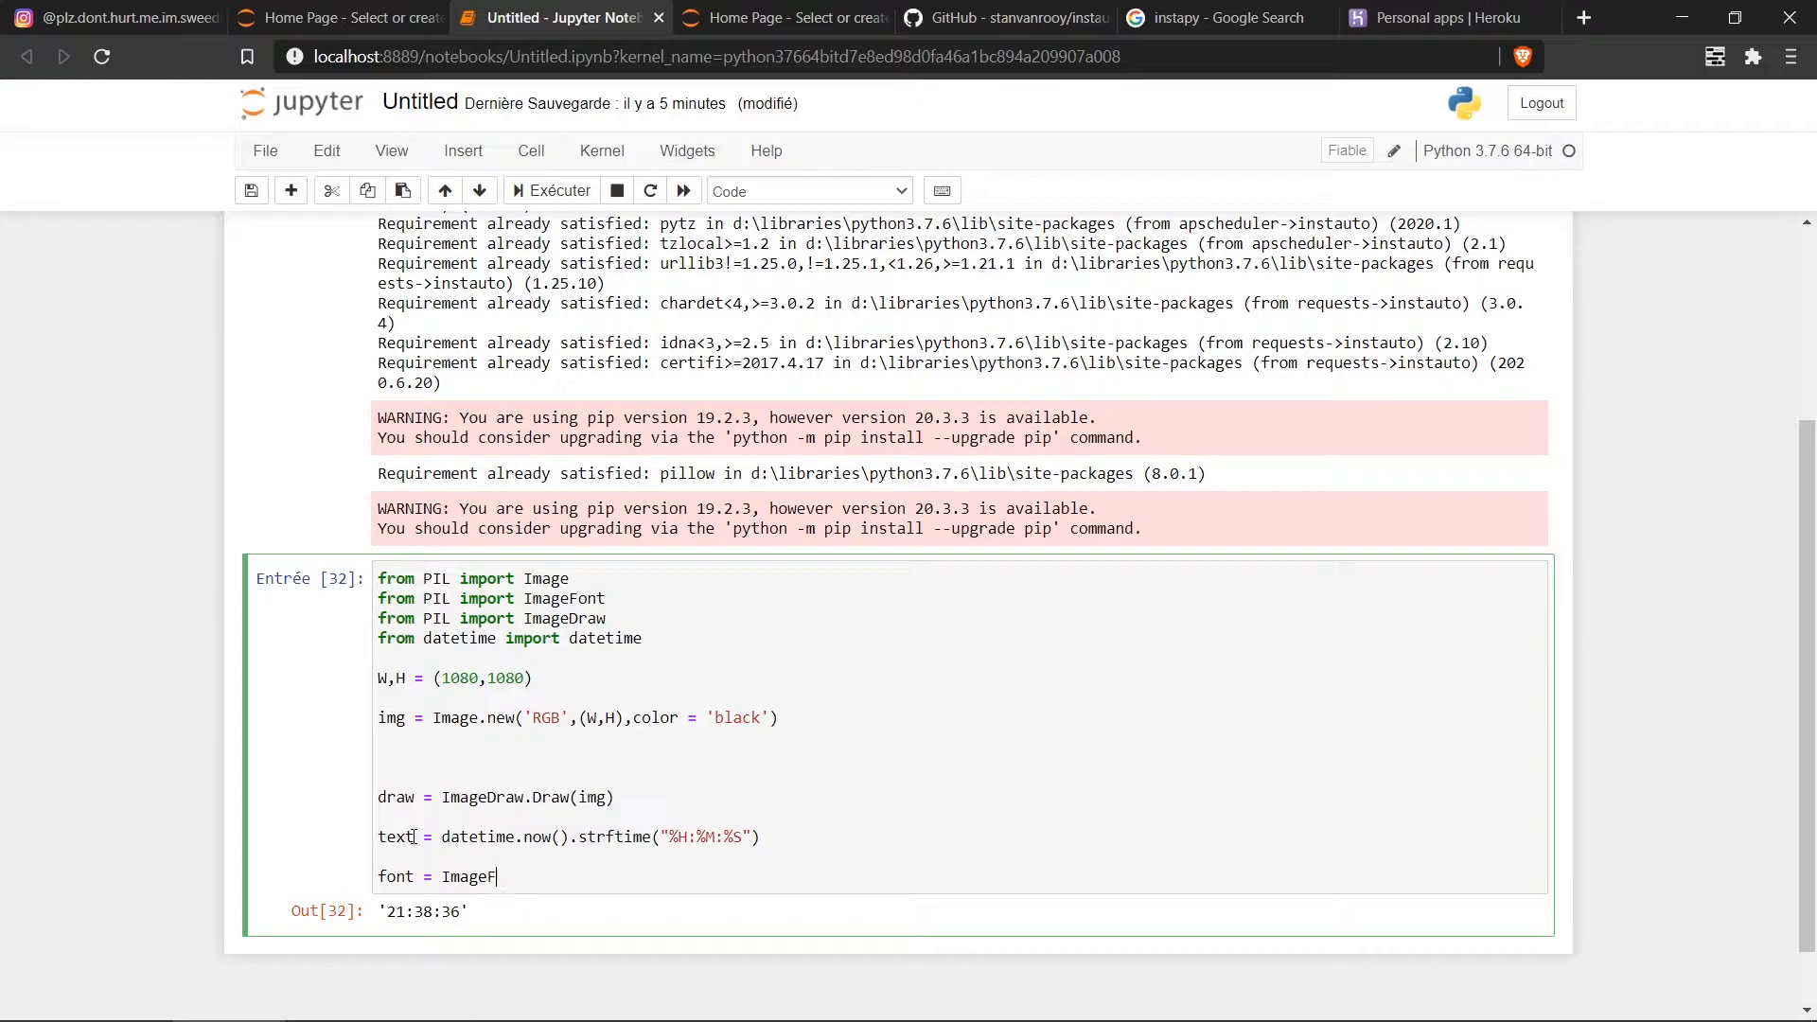
type("ont.truet")
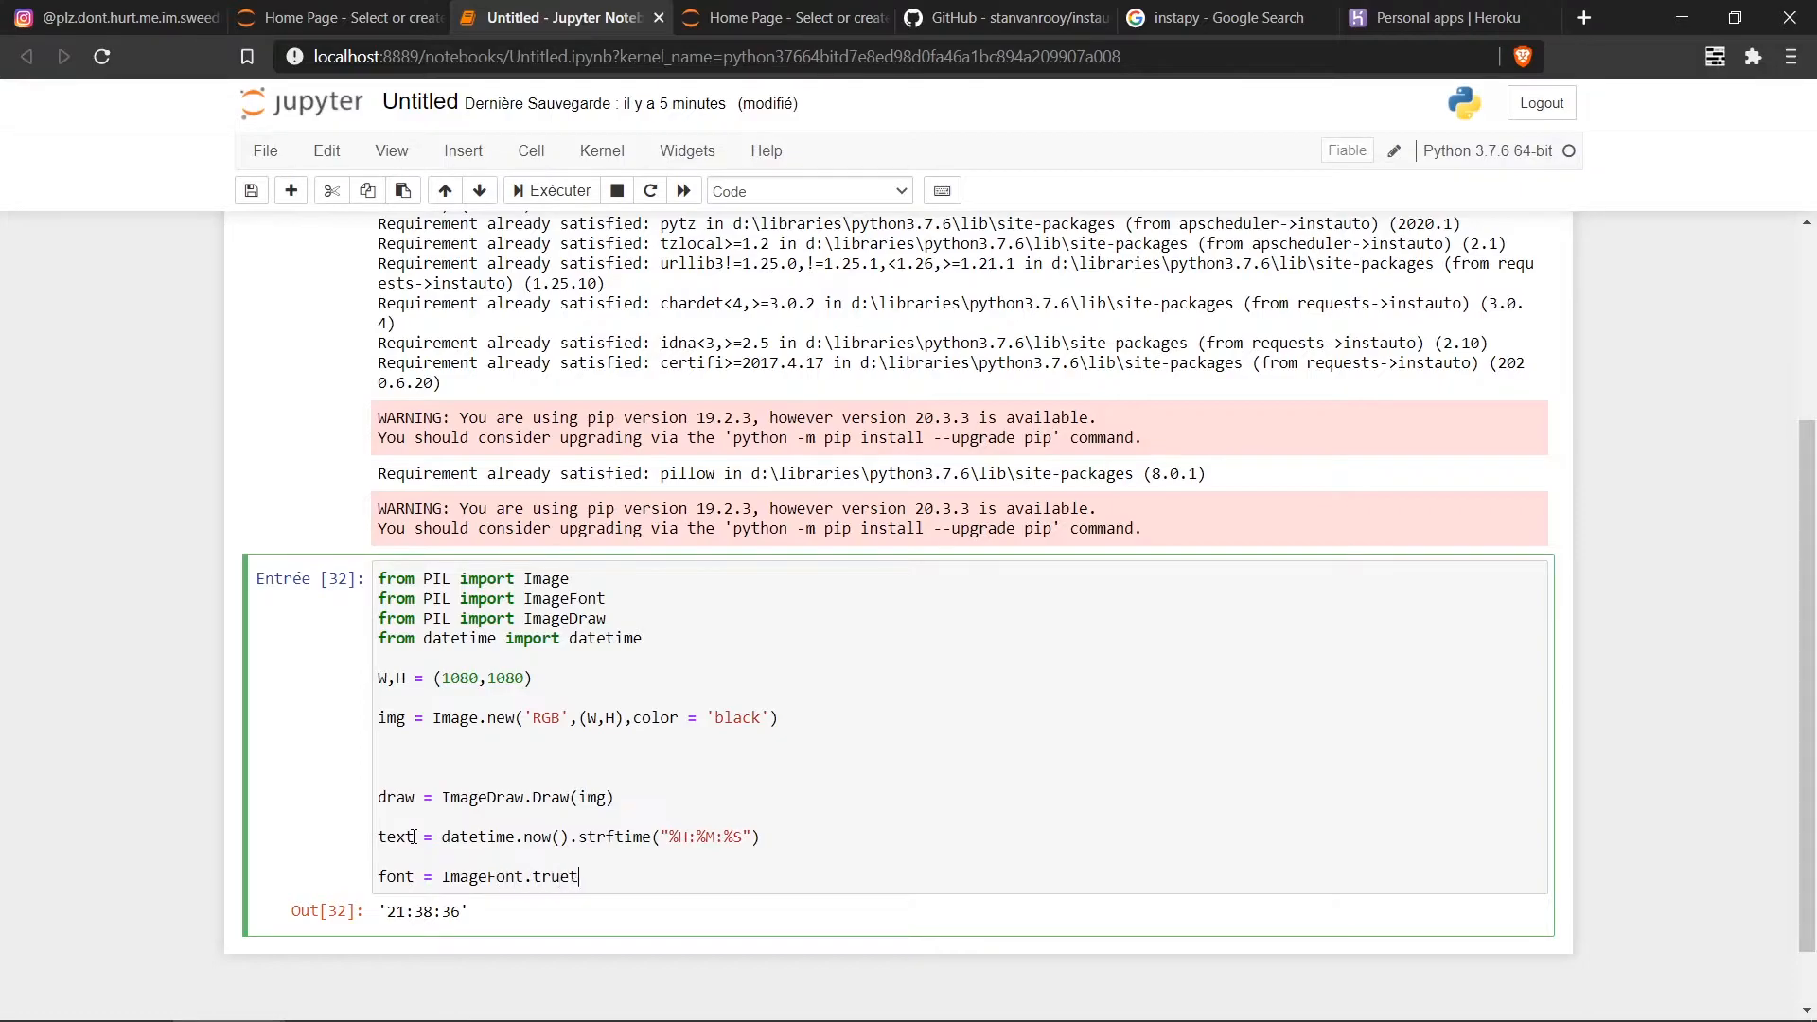
type("ype()")
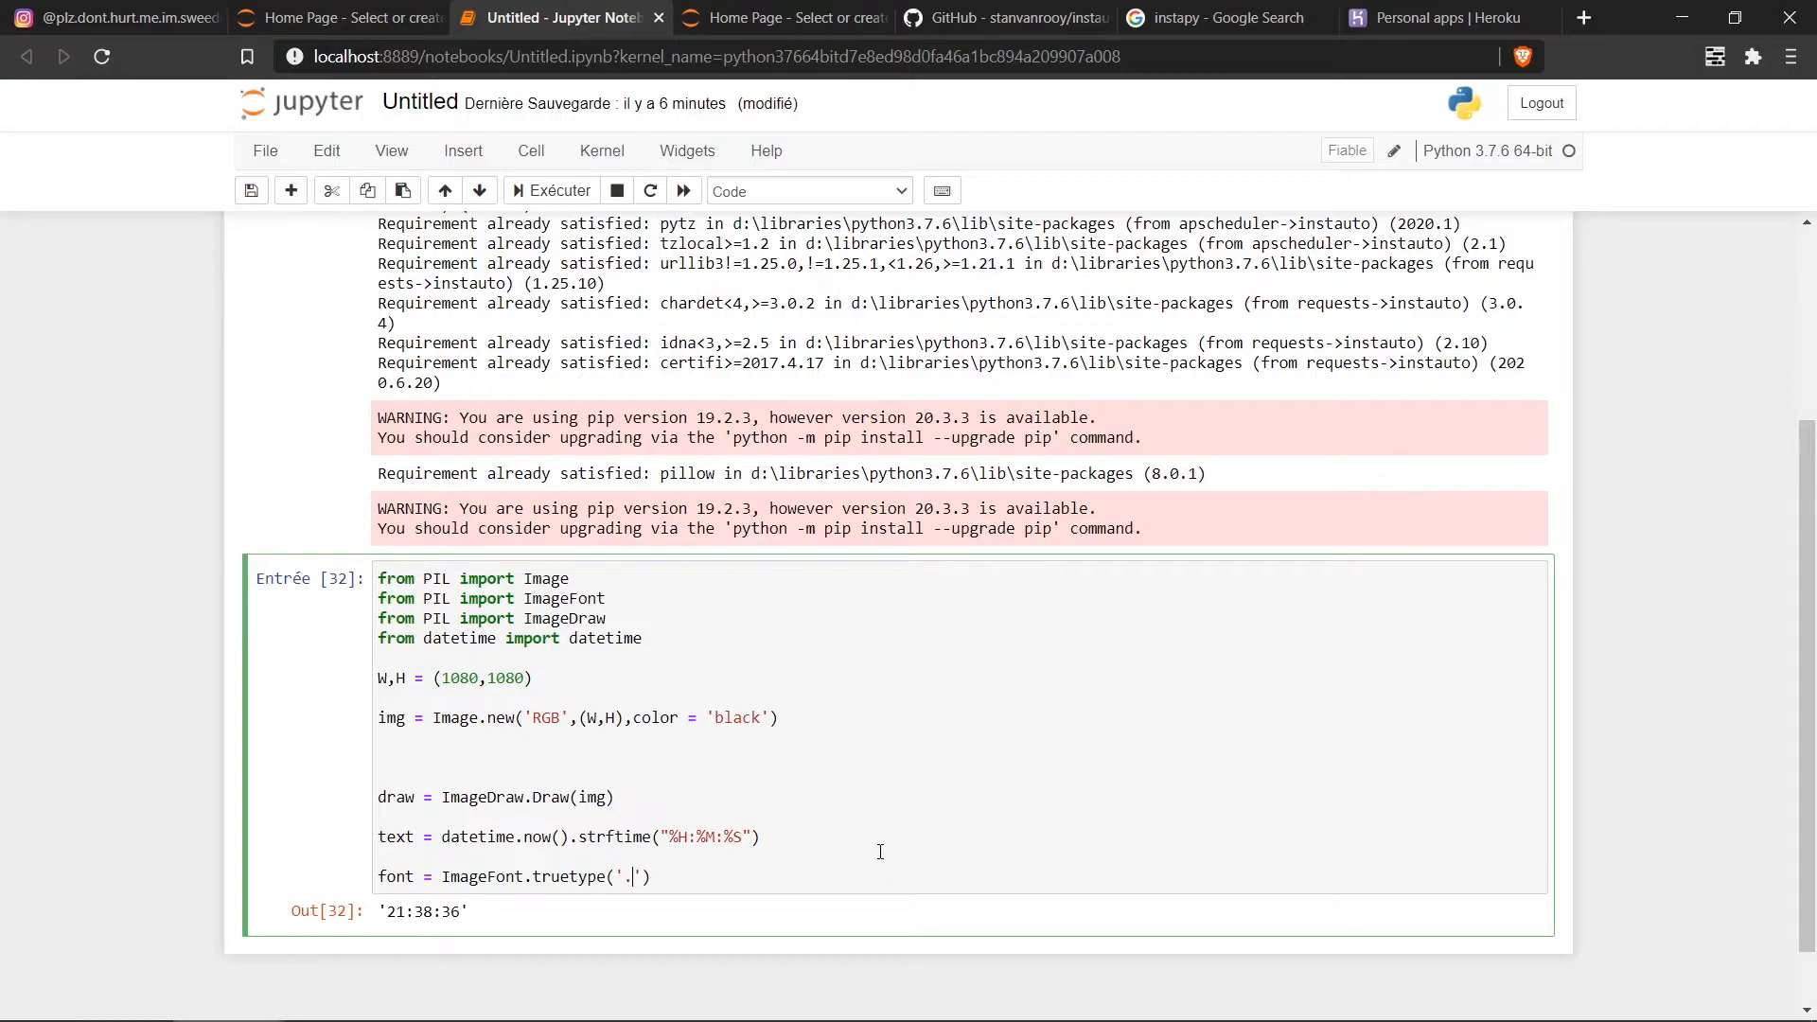
type("/Roboto-Medium.ttf")
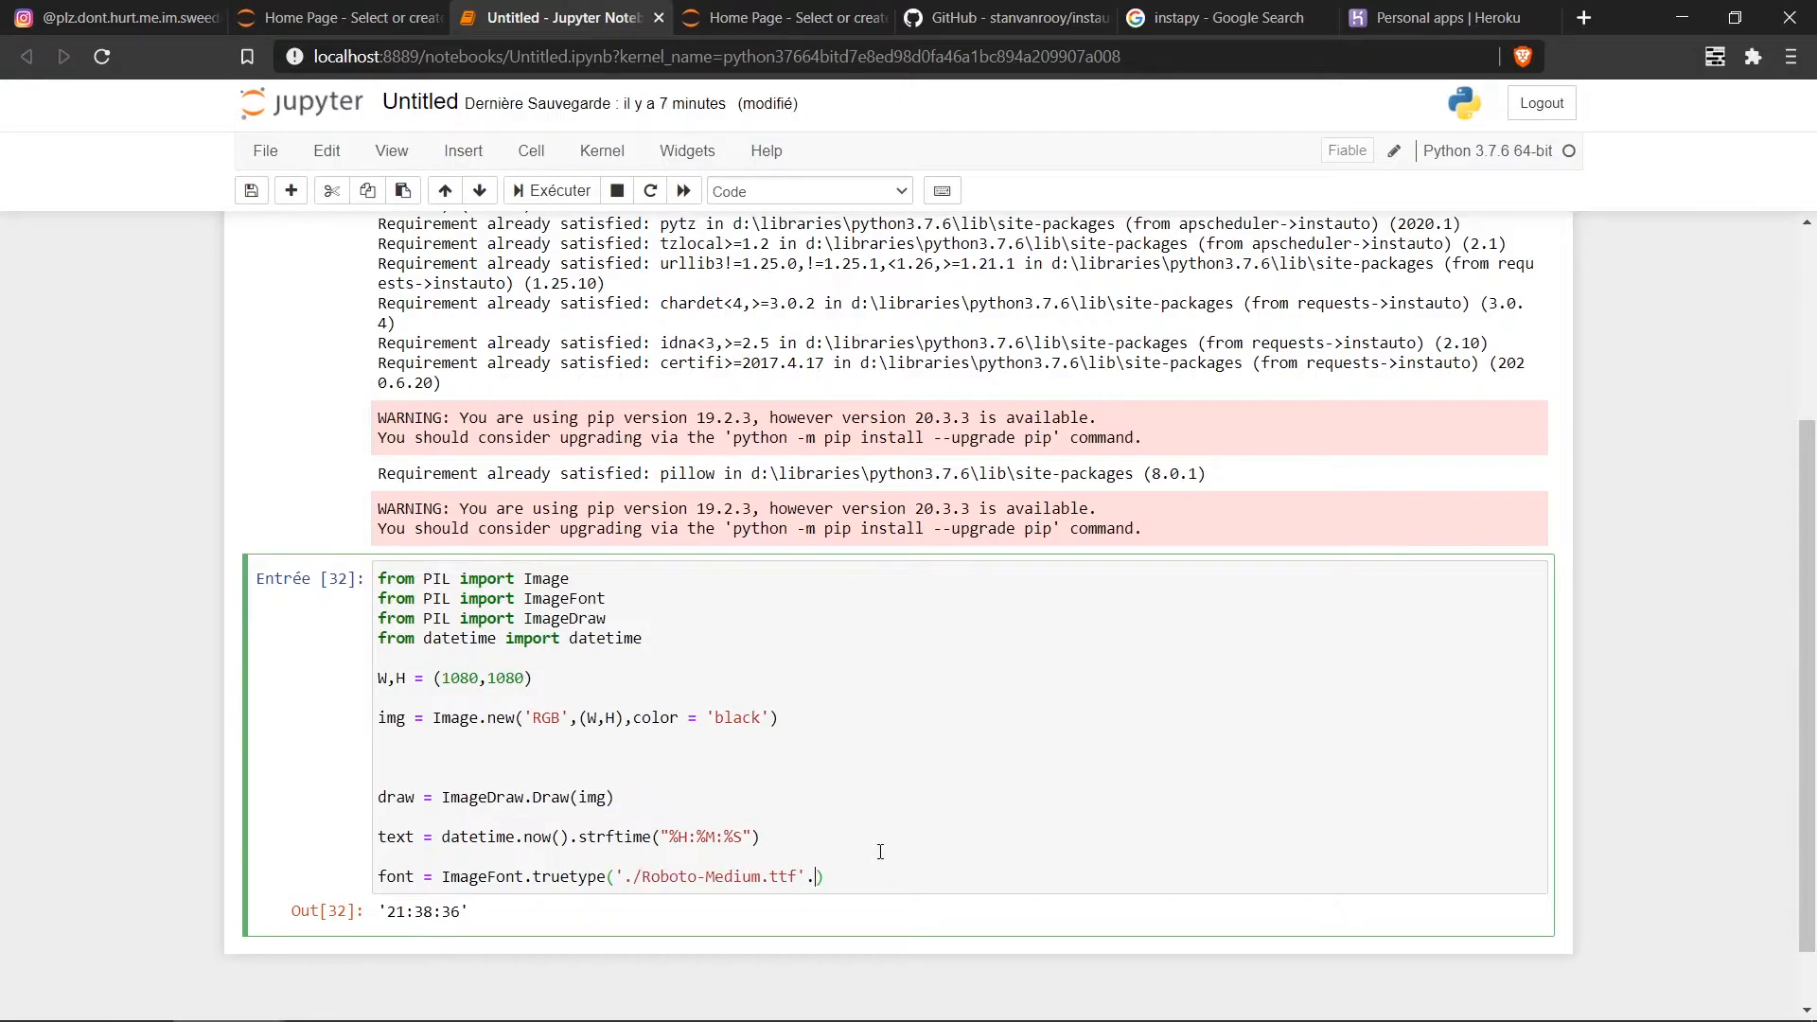
type("30")
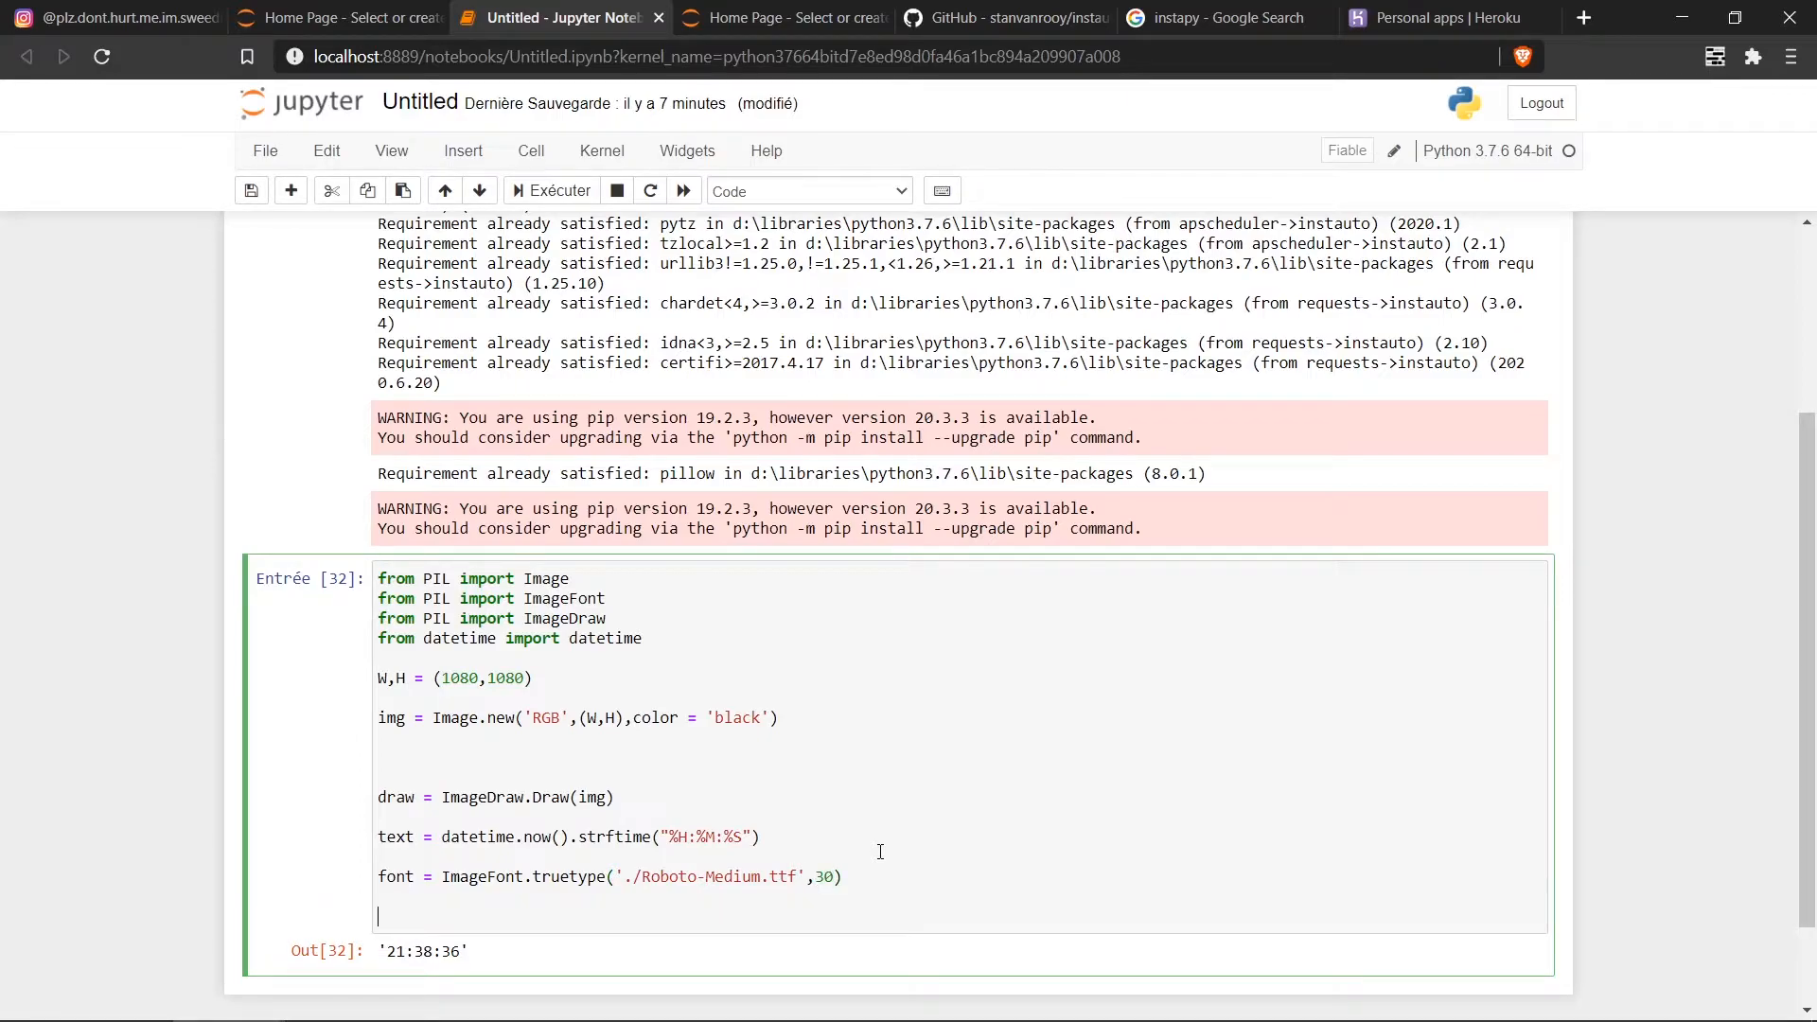
Step: Start a draw.text call positioned at the image midpoint (W/2, H/2)
type("d")
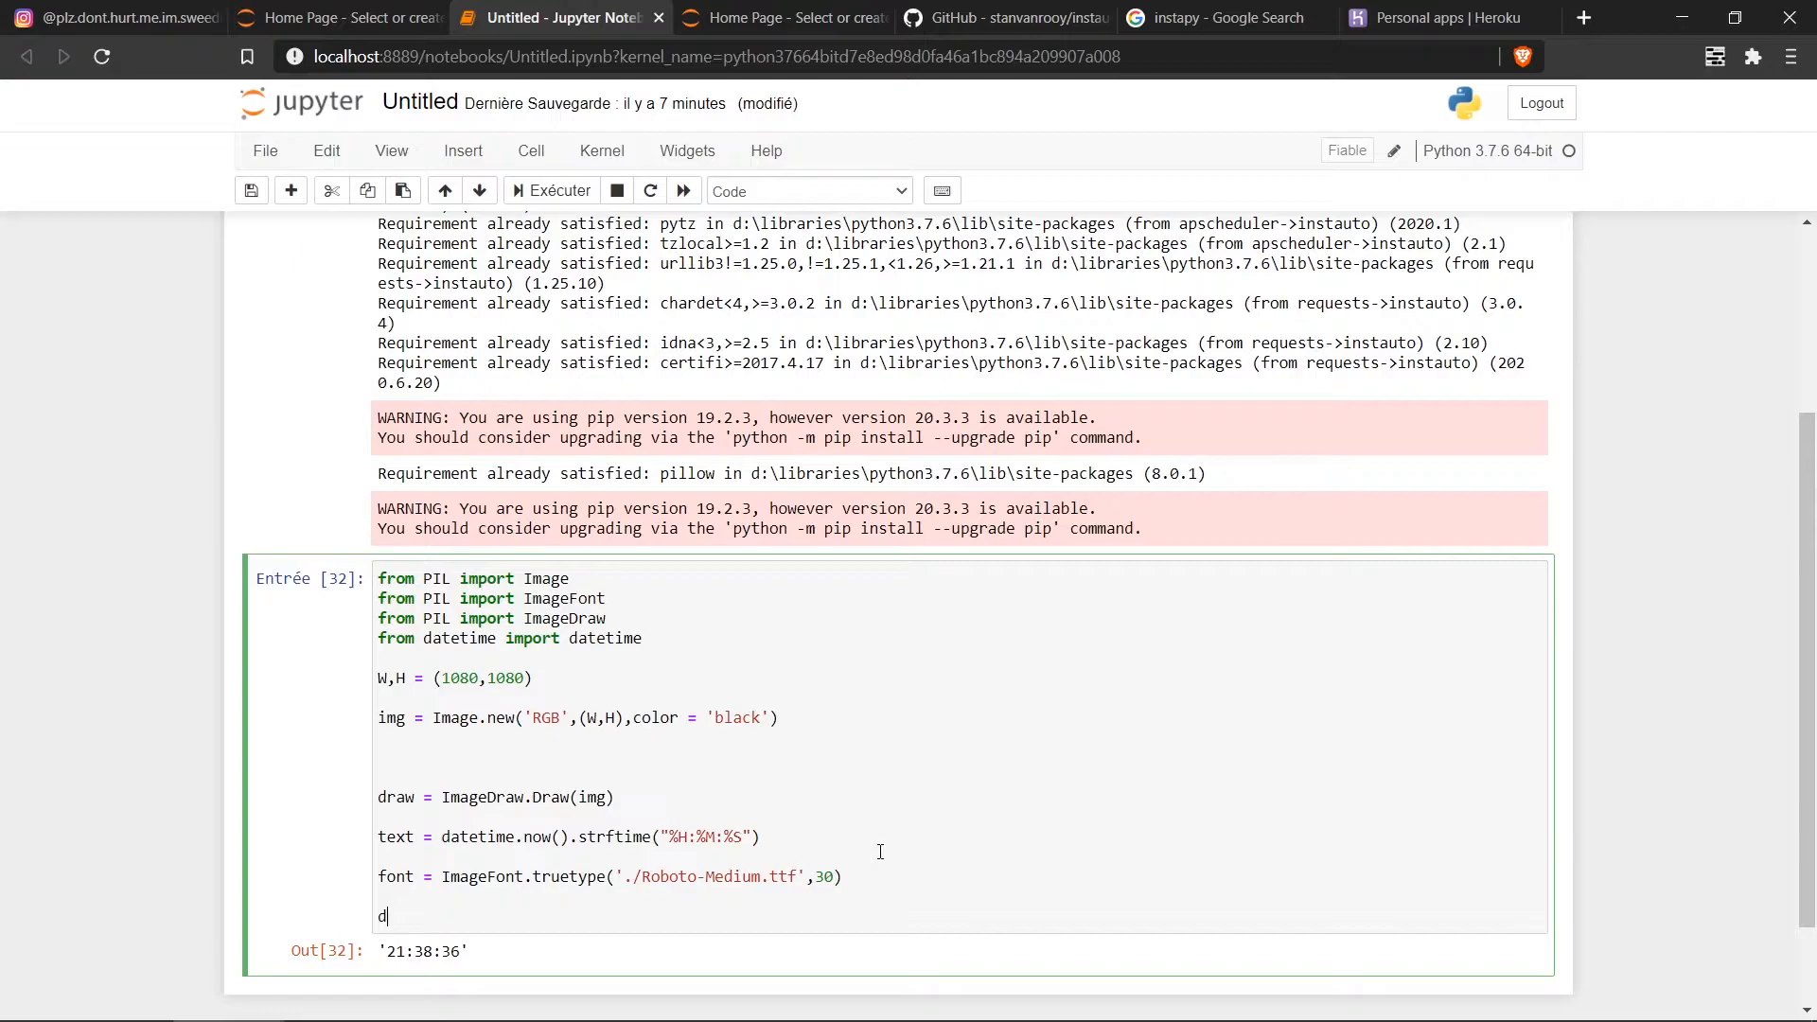
type("raw.tex")
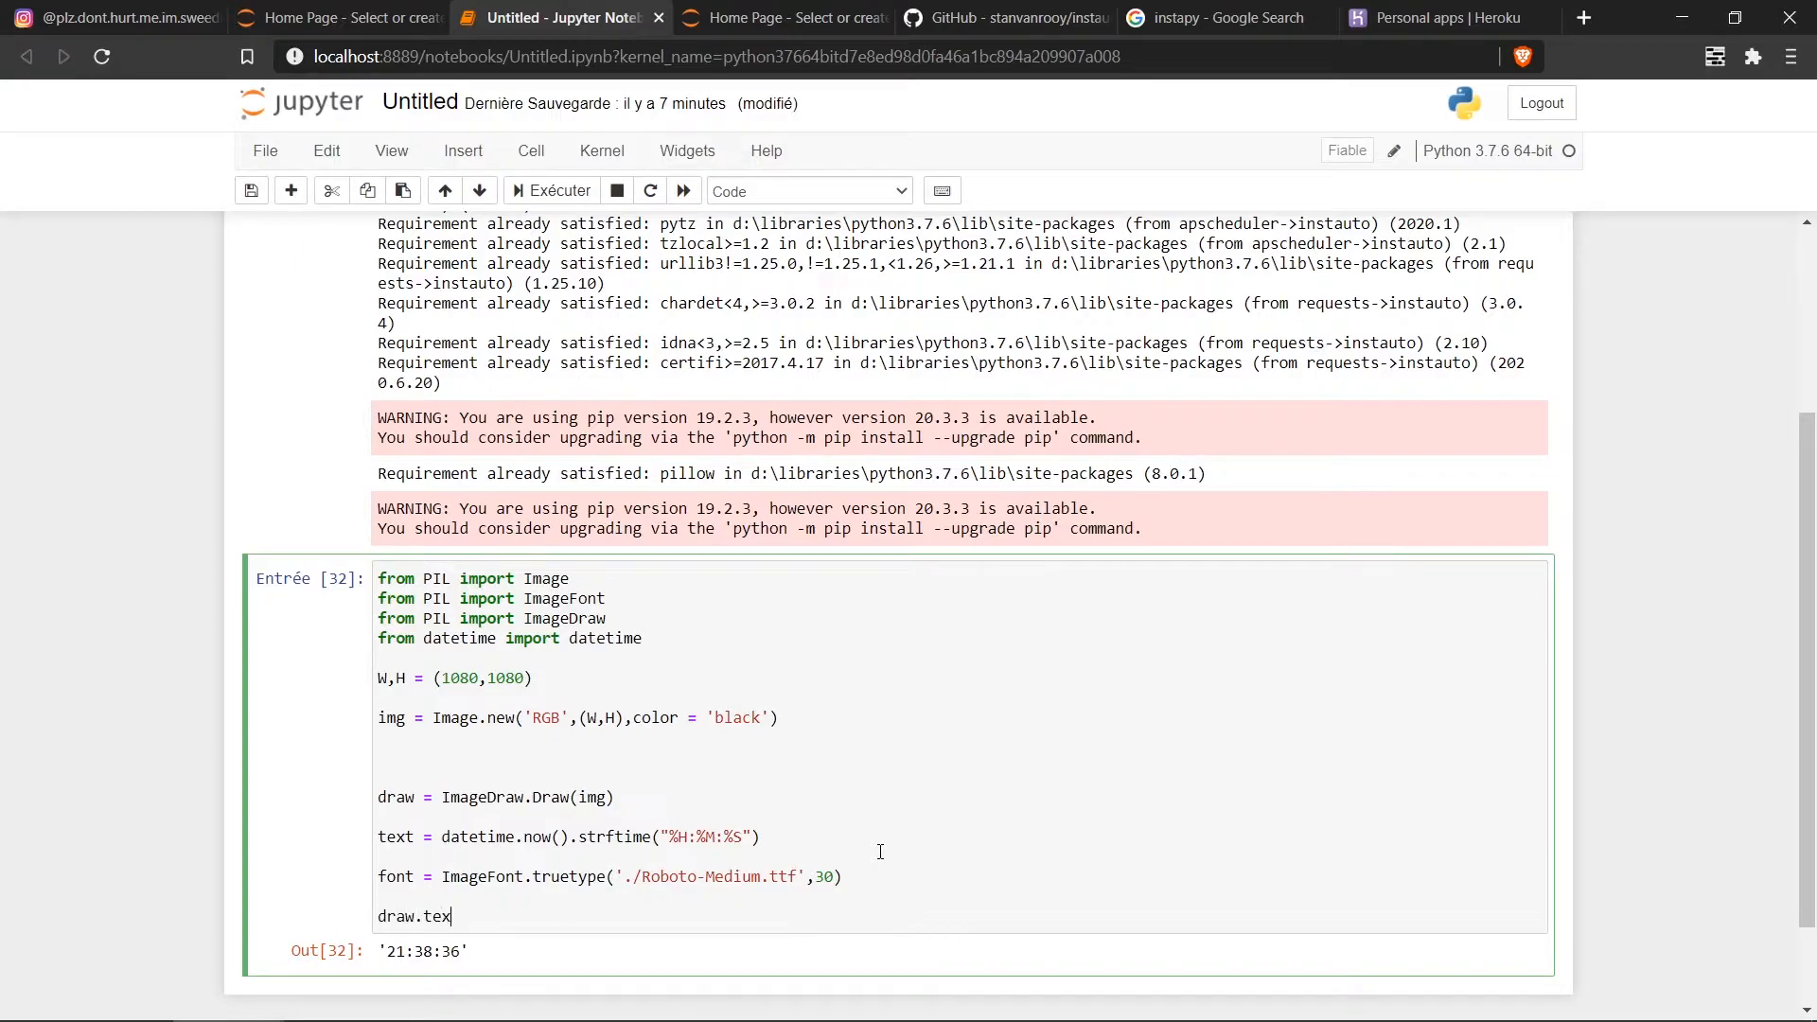
type("t()")
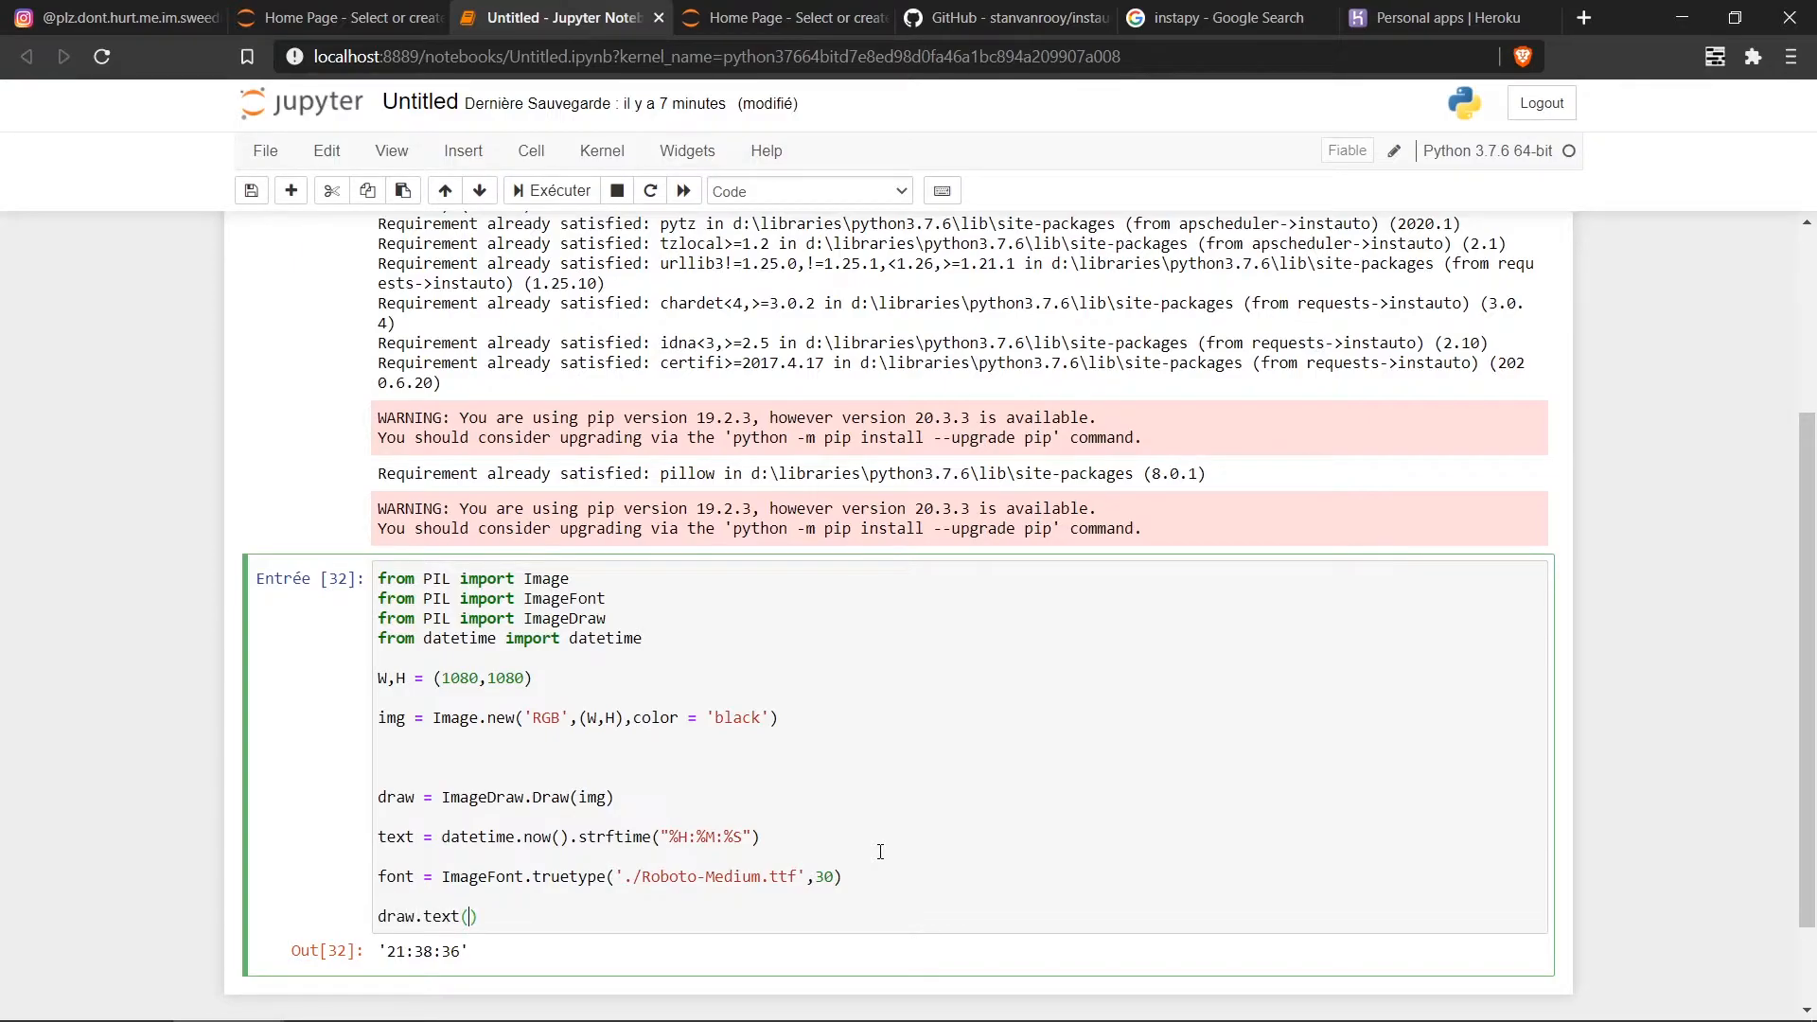
type("()")
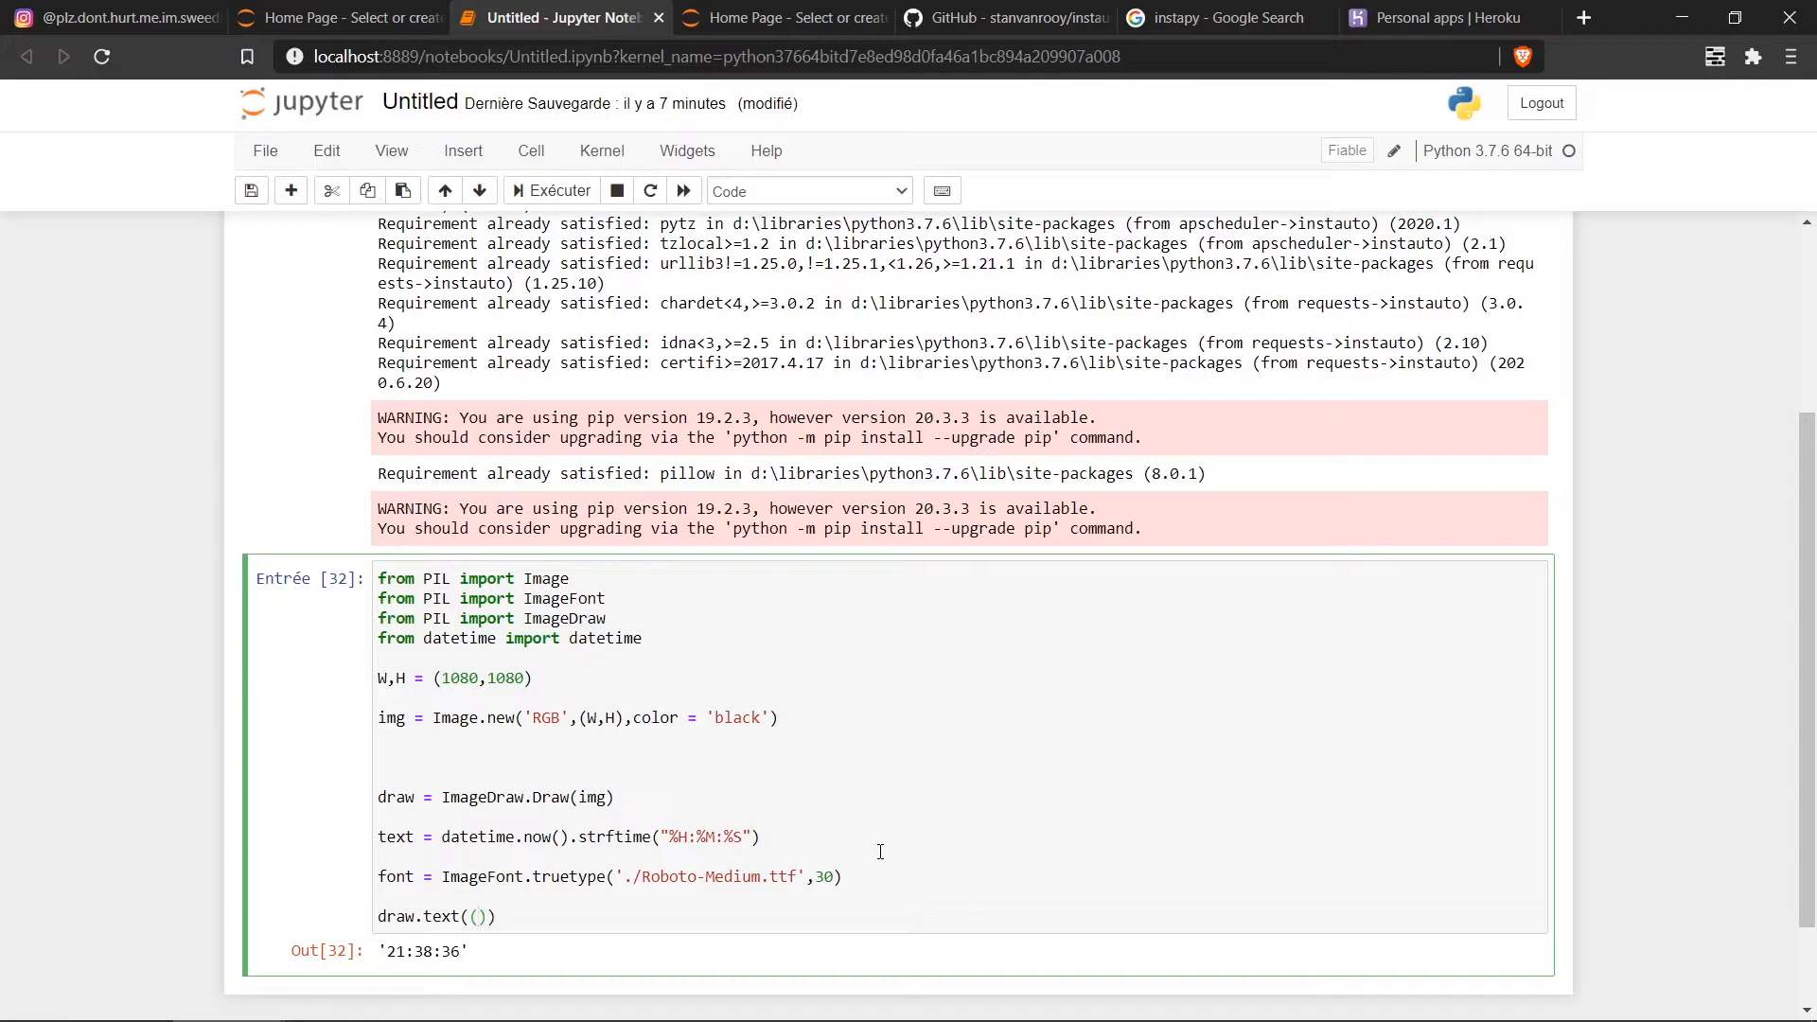
type("W")
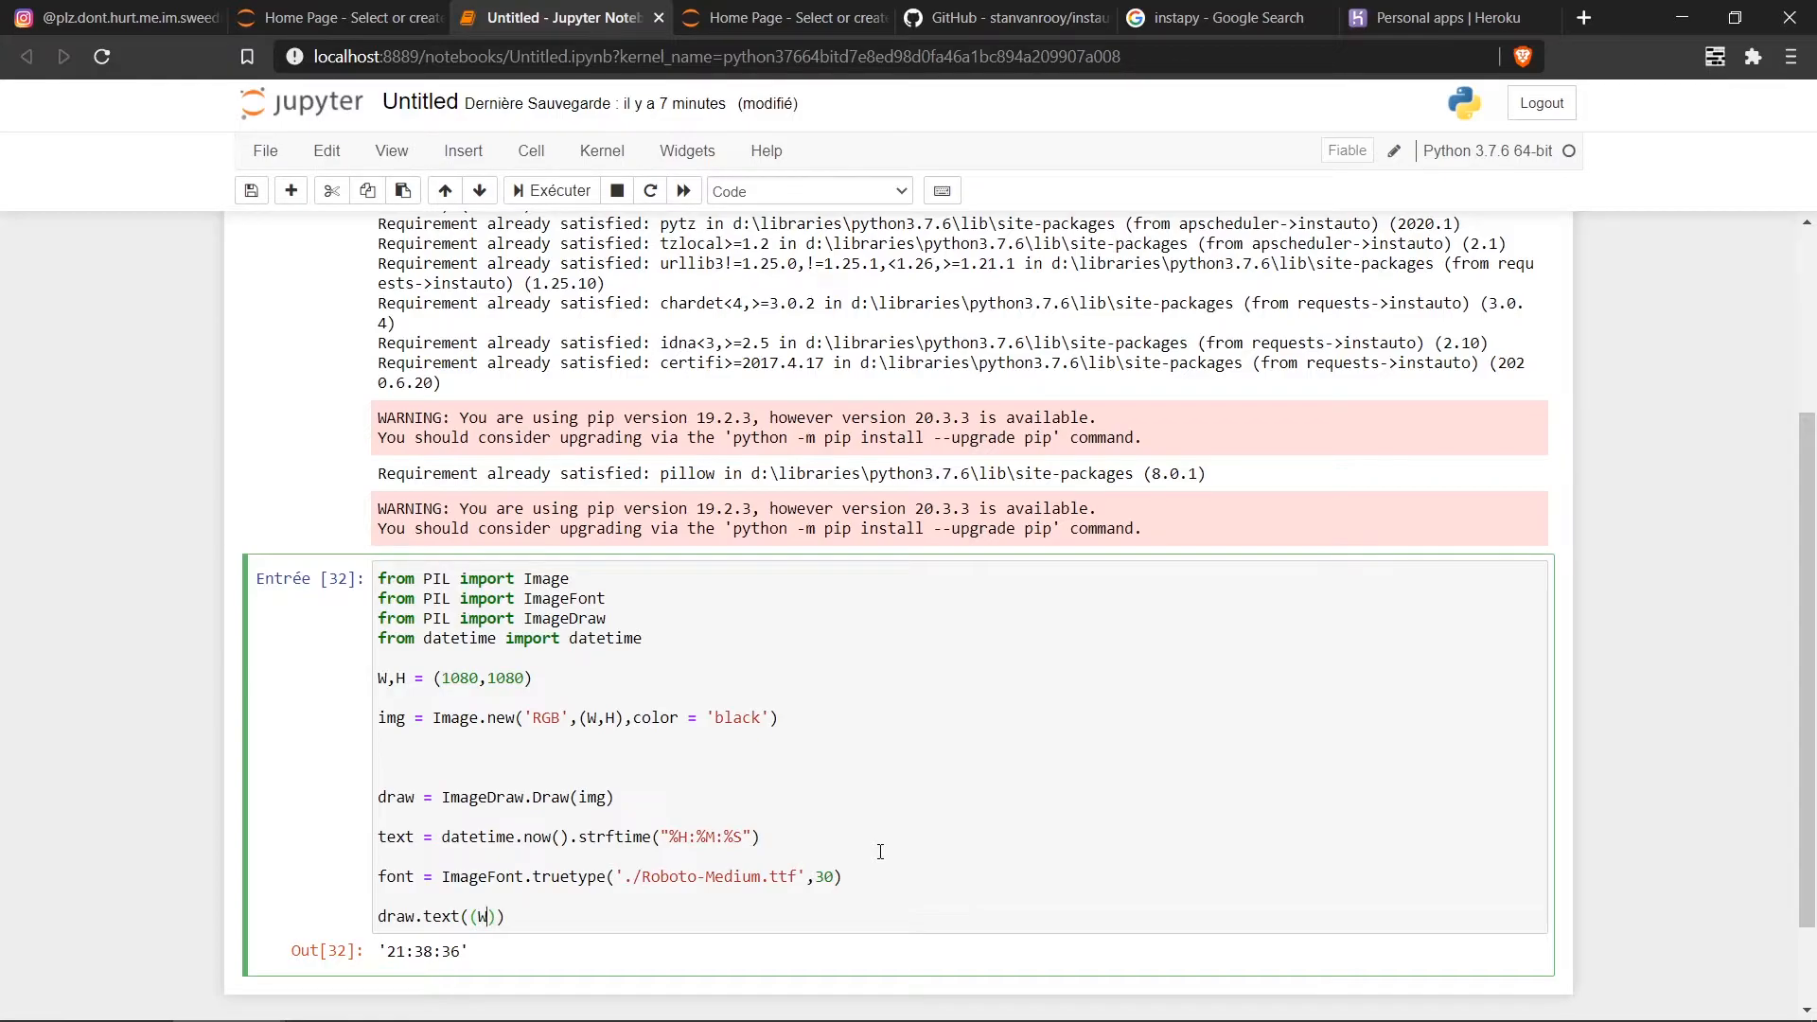
type("/2")
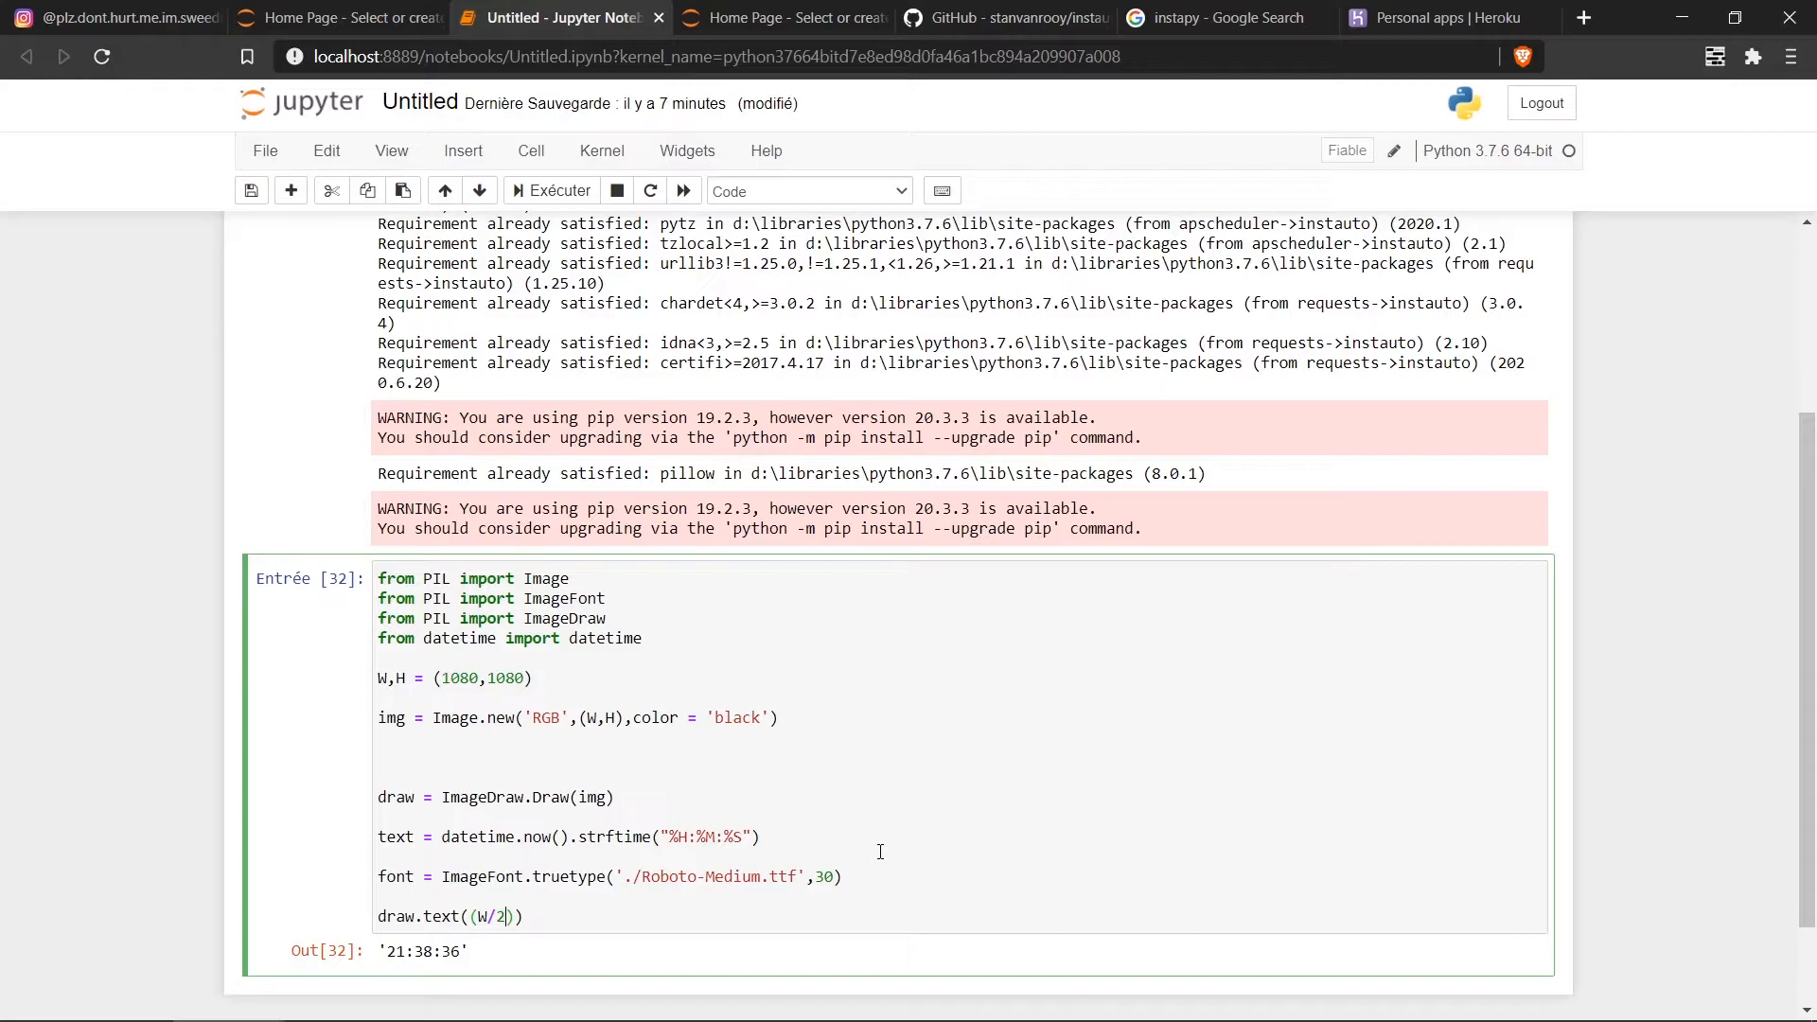
type(",")
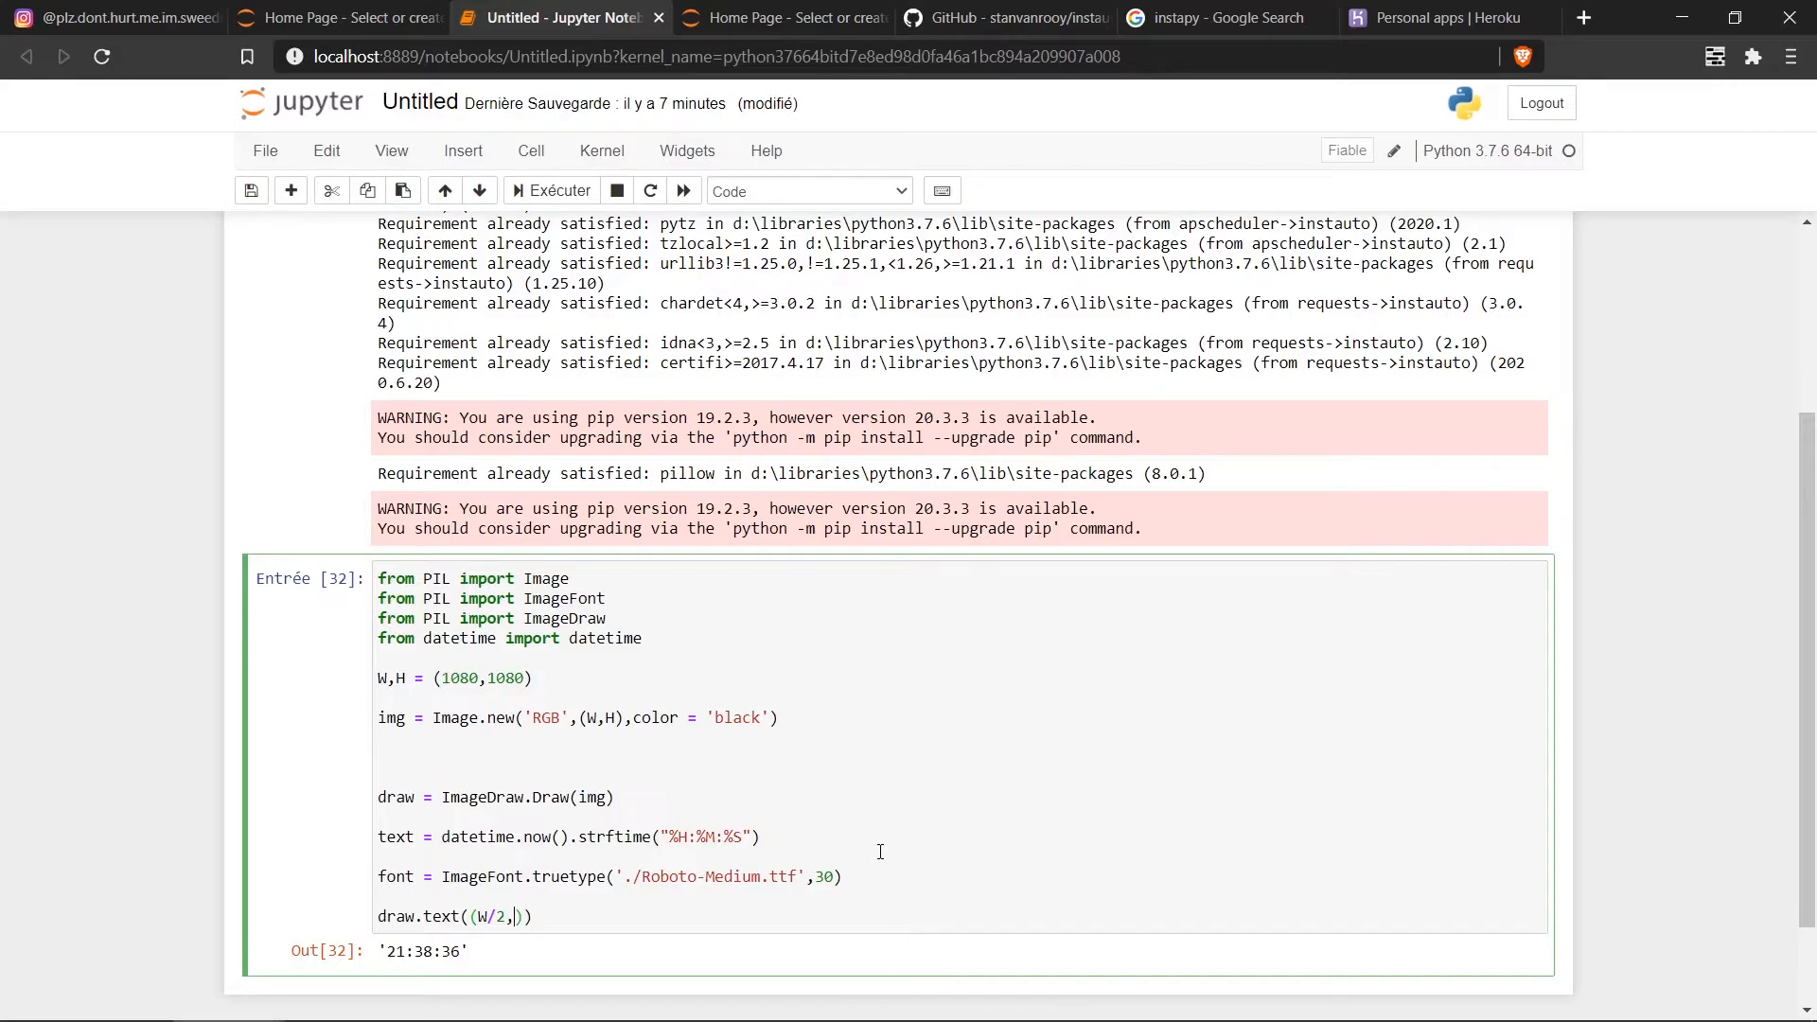
type("H/2),")
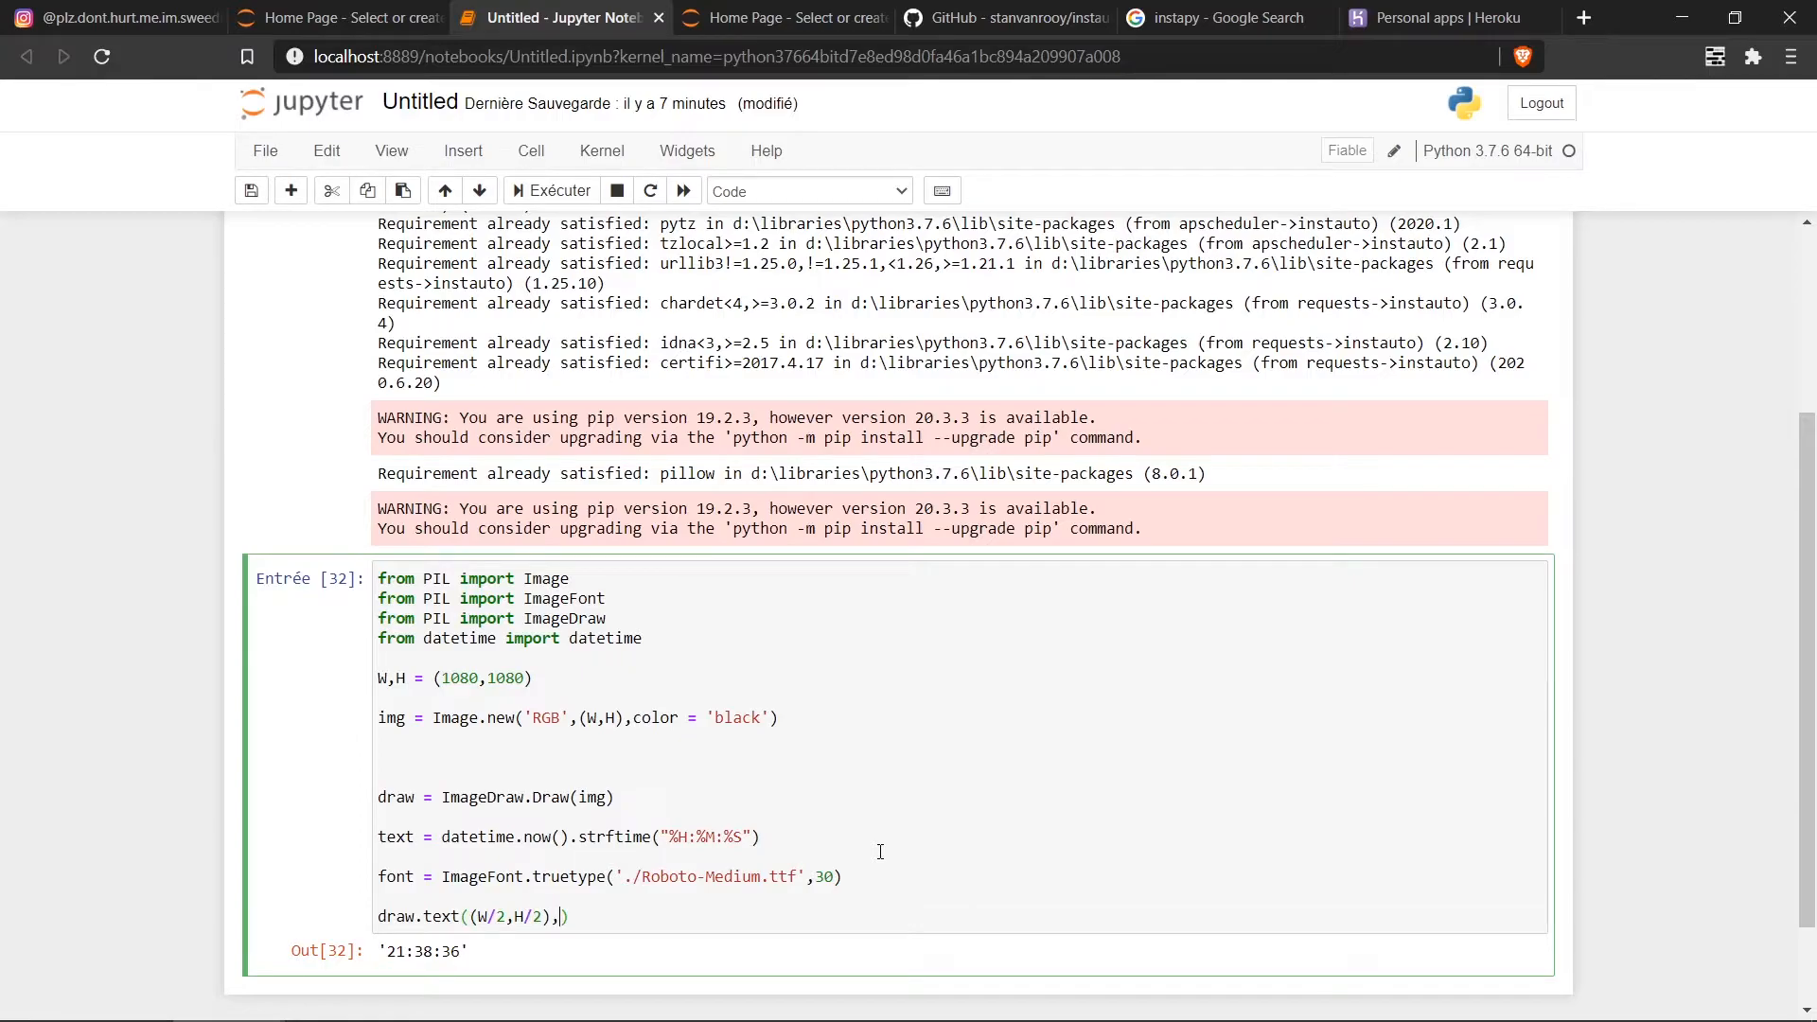
Step: Pass the time text and font=font to draw.text, and end the cell with img
type("tex")
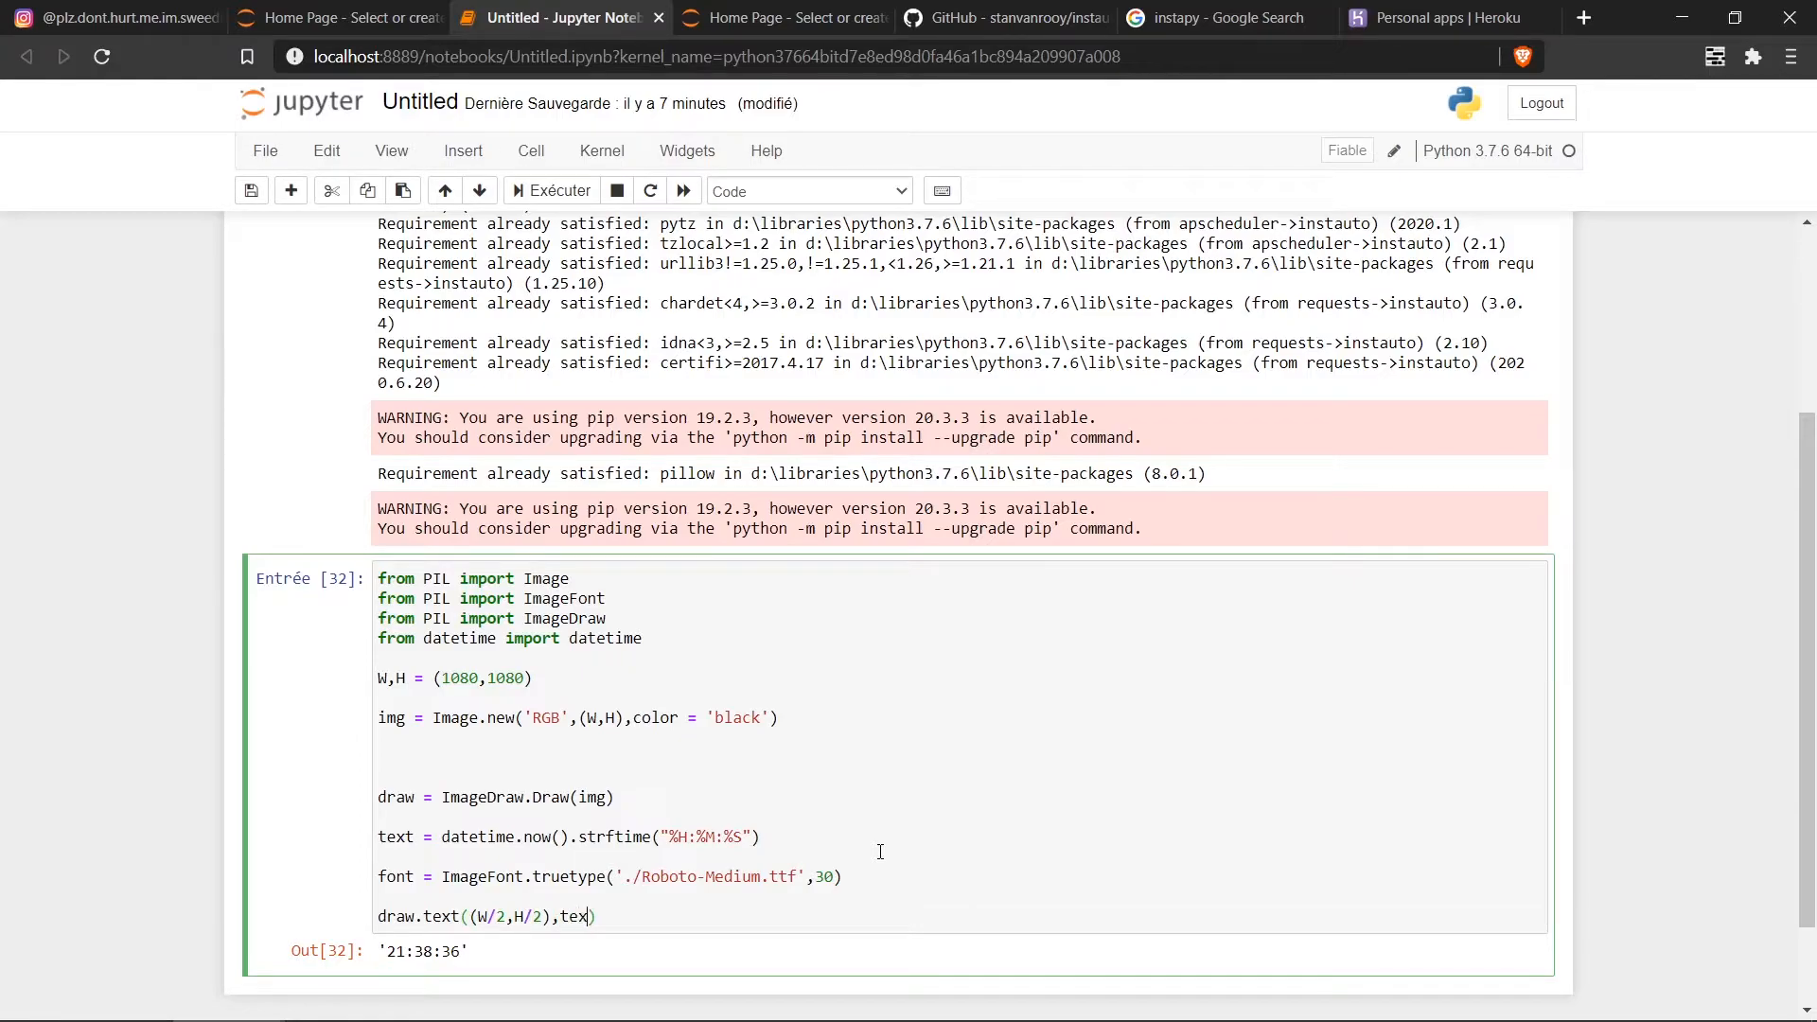
type(",")
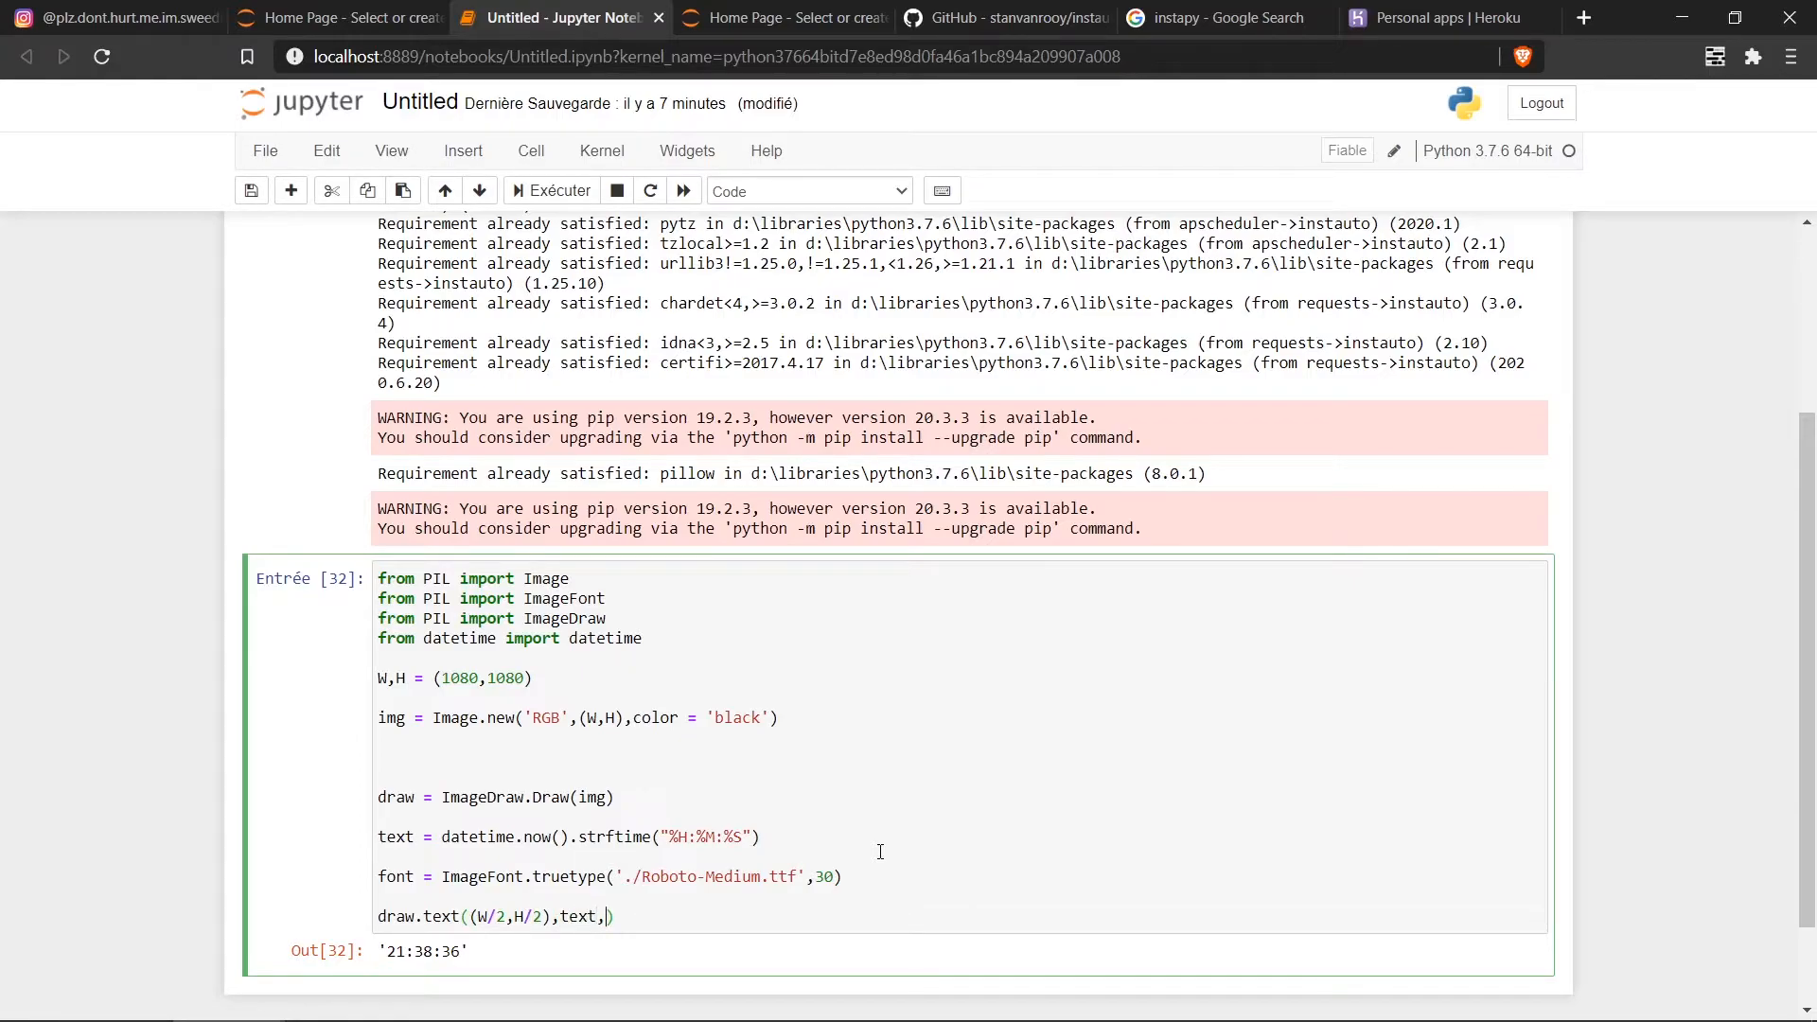
type("font=")
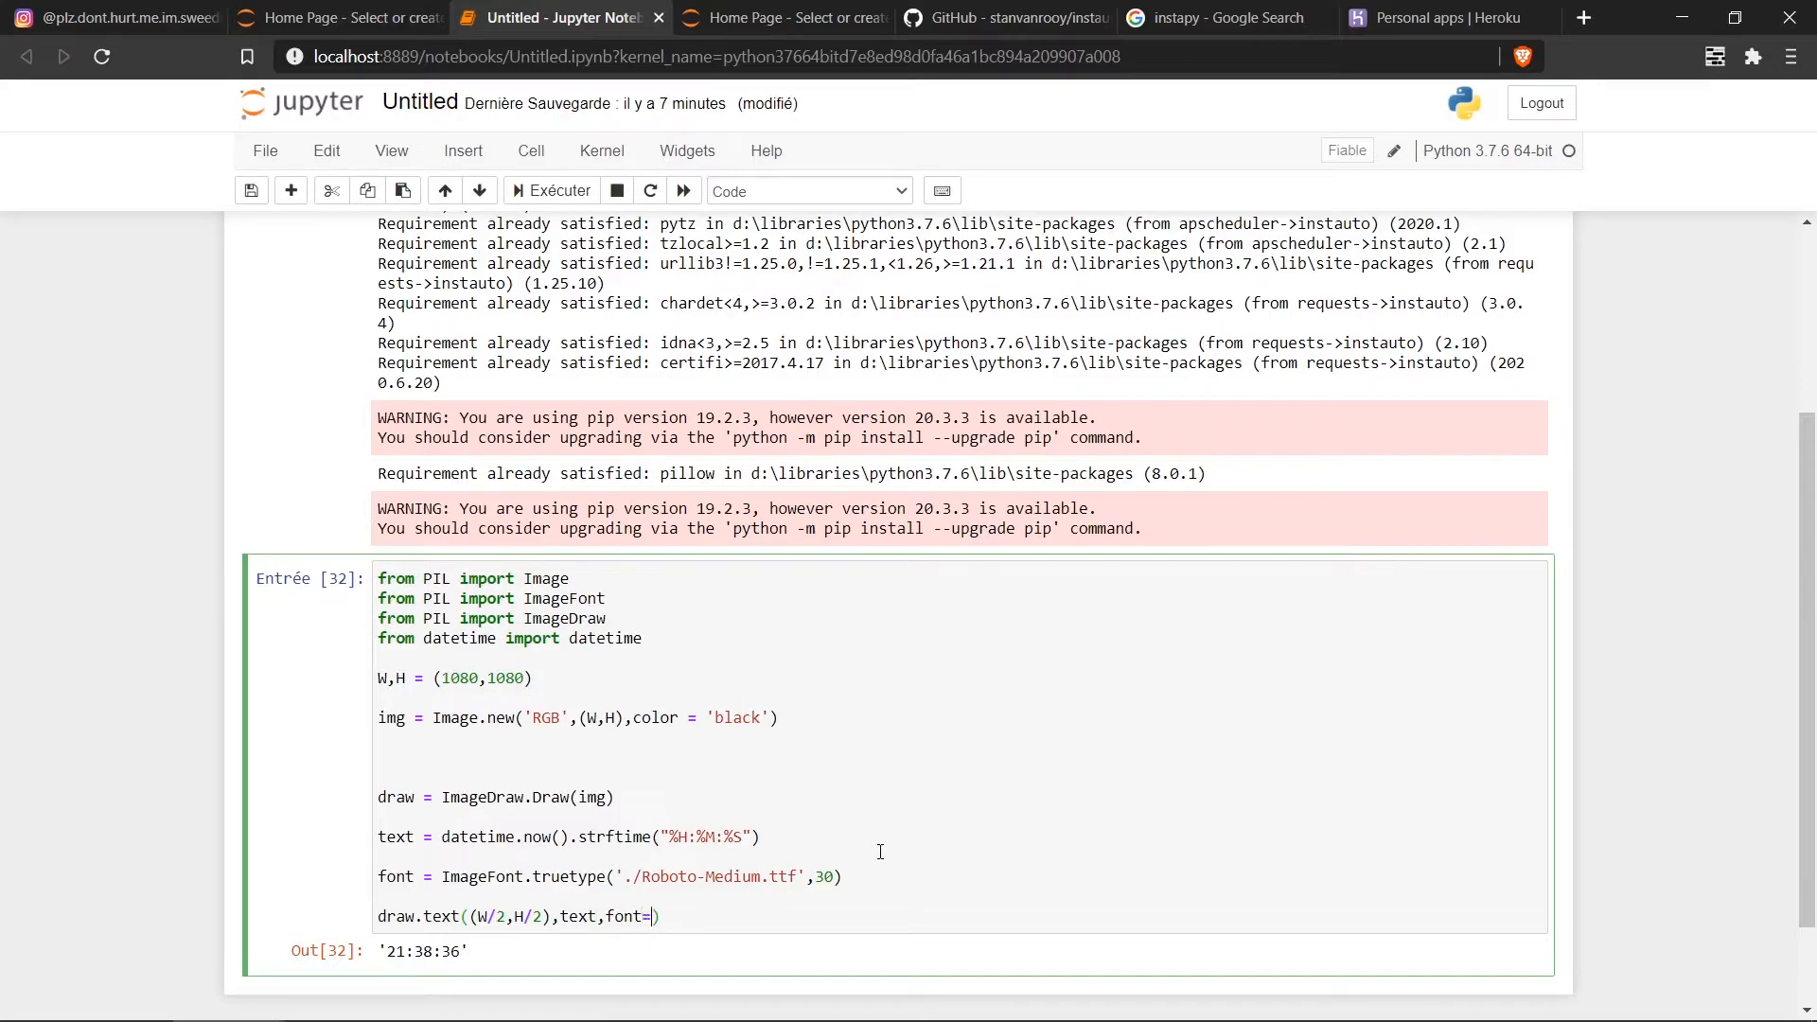
type("font)")
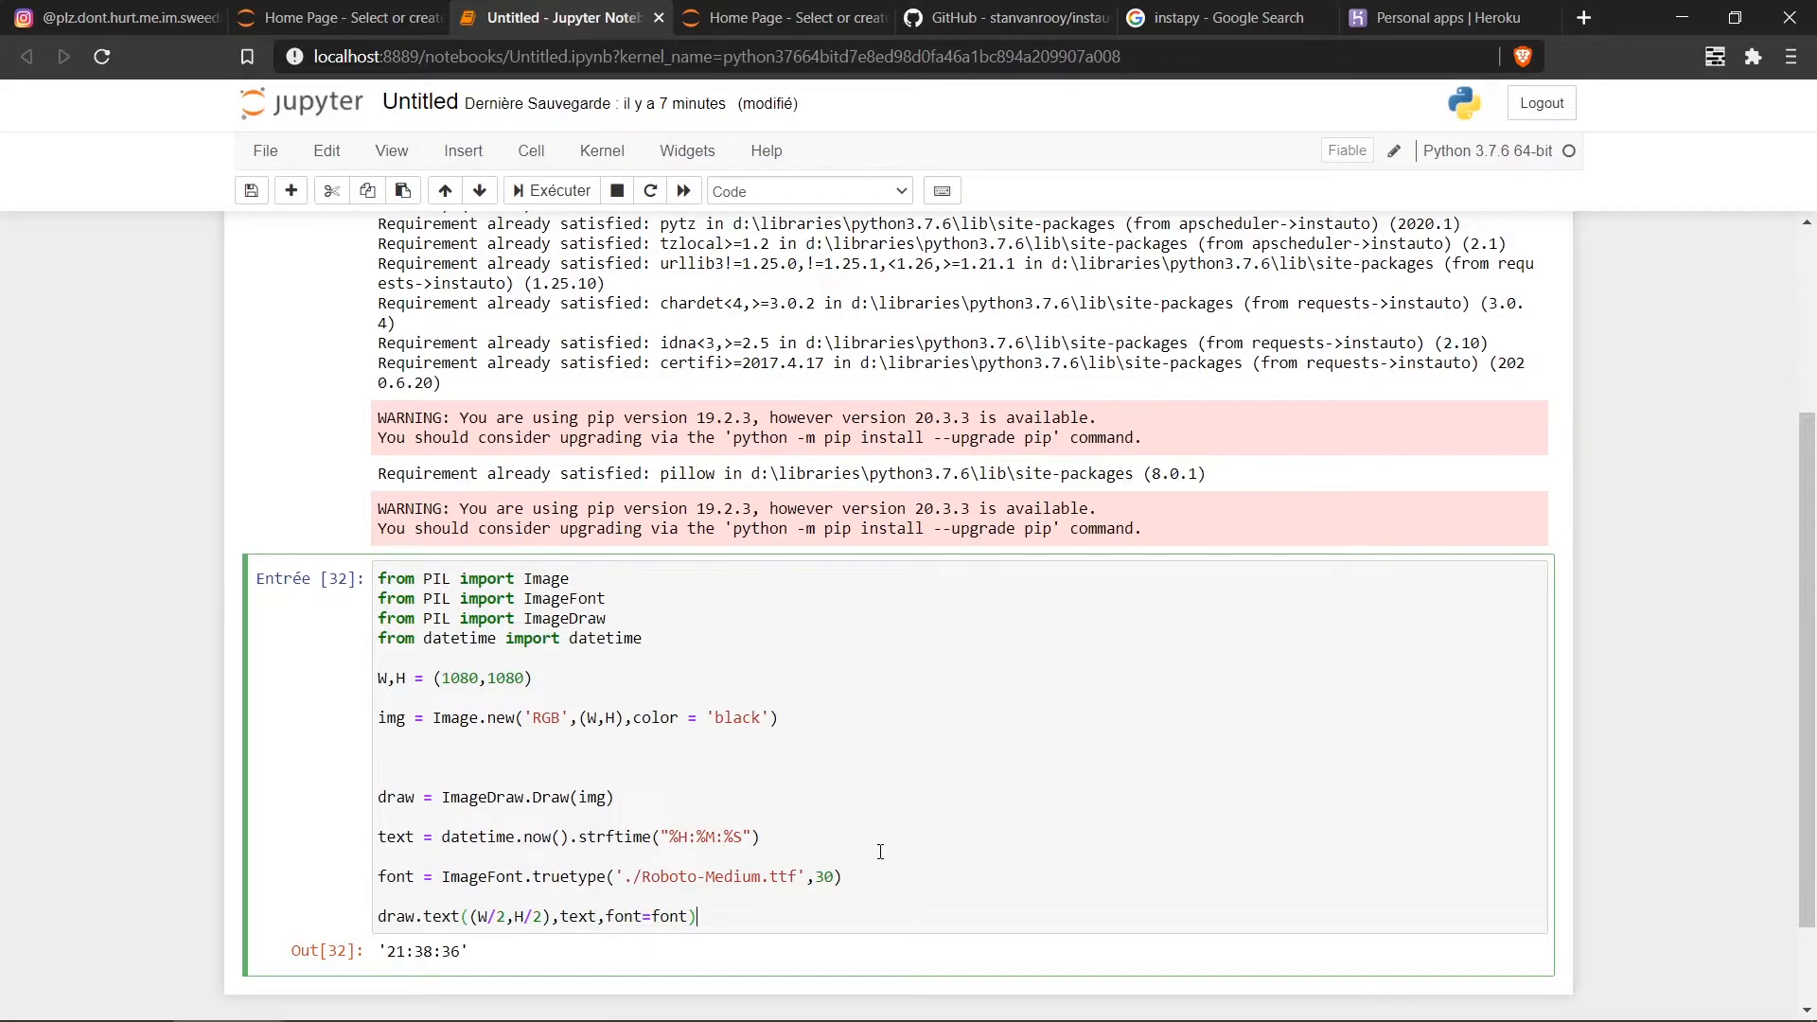
type("i")
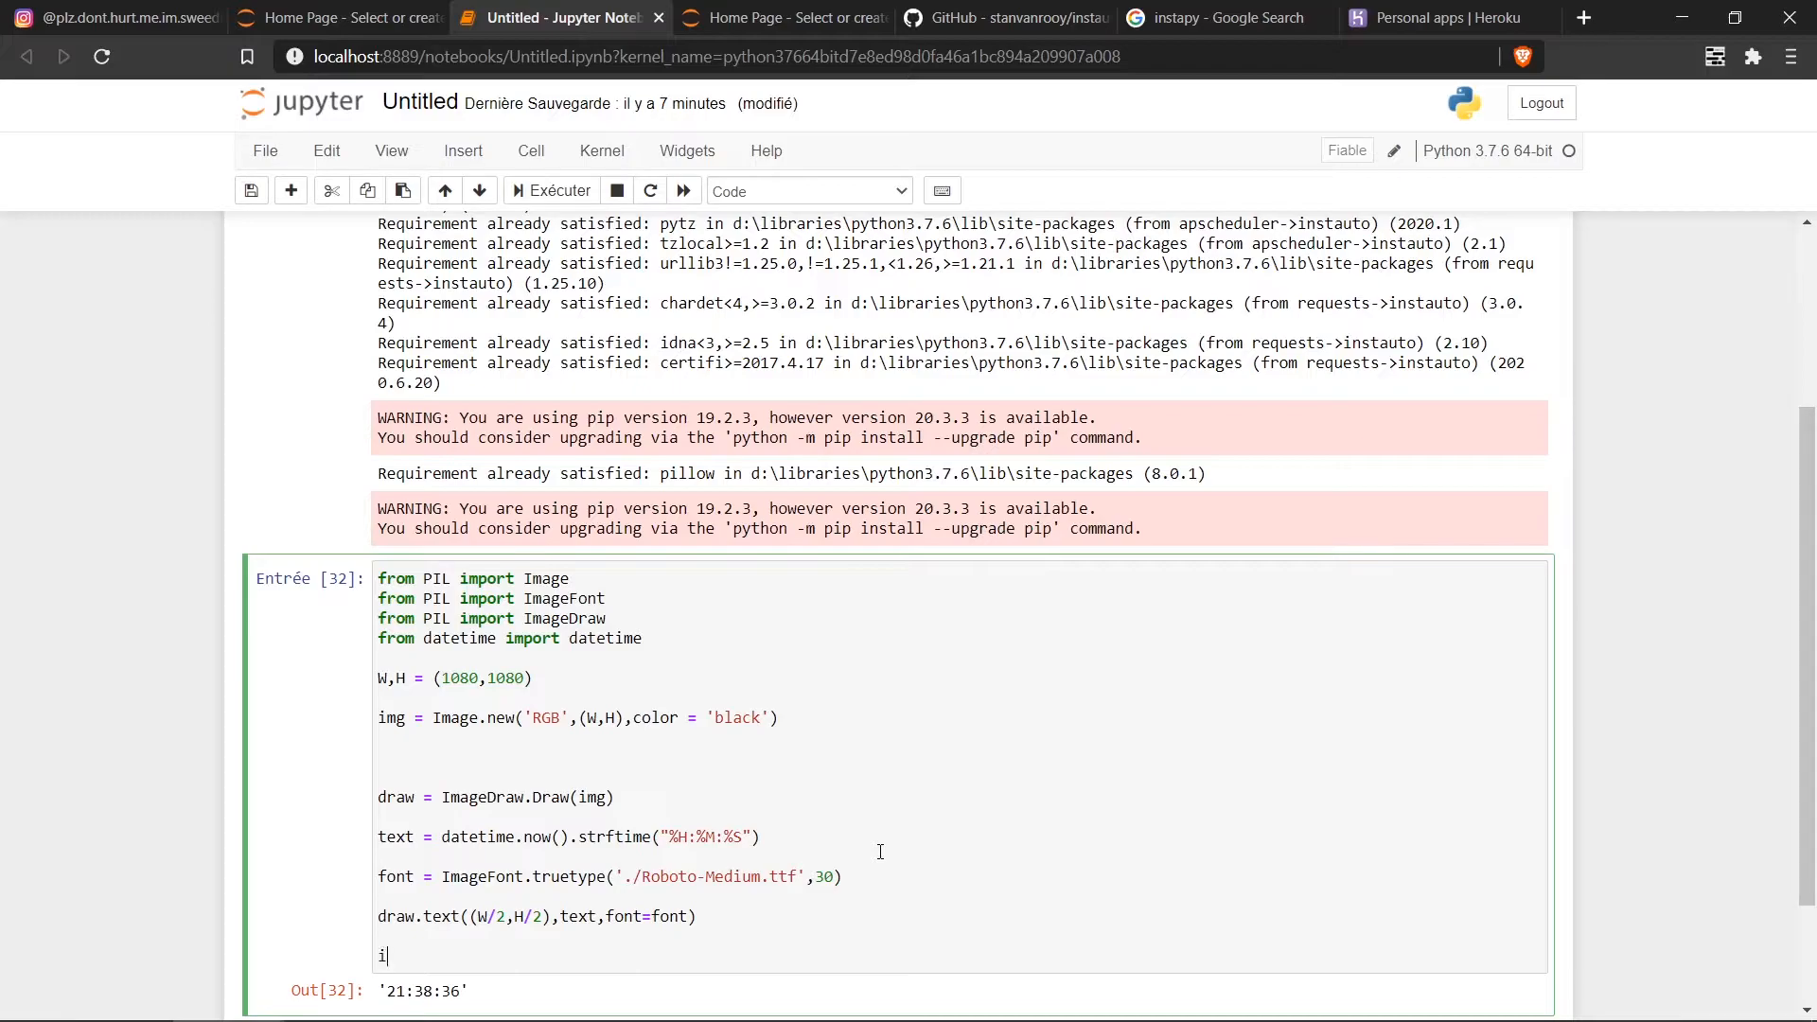
type("mg")
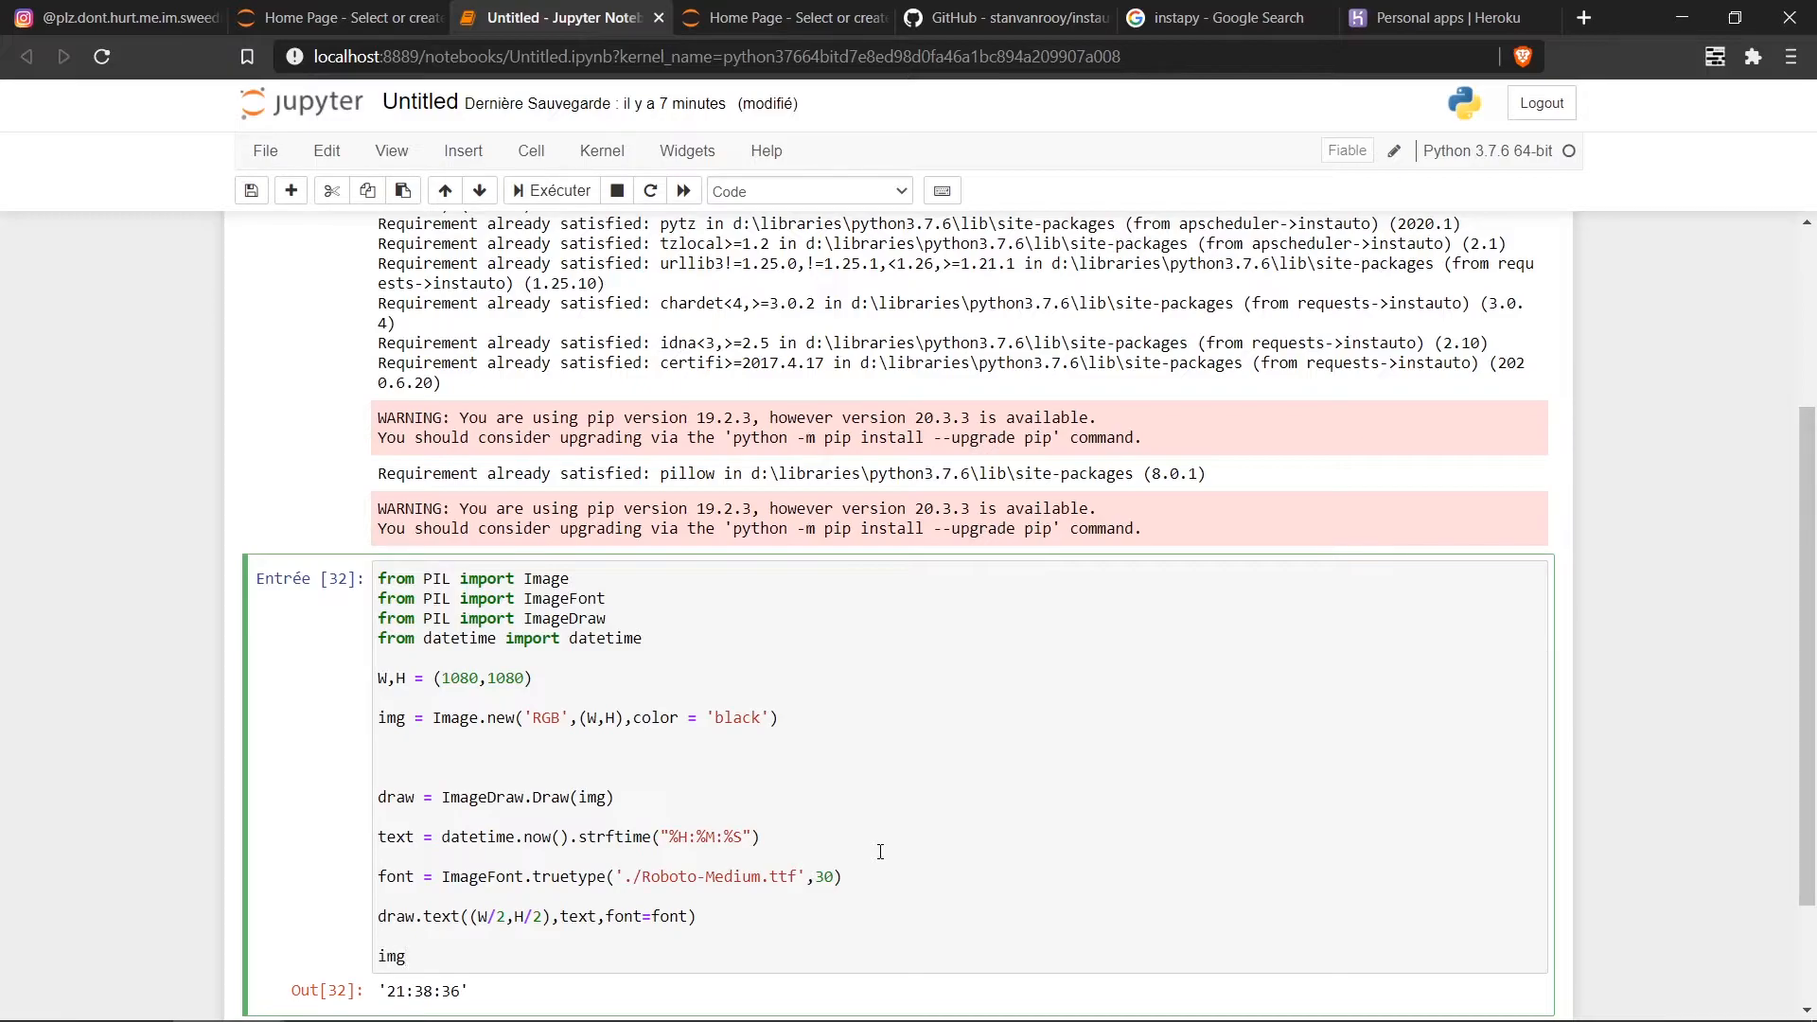
Step: Run the cell and scroll through the black image showing 21:40:45
left_click(558, 190)
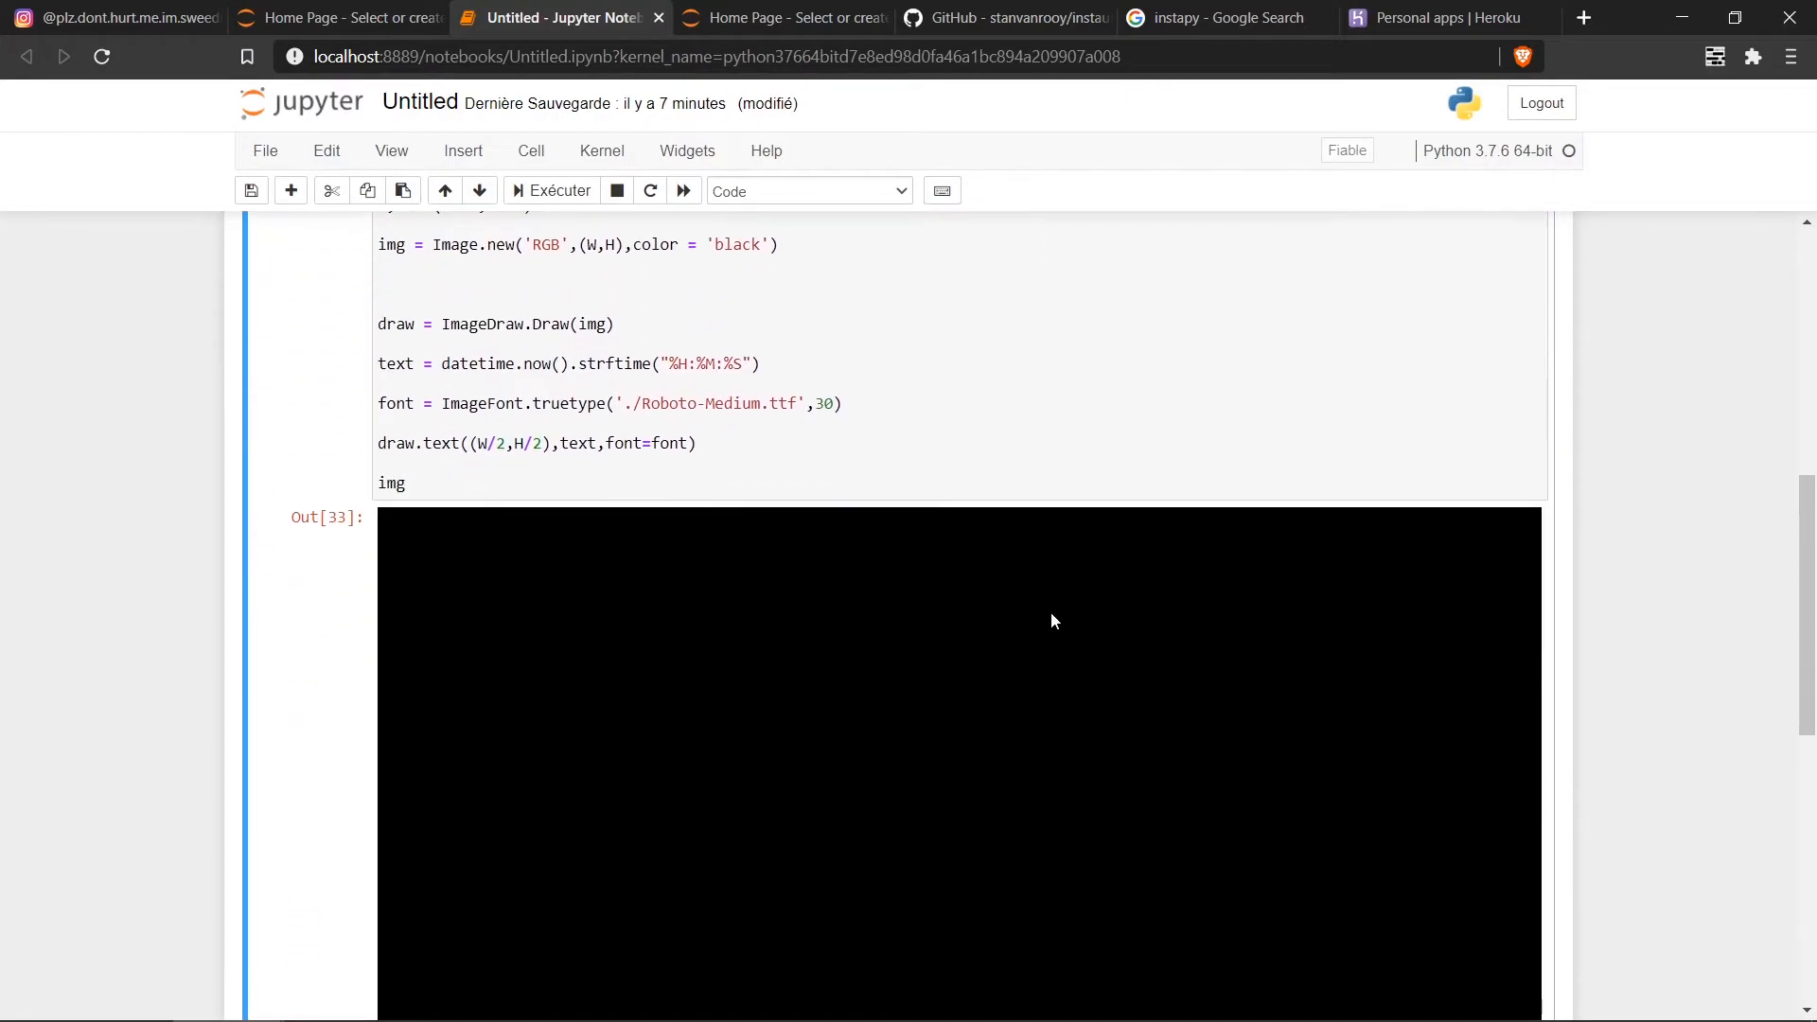
scroll("down", 3)
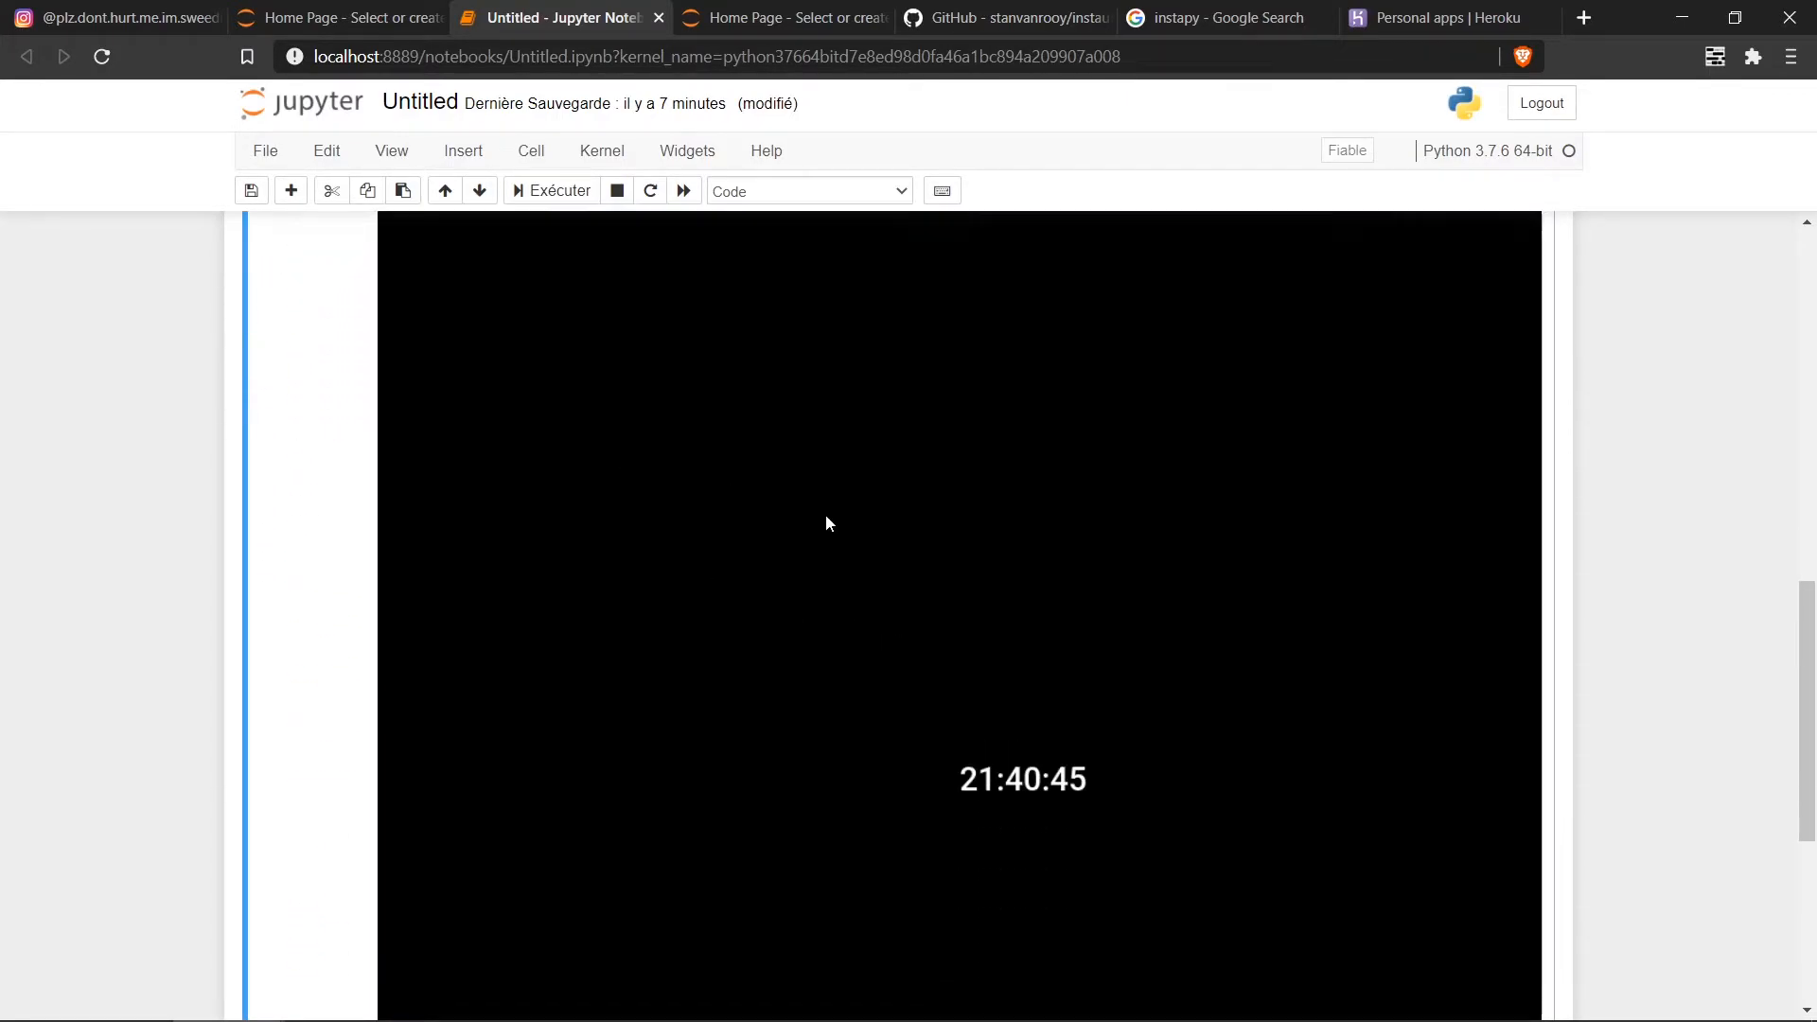
scroll("down", 3)
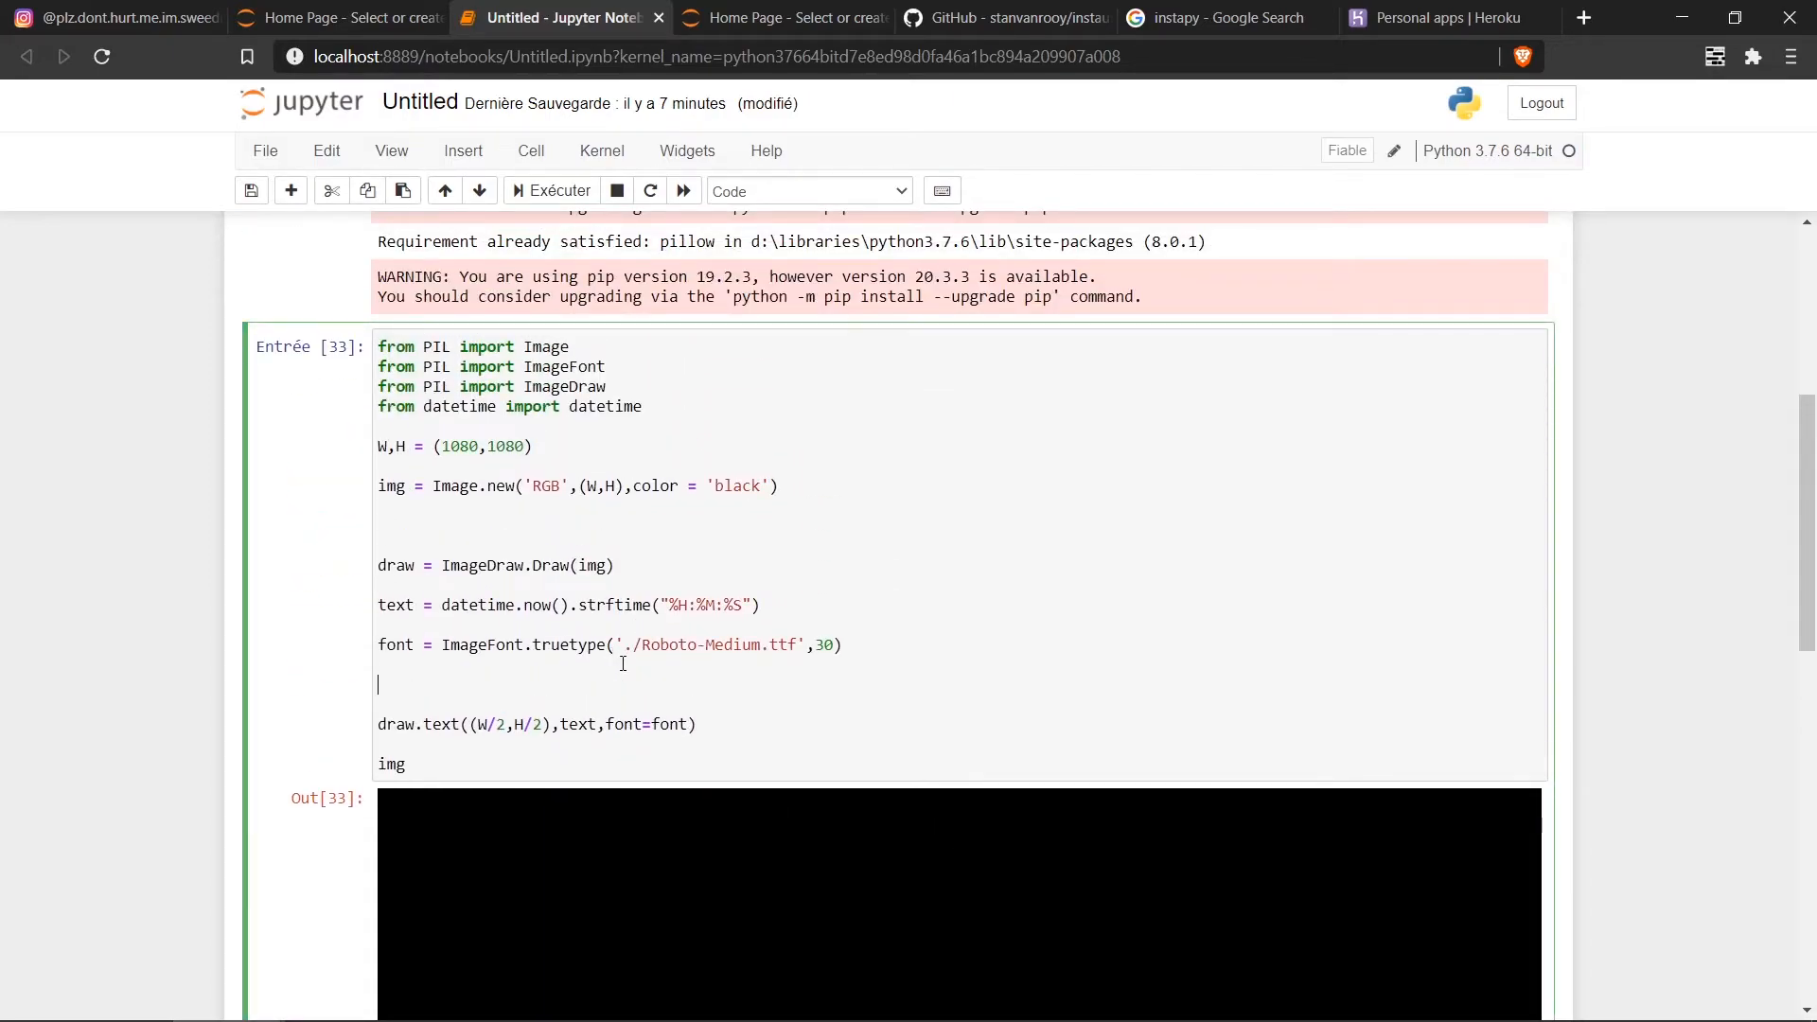
scroll("down", 3)
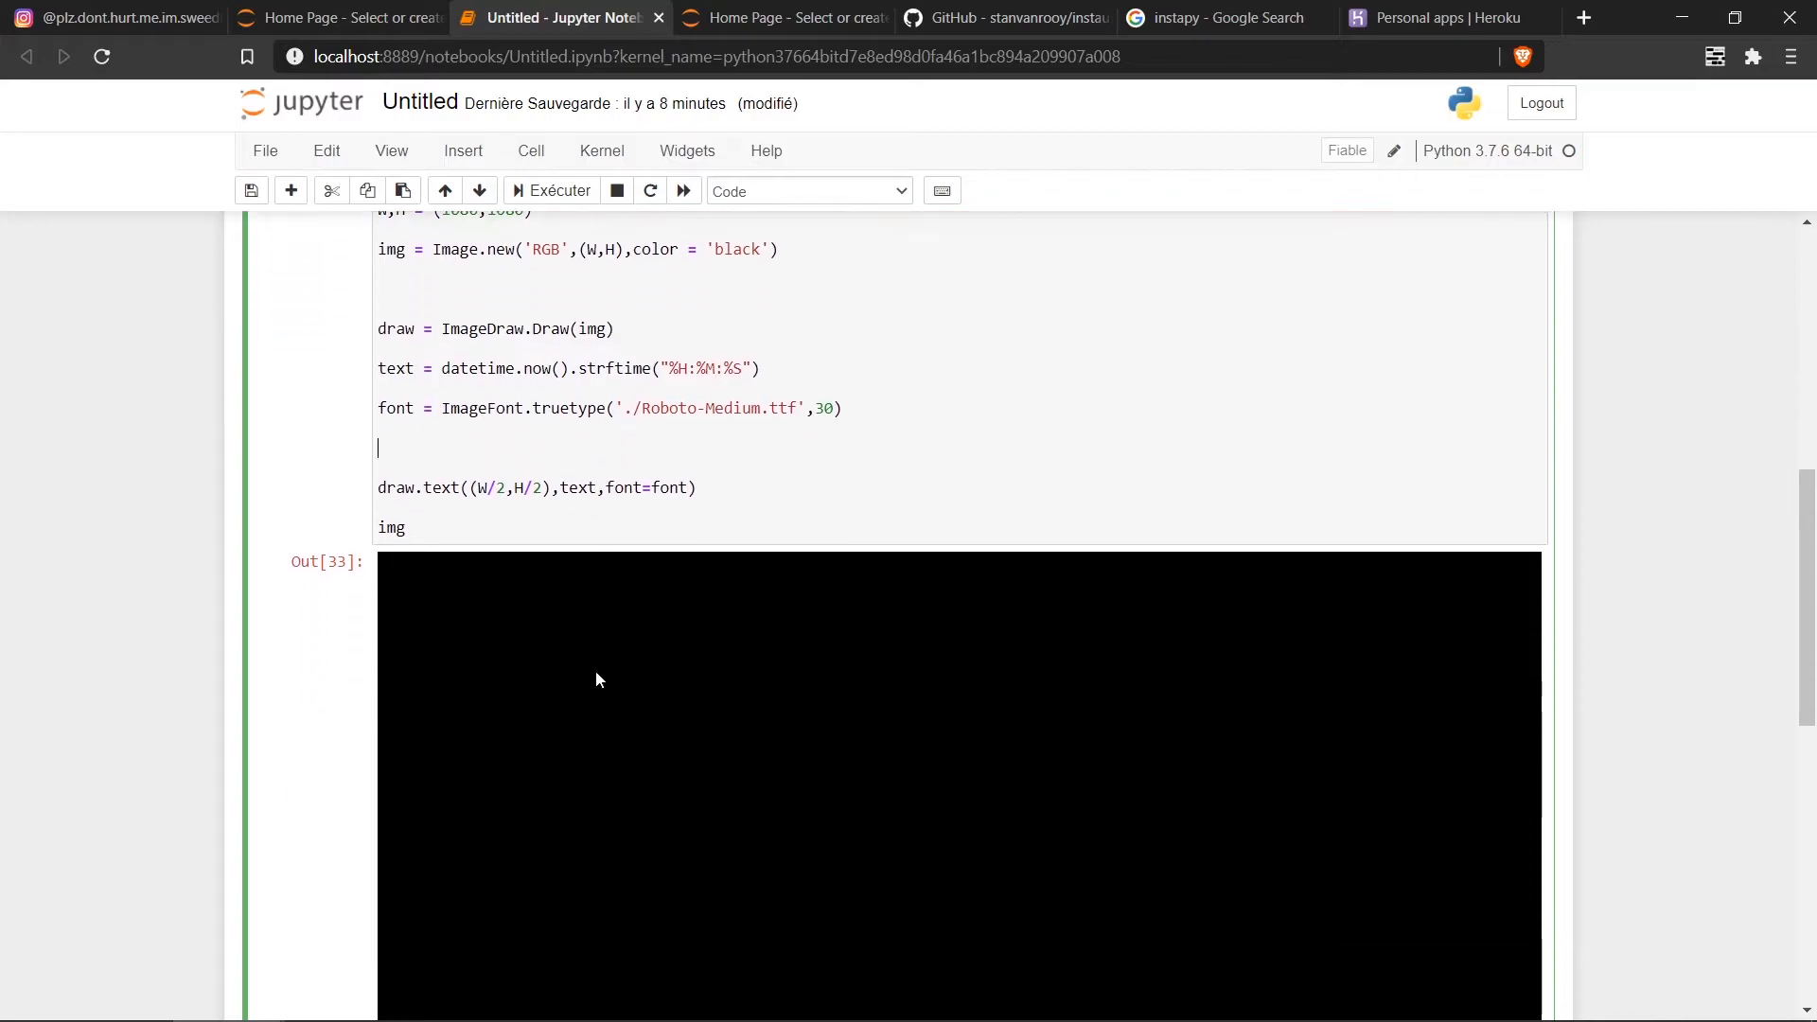
scroll("down", 3)
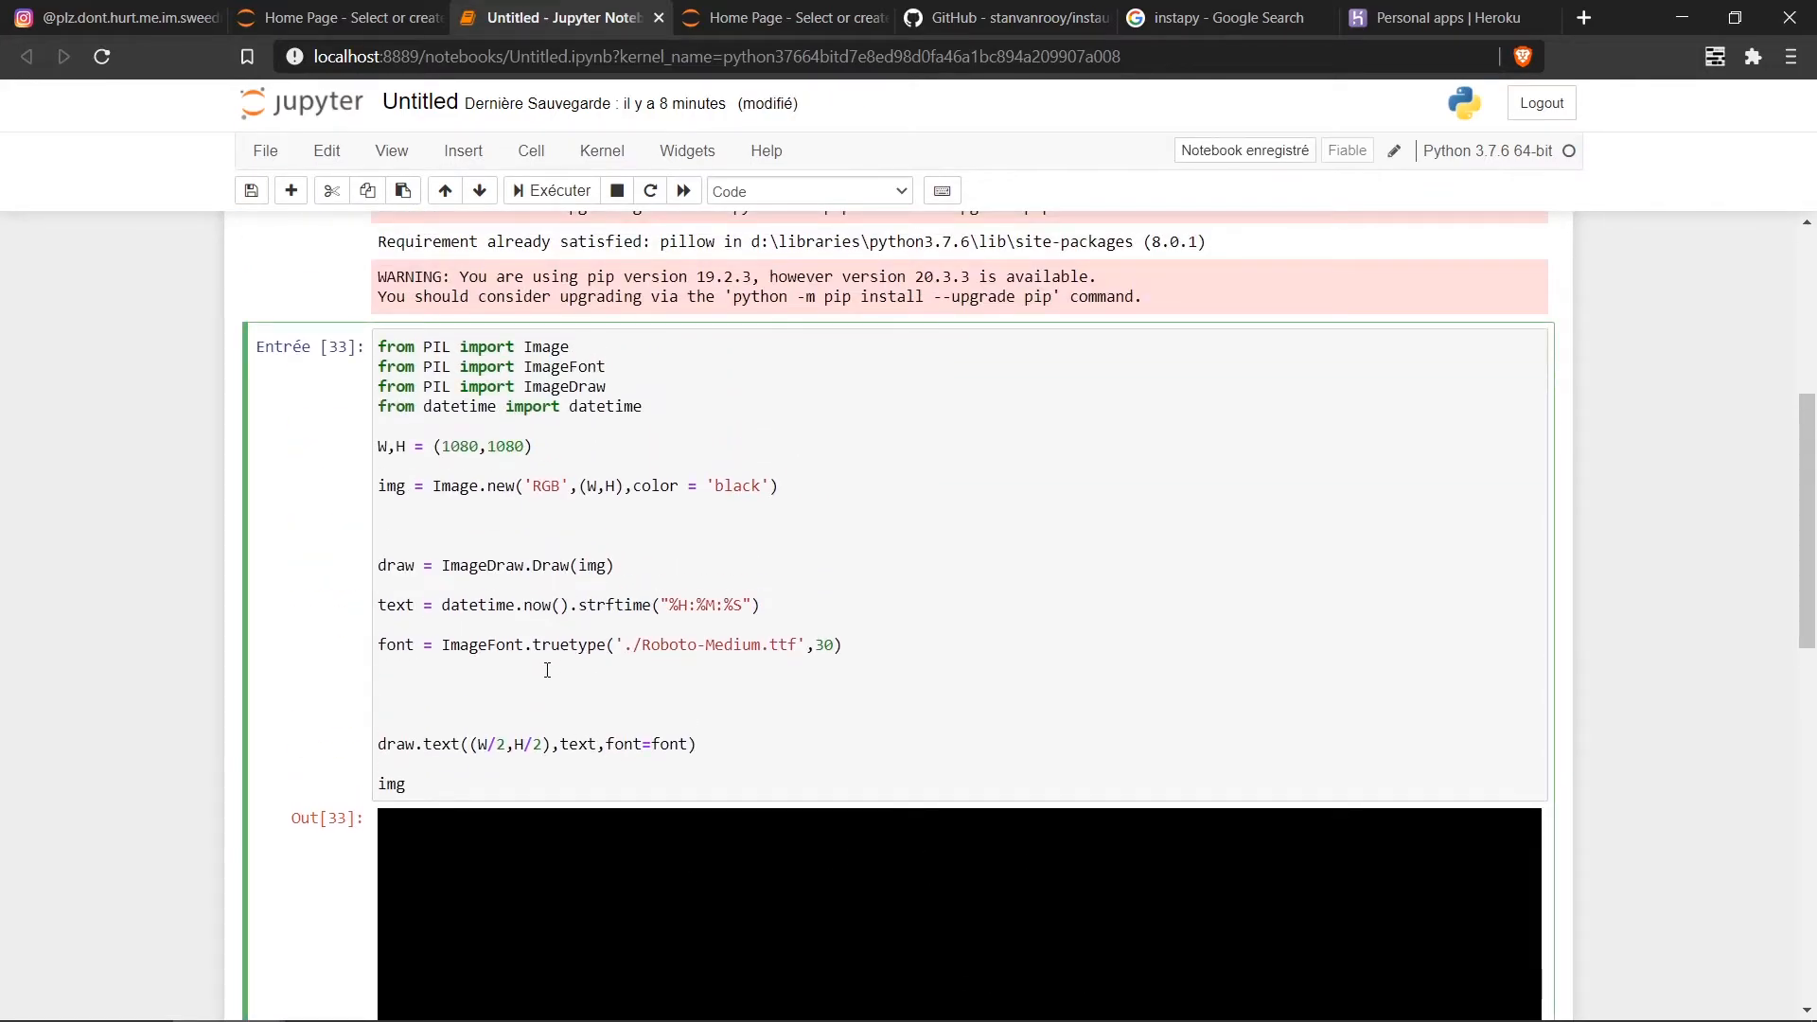
Step: Add w,h = draw.textsize(text, font=font) to measure the time text
type("w")
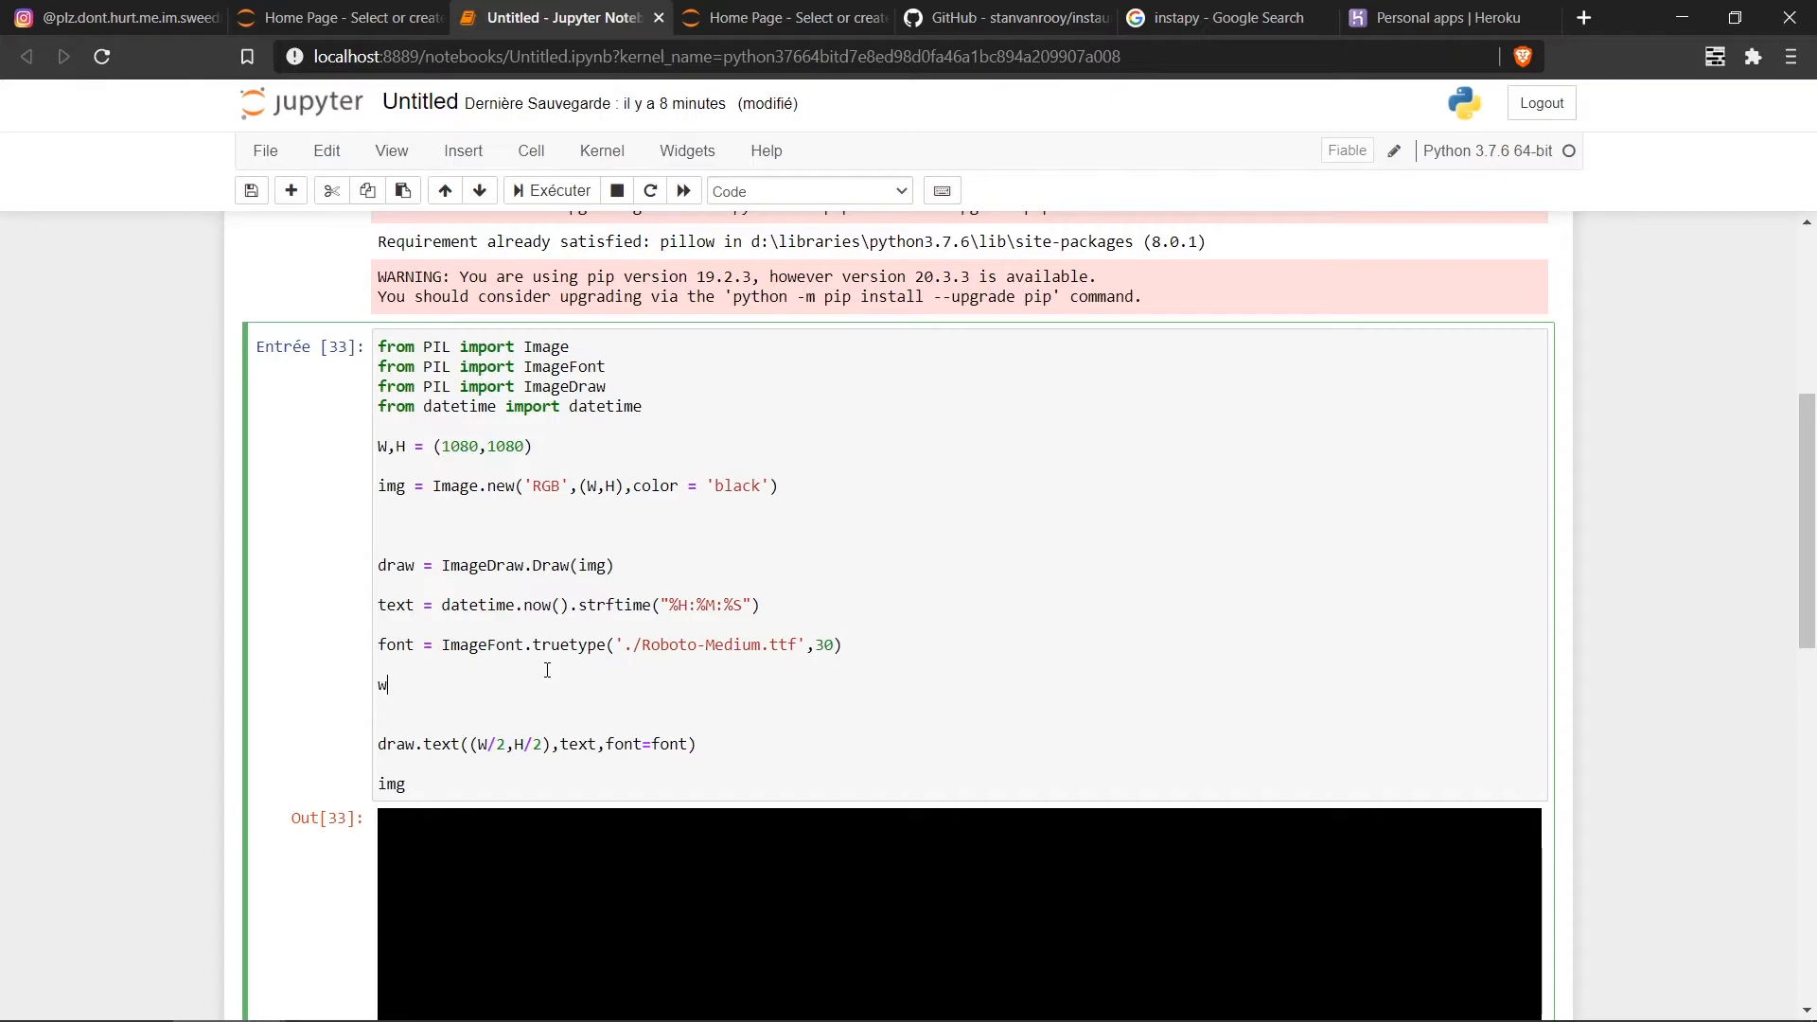
type(",h = d")
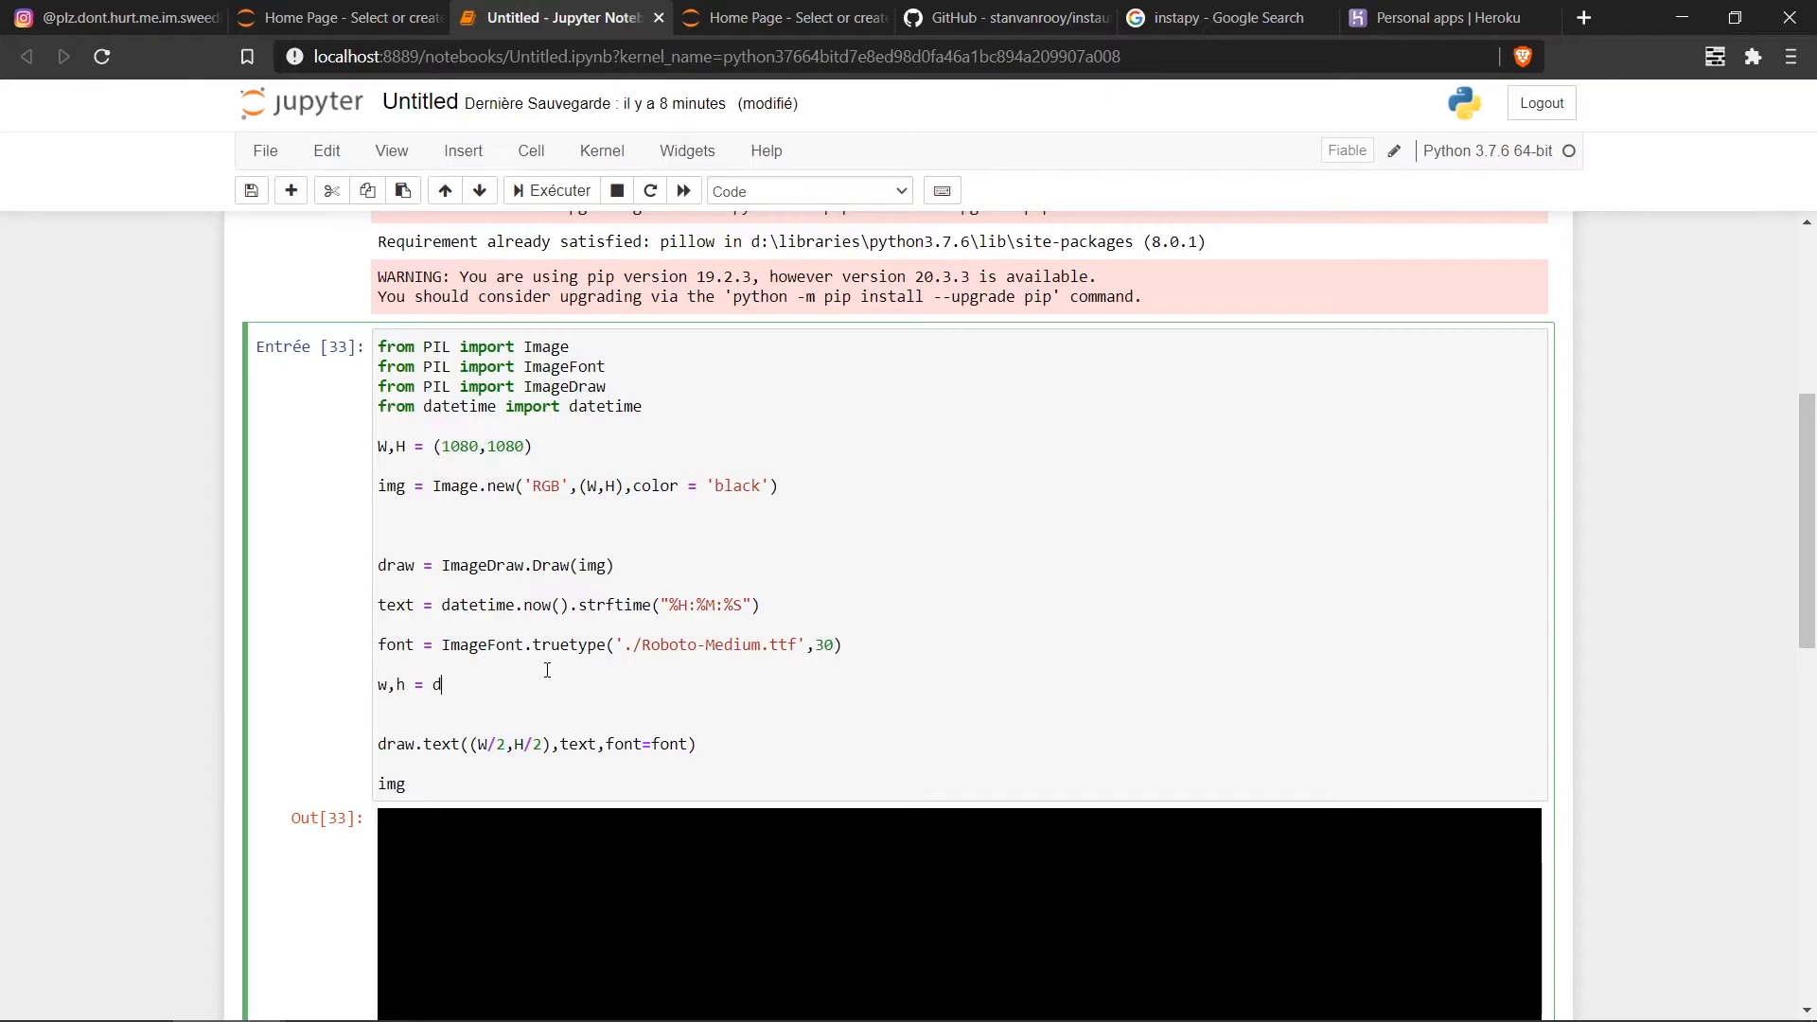
type("raw.tex")
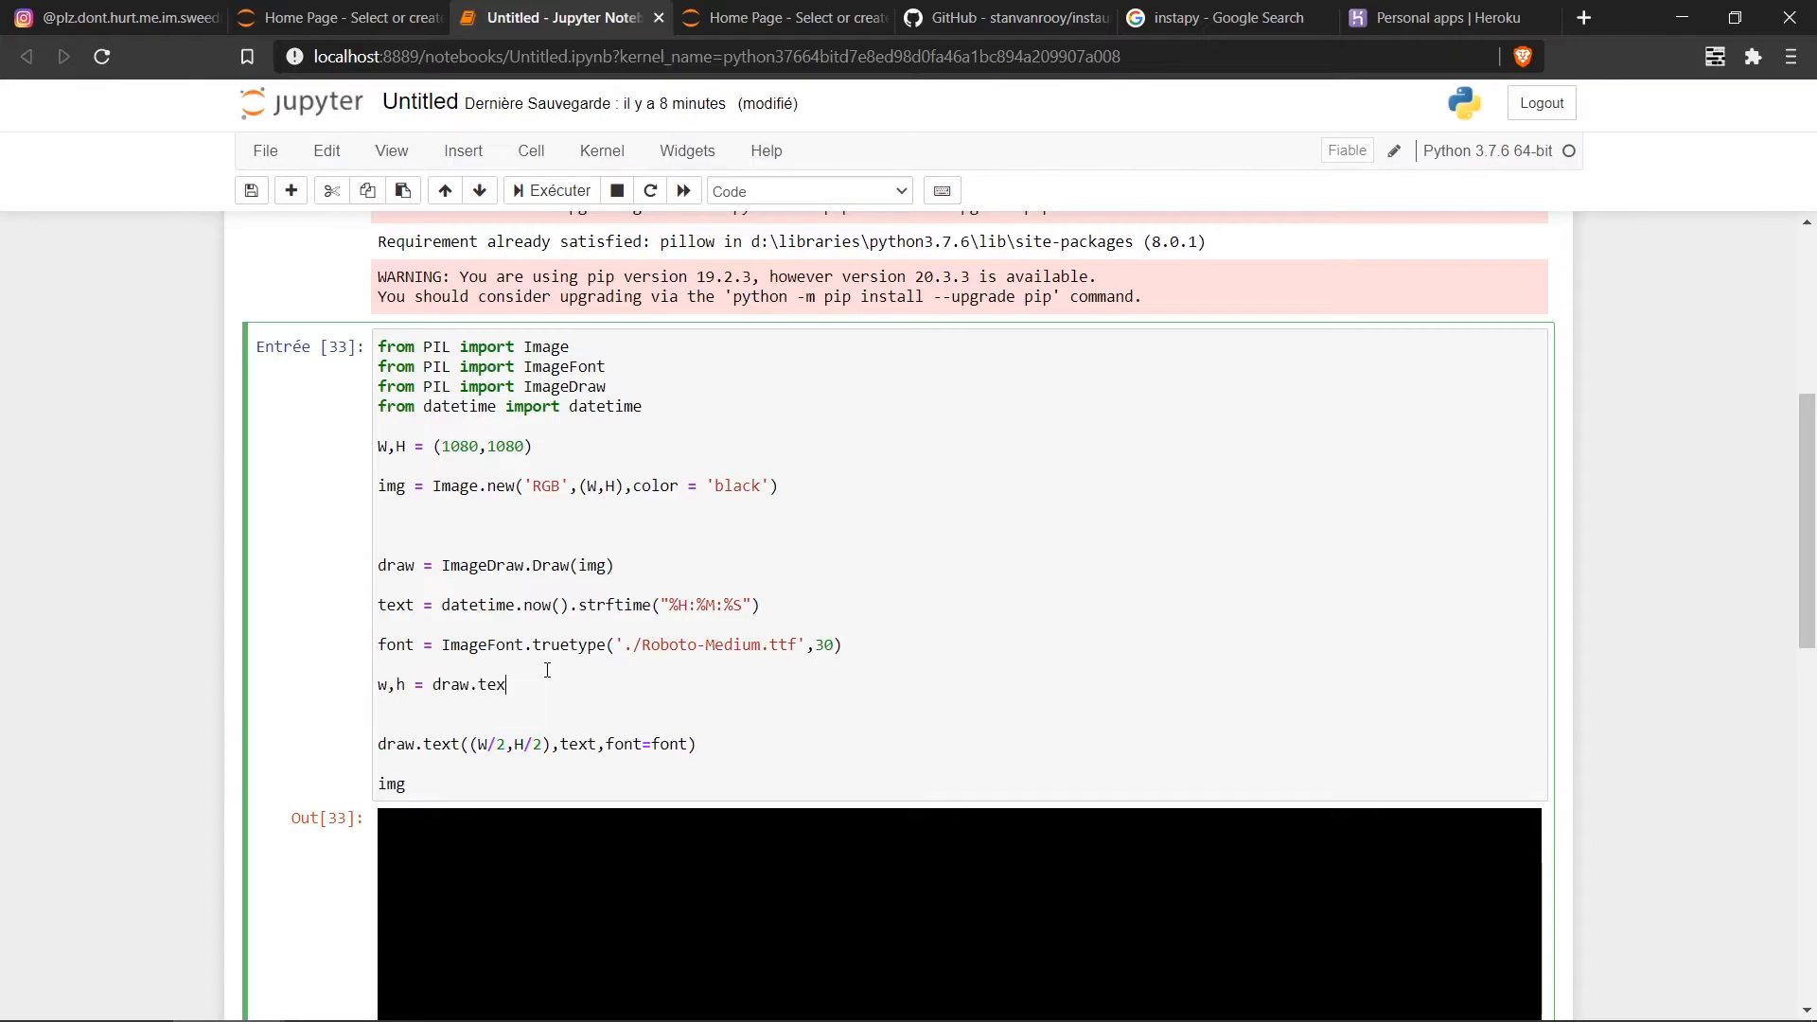
type("tsize(")
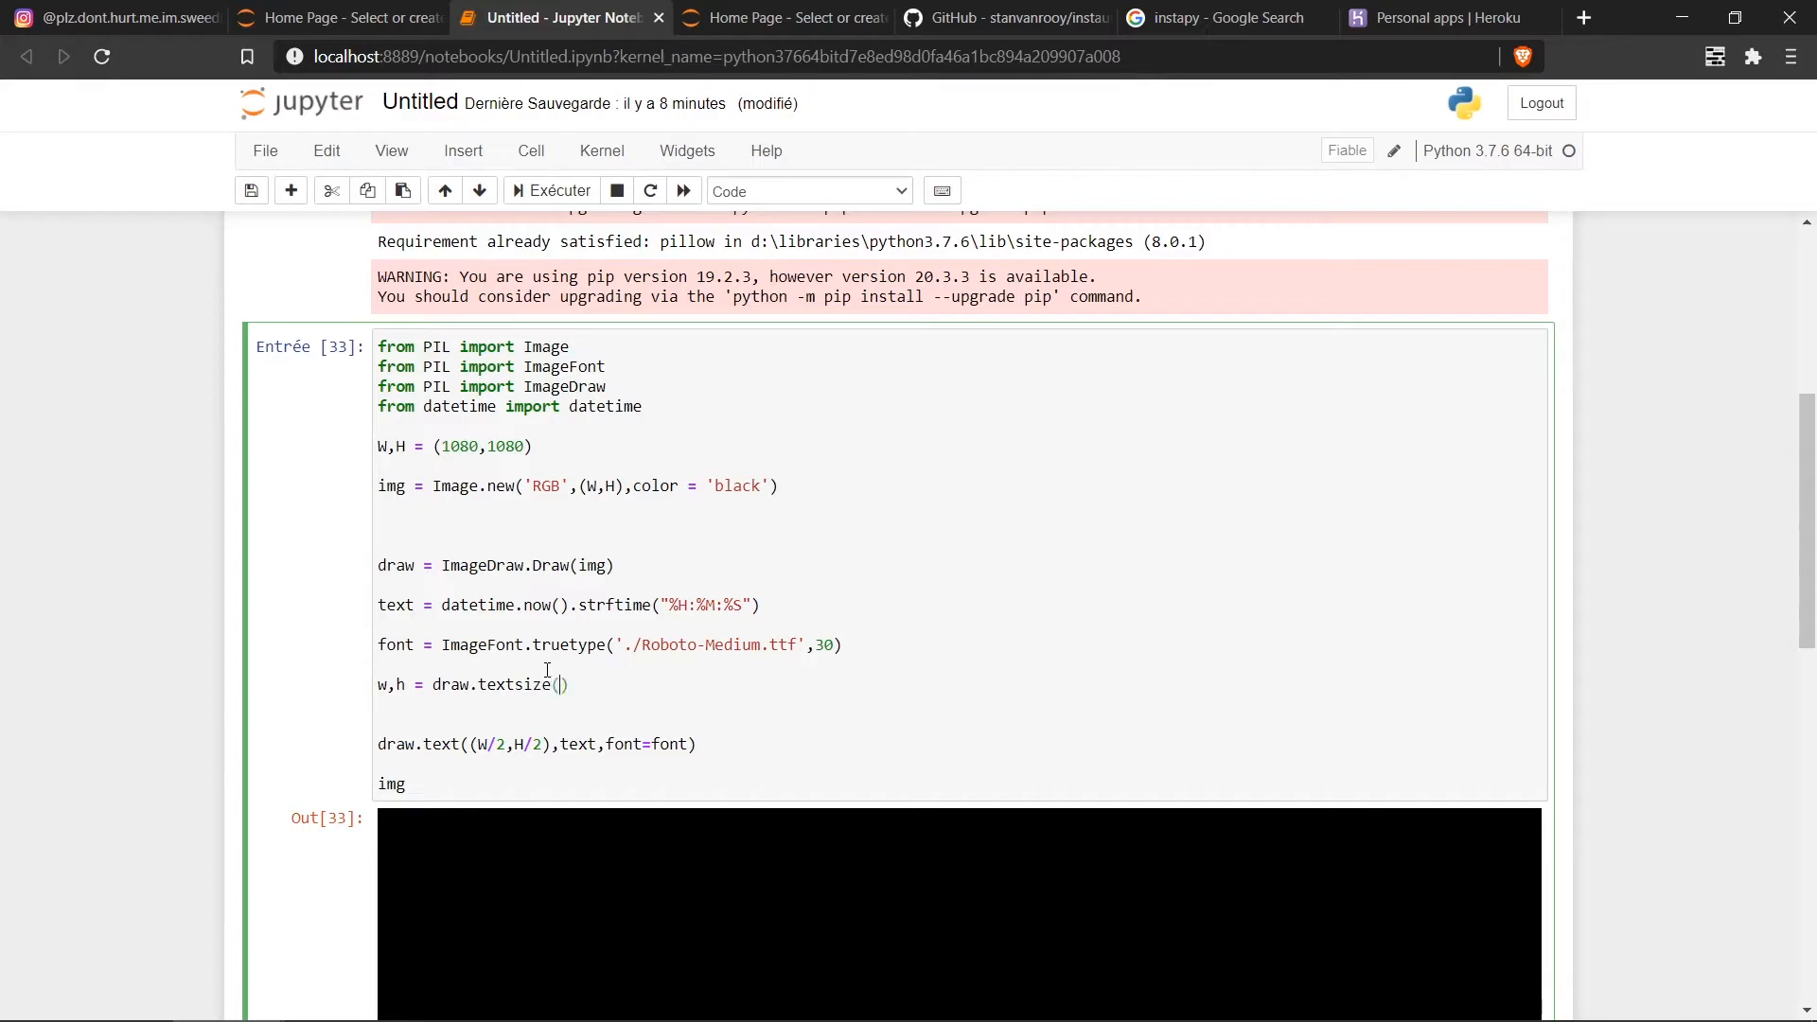
type("text,")
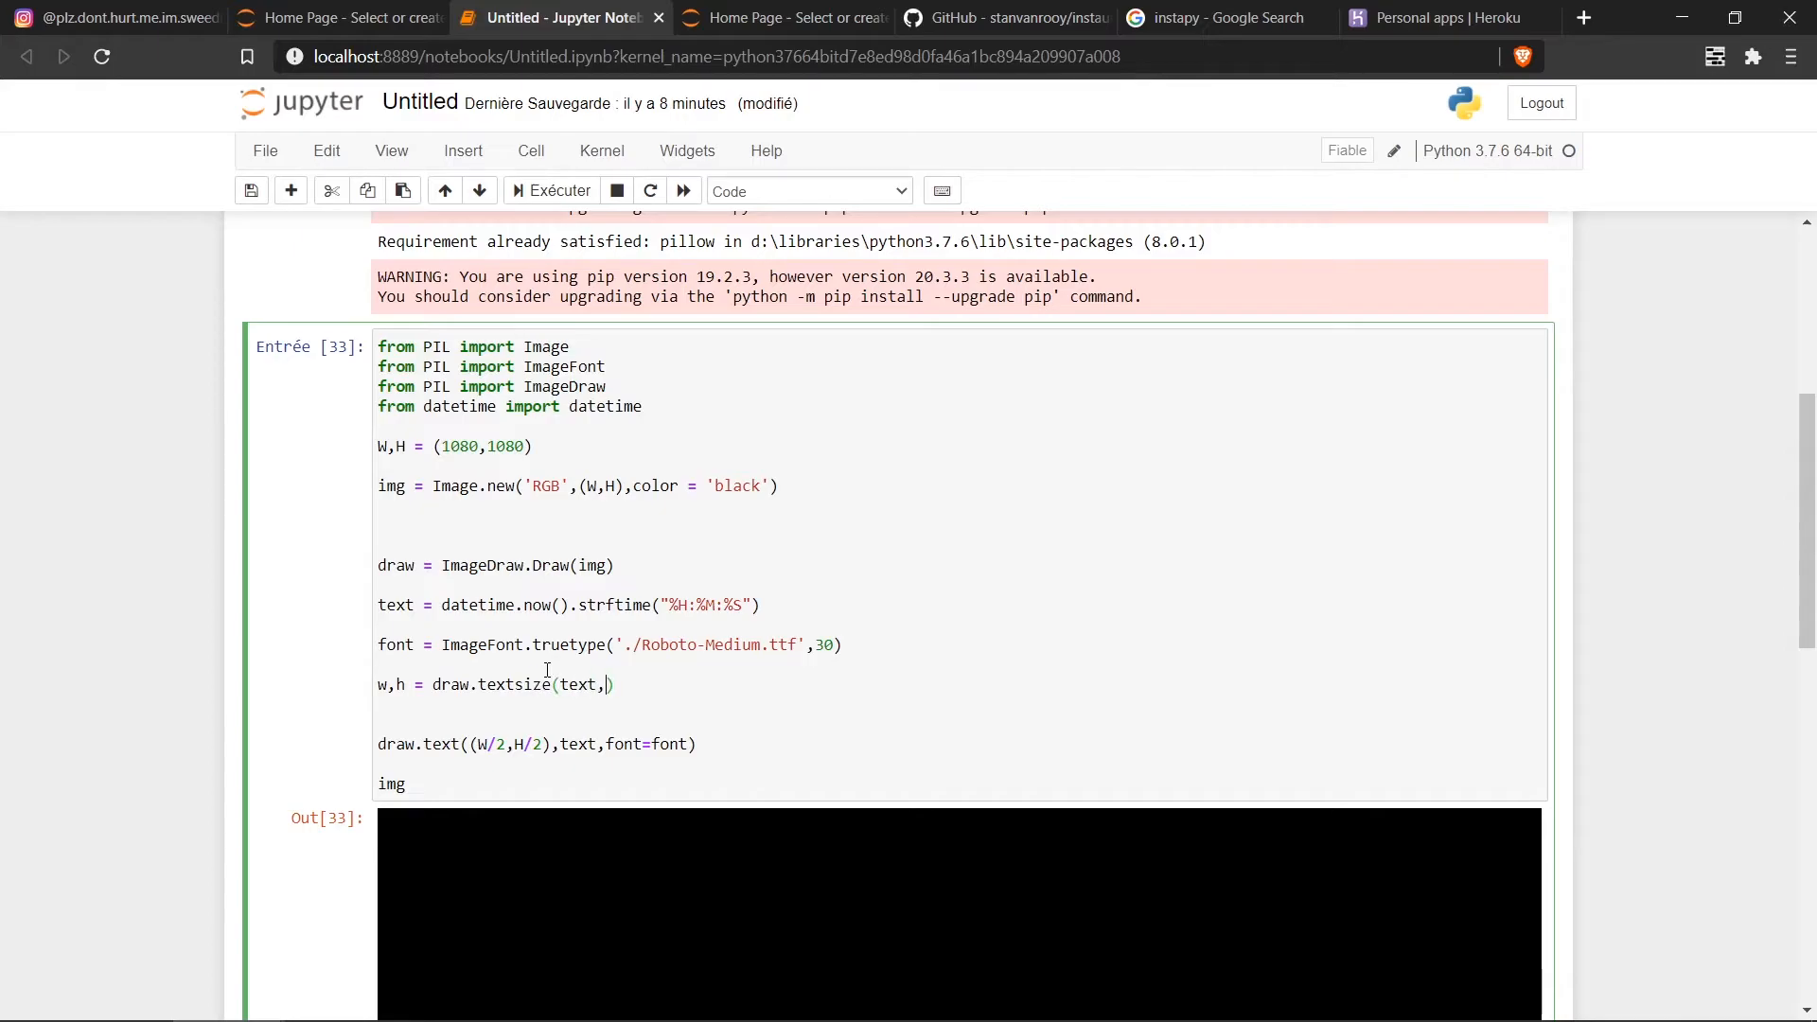
type("font=fonx")
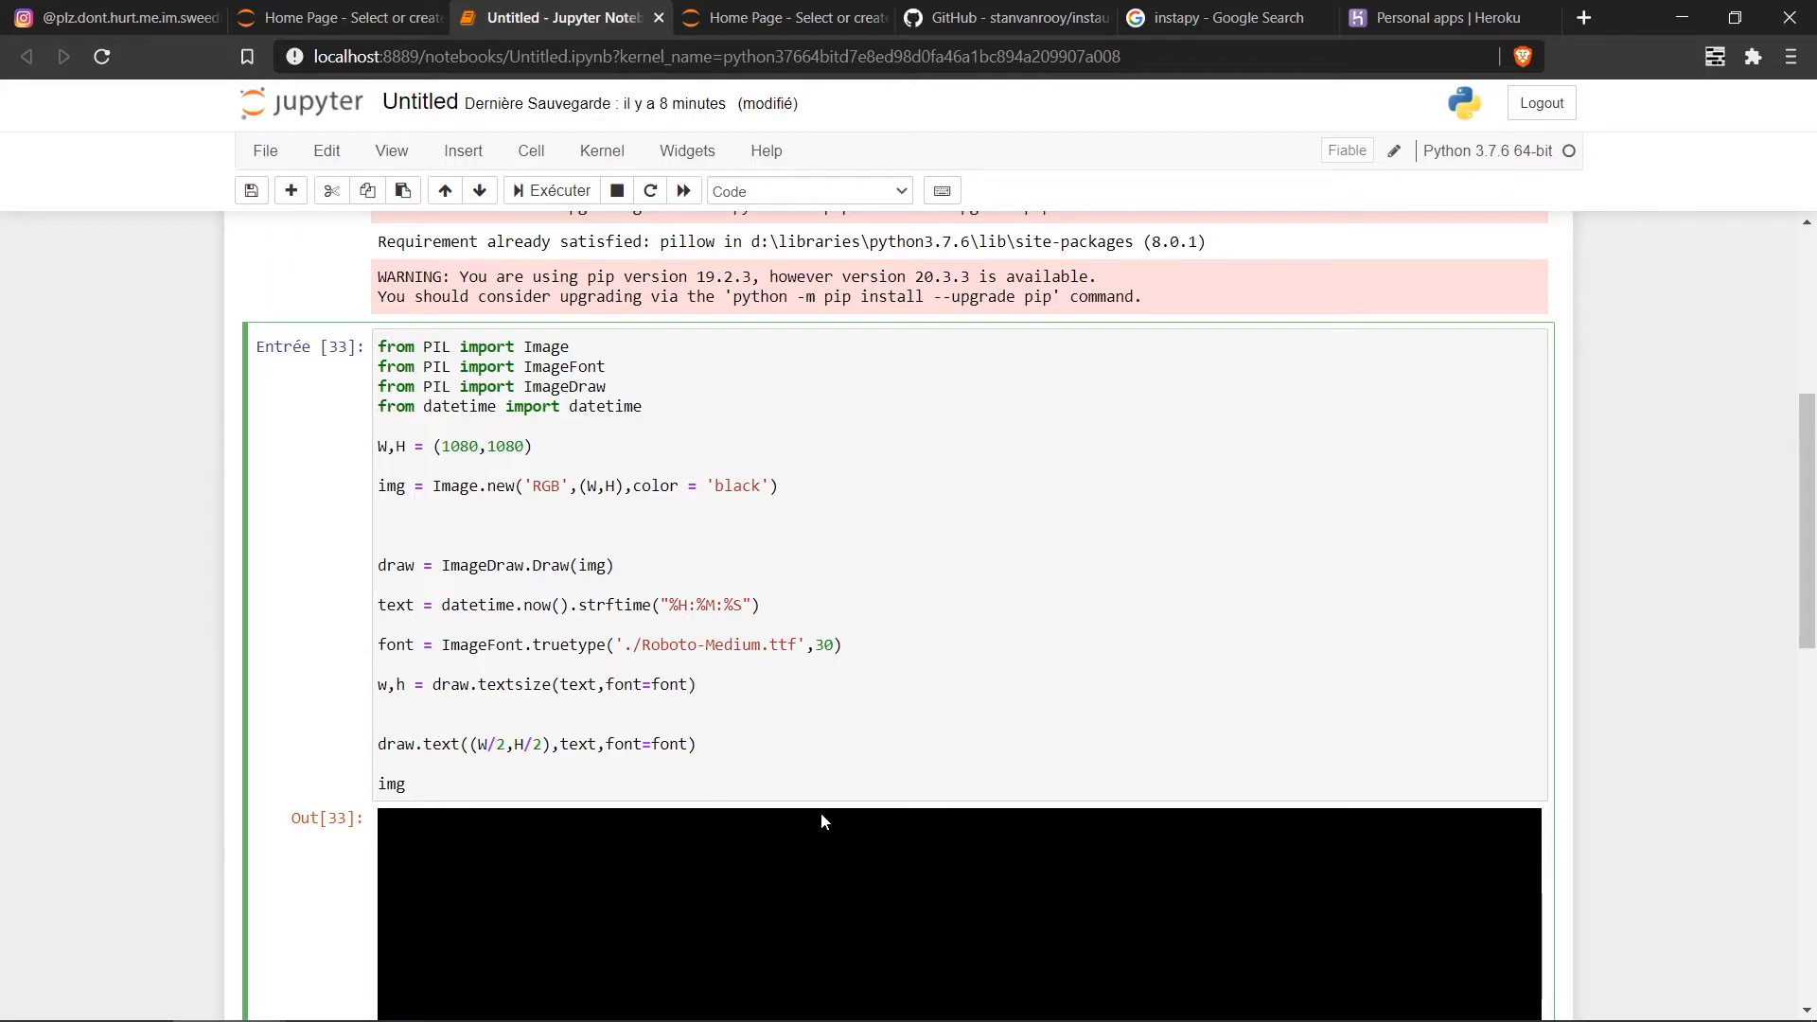
left_click(486, 744)
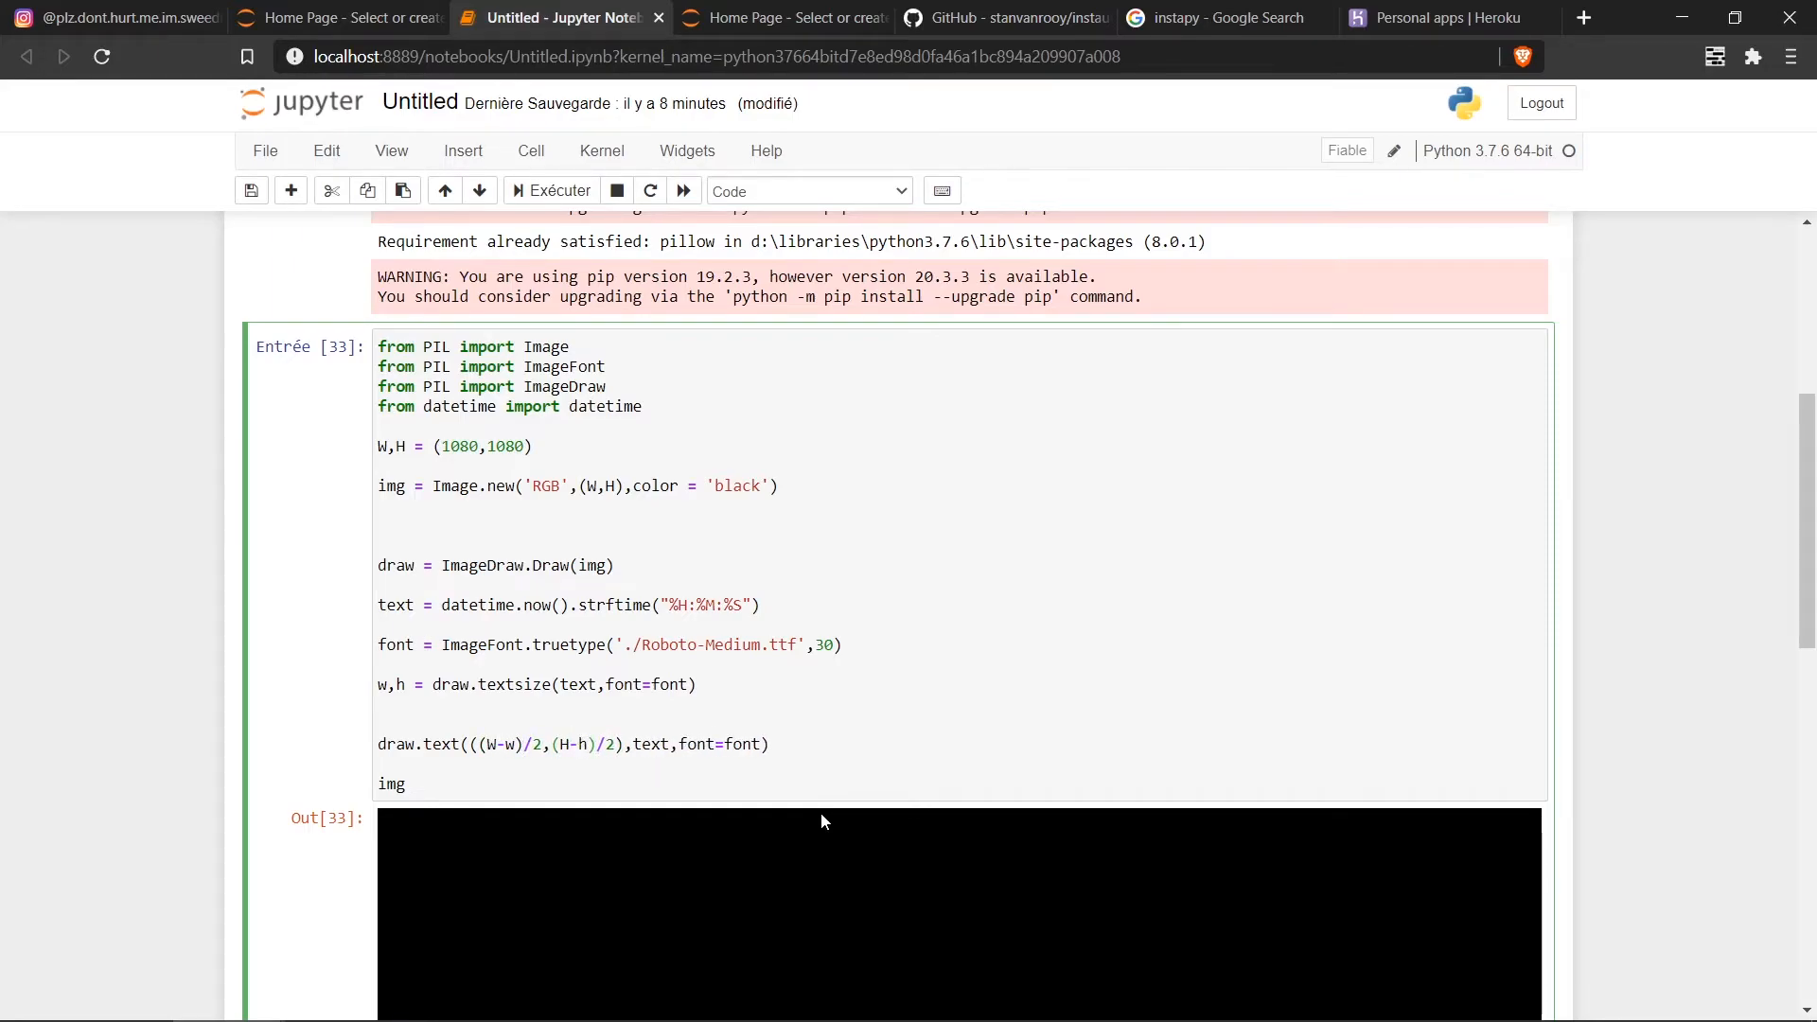
Step: Scroll down to view the rerun image with the centred, size-100 time
scroll("down", 3)
type("10")
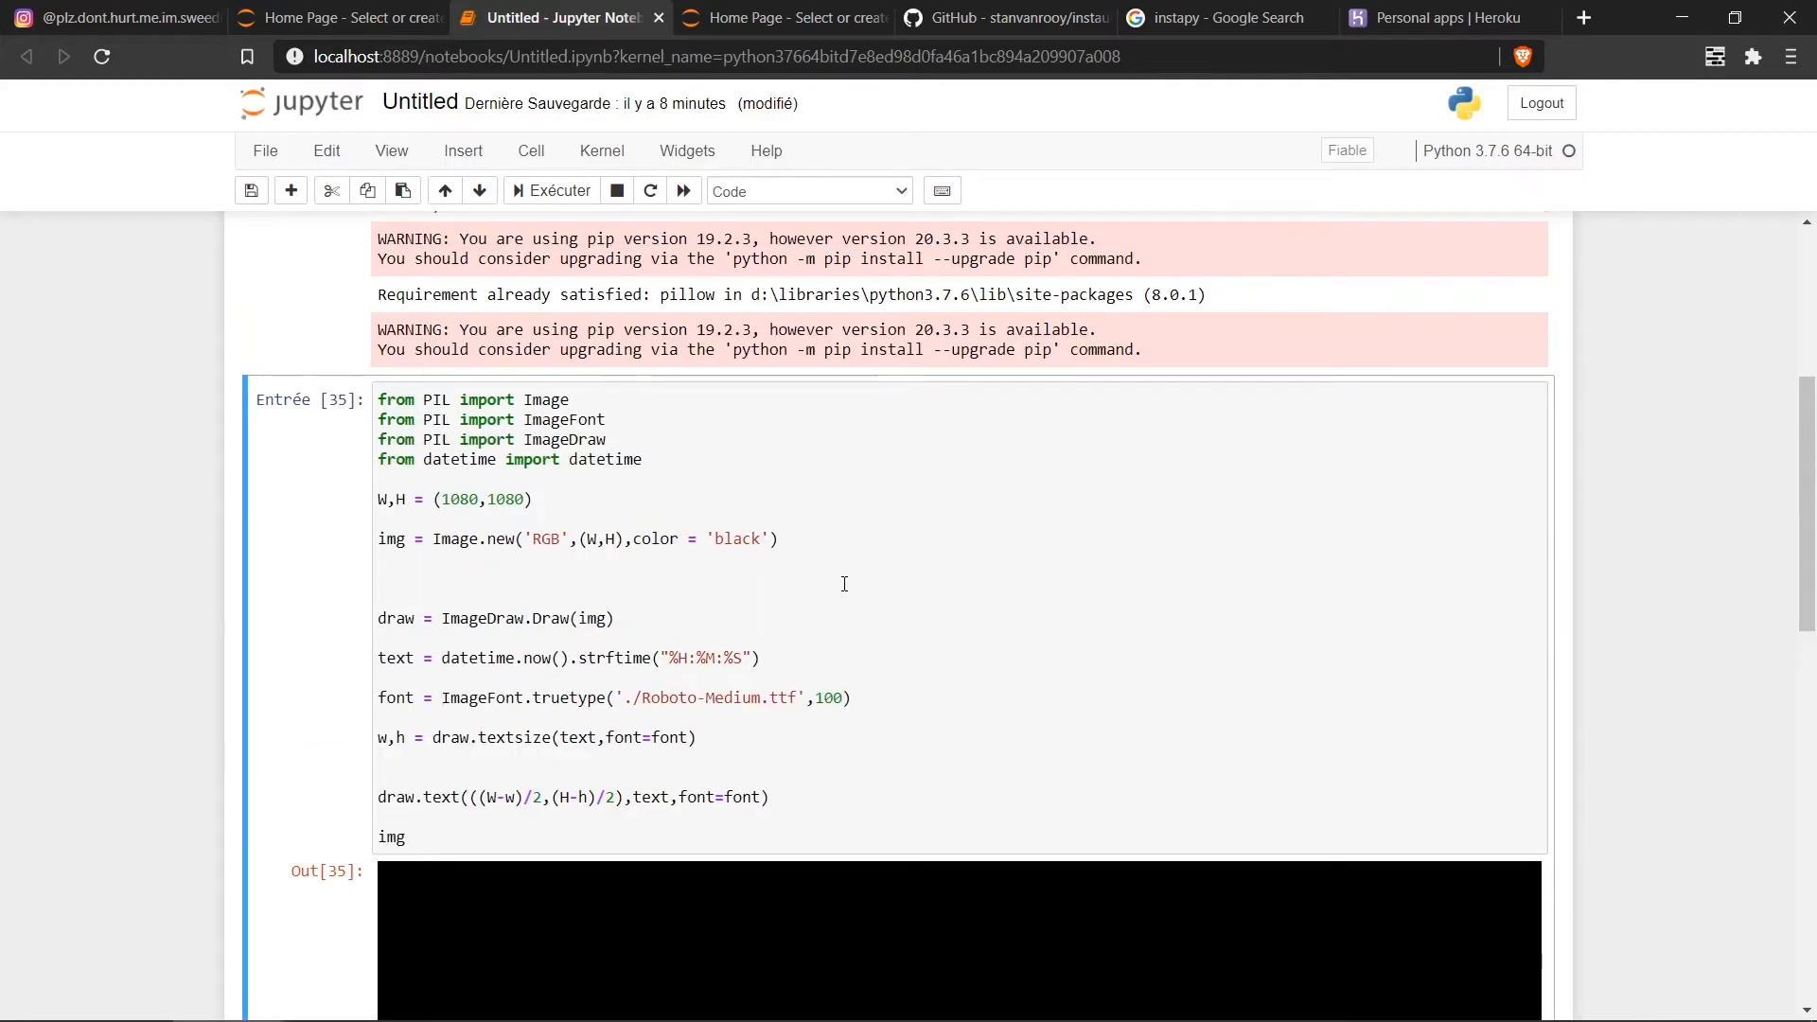
scroll("down", 3)
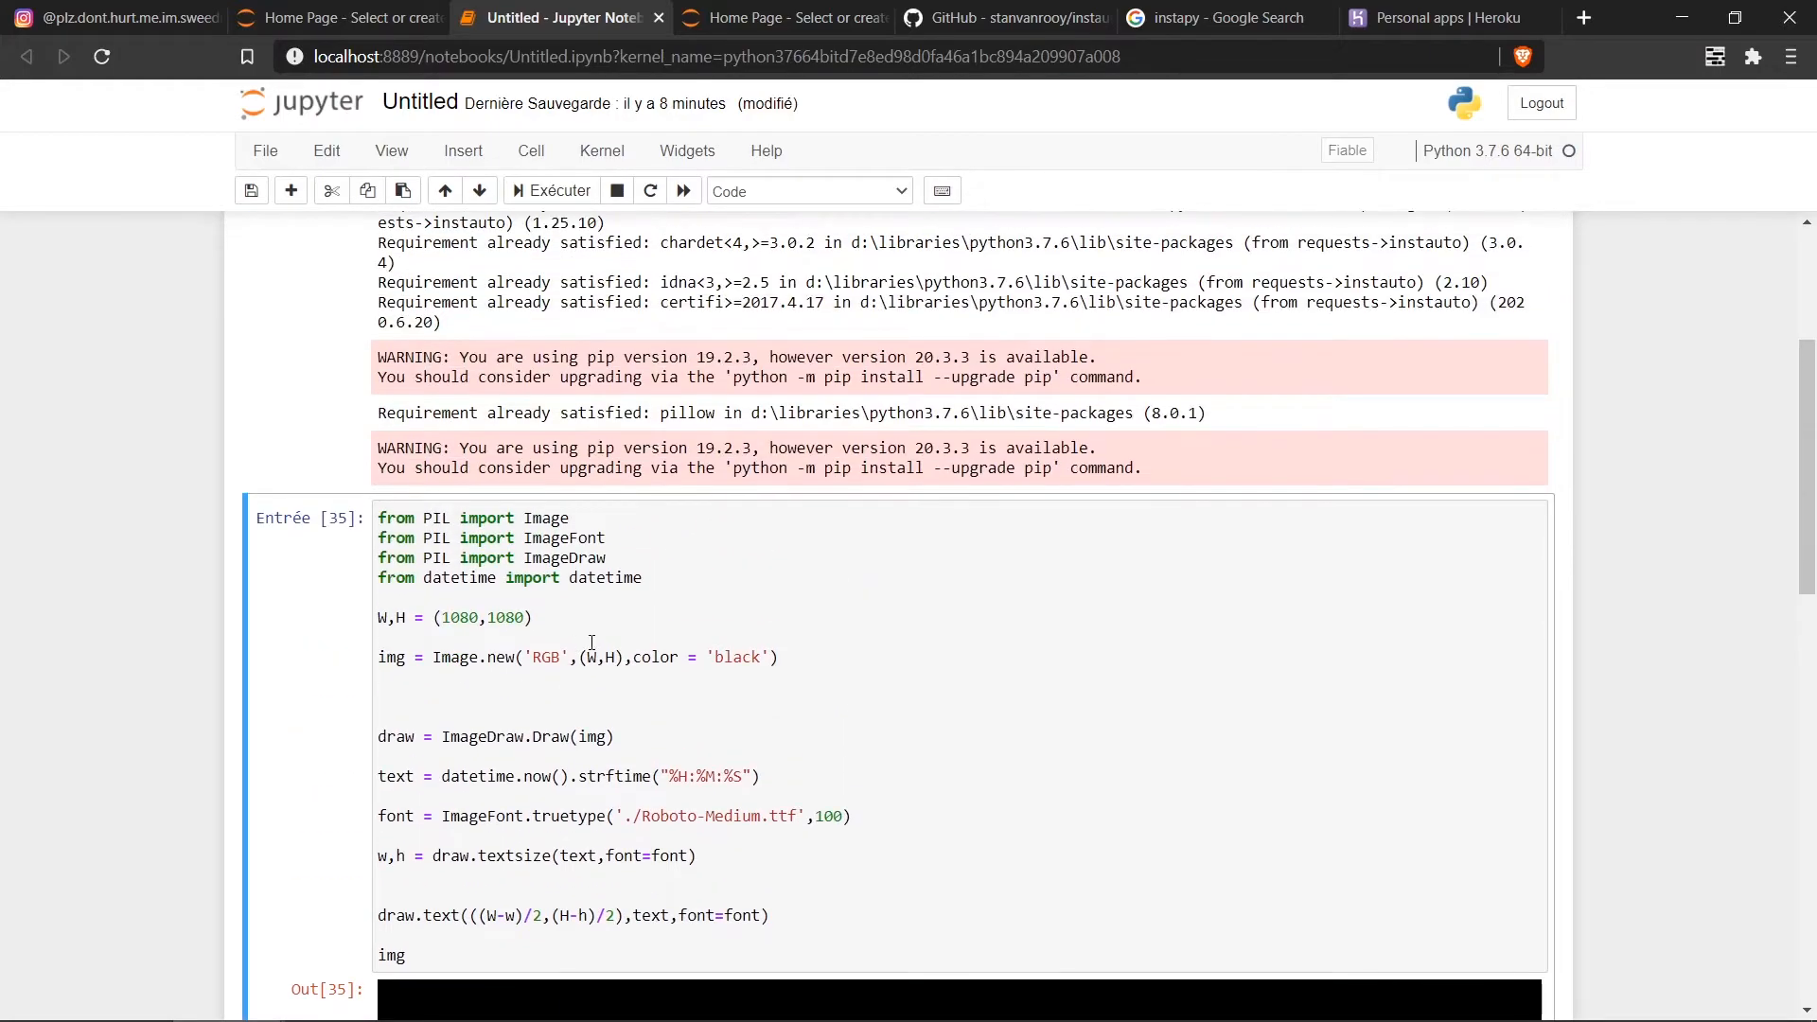
mouse_move(658, 506)
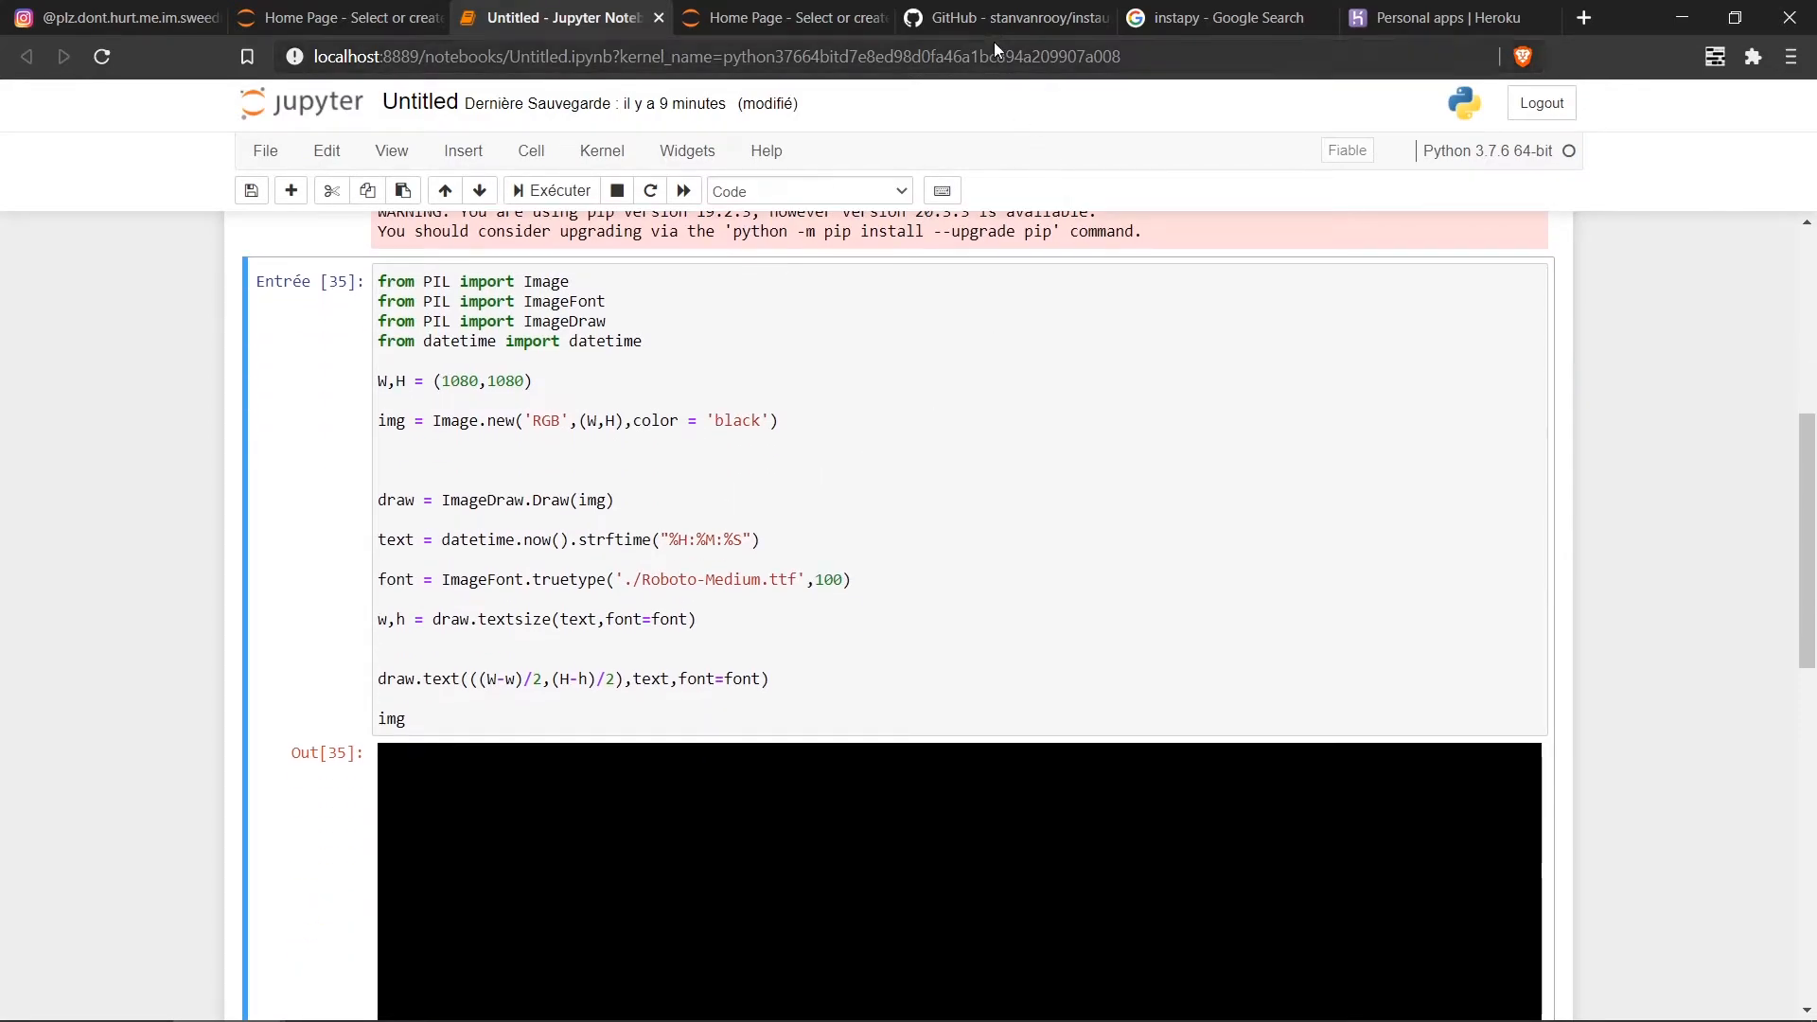
Step: Open instauto's examples/post/upload_image_to_feed.py on GitHub and view its code
left_click(1008, 17)
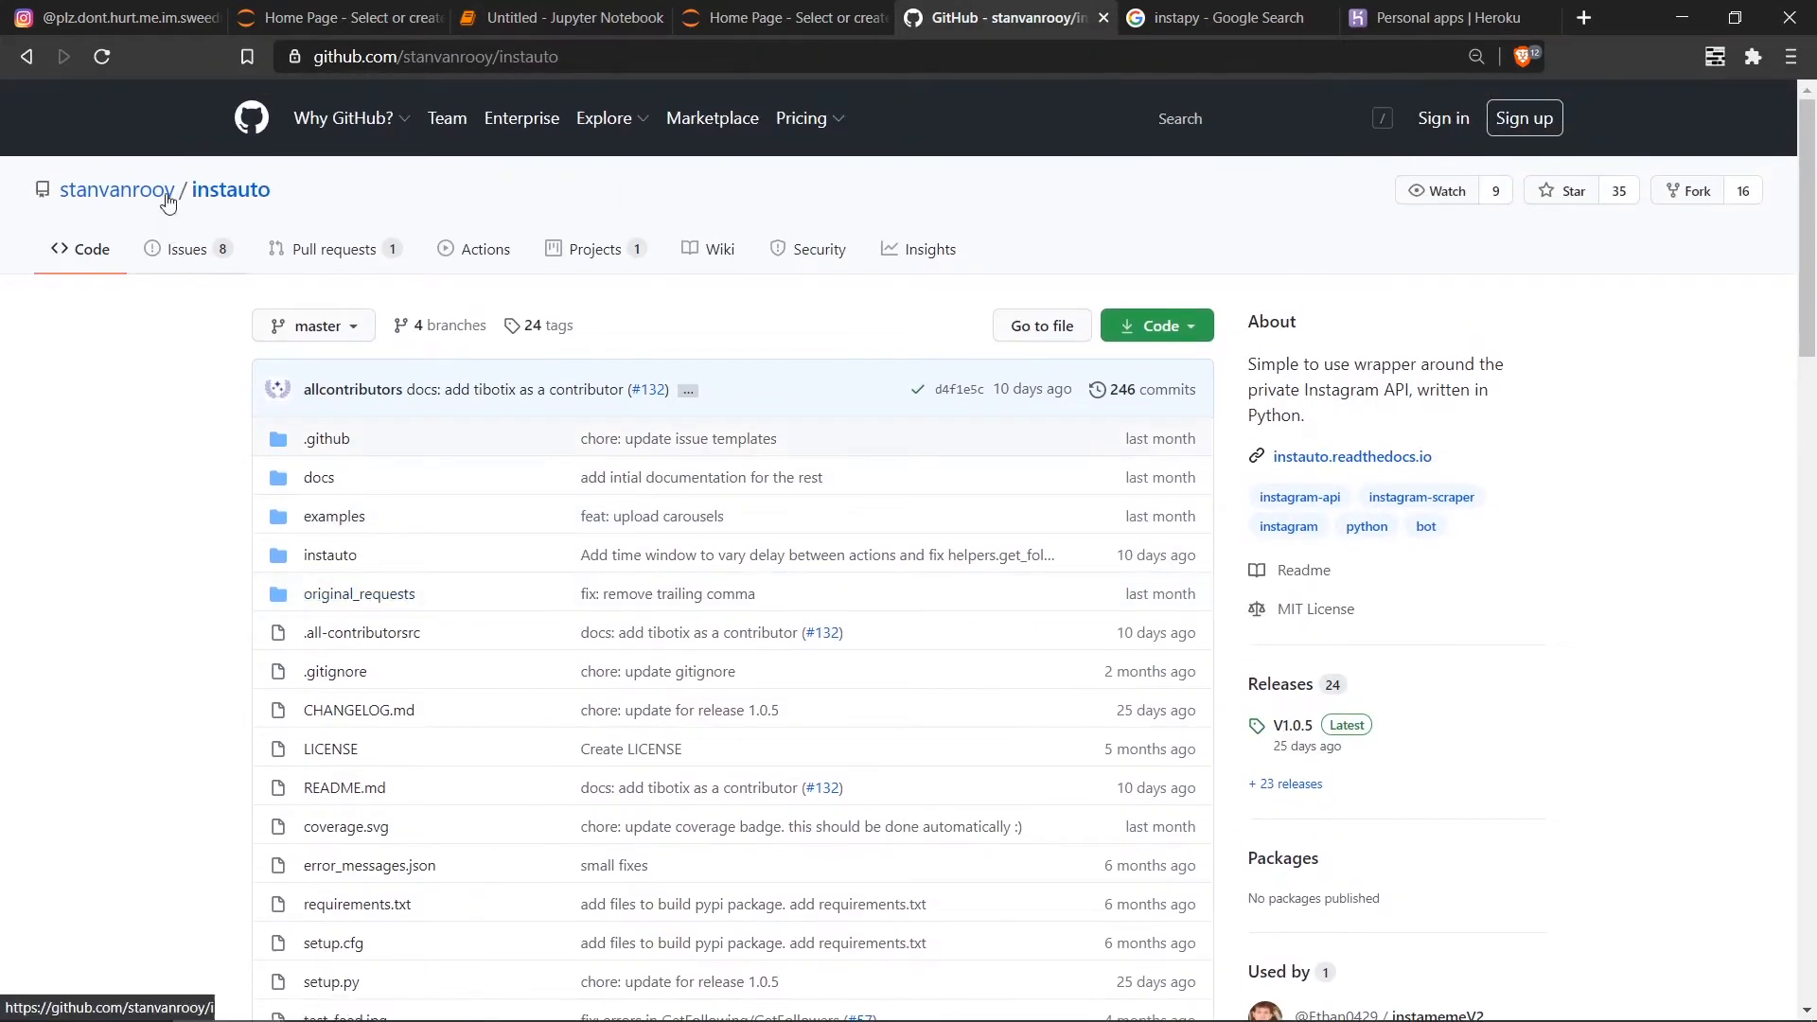
mouse_move(228, 595)
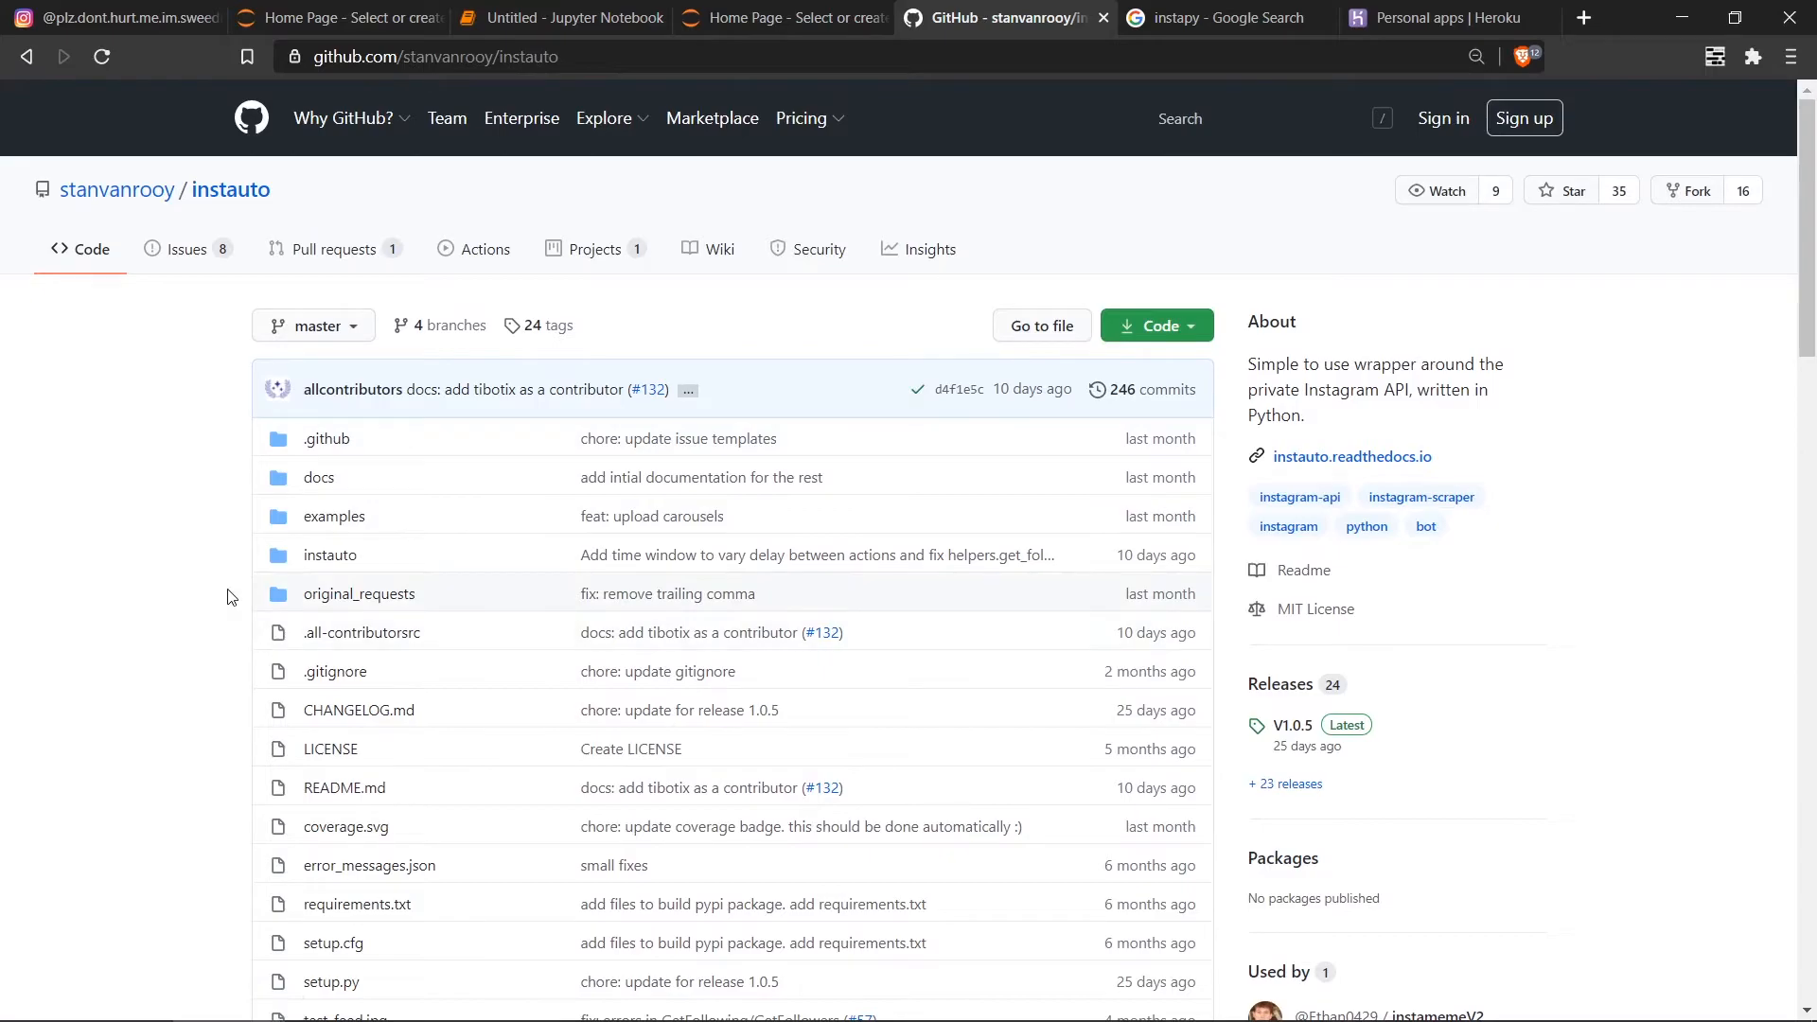
scroll("down", 3)
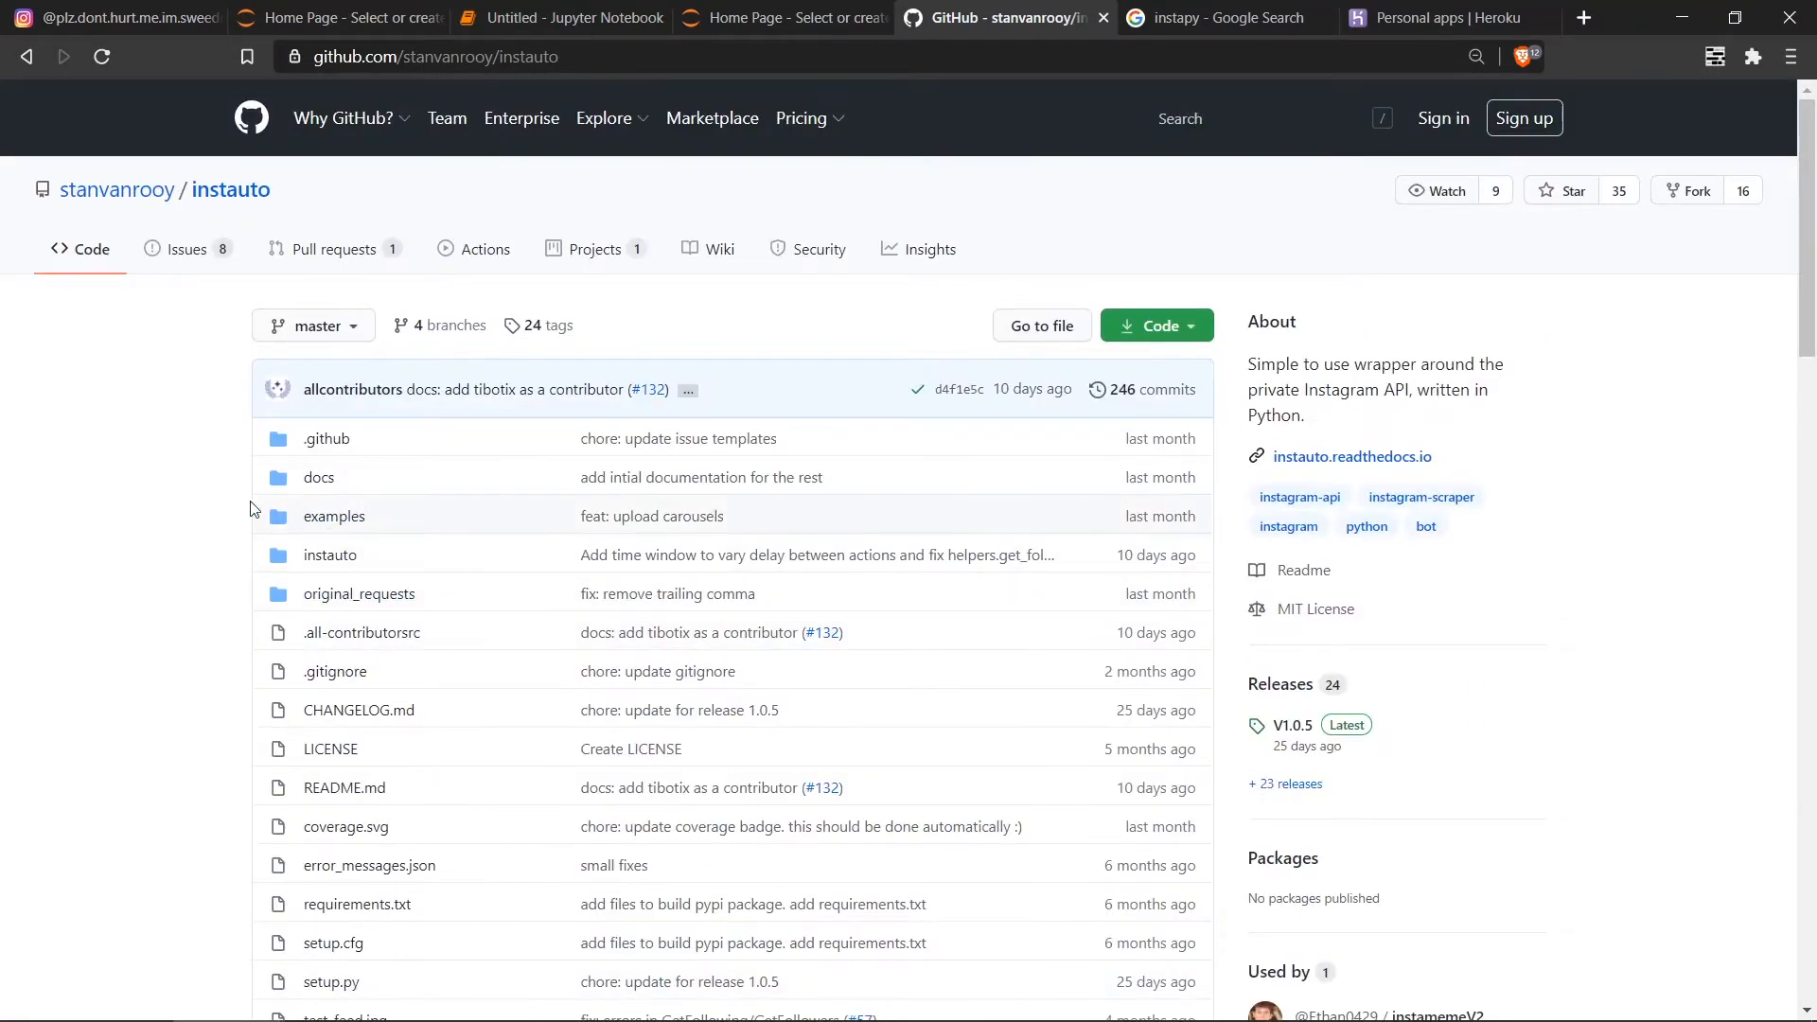
left_click(332, 515)
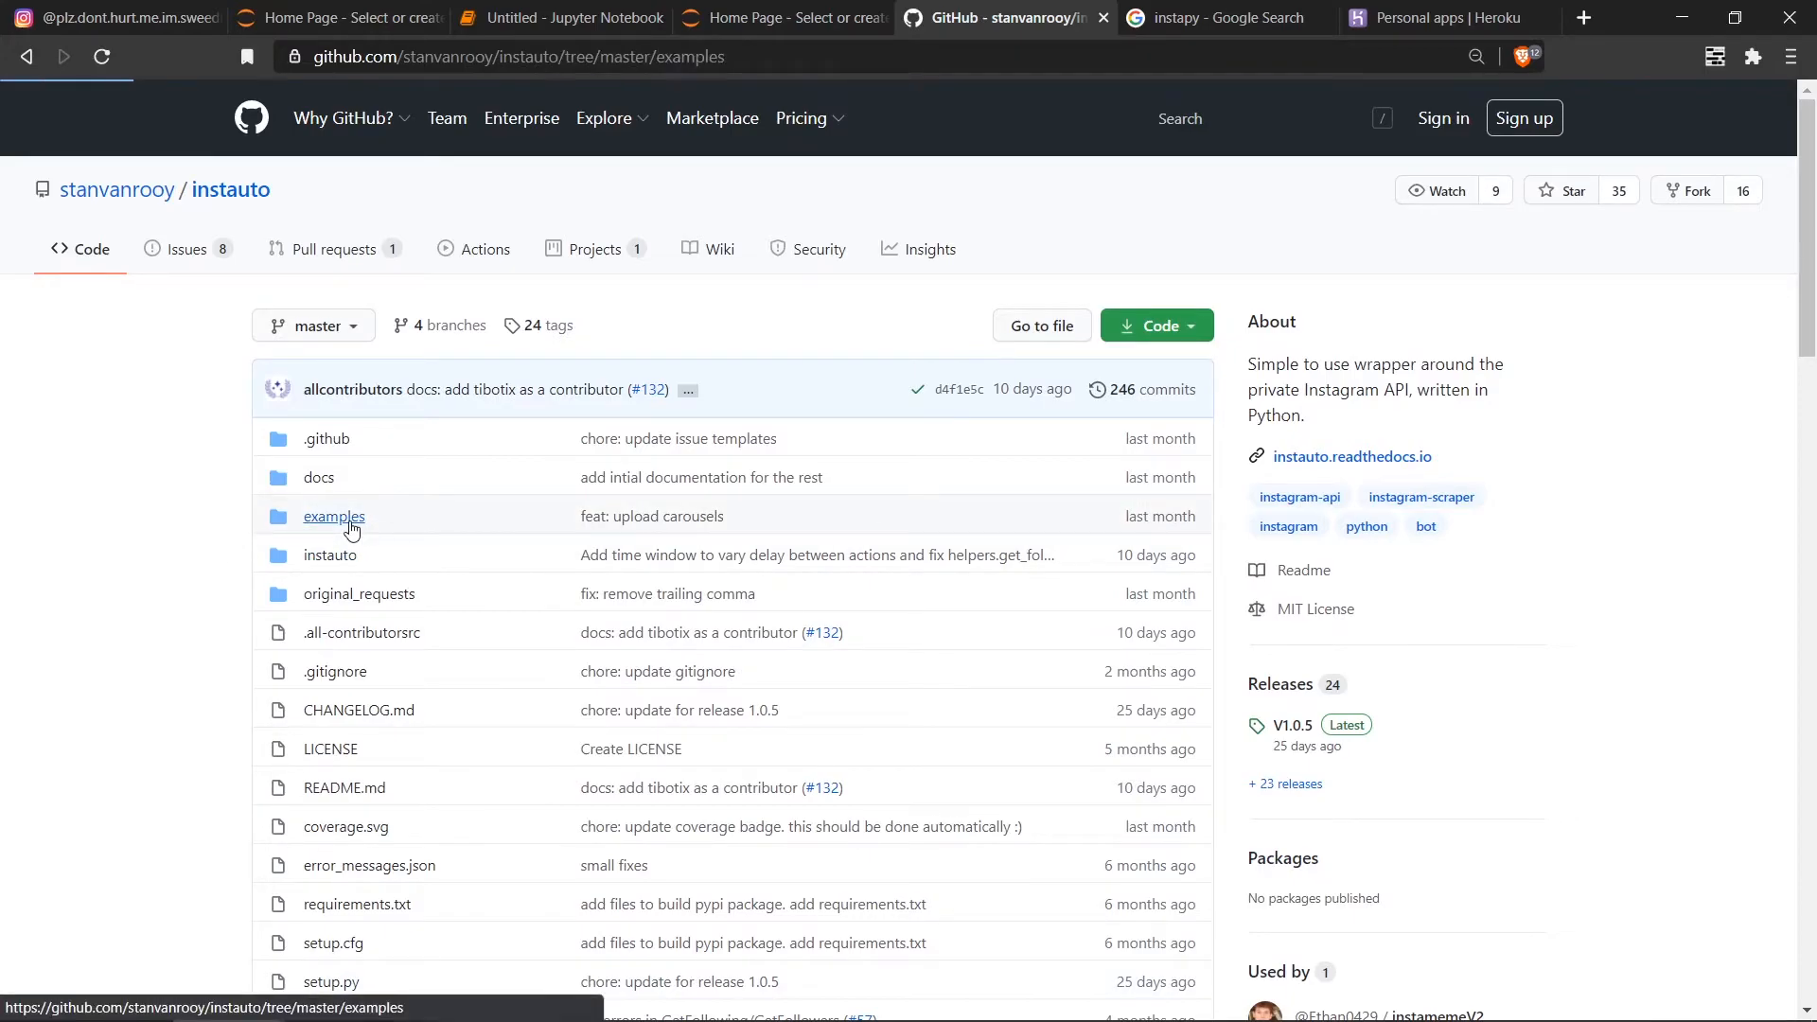
left_click(334, 516)
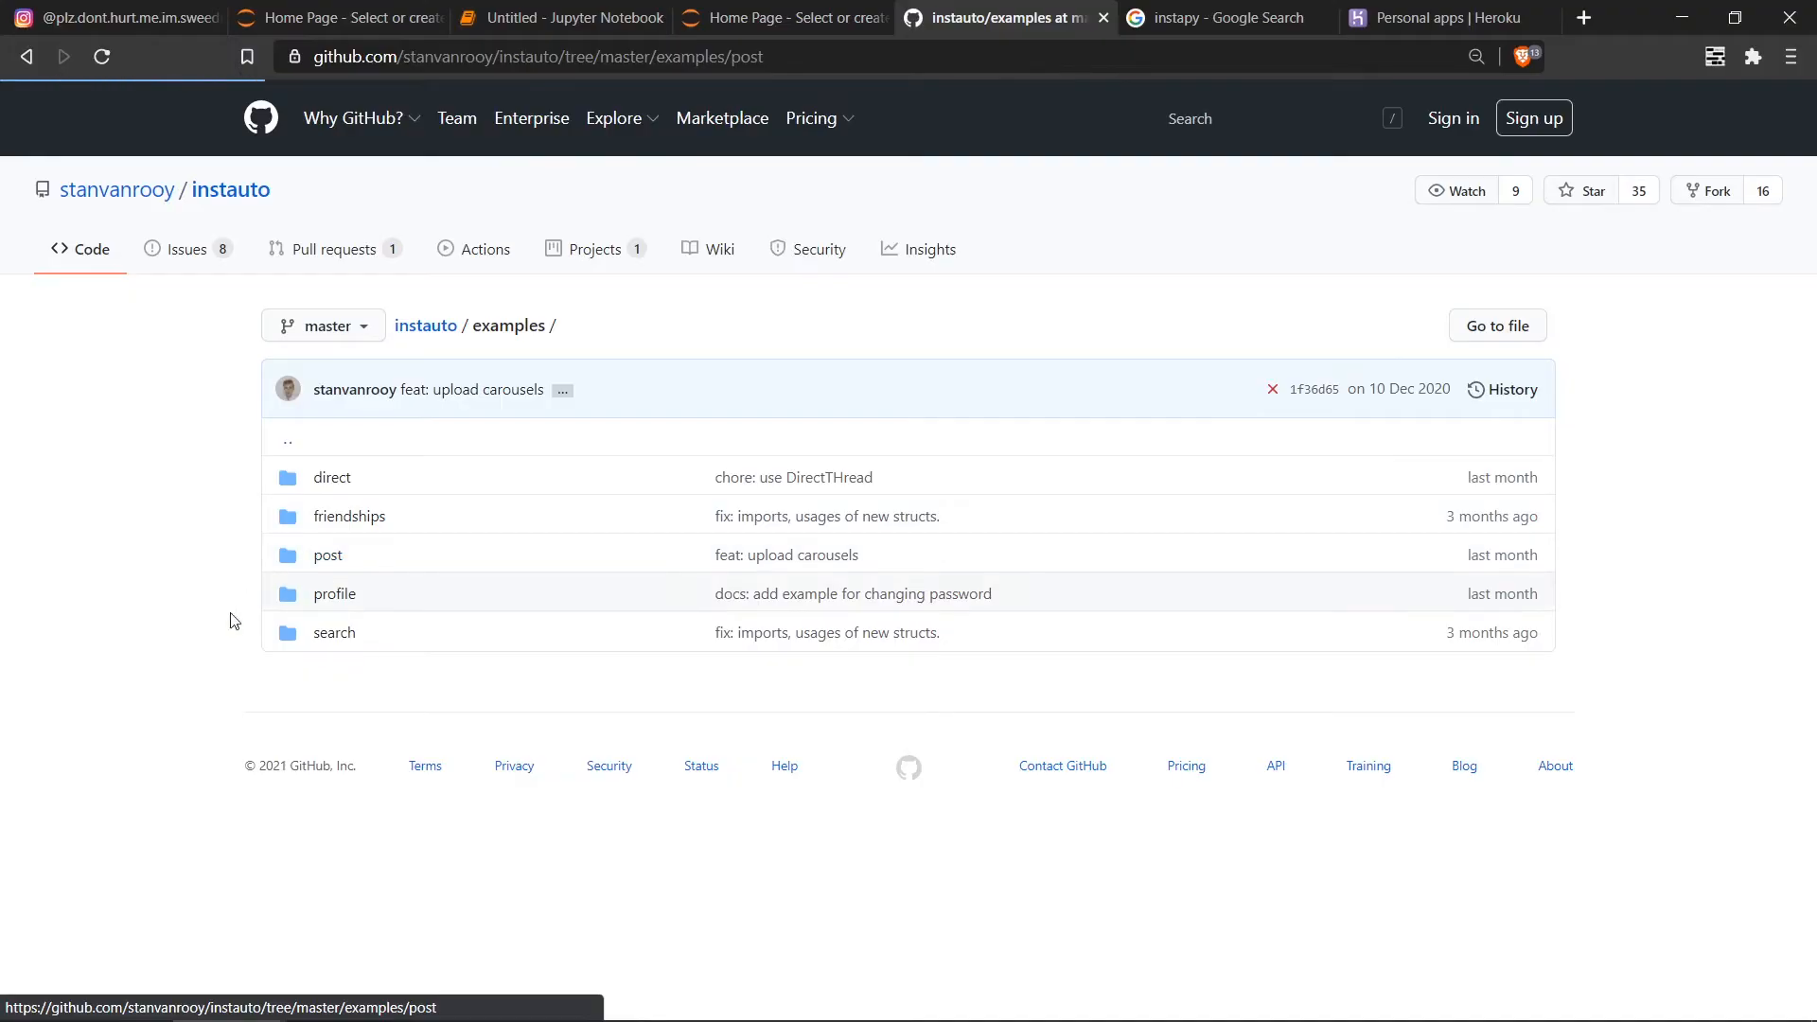
left_click(328, 554)
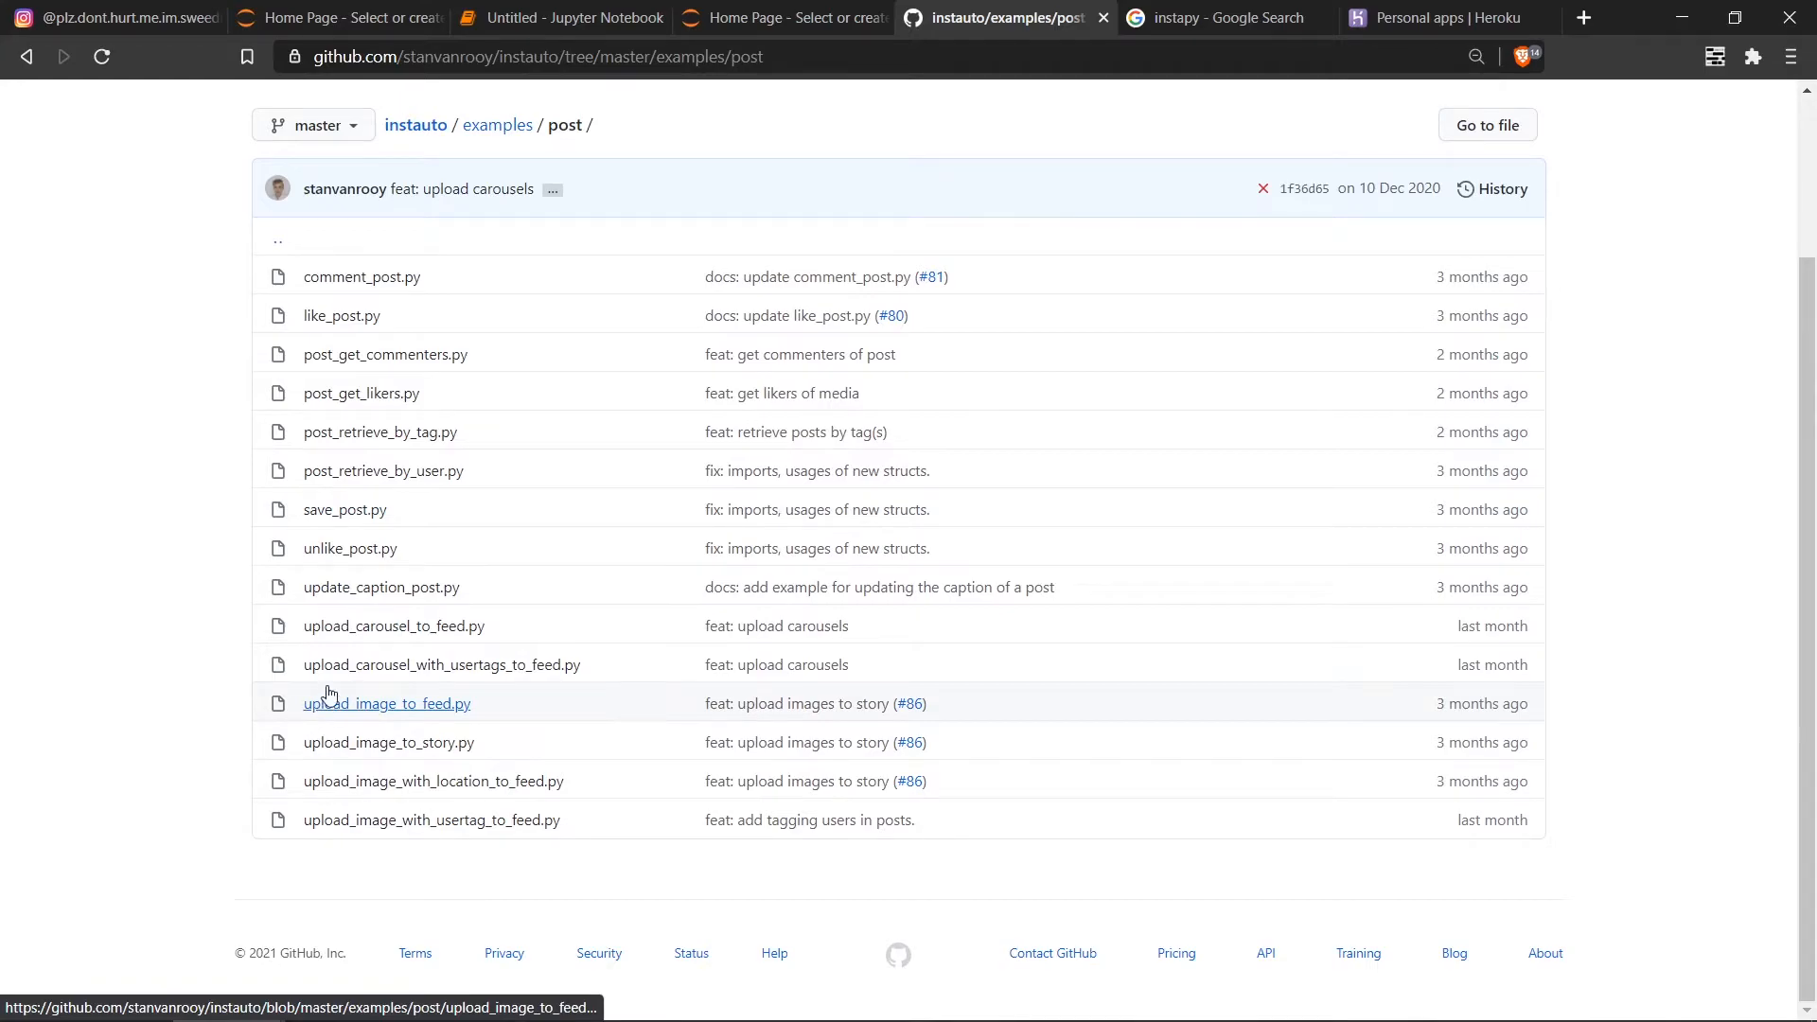
mouse_move(391, 718)
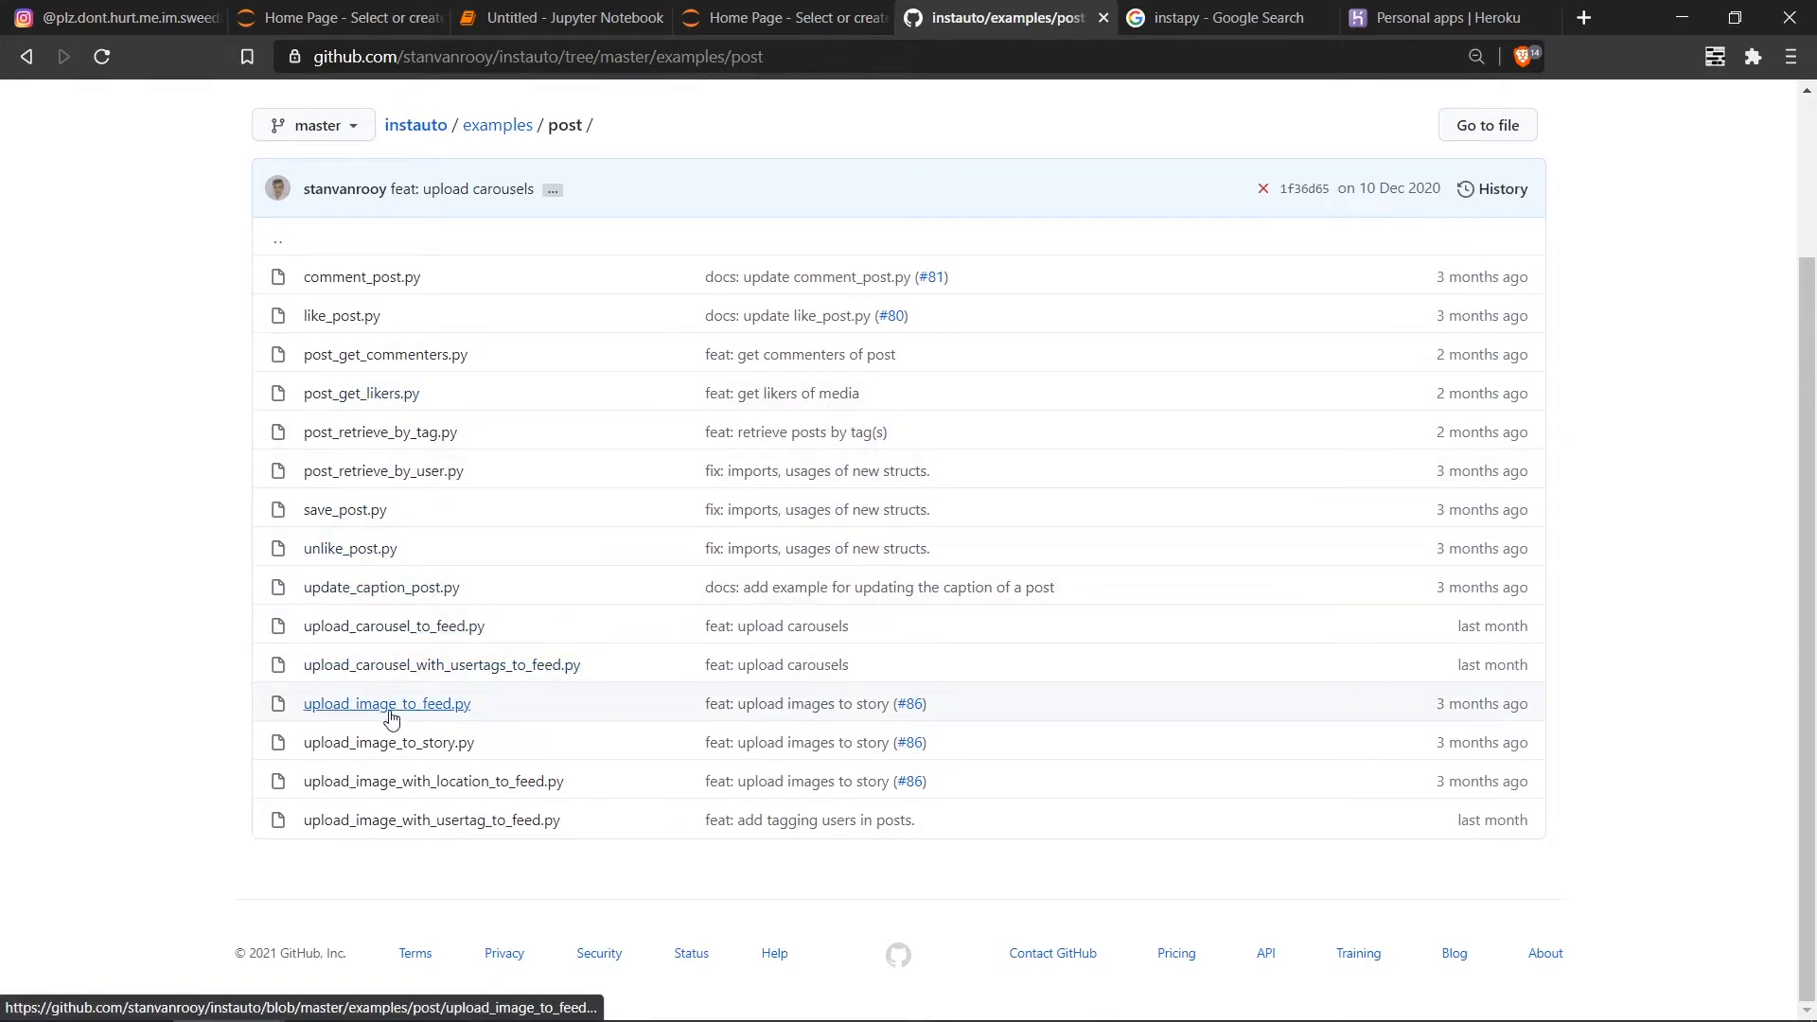
left_click(386, 703)
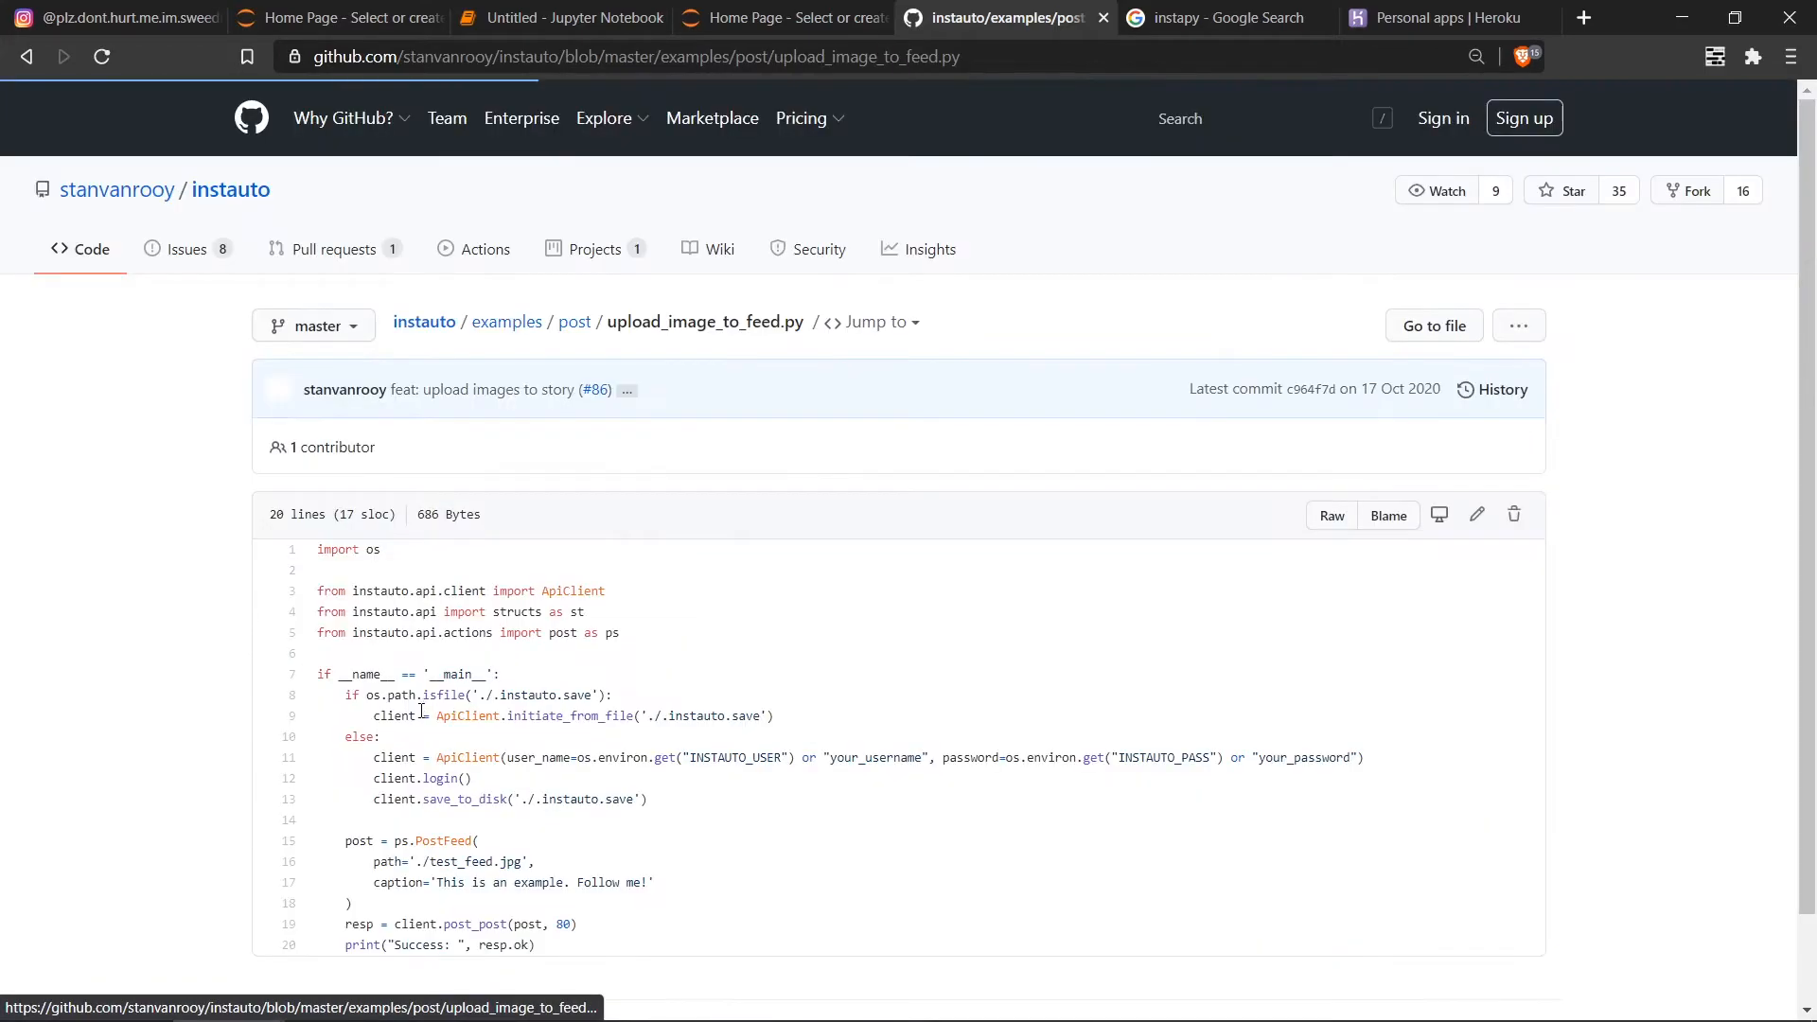
scroll("down", 3)
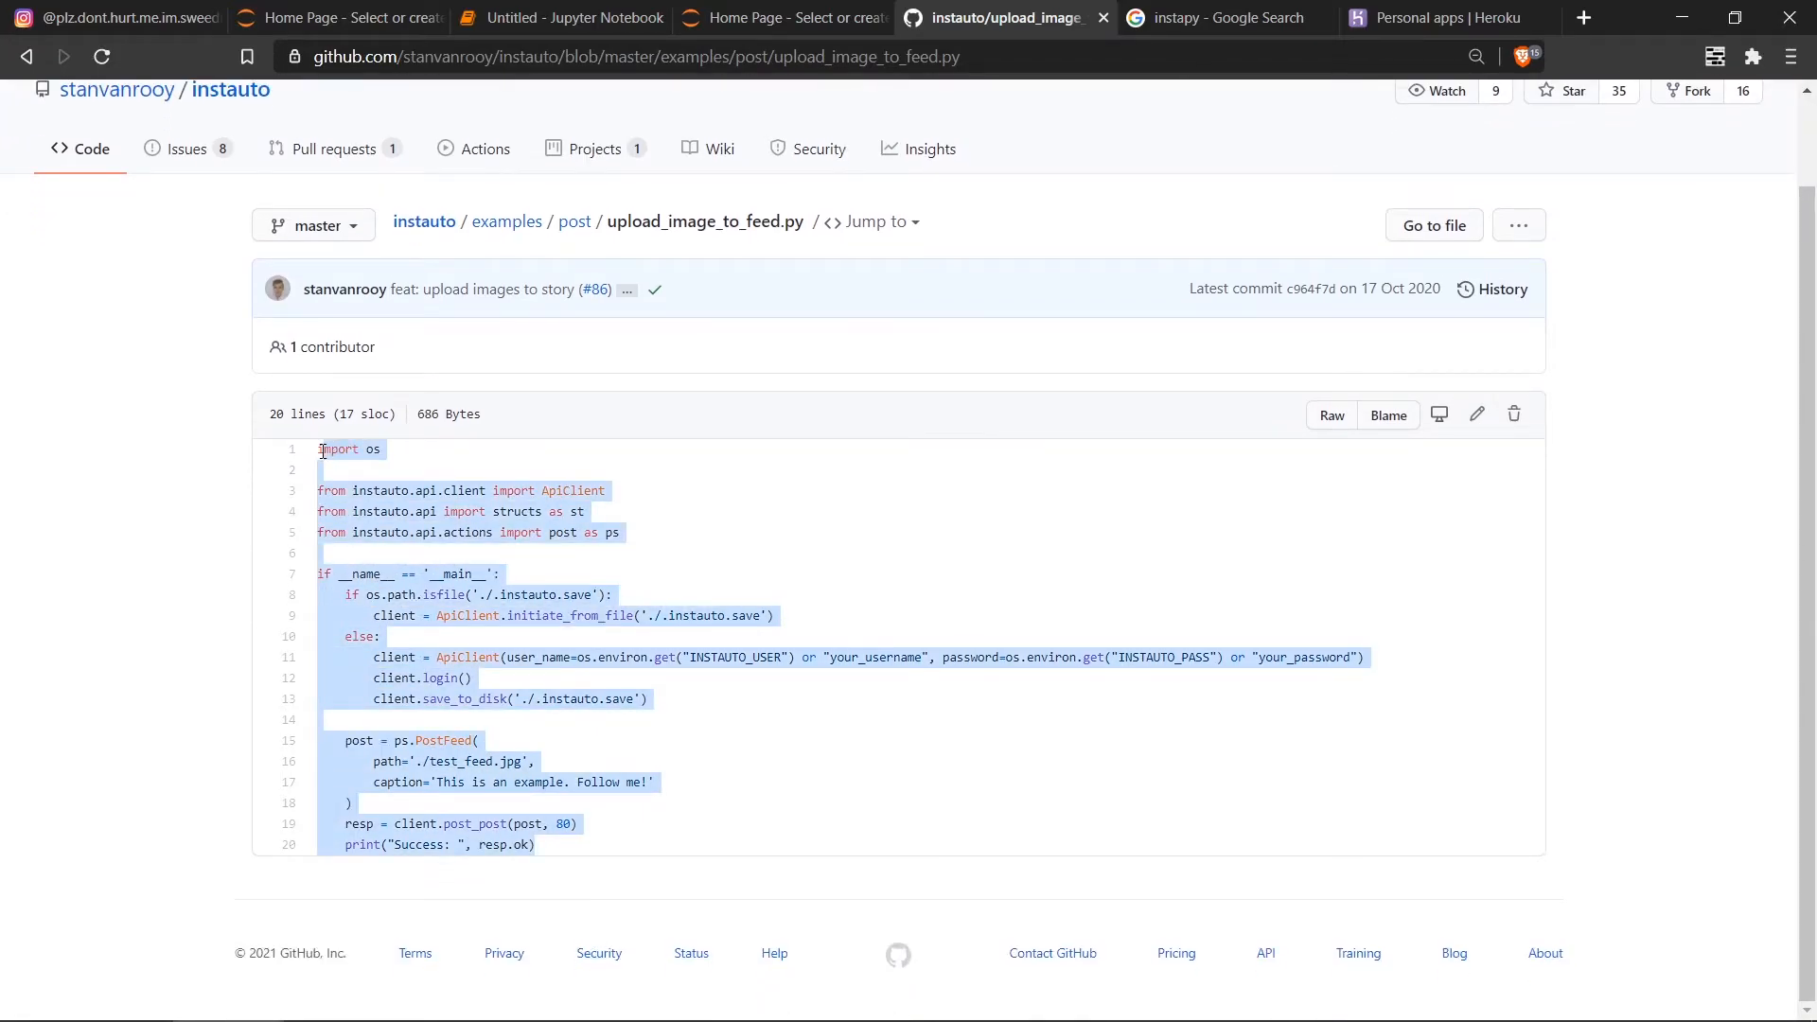
left_click(559, 17)
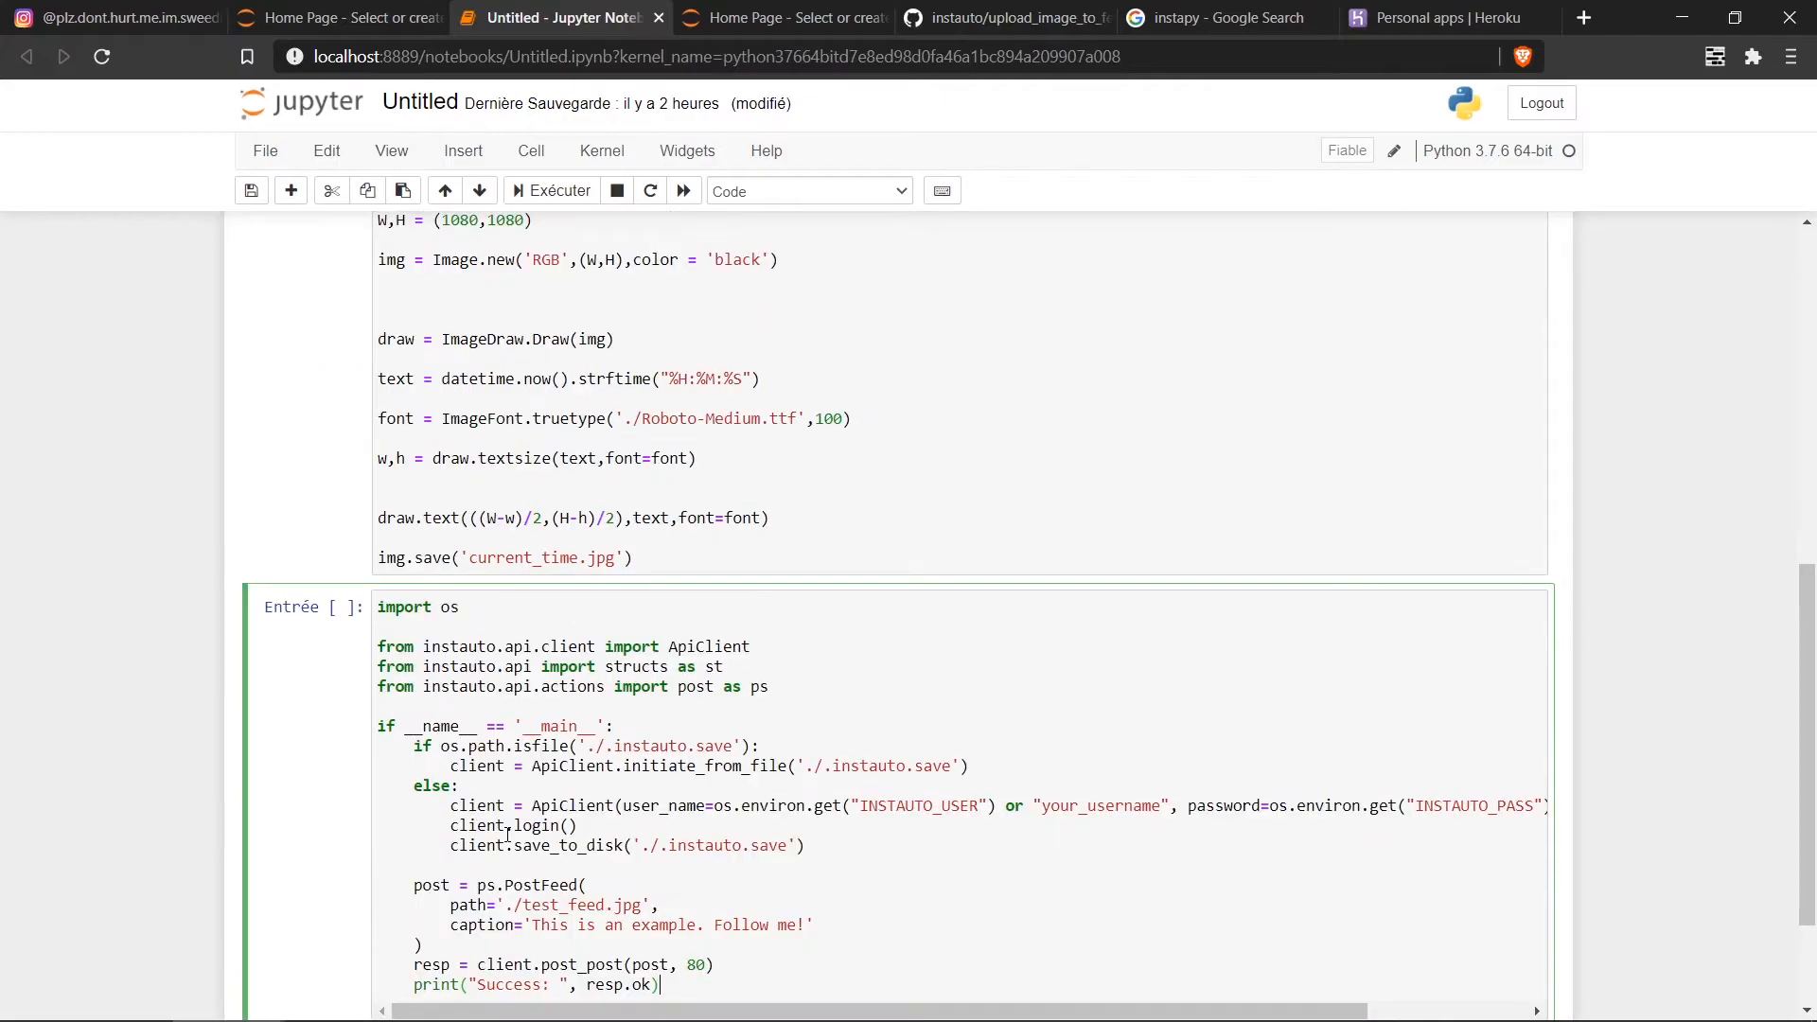
Step: Scroll to the pasted upload code and select the username placeholder
scroll("down", 3)
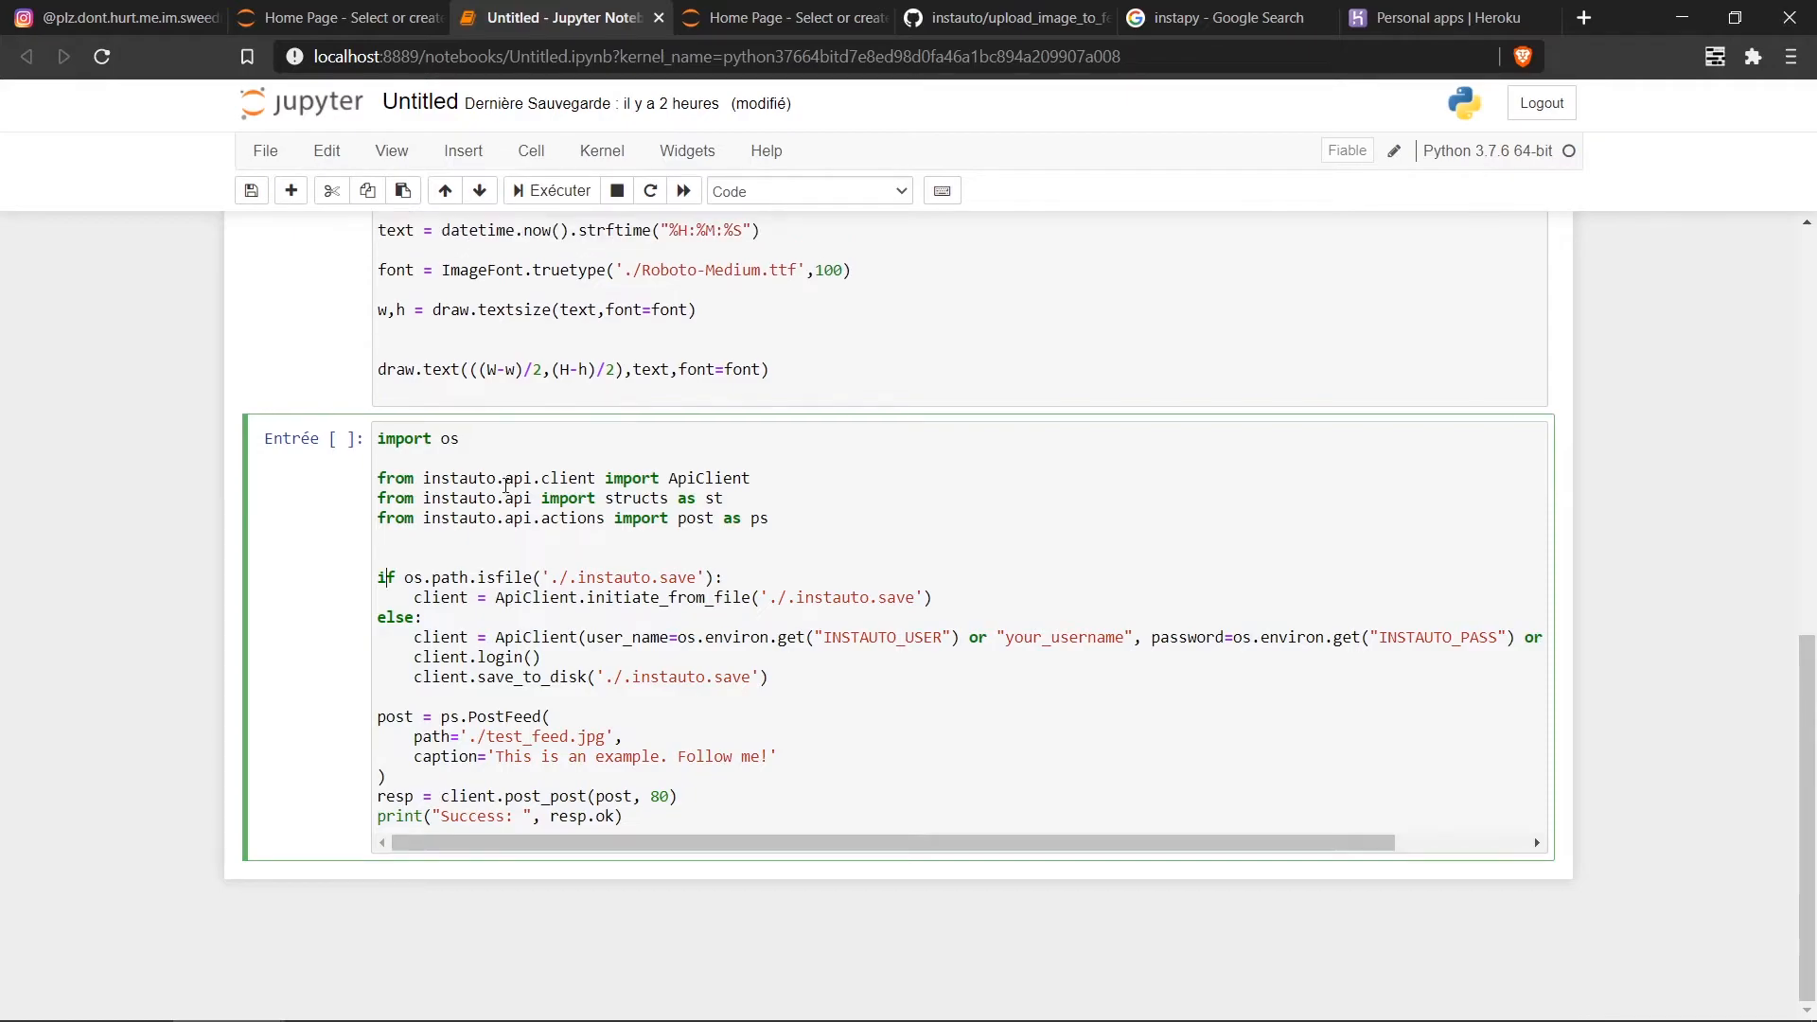
left_click_drag(378, 477, 768, 517)
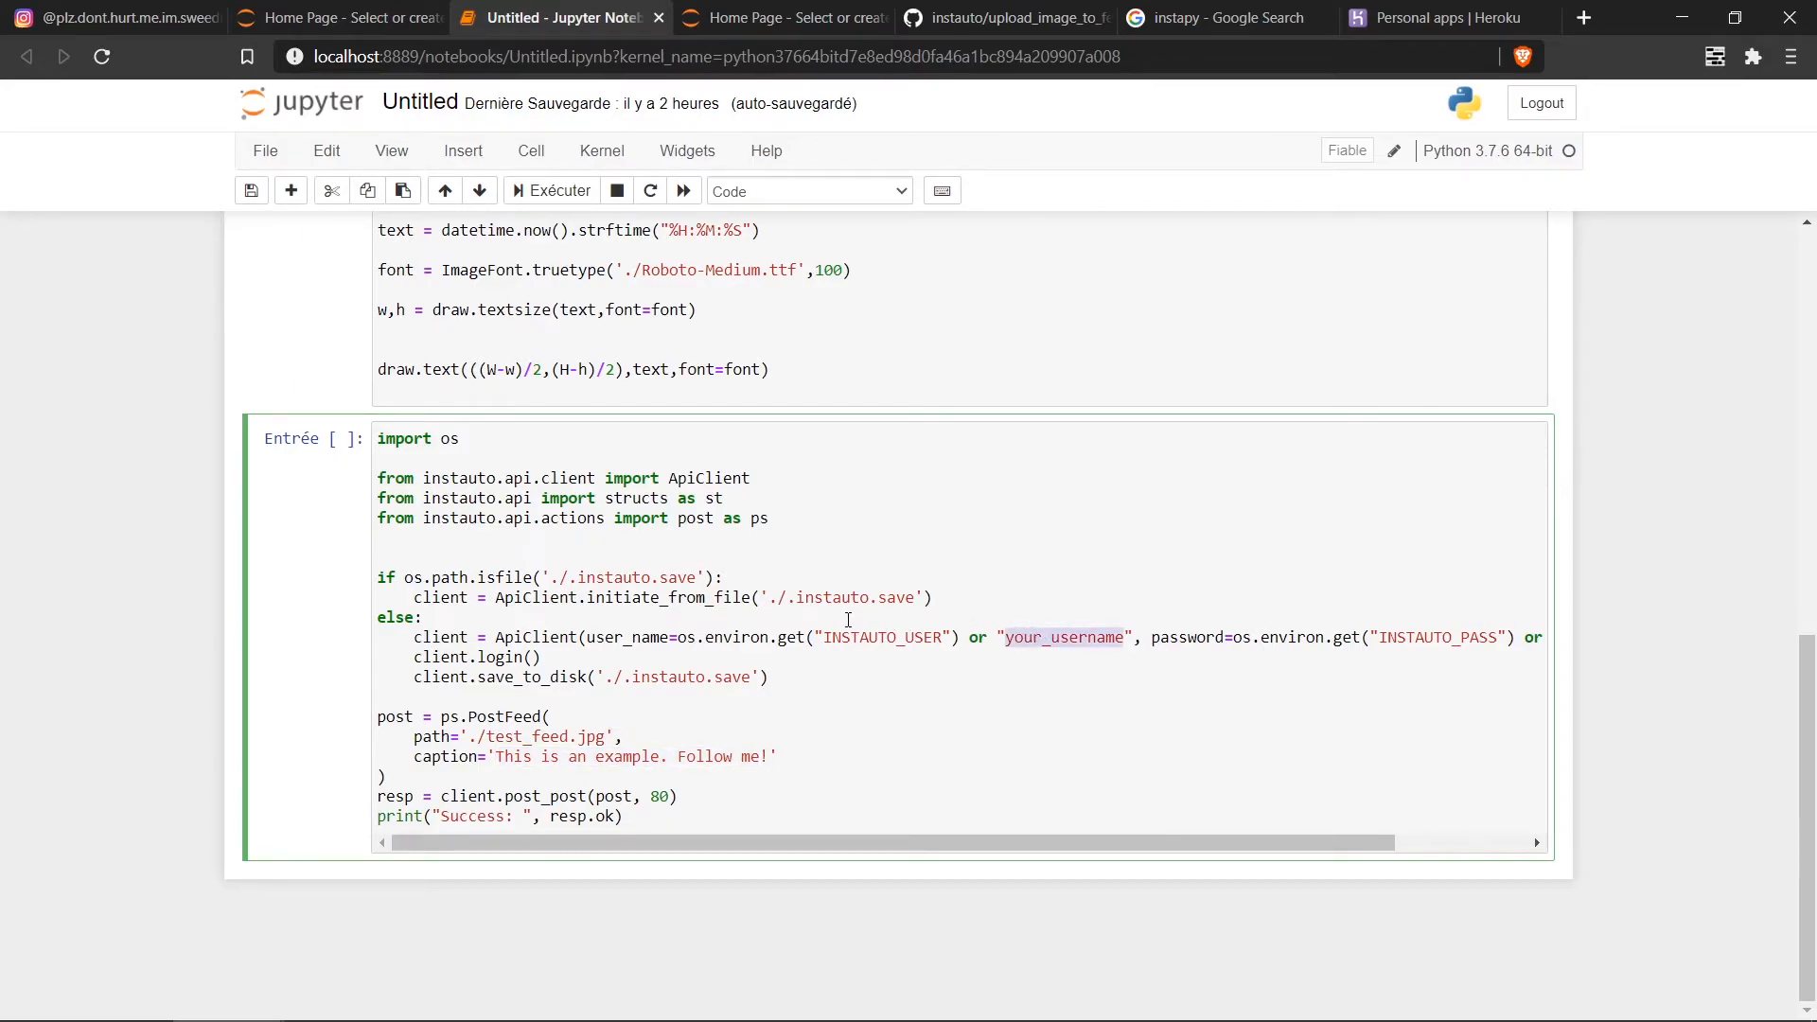
Step: Check the Instagram account name, enter 123456tagliatelle as username, and select the password placeholder
left_click(109, 17)
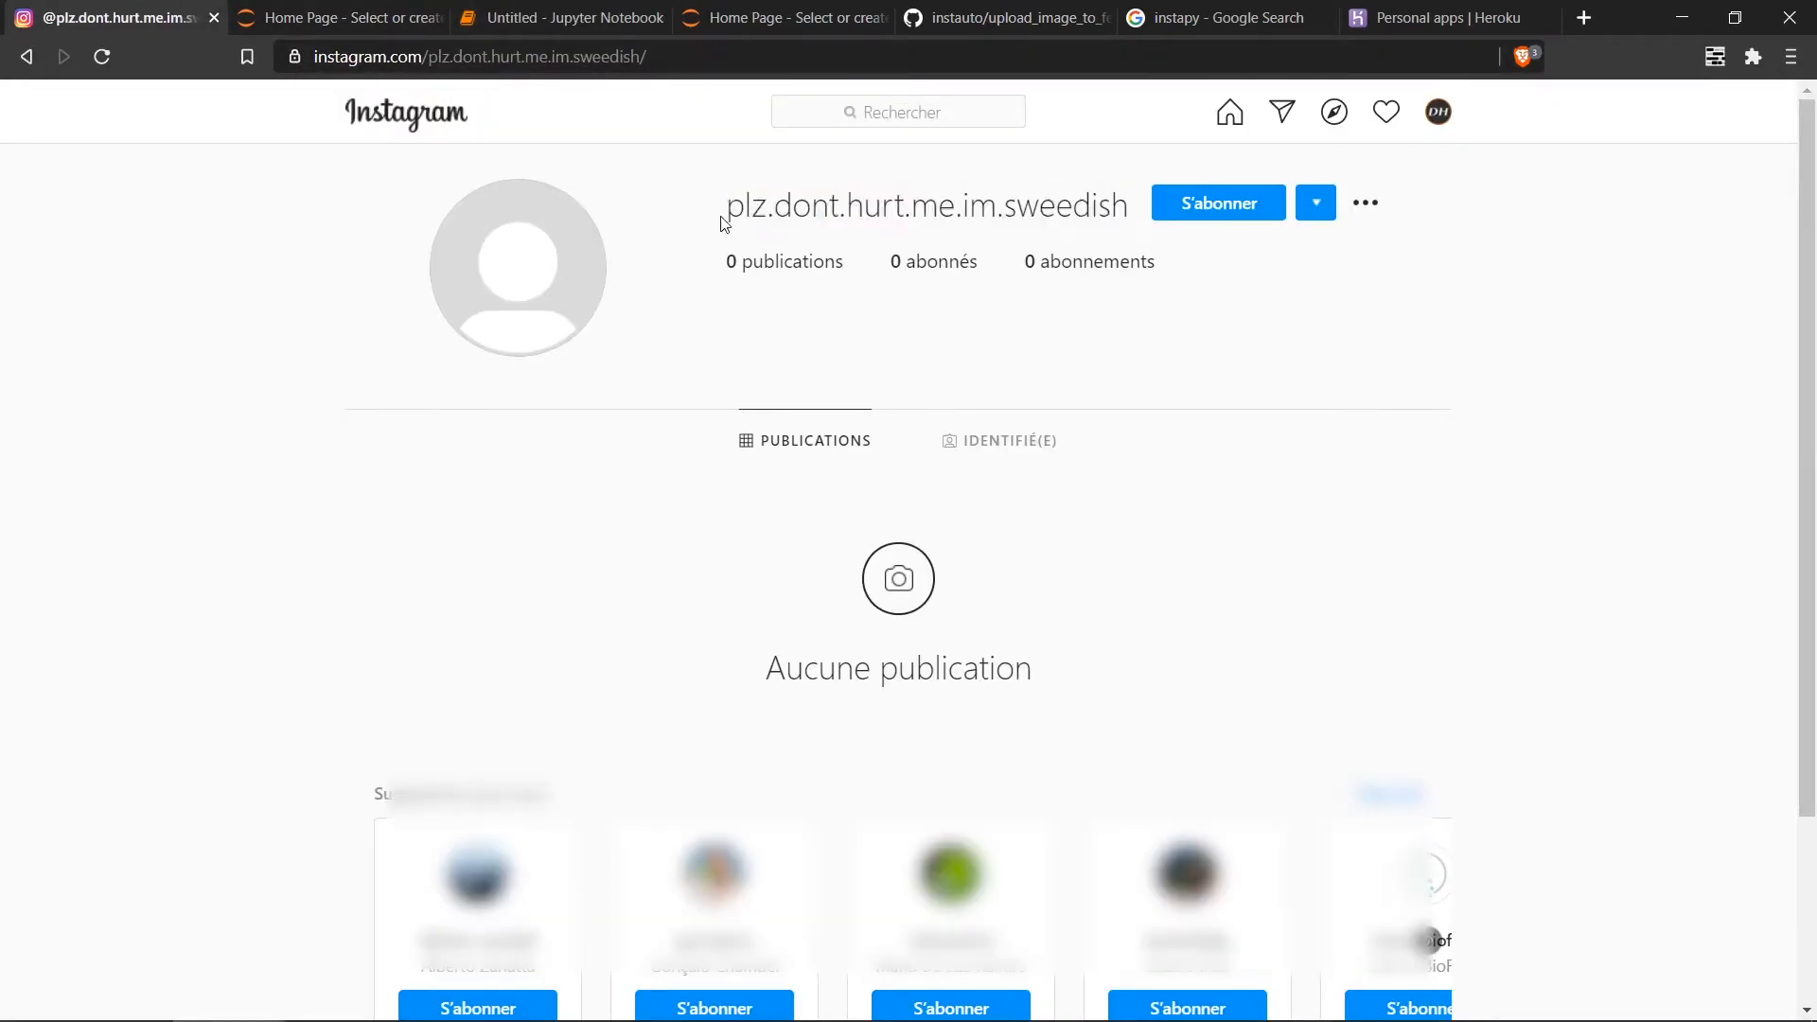
left_click(559, 17)
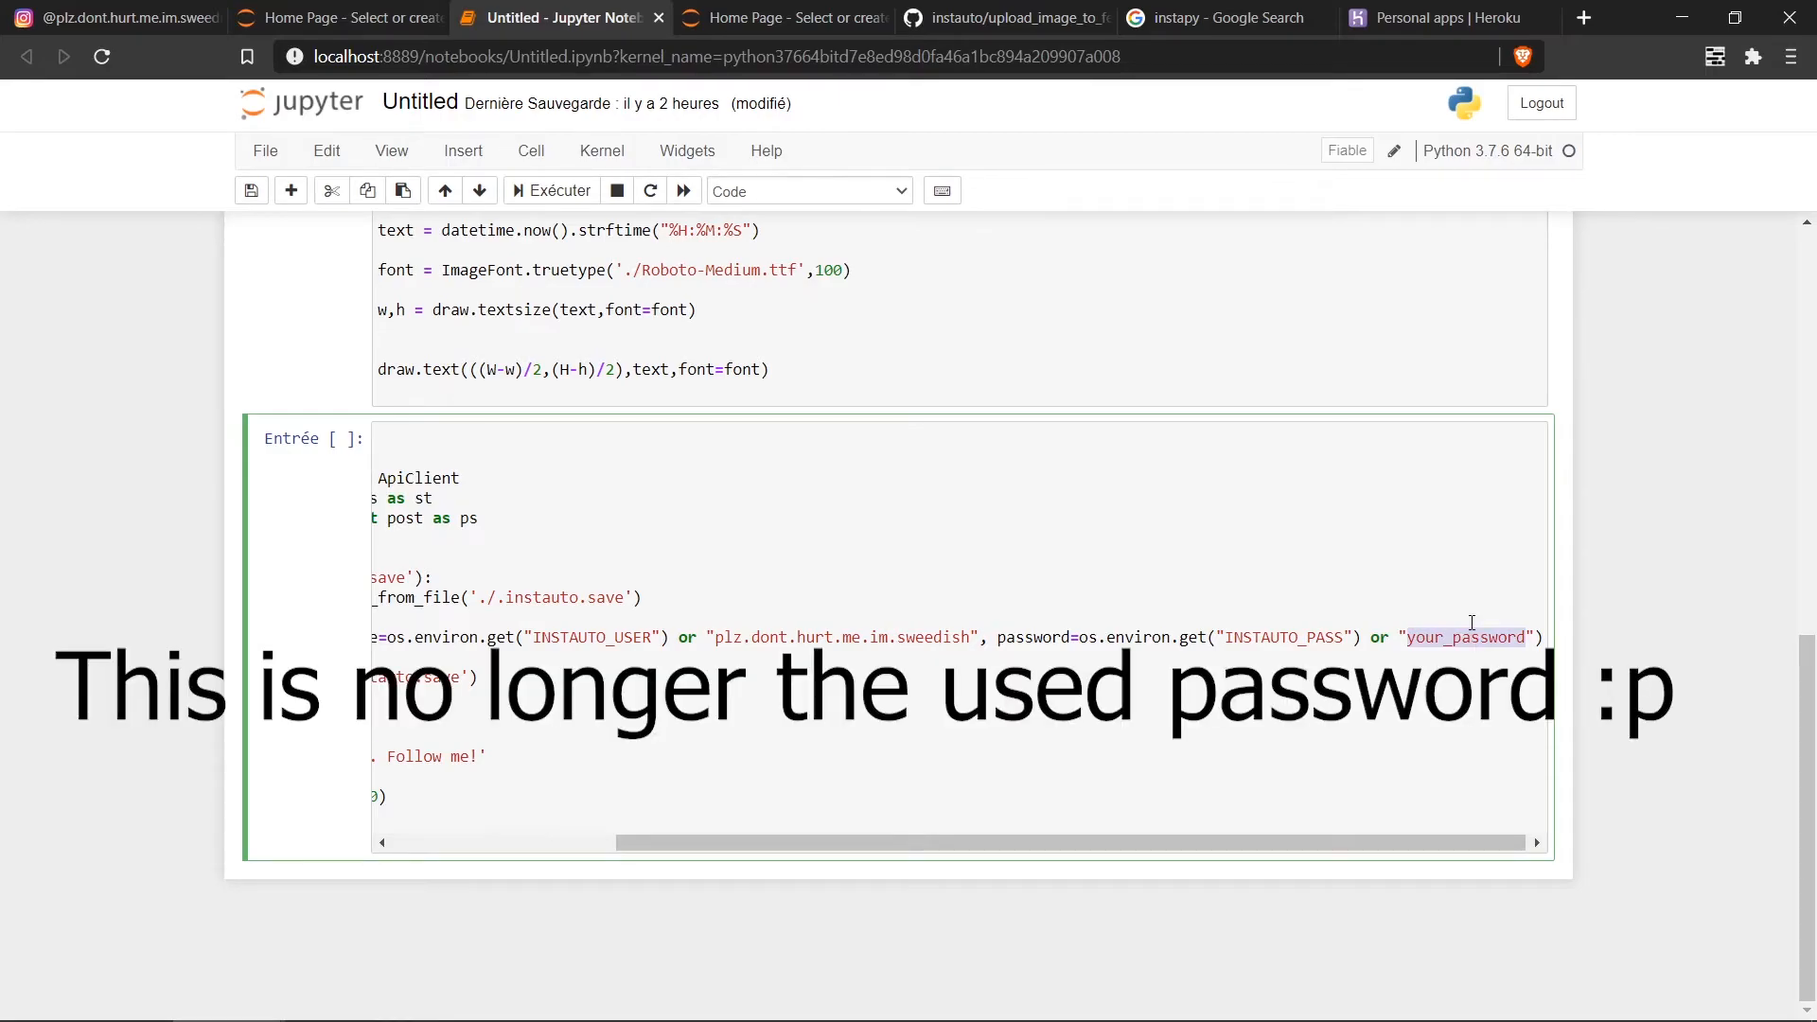
type("123456tagliatelle")
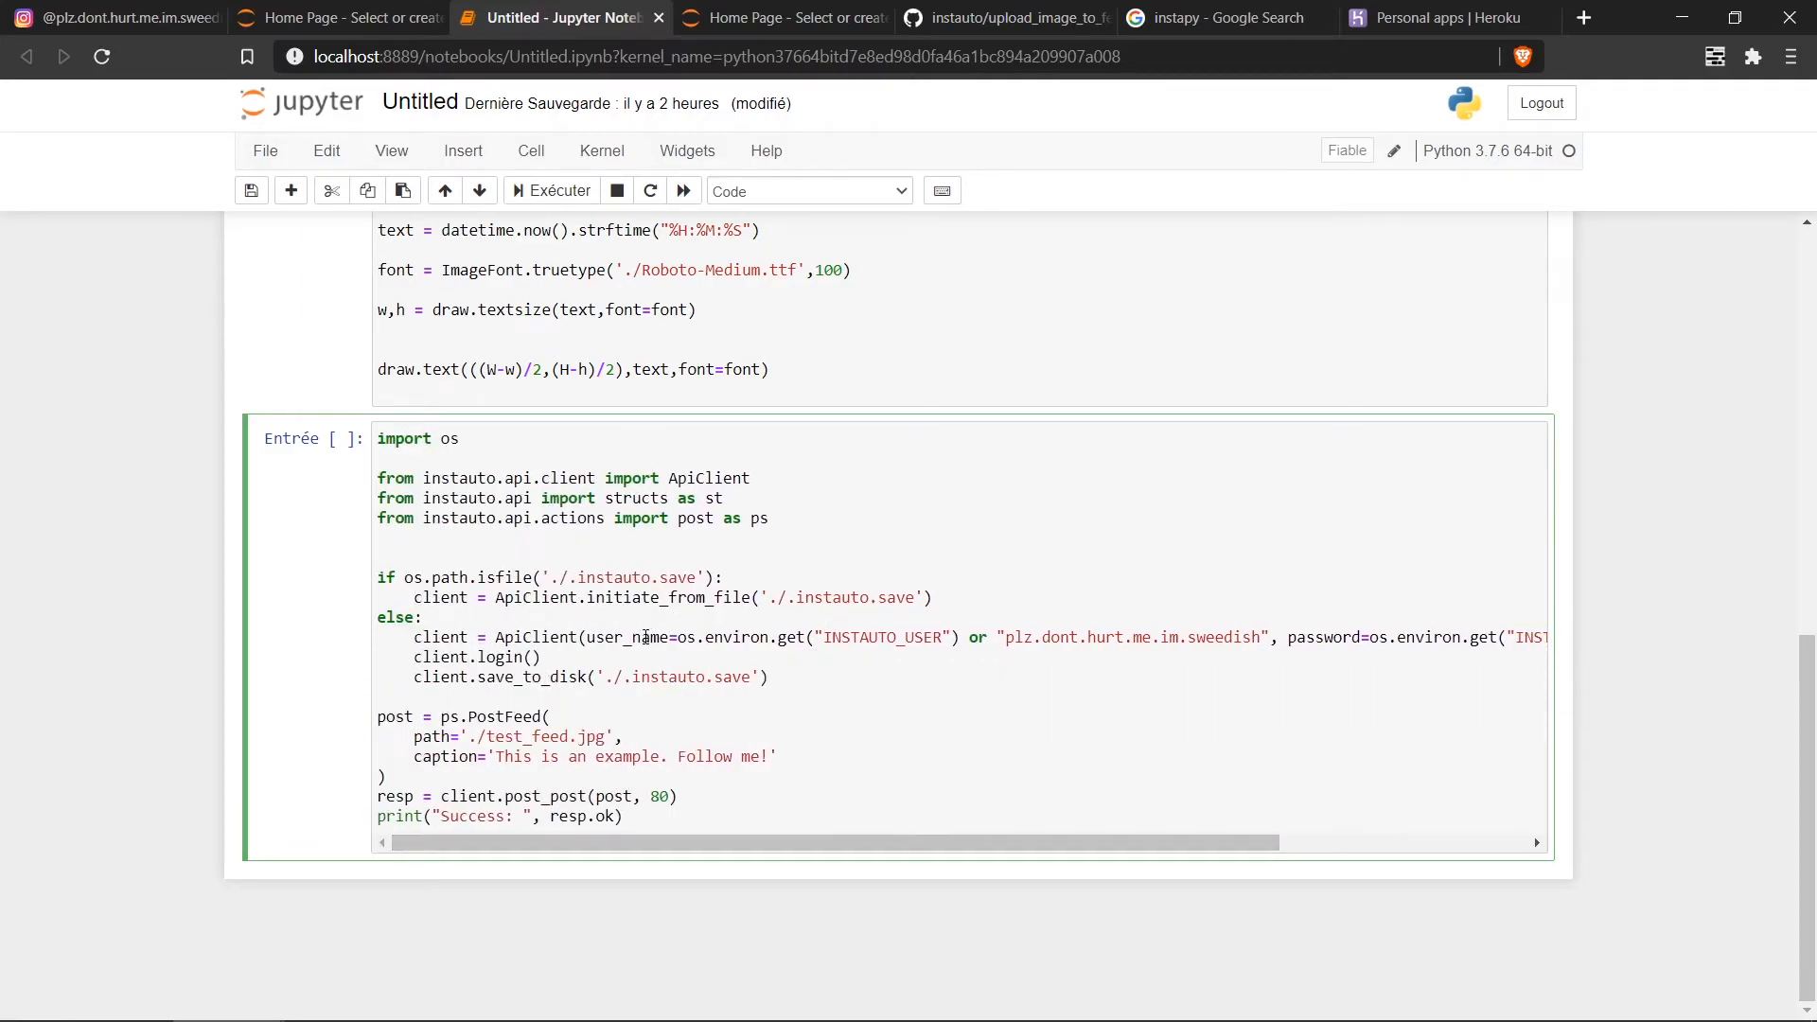
left_click_drag(682, 635, 959, 636)
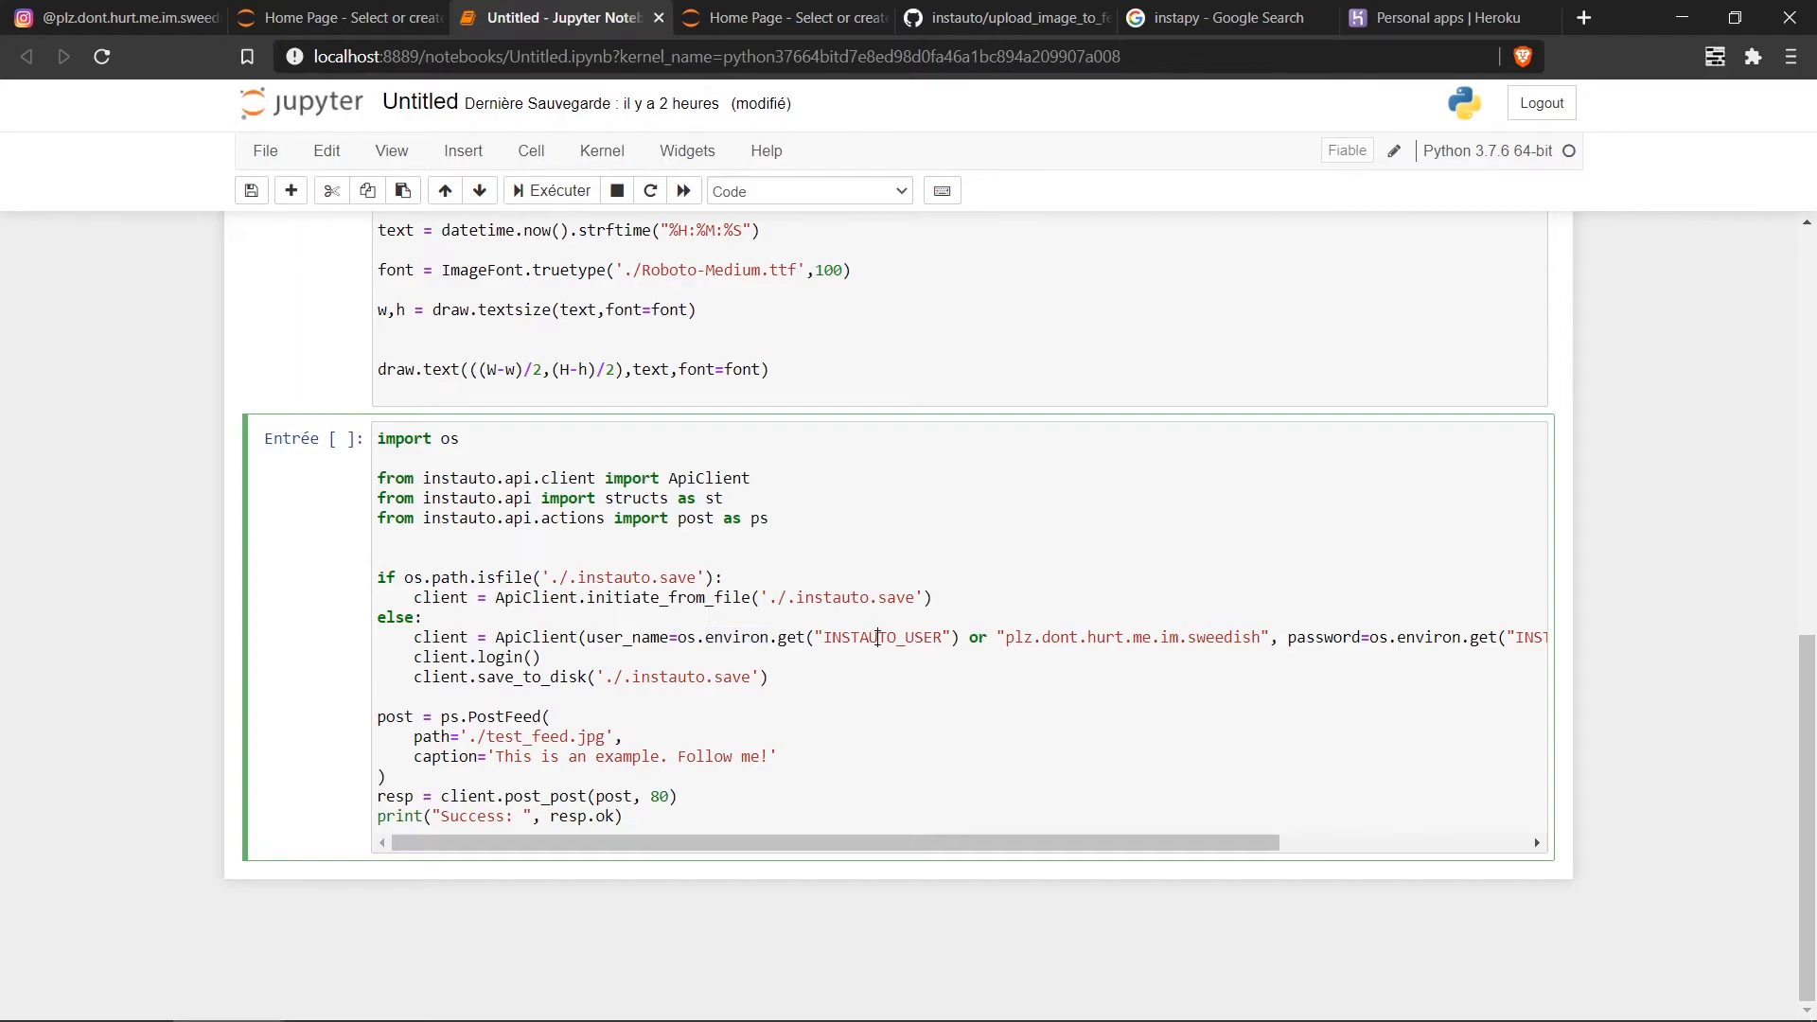
double_click(883, 636)
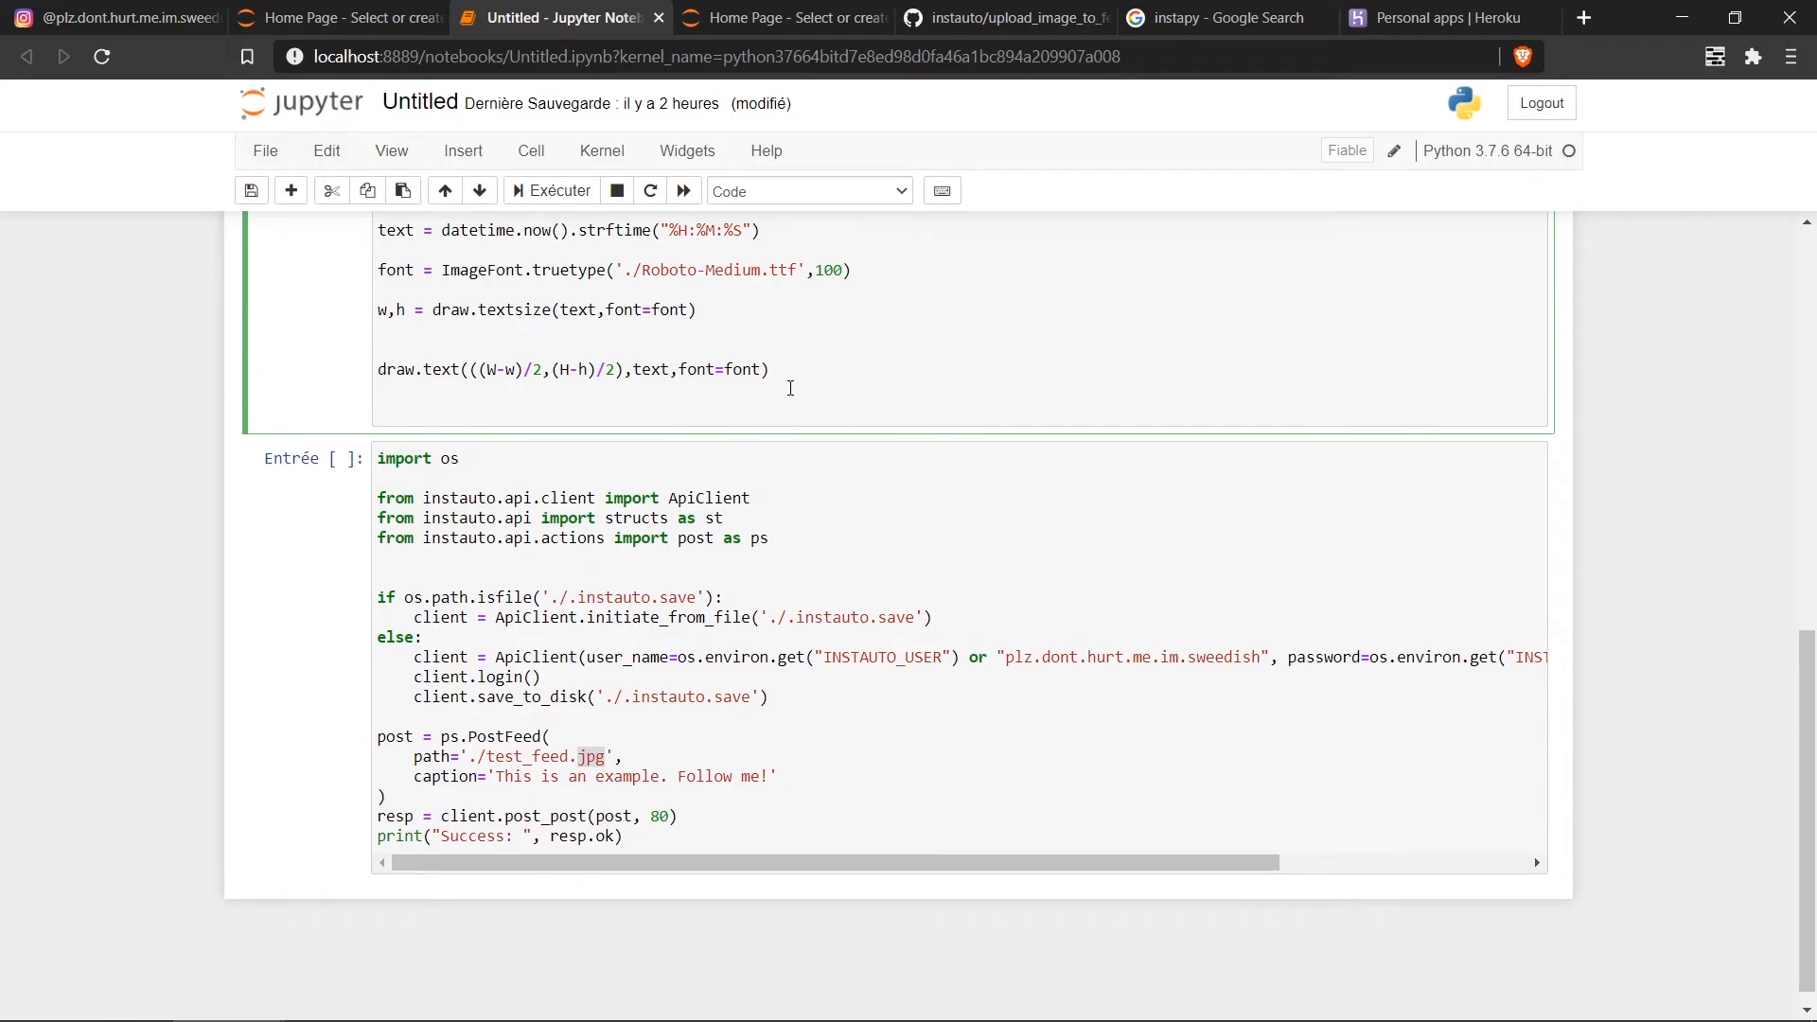
Step: Save the image as cur_time.jpg and point the upload path to './cur_time.jpg'
type("img.save")
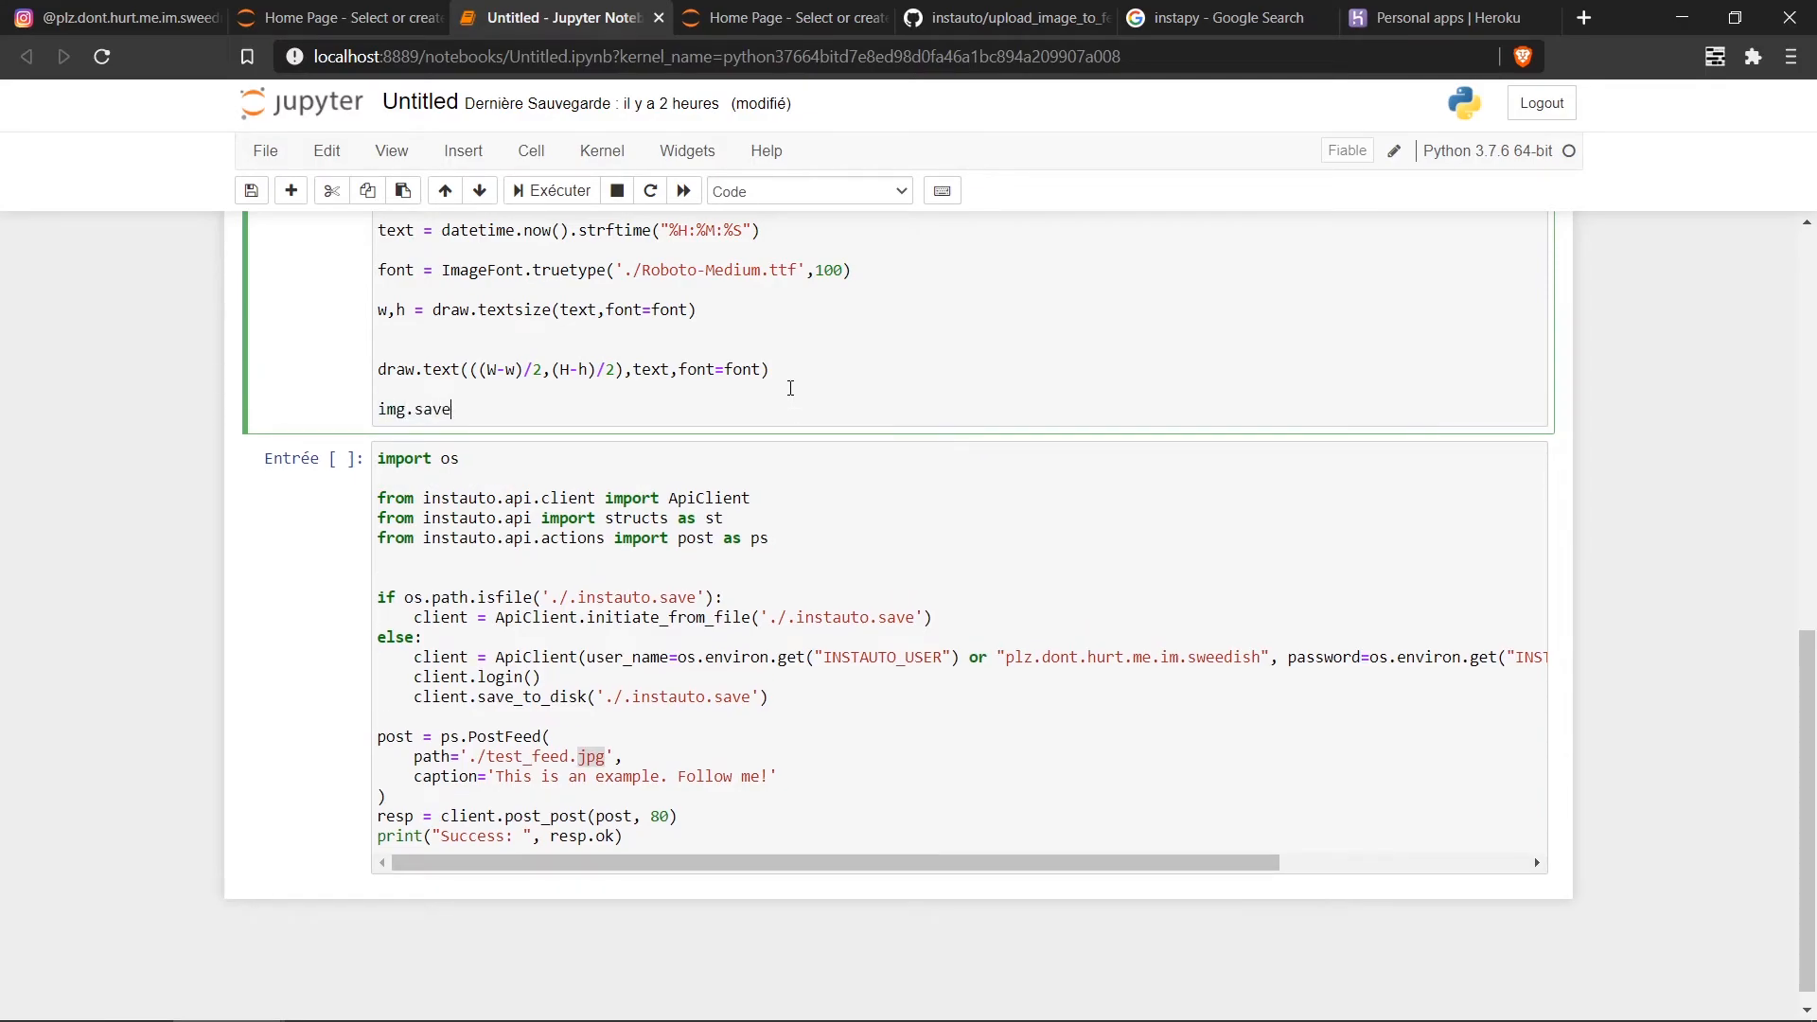
type("('cur_time.j')")
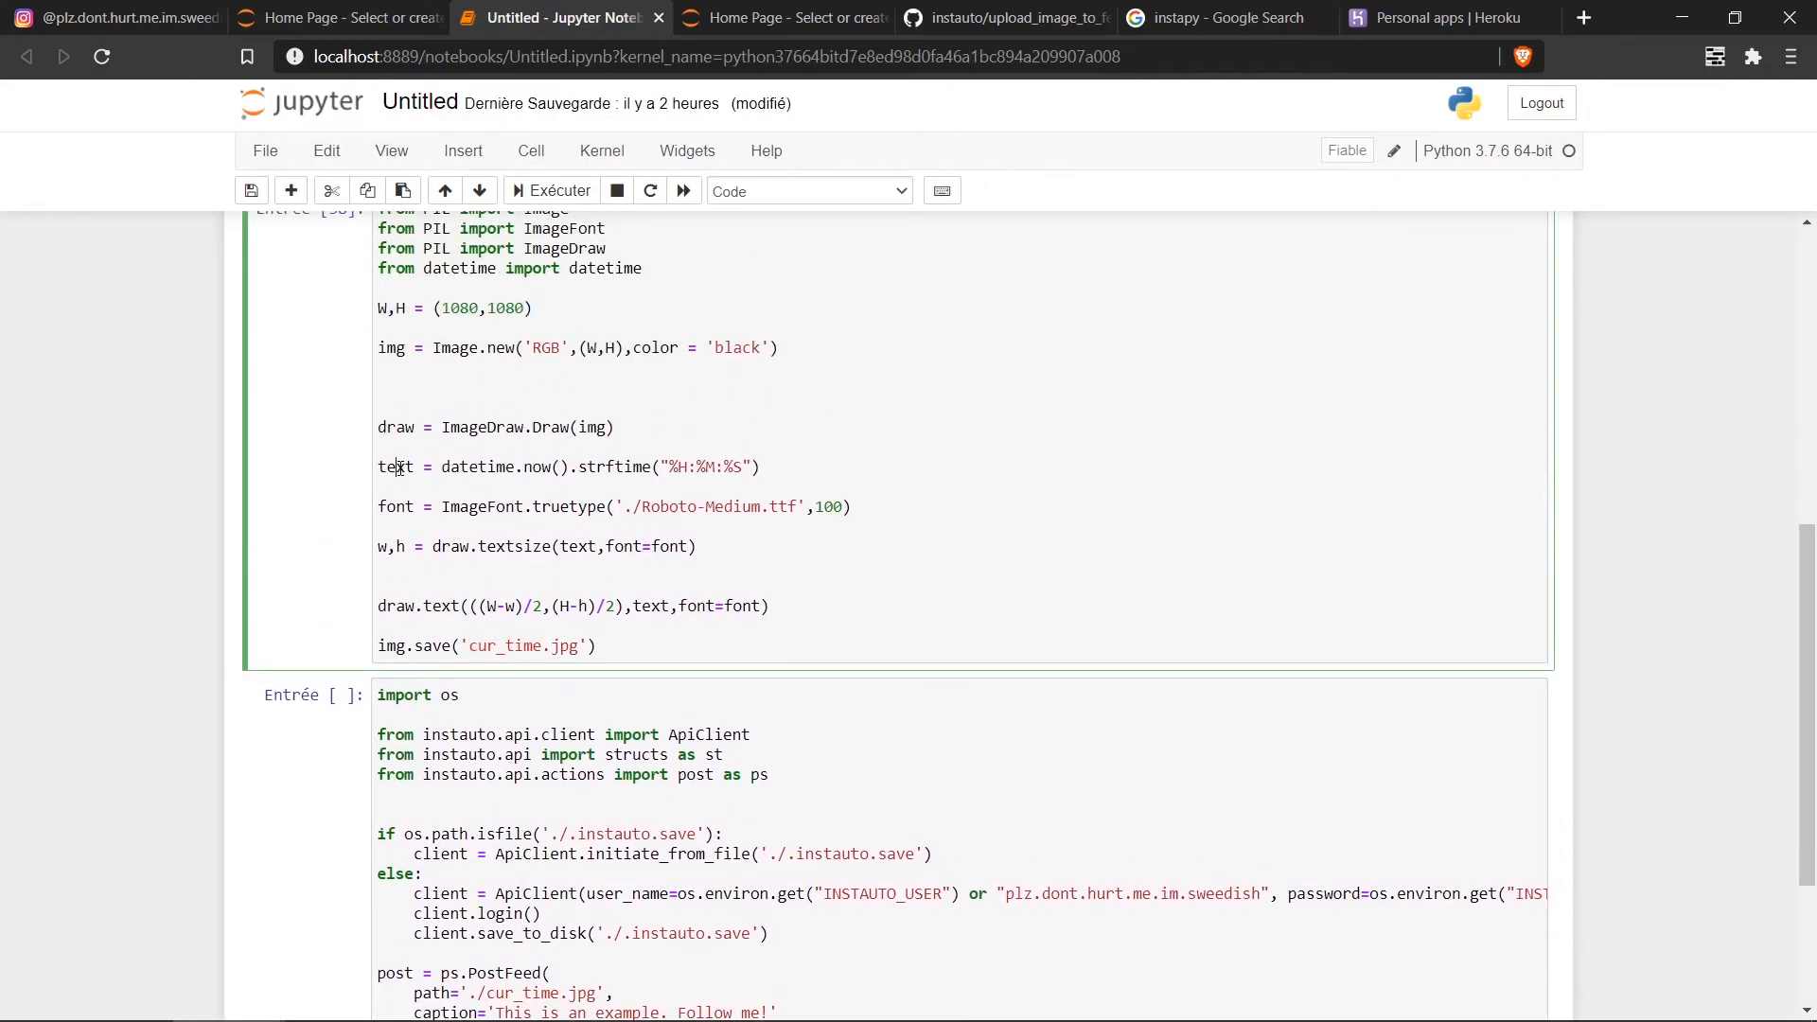
scroll("down", 3)
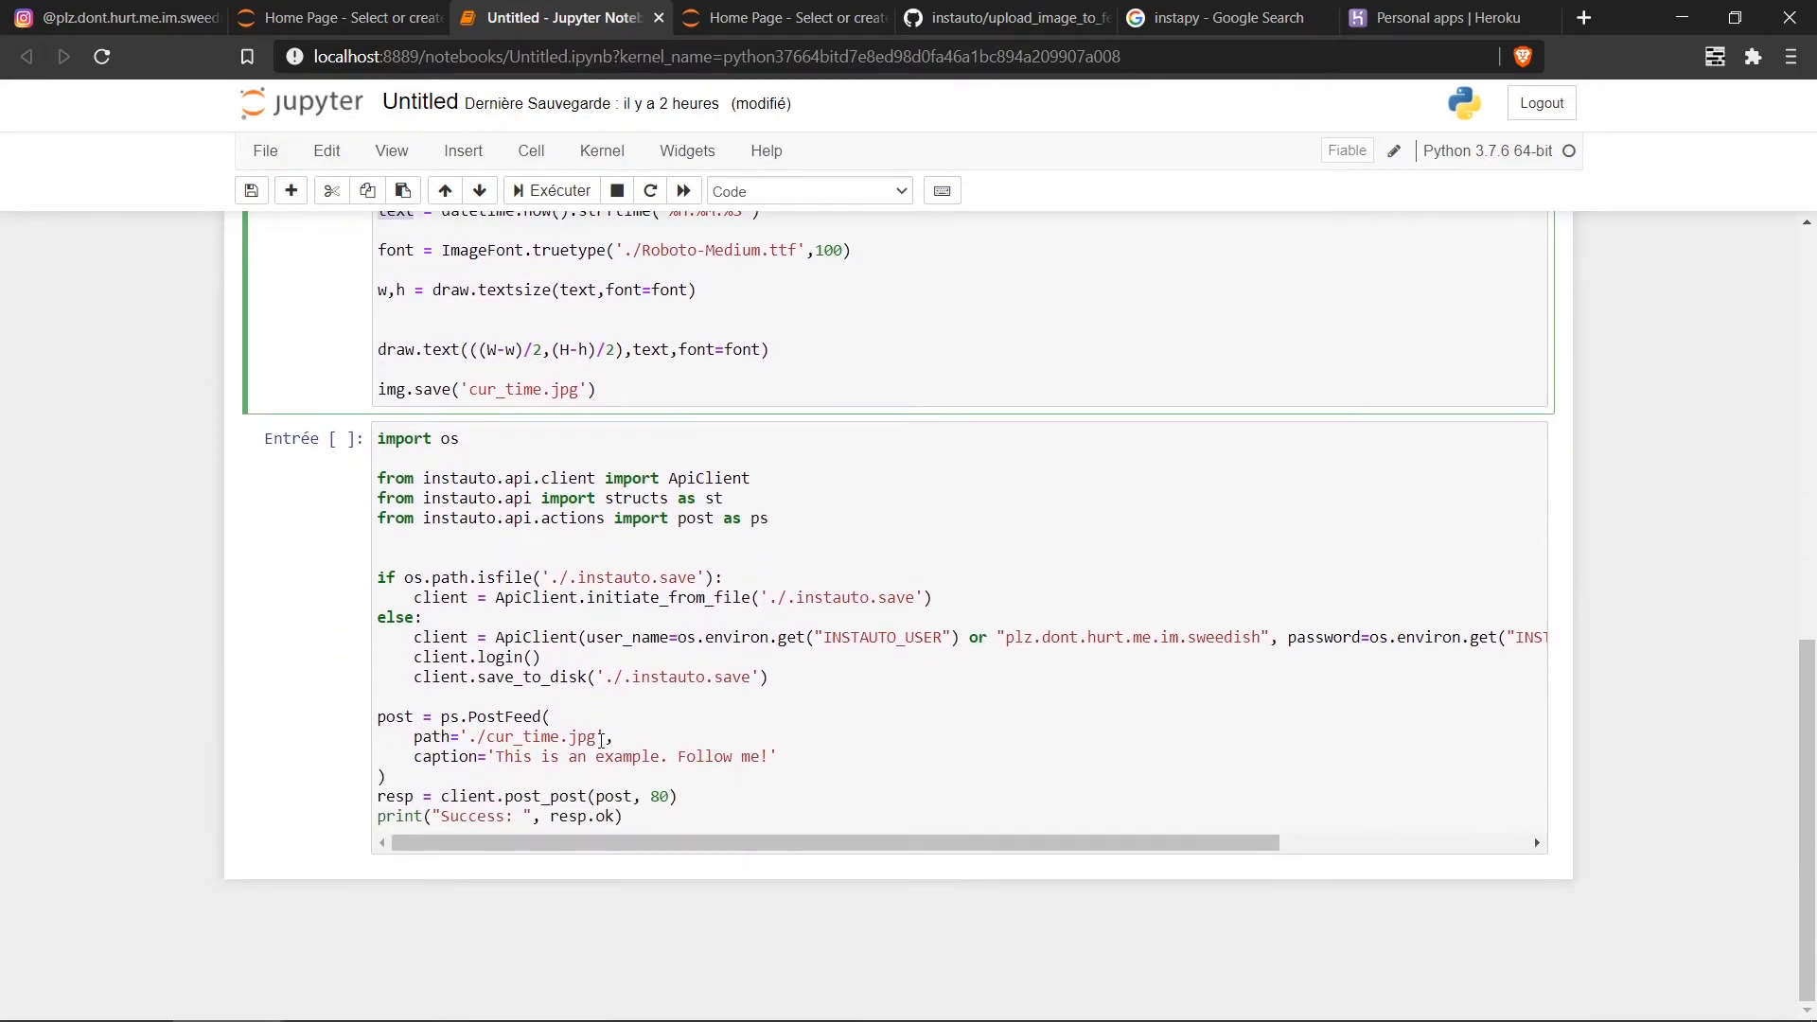
type("text")
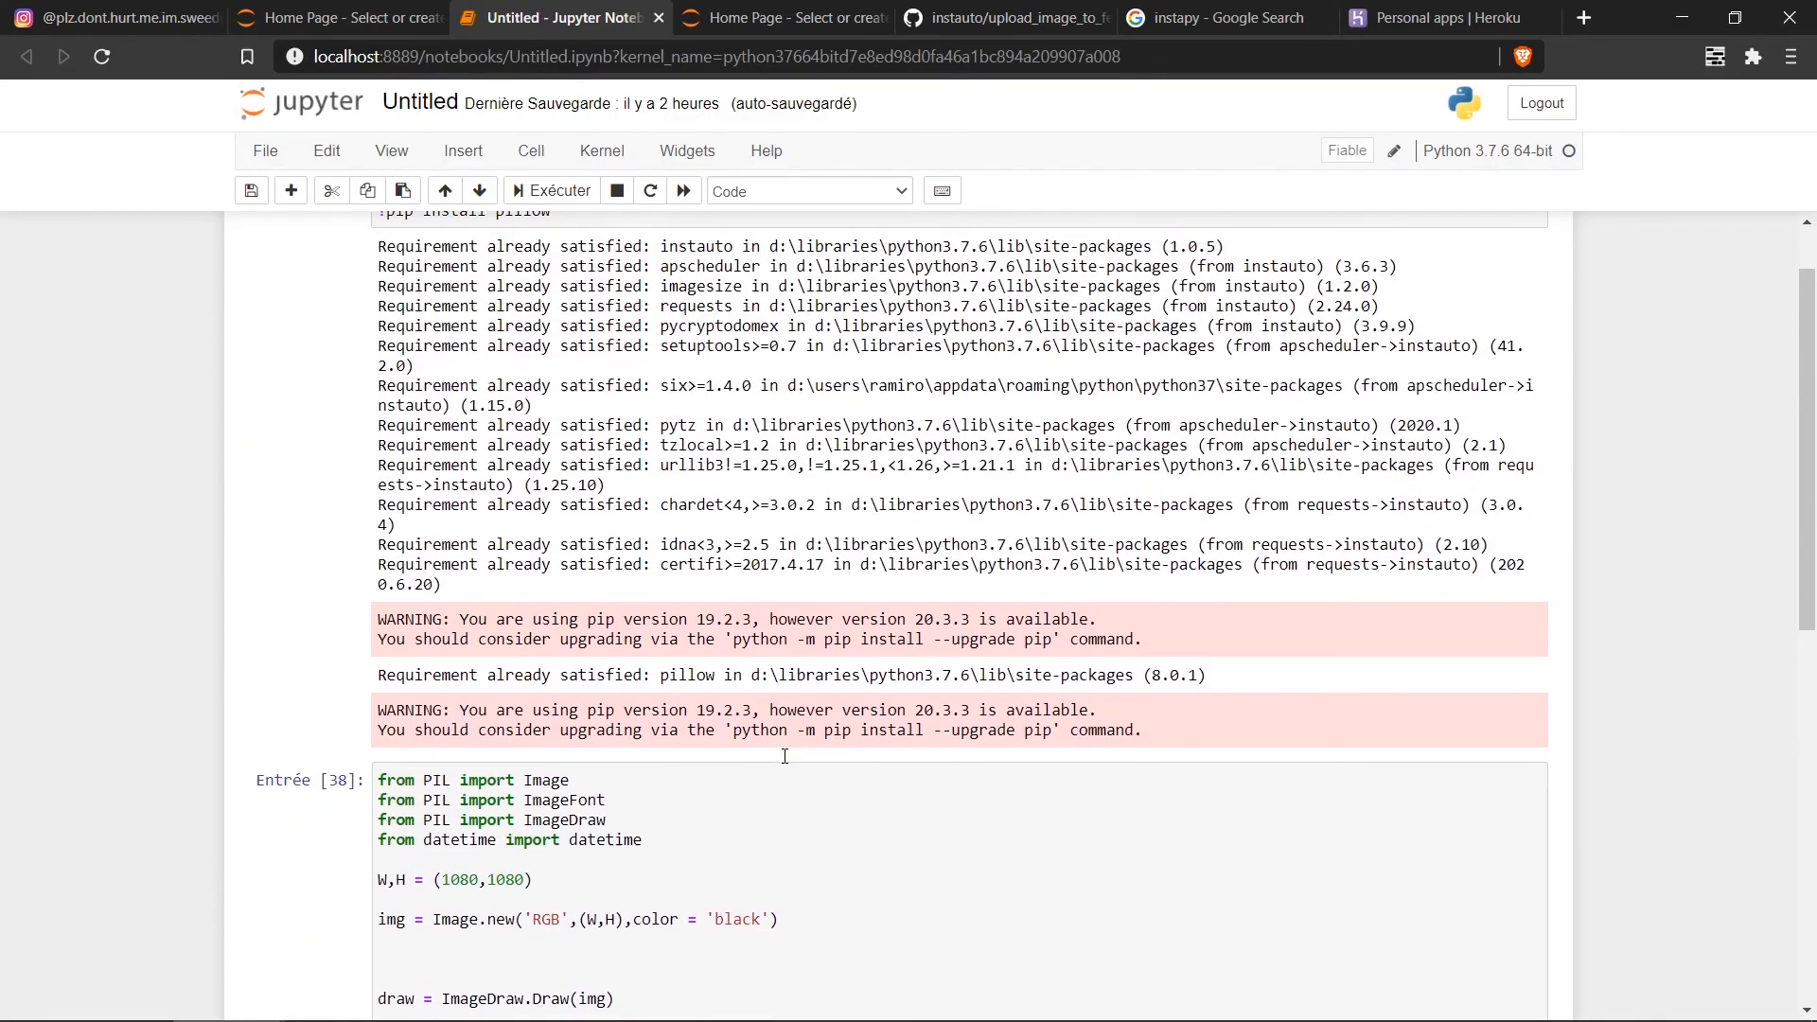
scroll("down", 3)
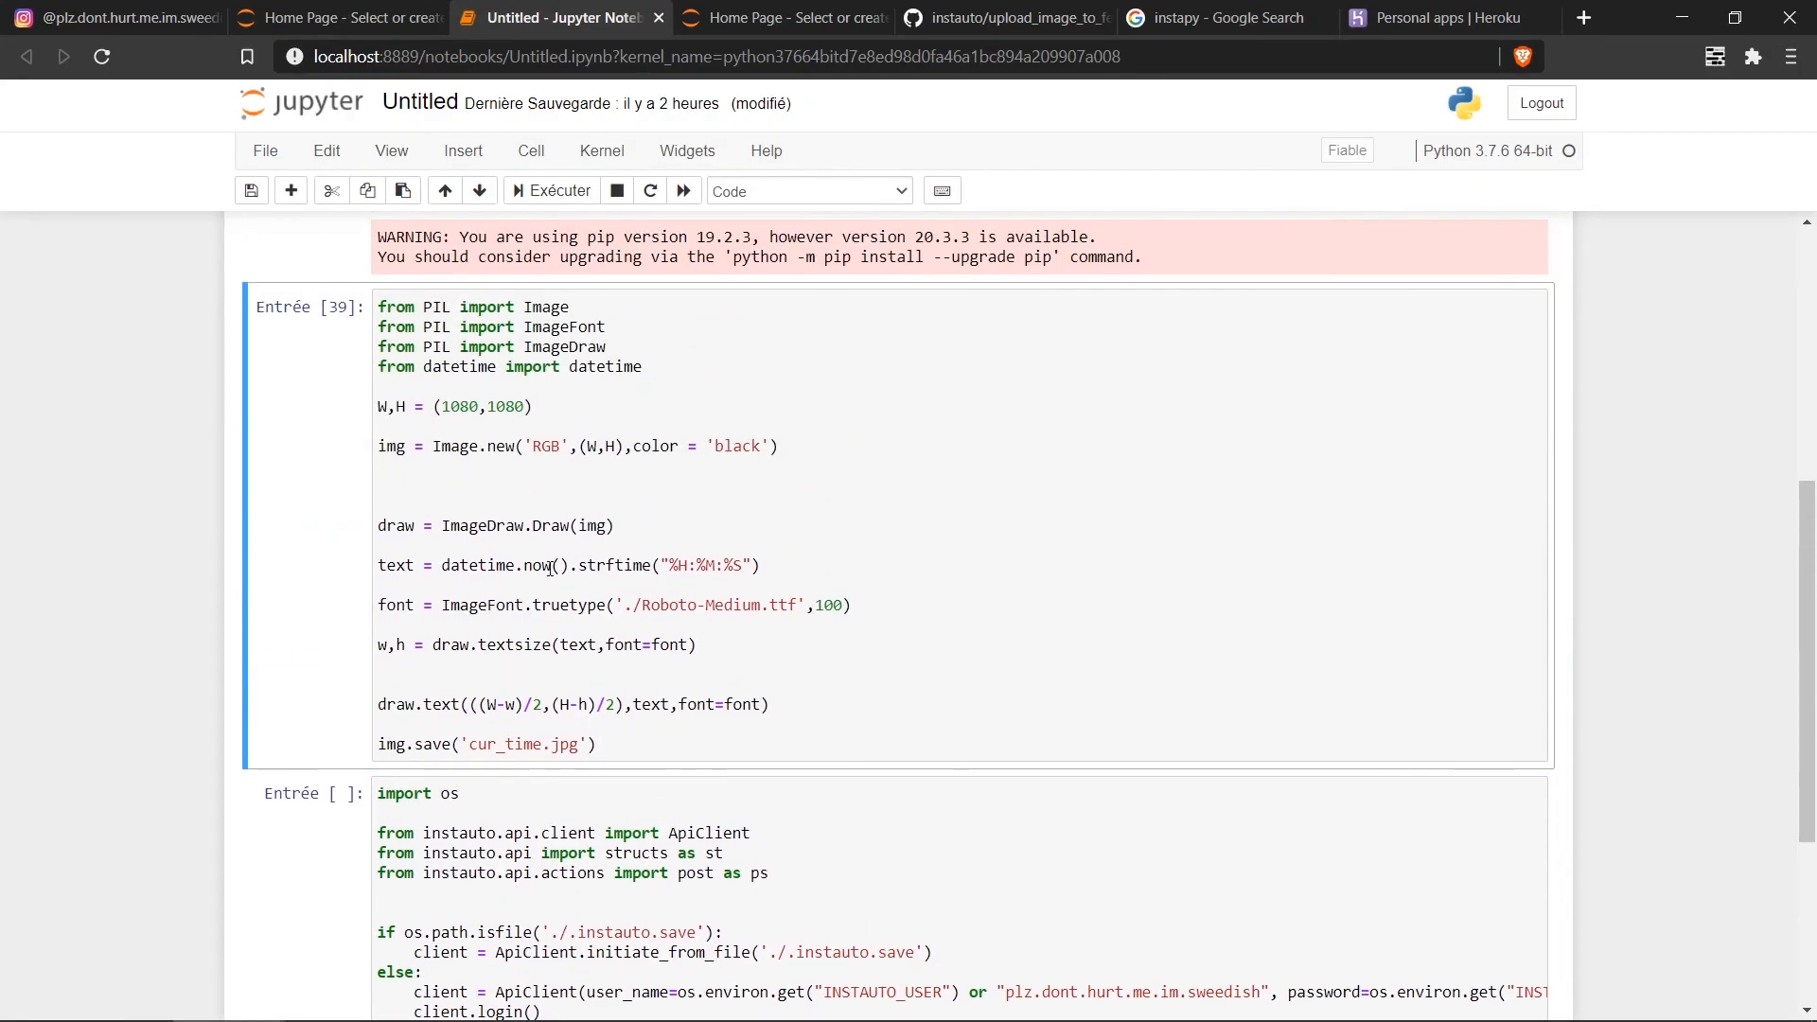
key("alt+tab")
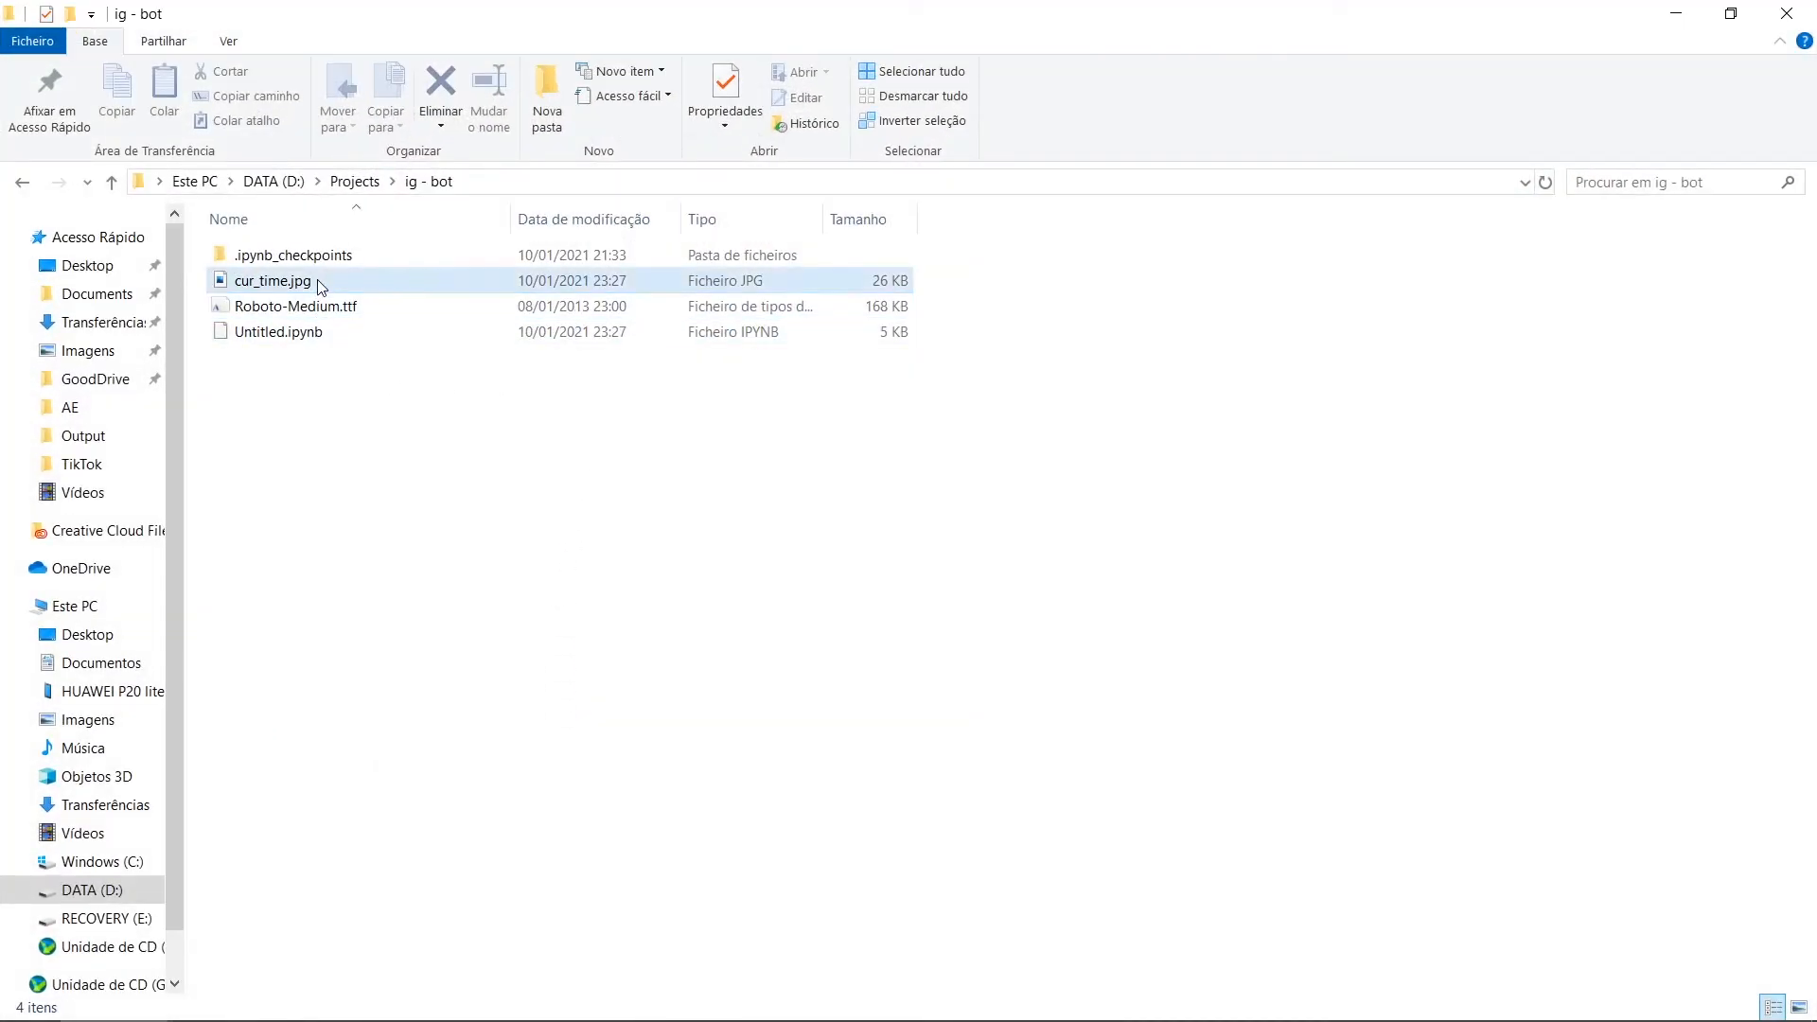
Step: Preview cur_time.jpg in the ig - bot folder
double_click(272, 280)
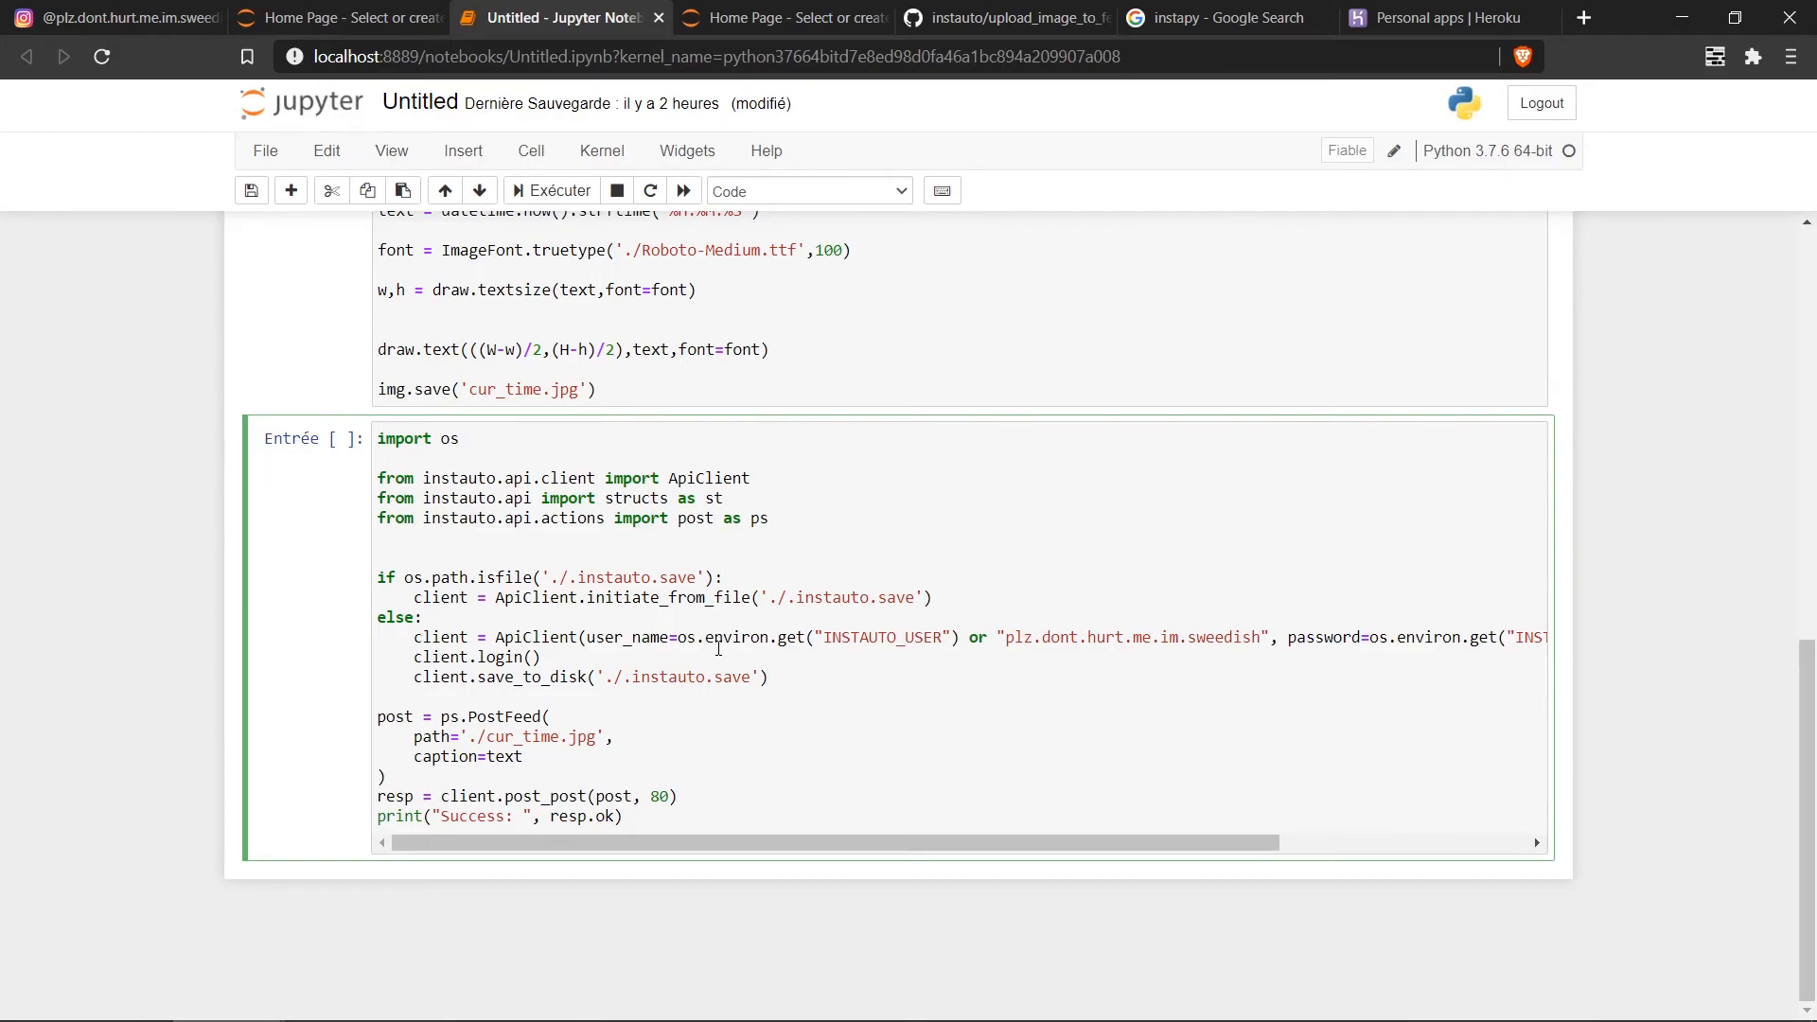
Step: Run the upload cell captioned with the time, then check Instagram for the 23:27:18 post
left_click(548, 190)
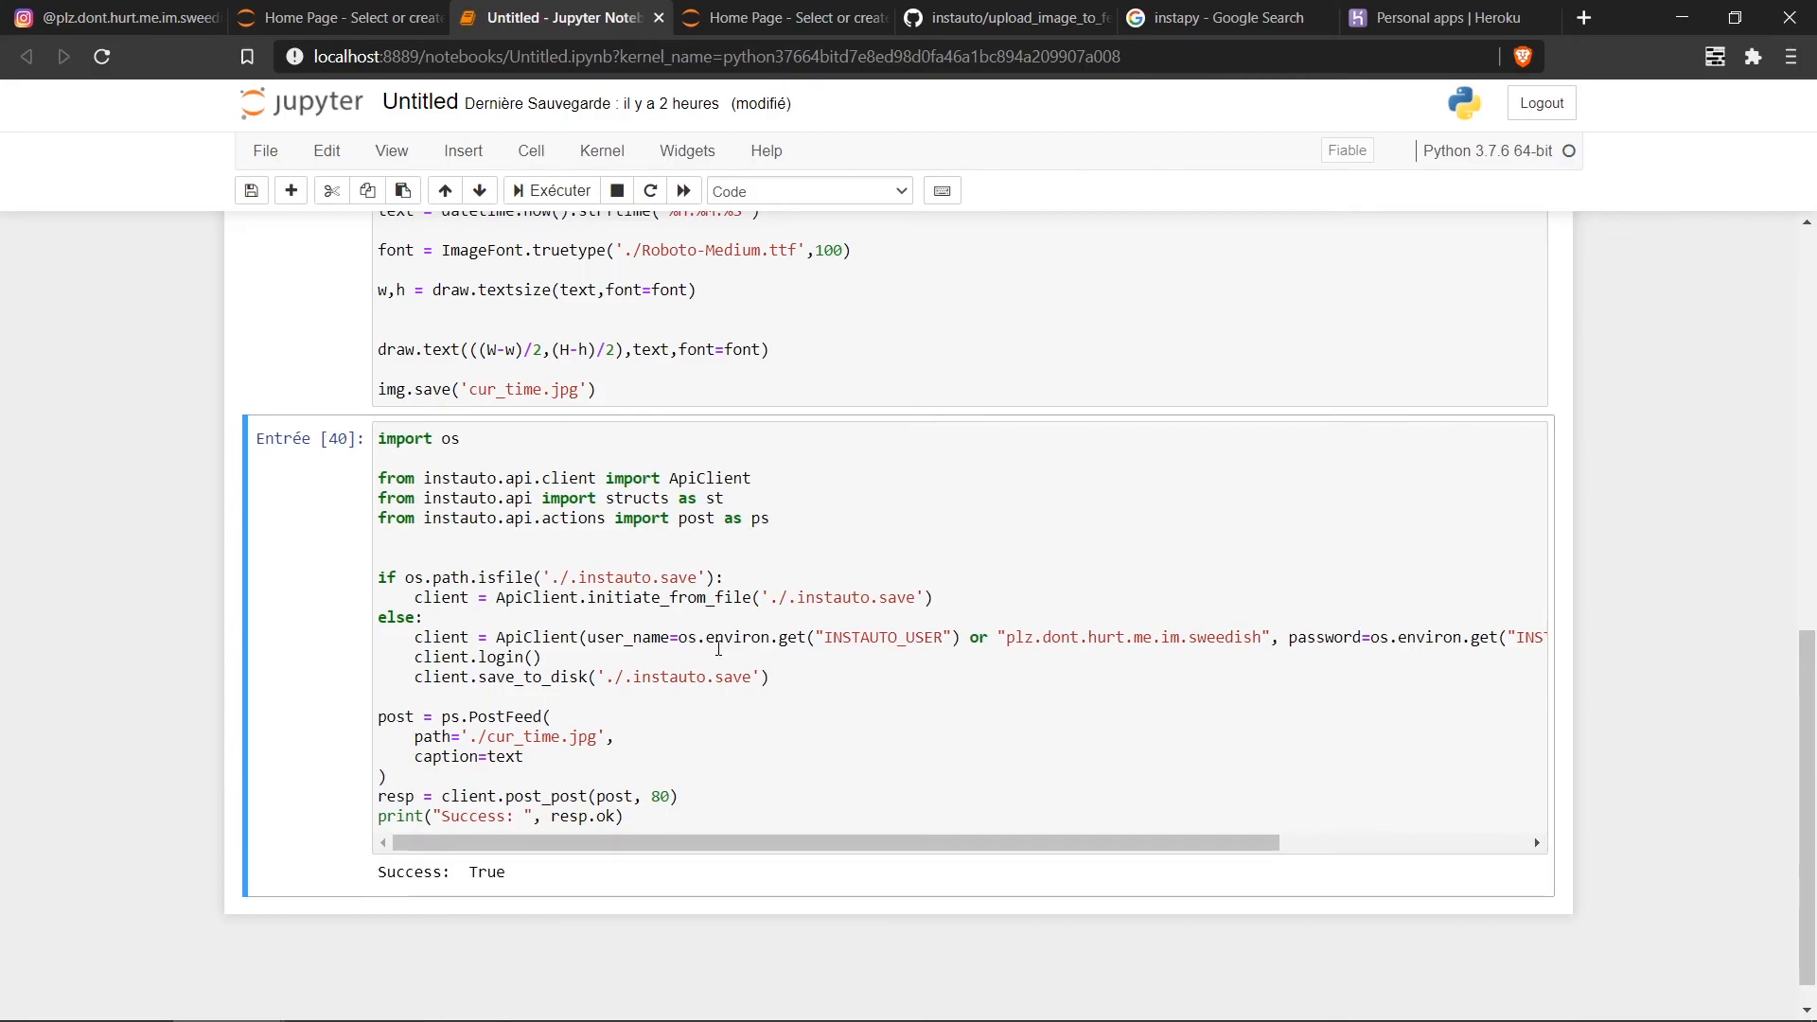
mouse_move(481, 889)
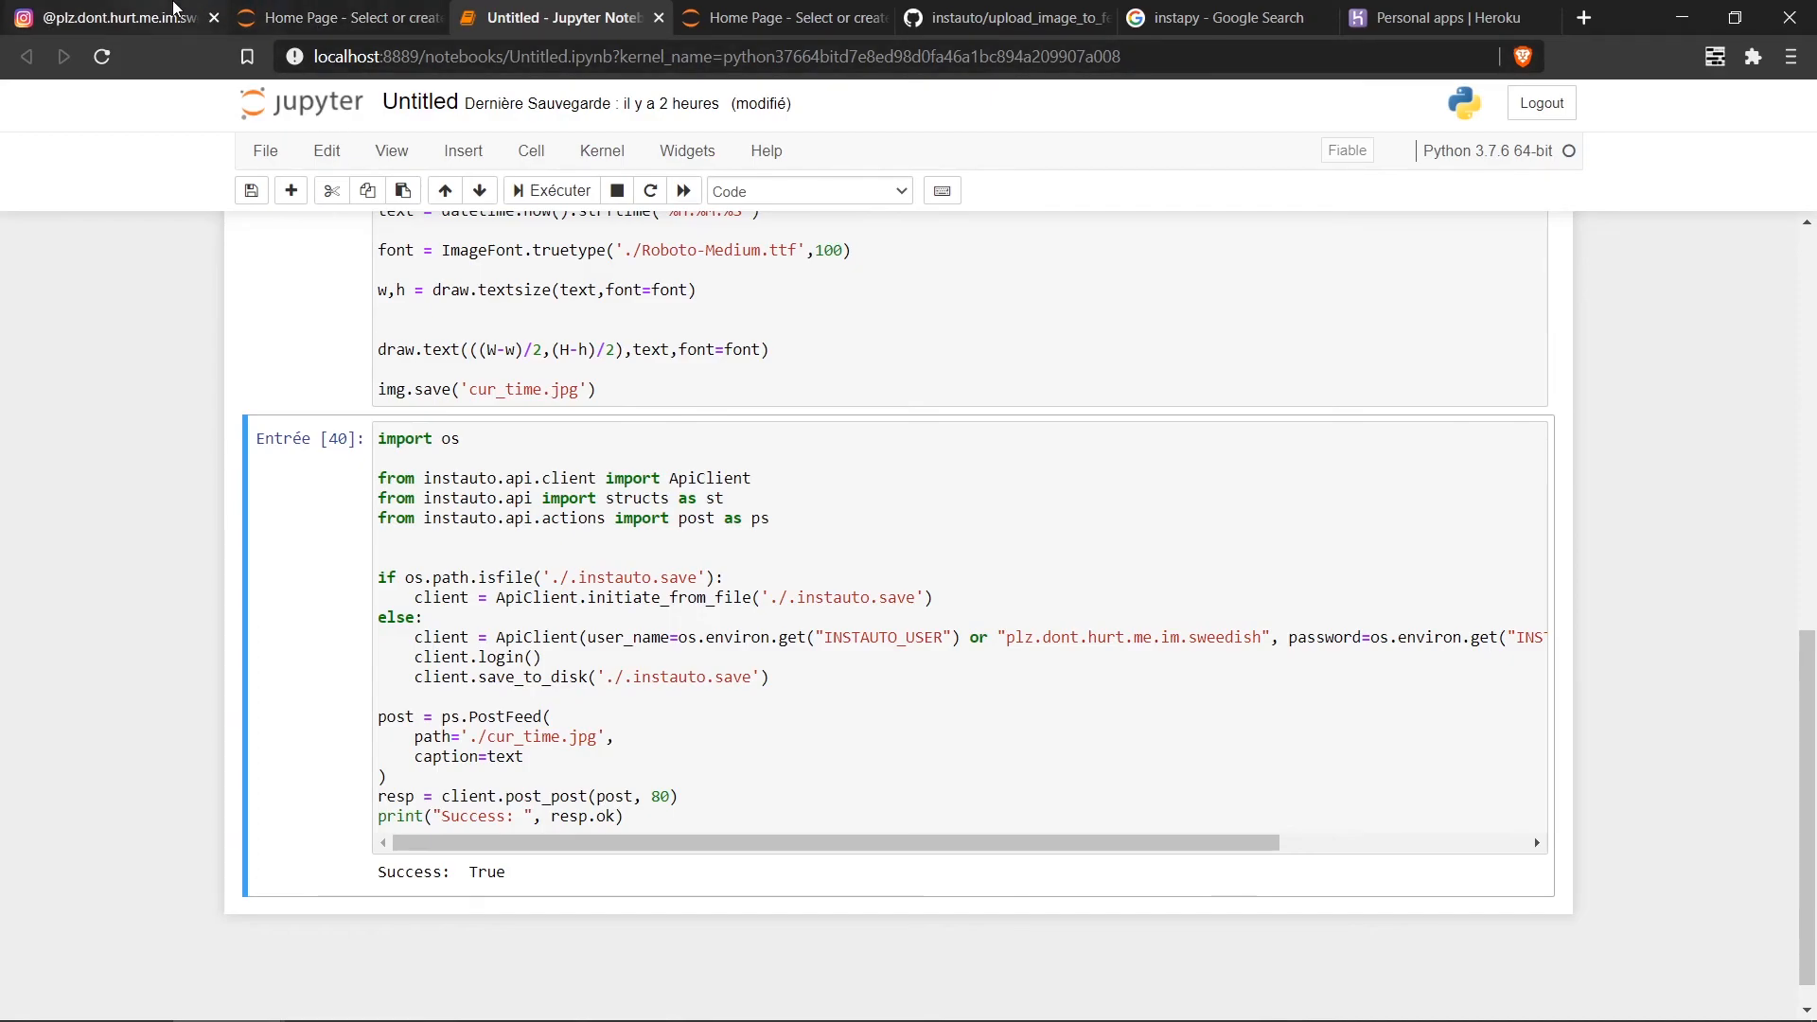
left_click(104, 17)
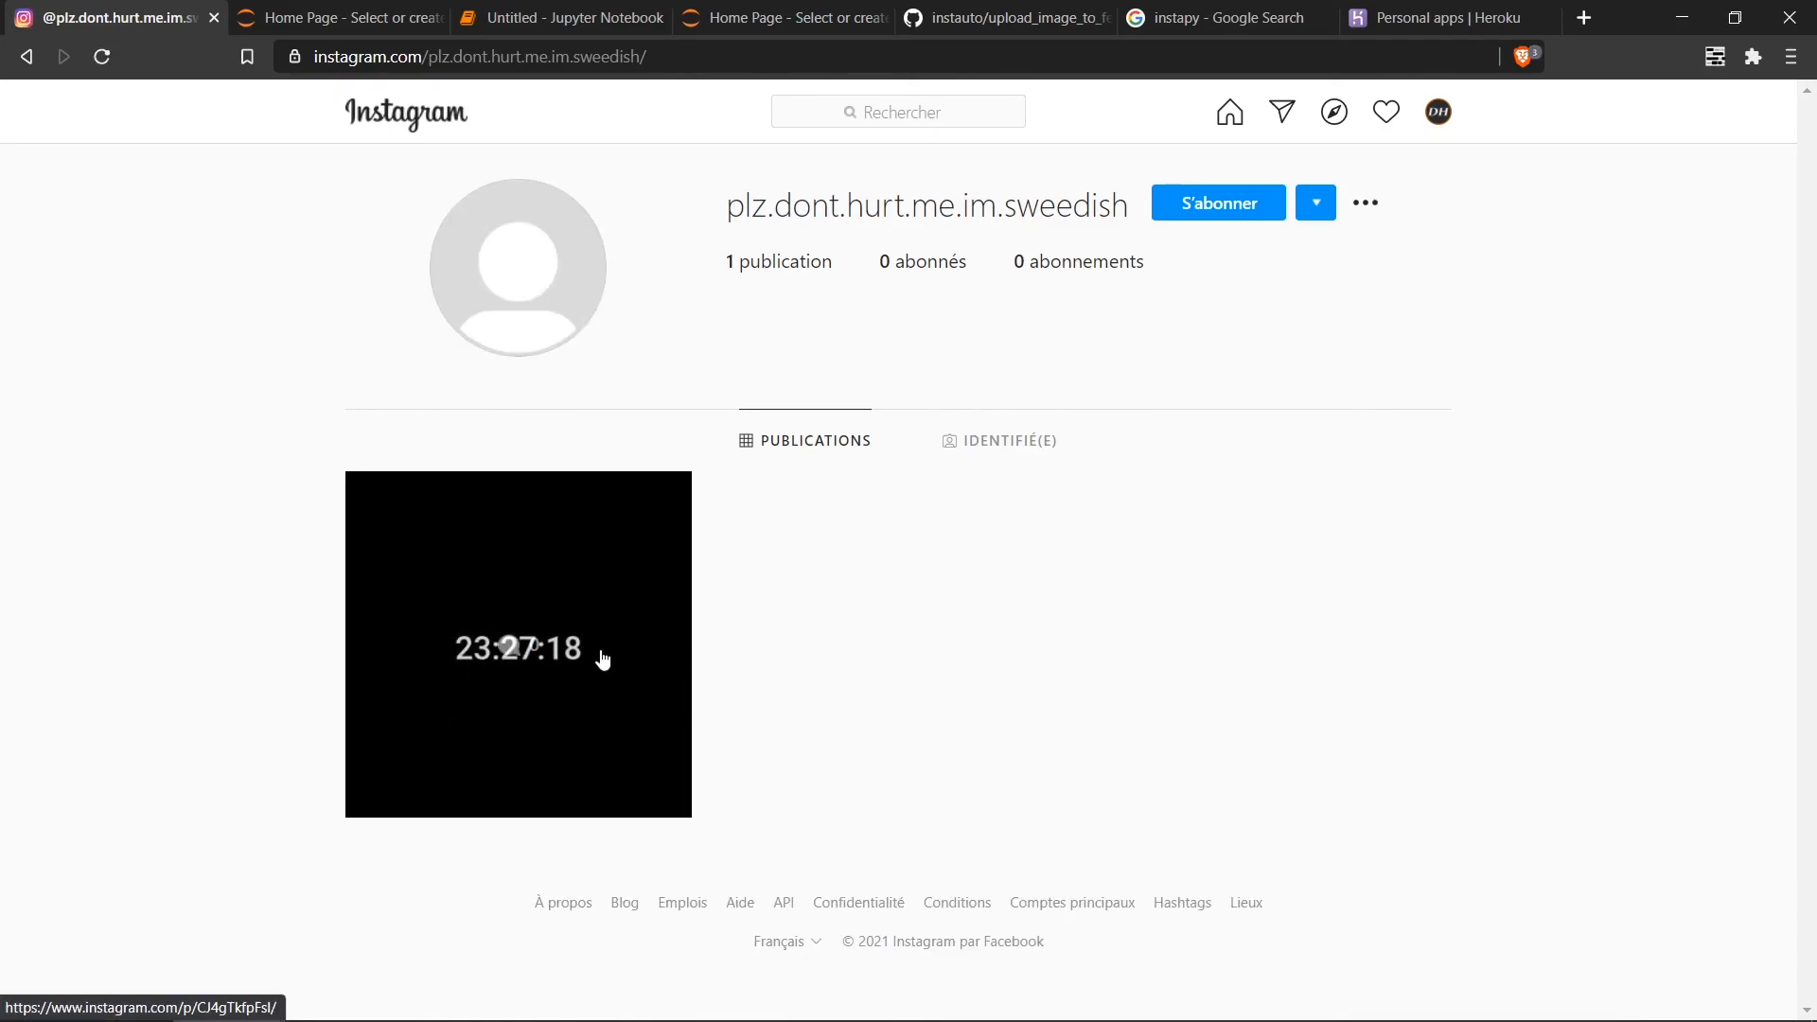
mouse_move(480, 563)
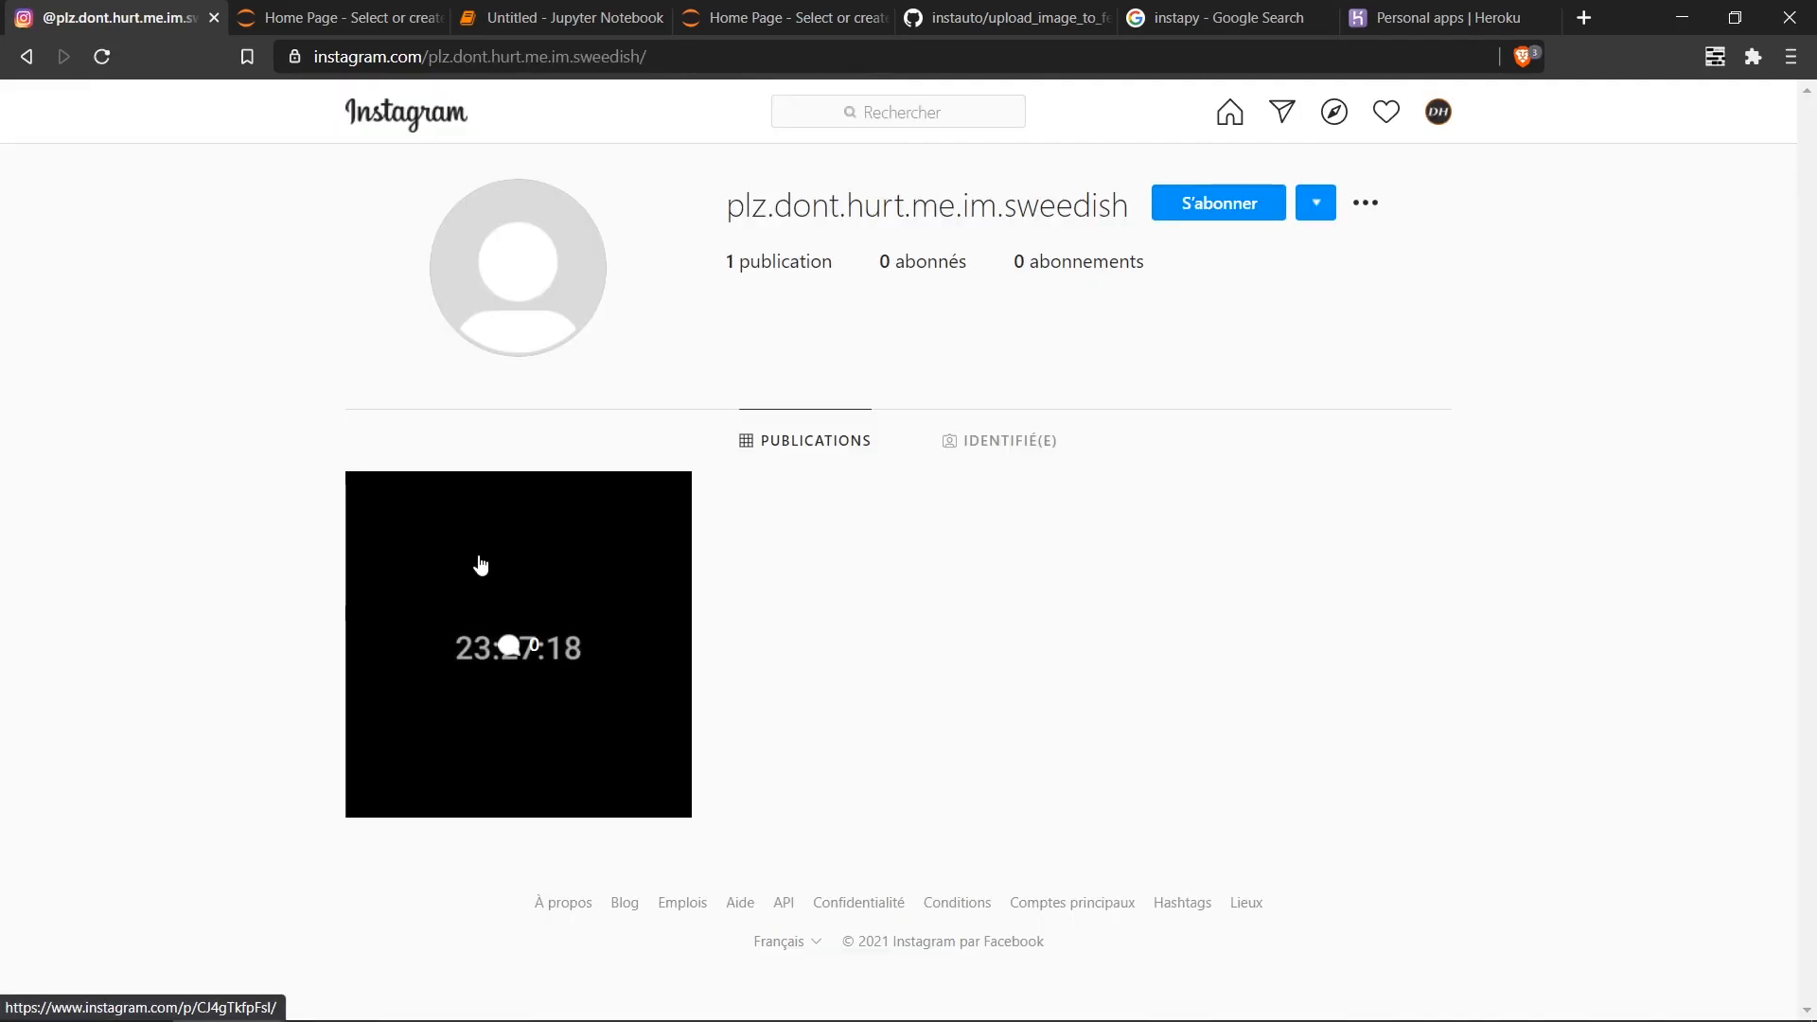
mouse_move(918, 623)
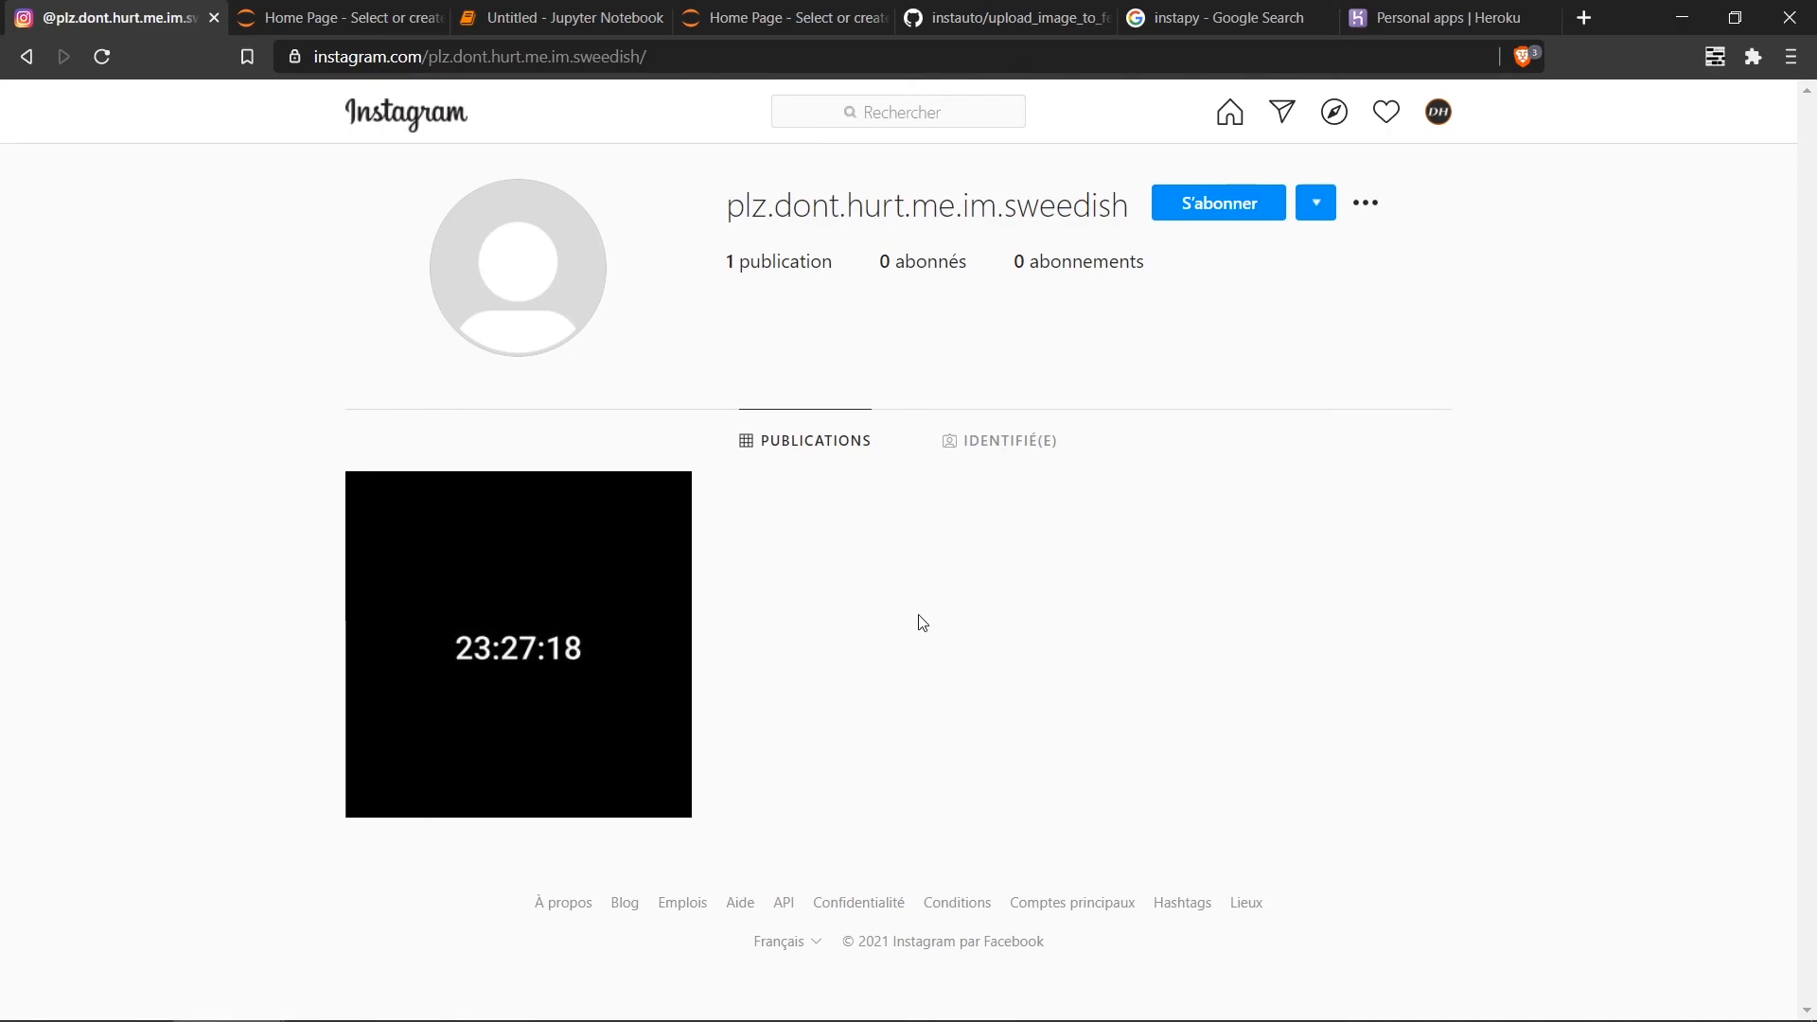
mouse_move(832, 650)
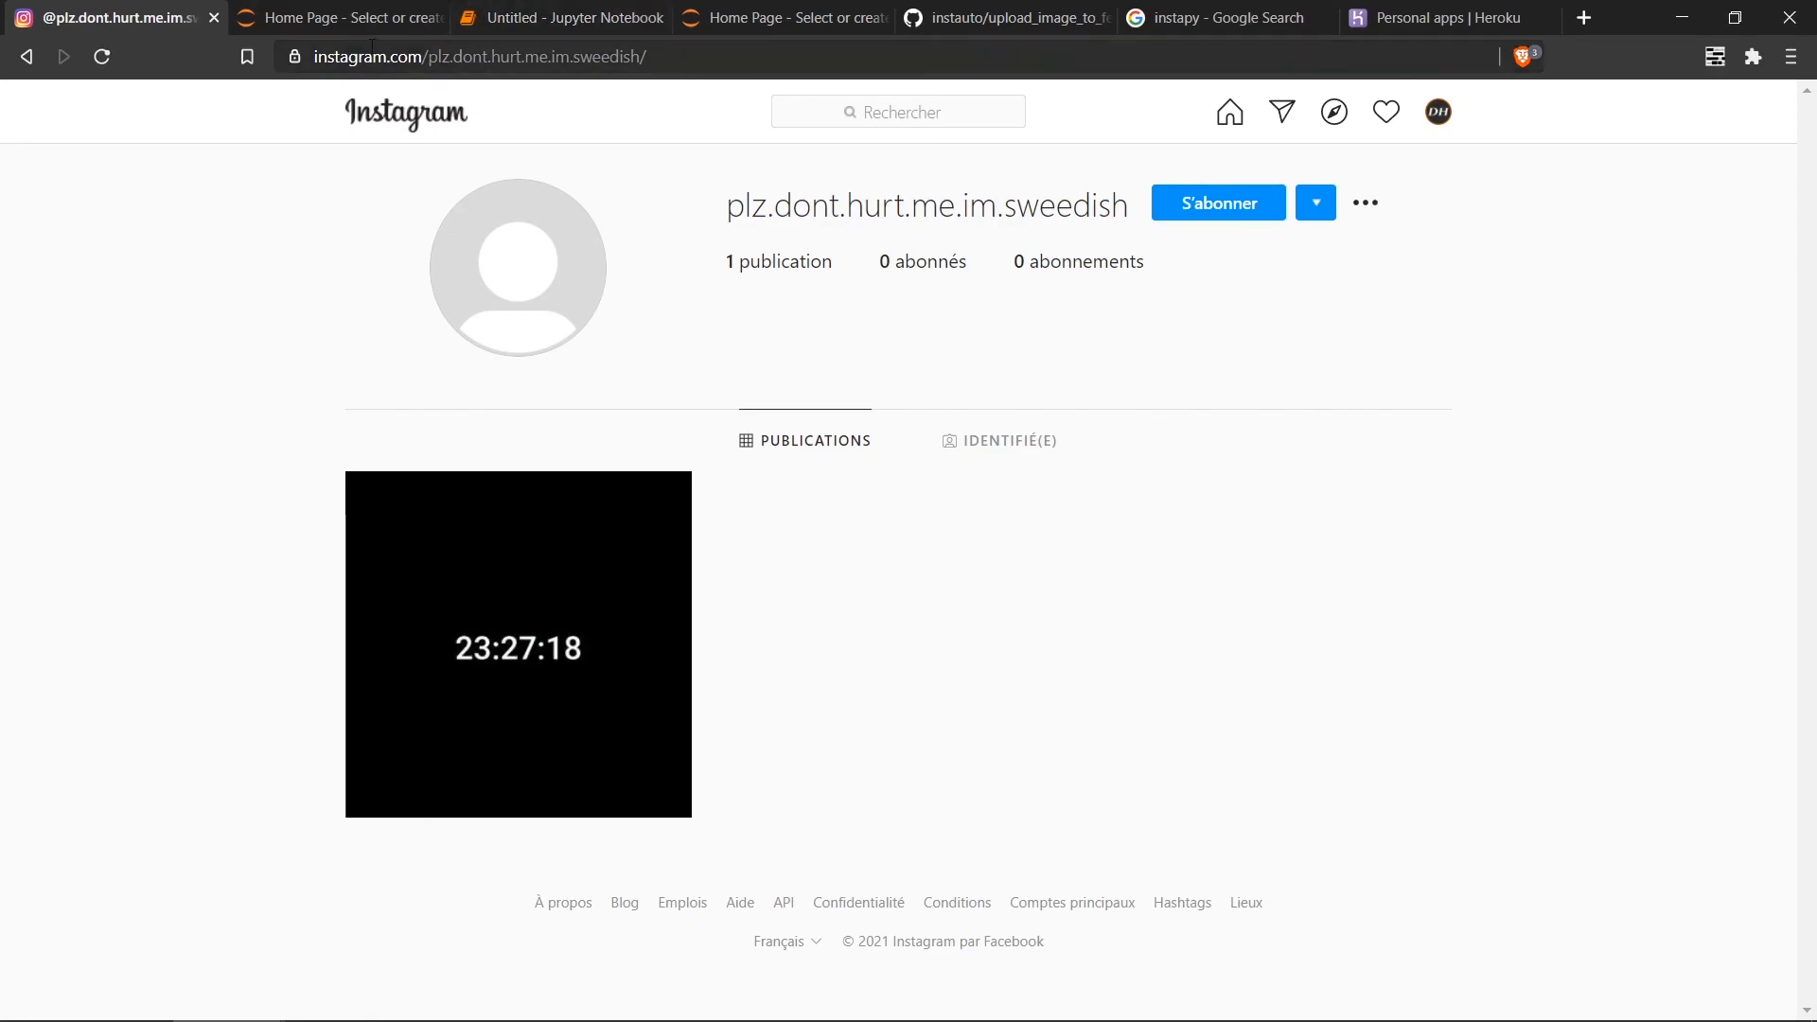
mouse_move(559, 17)
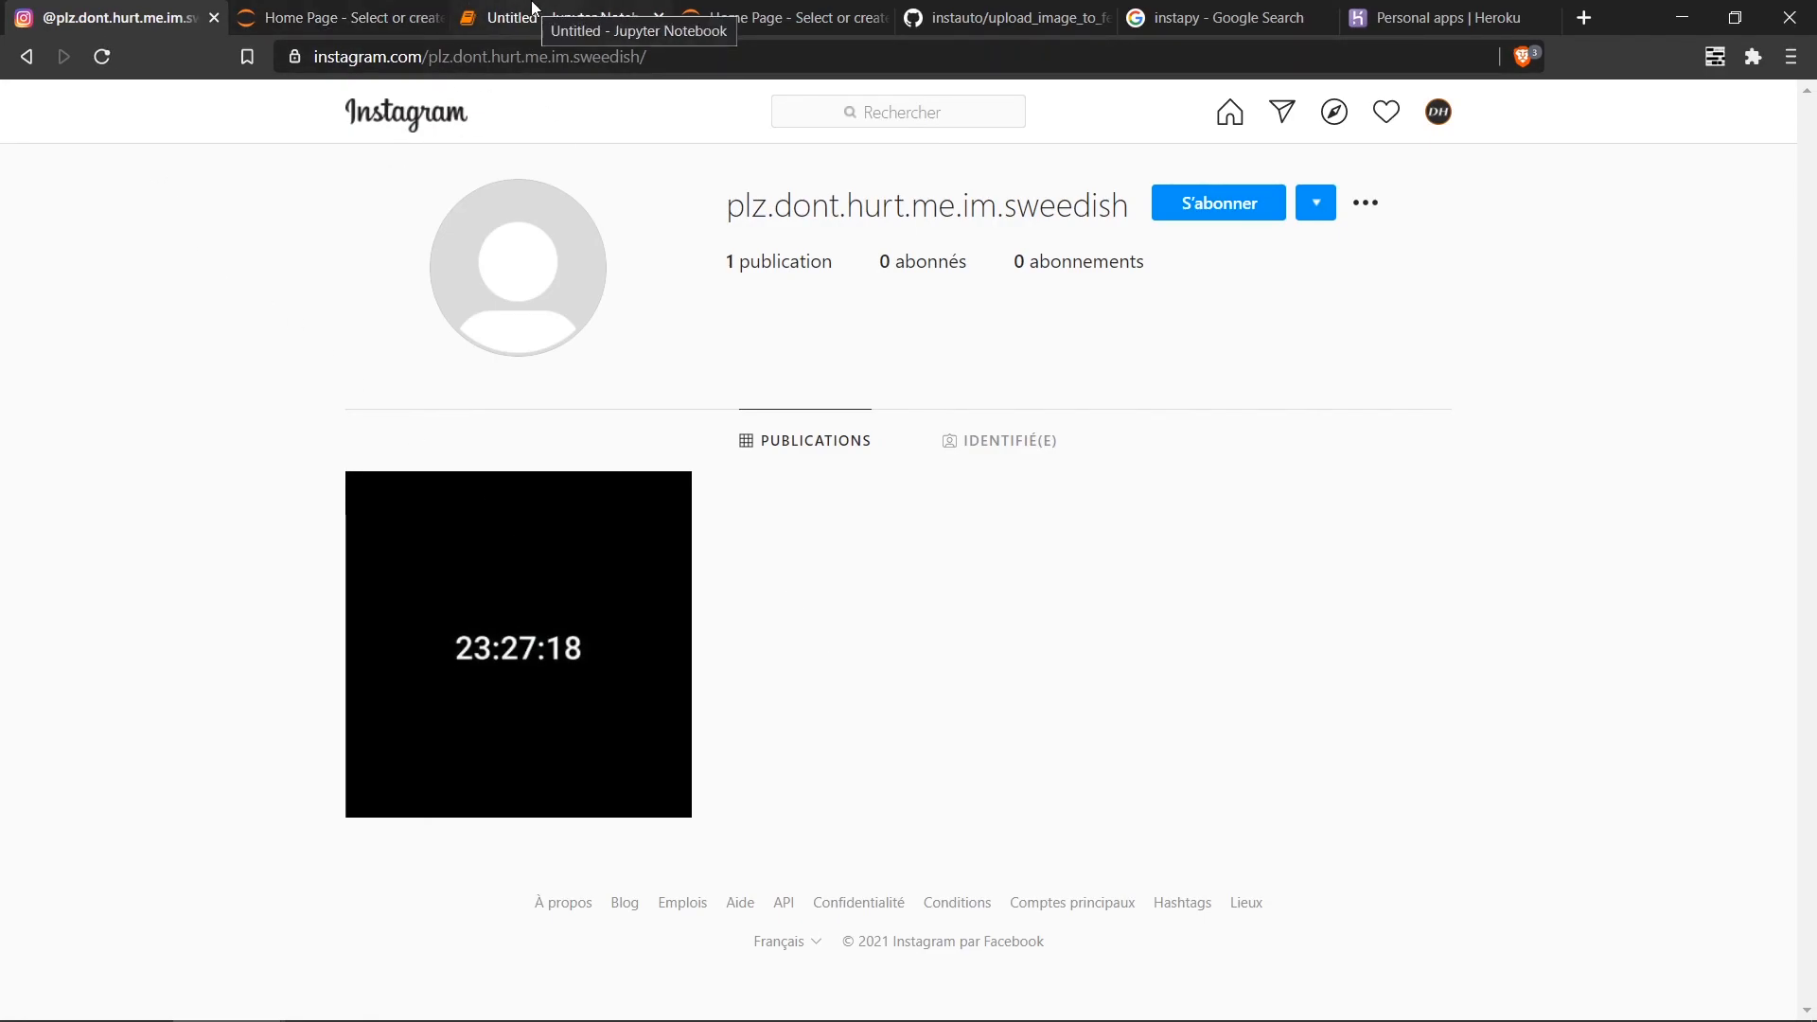